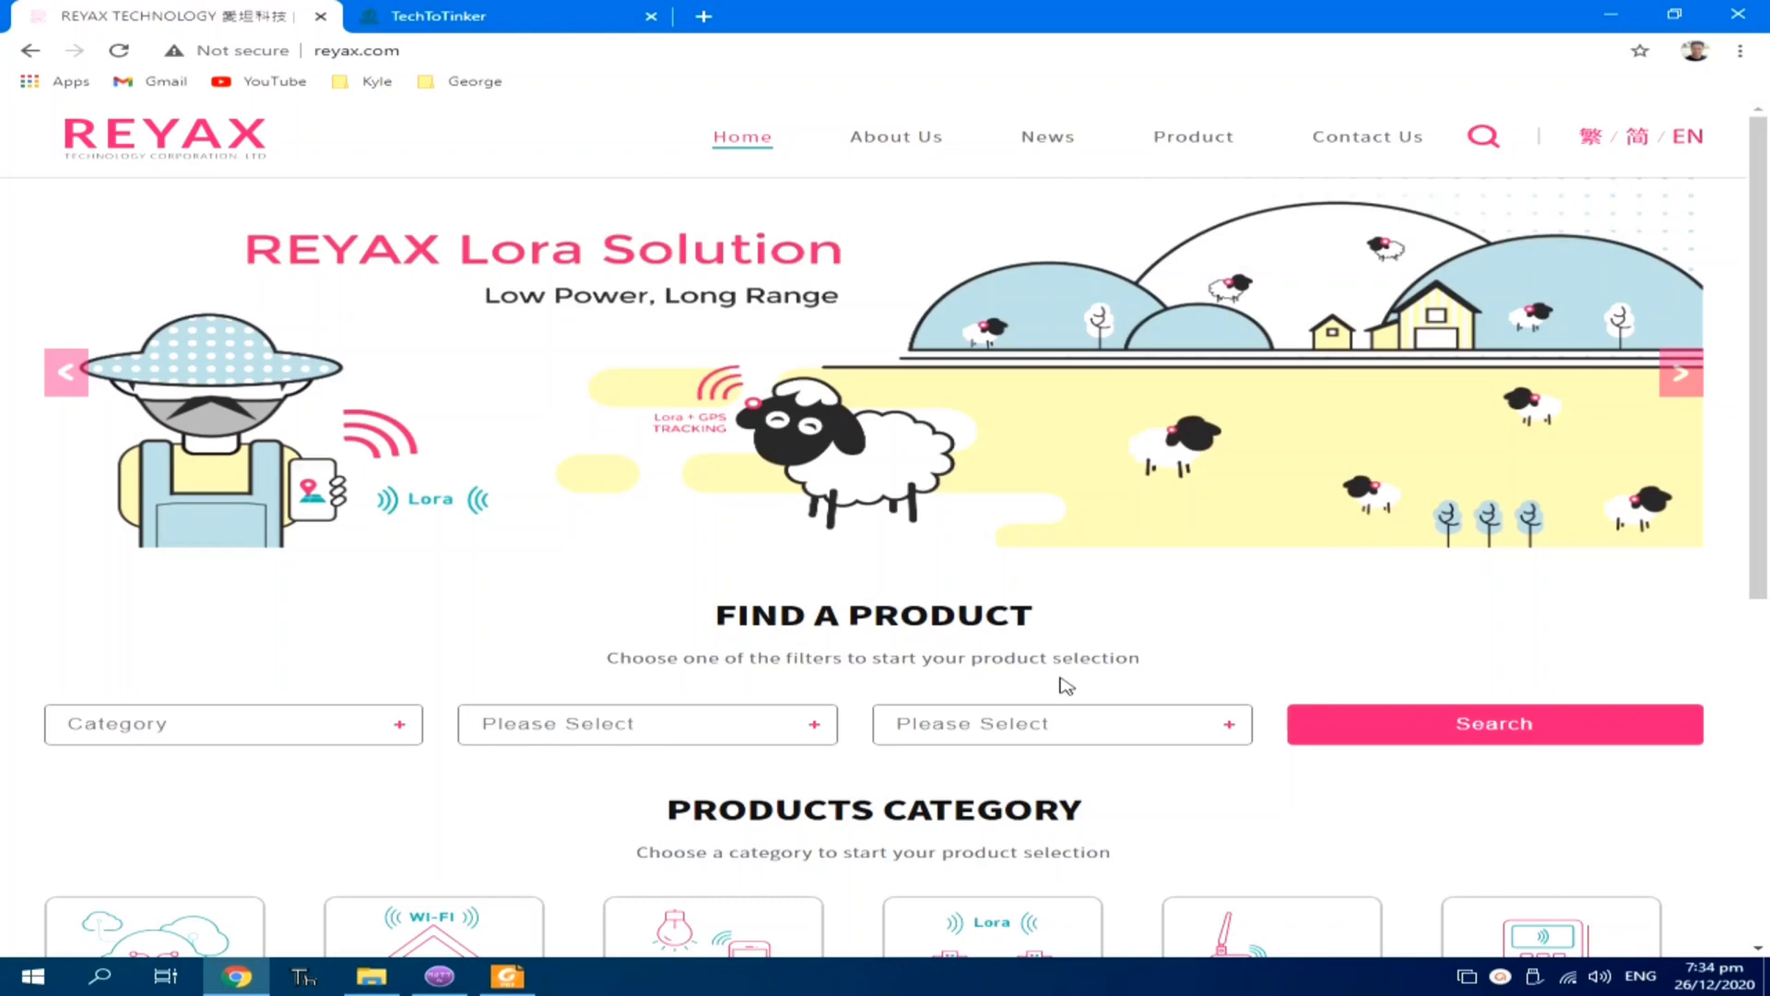
Step: Scroll the reyax.com home page down to the PRODUCTS CATEGORY tiles
left_click(1681, 372)
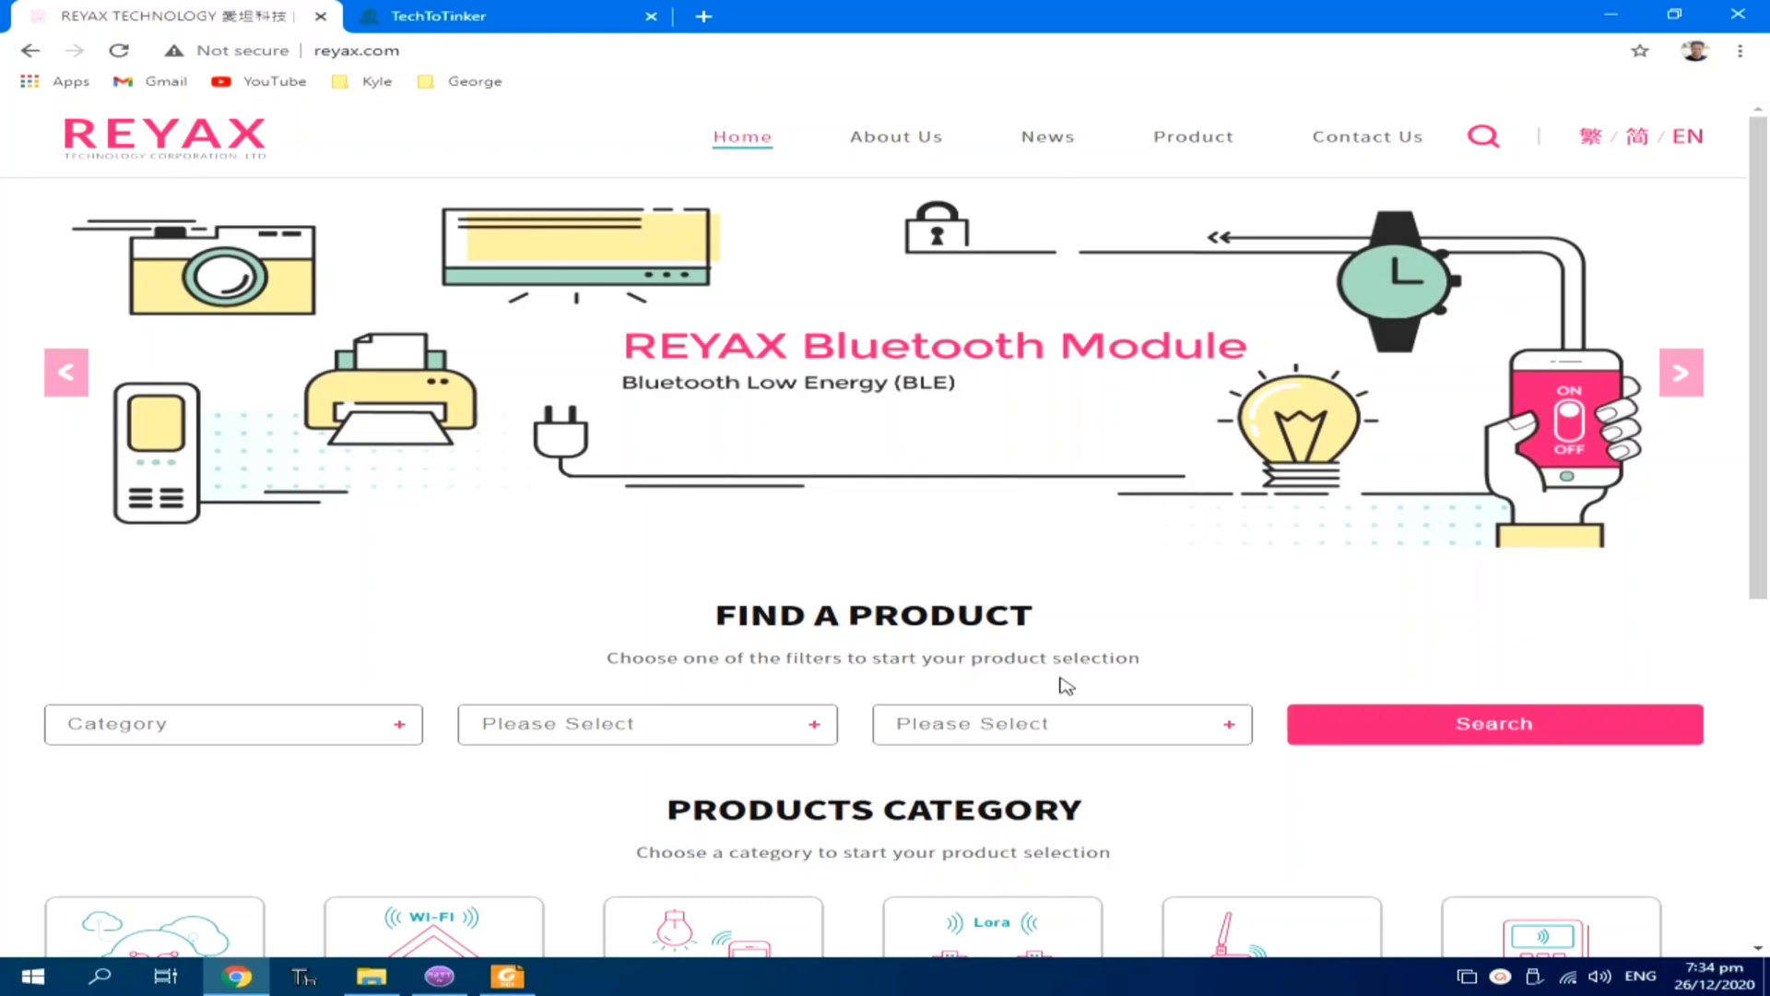
left_click(1680, 372)
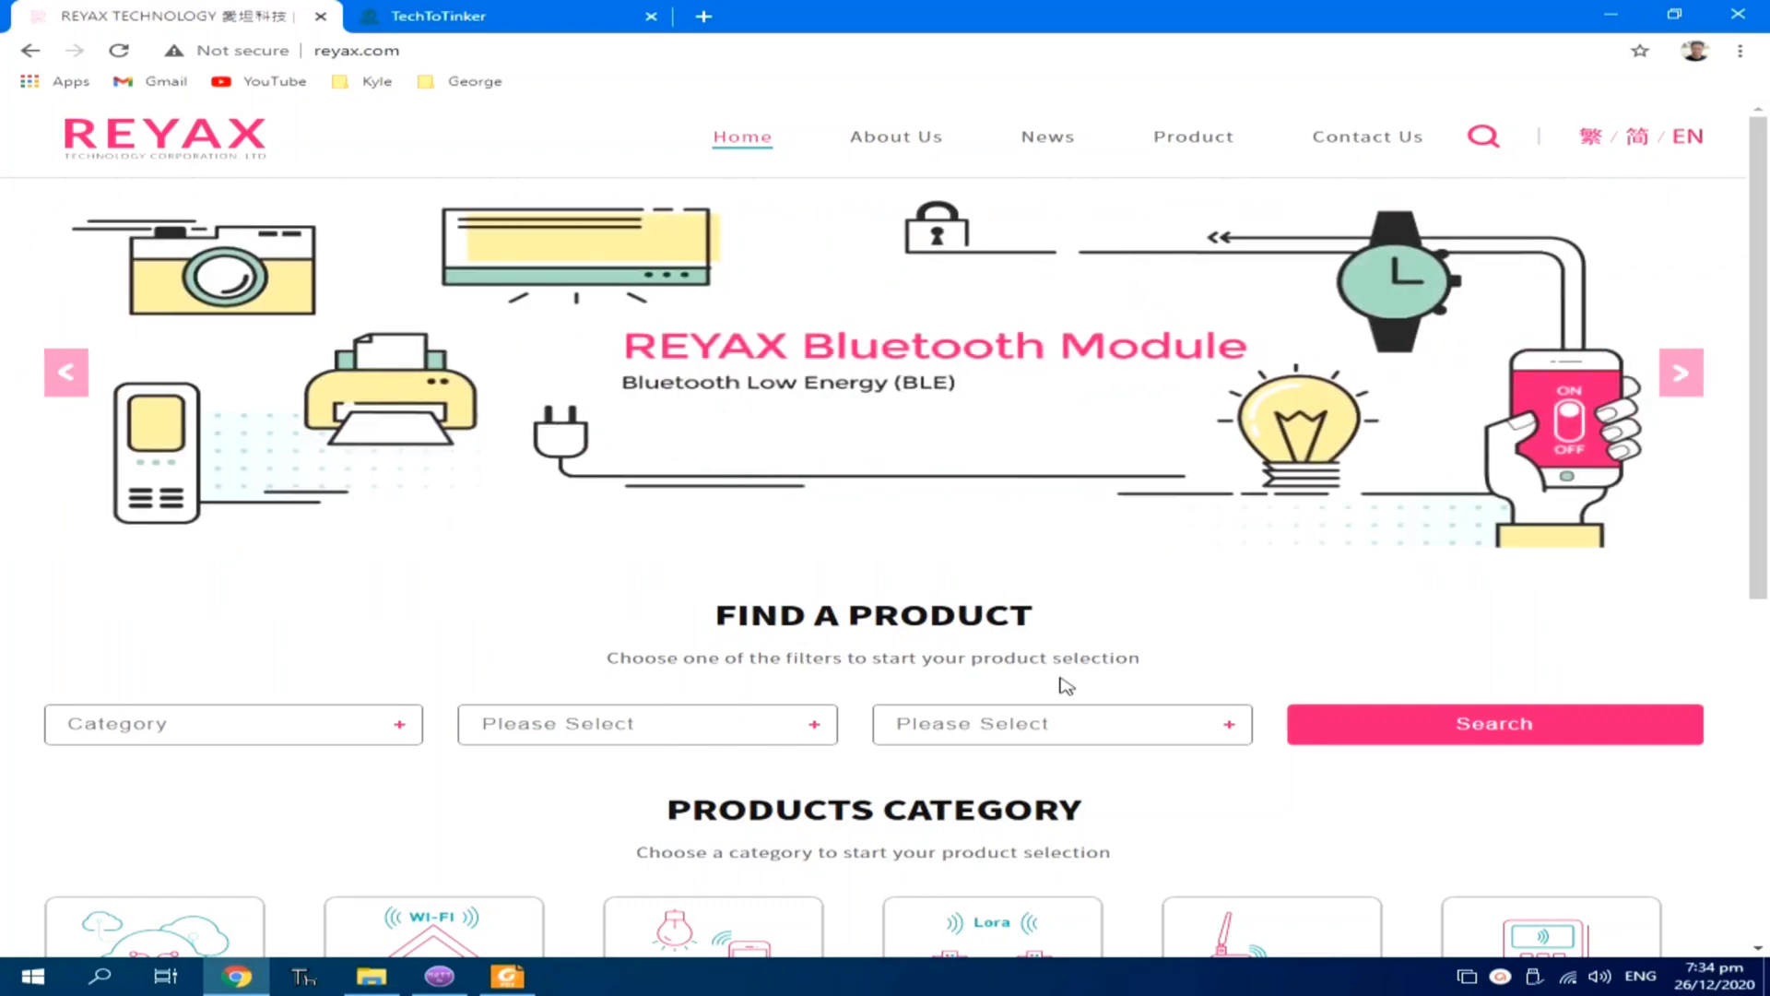
mouse_move(1203, 669)
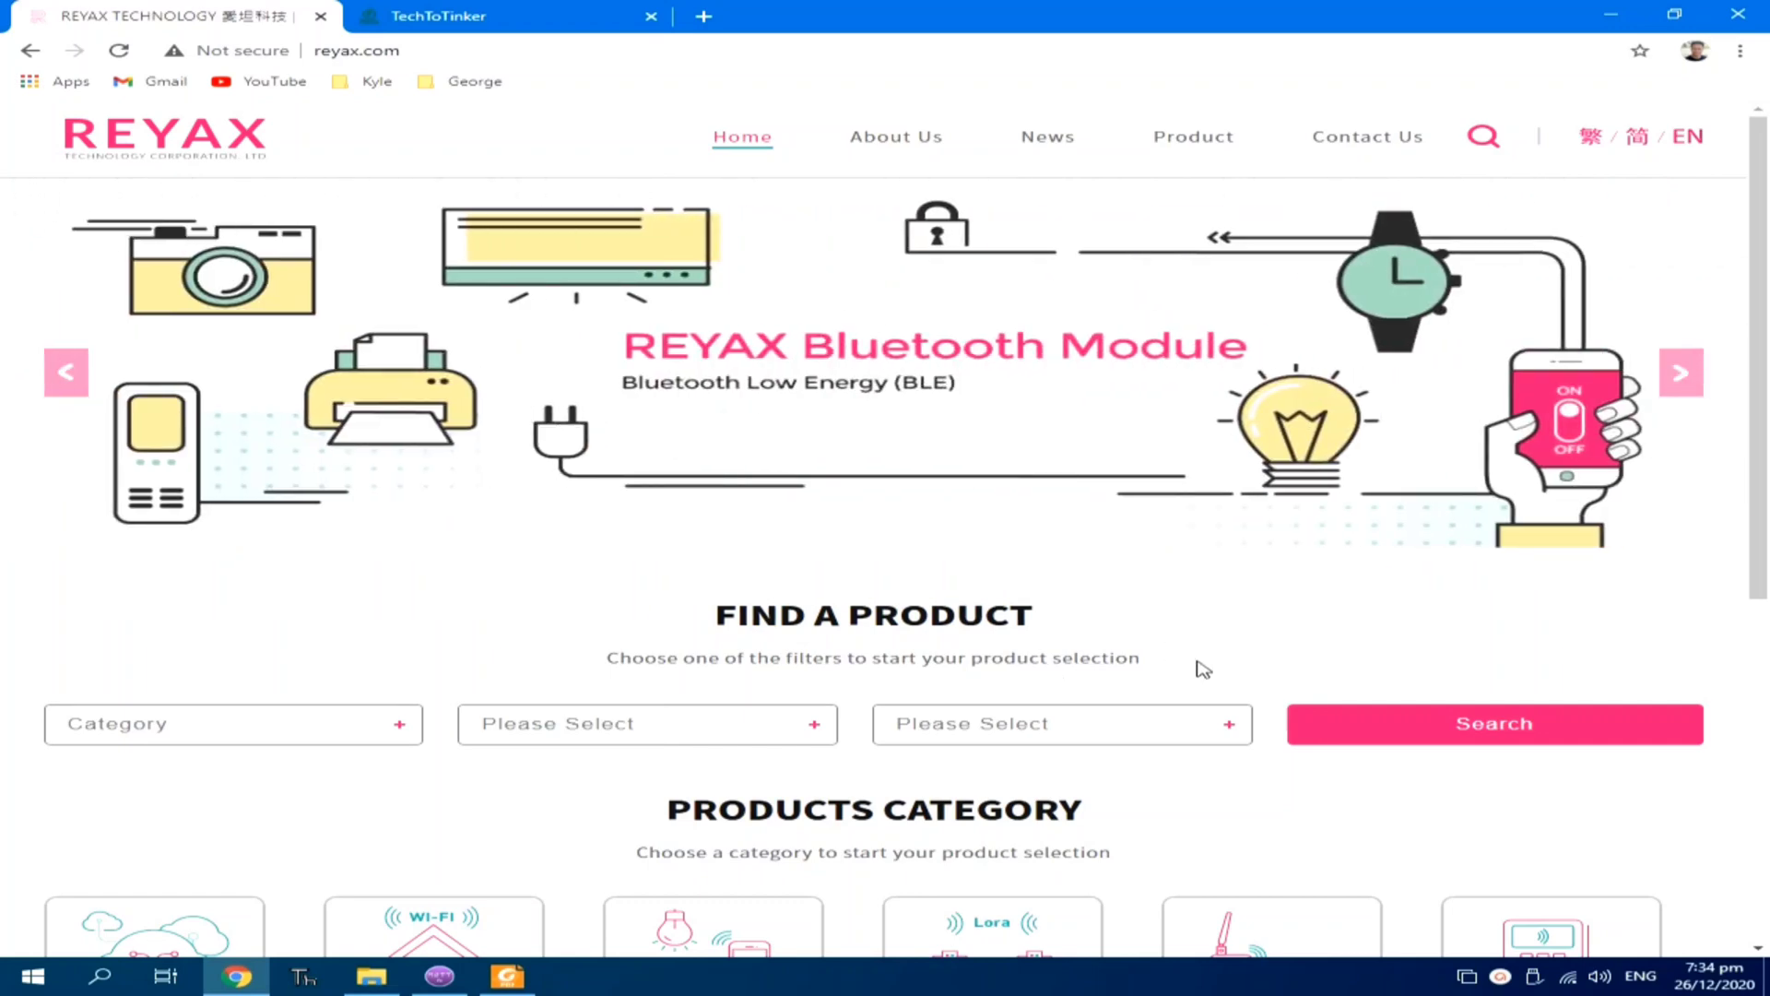
scroll("down", 3)
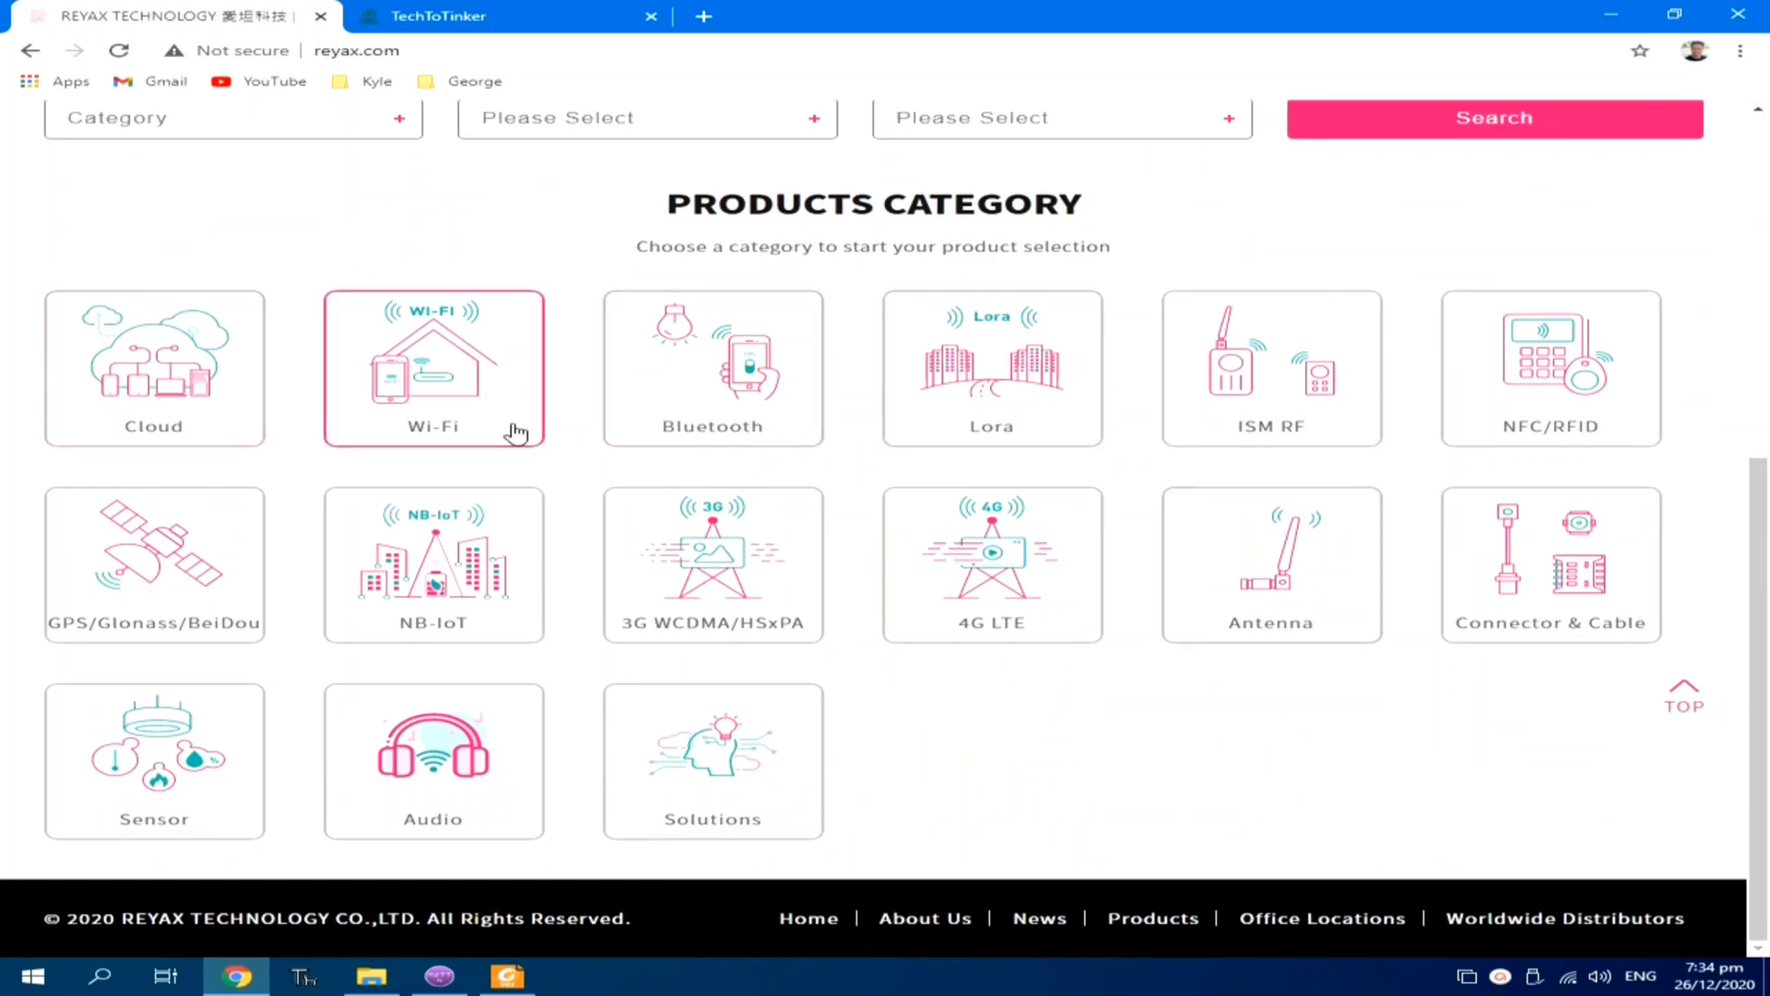
mouse_move(1191, 473)
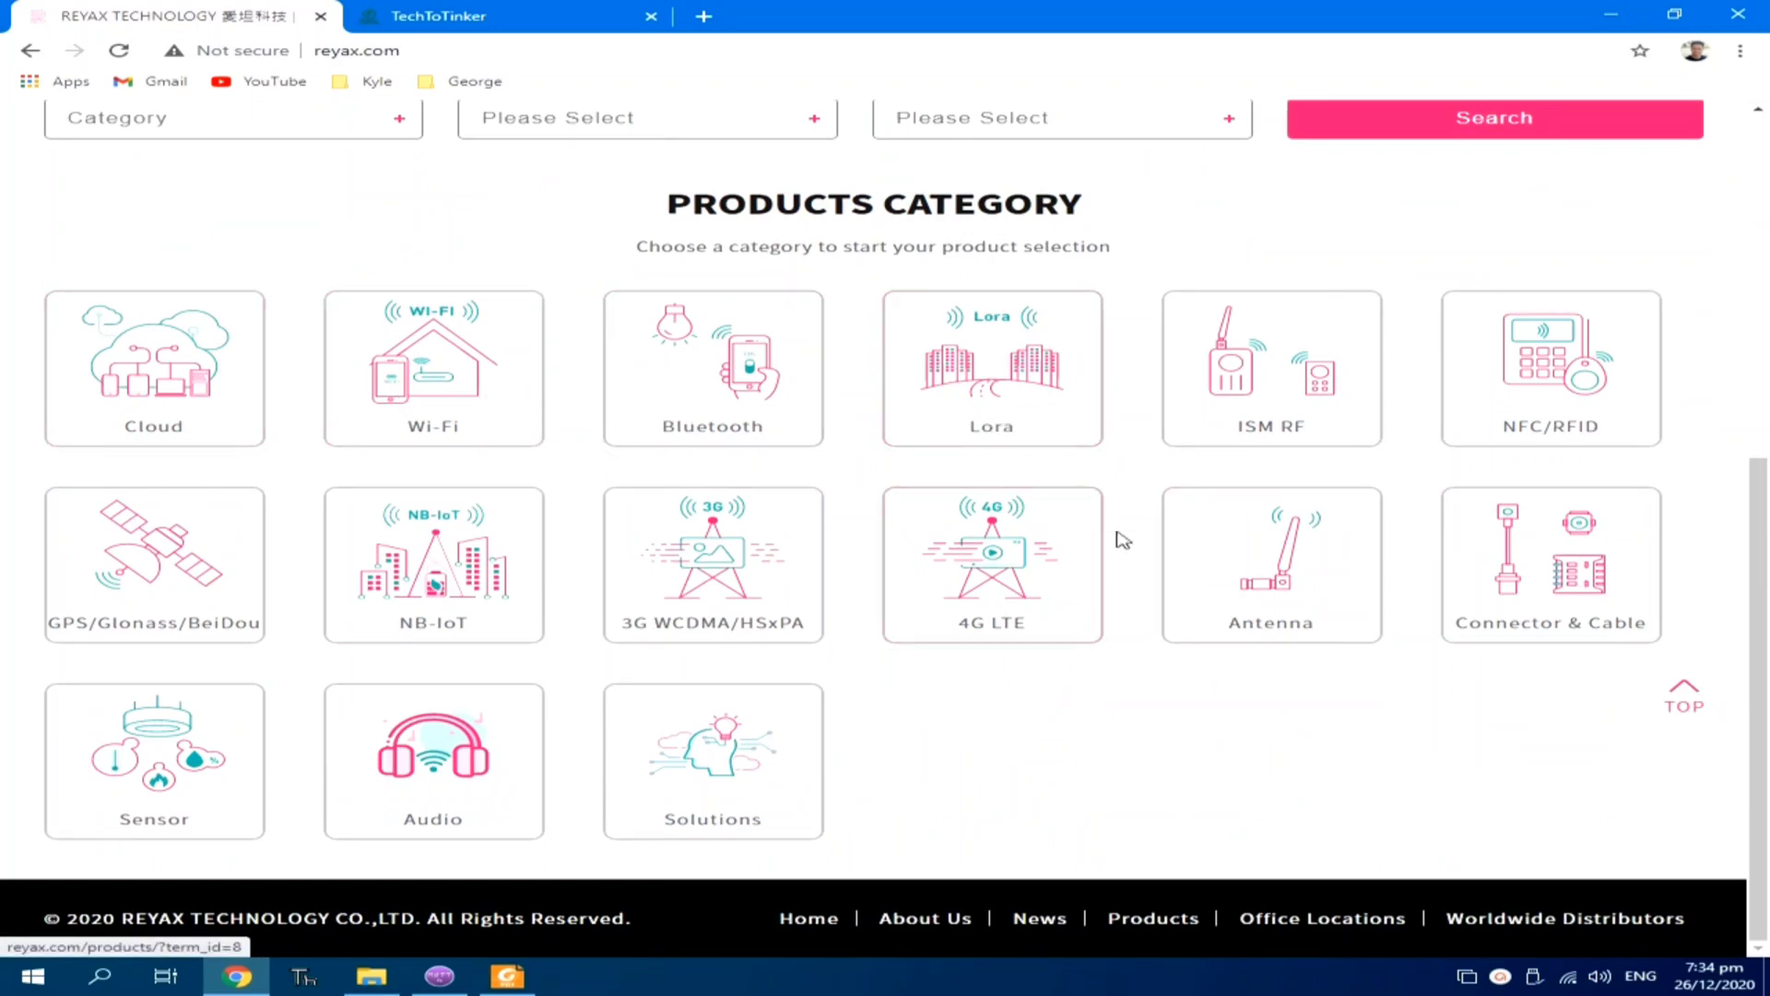
mouse_move(992, 565)
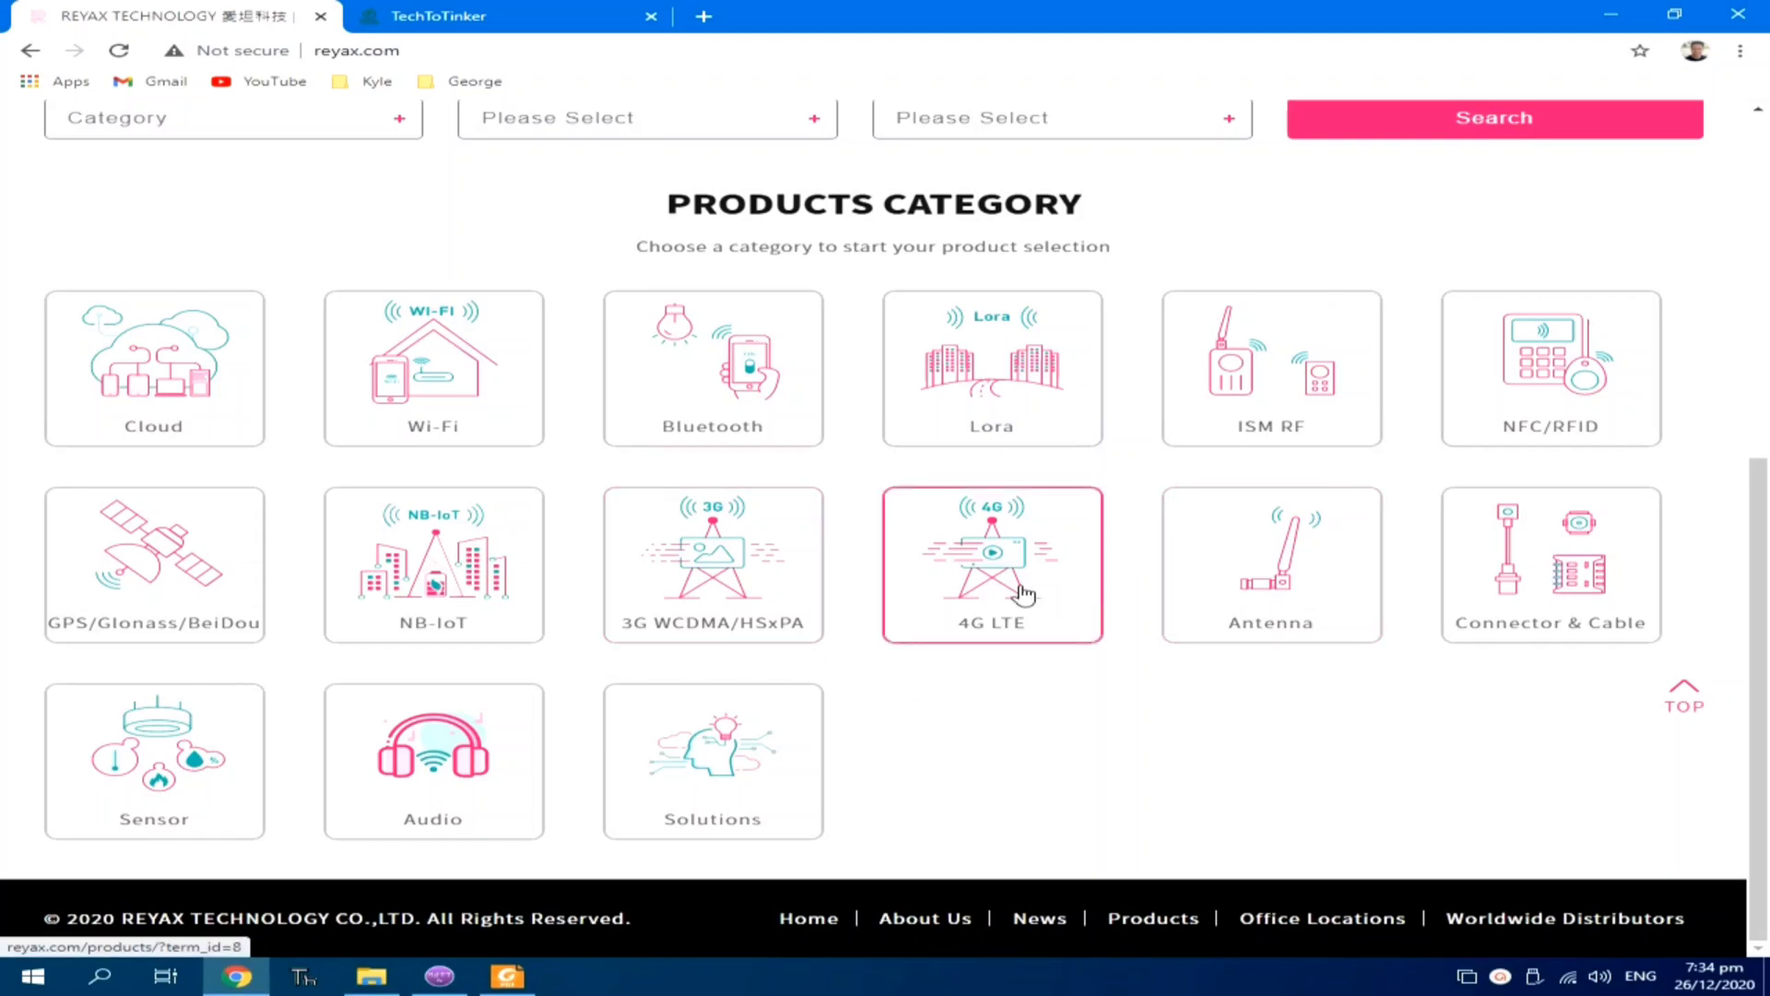
mouse_move(1209, 718)
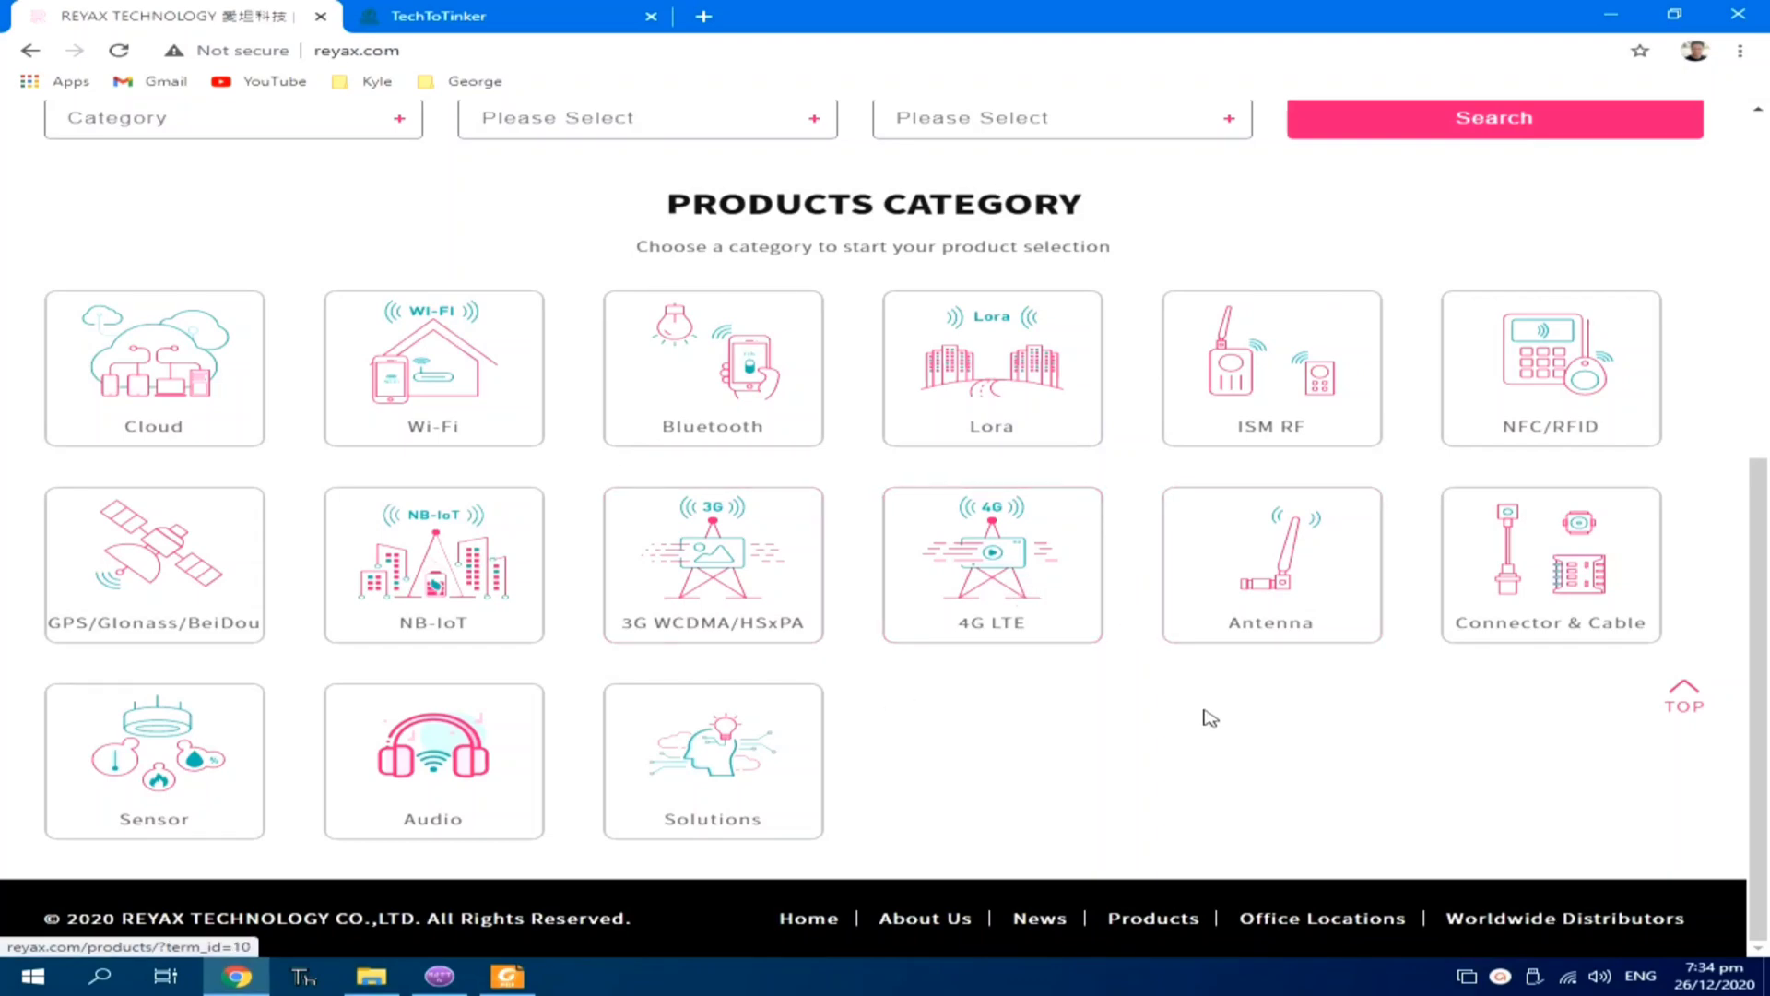
mouse_move(712, 760)
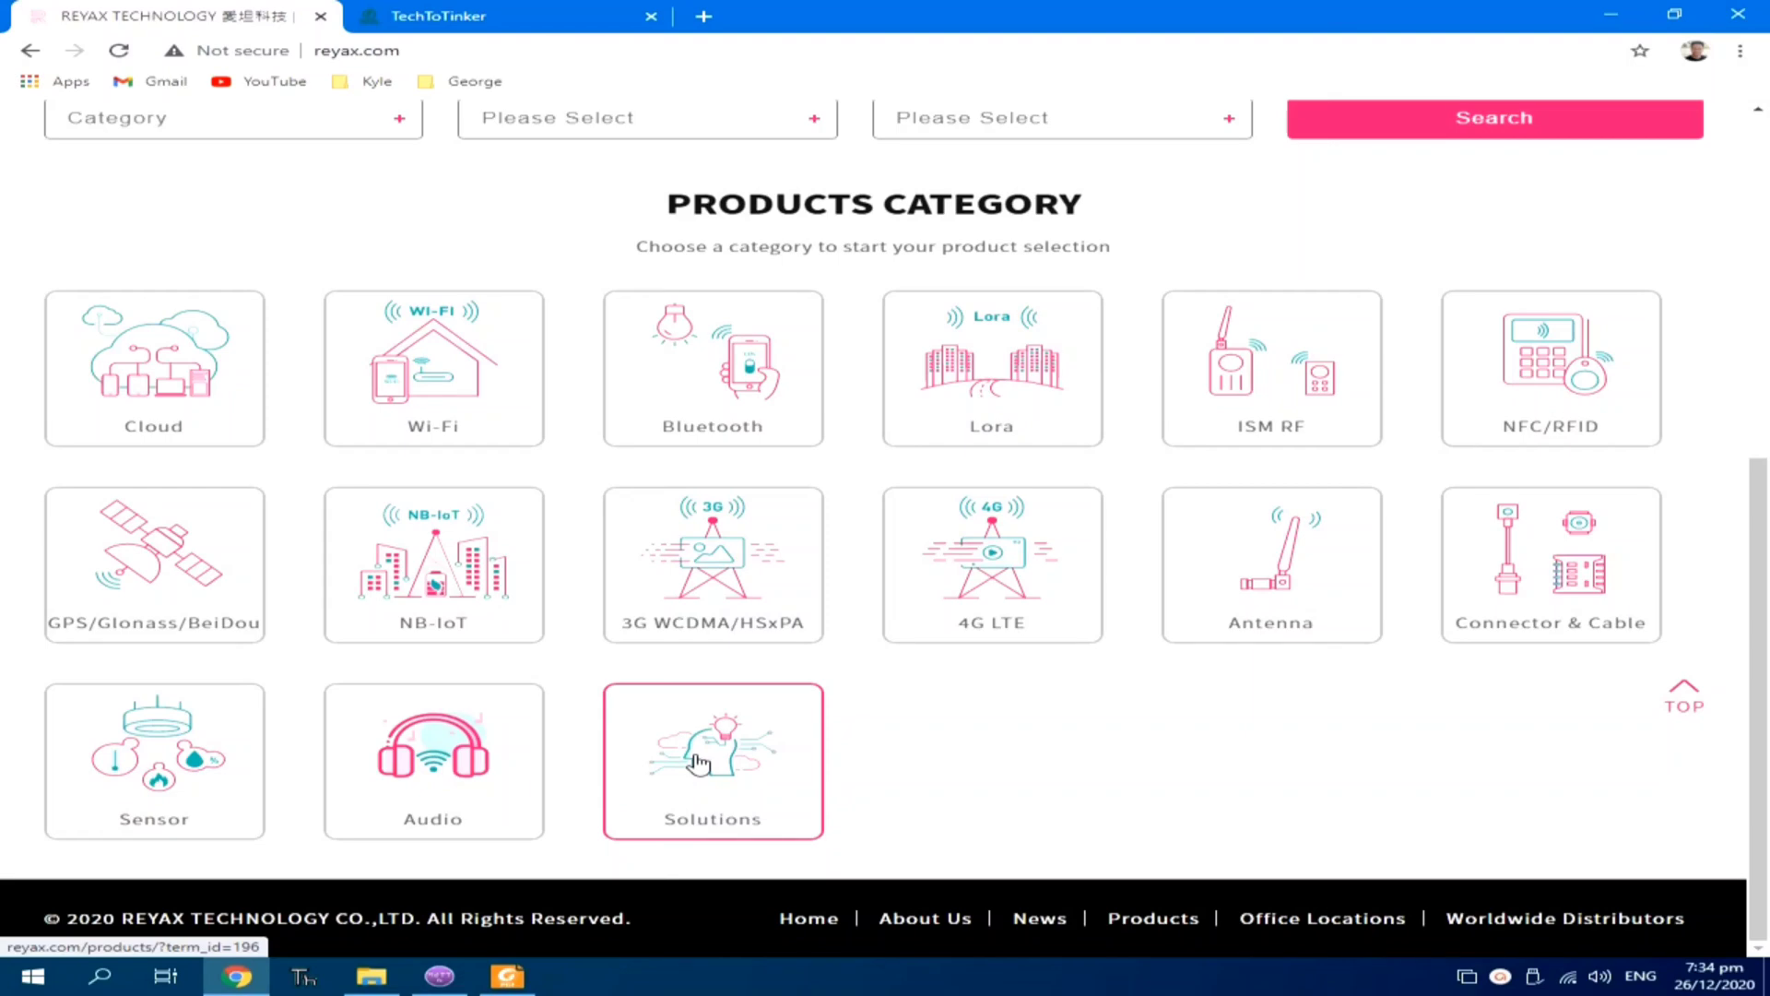
mouse_move(695, 758)
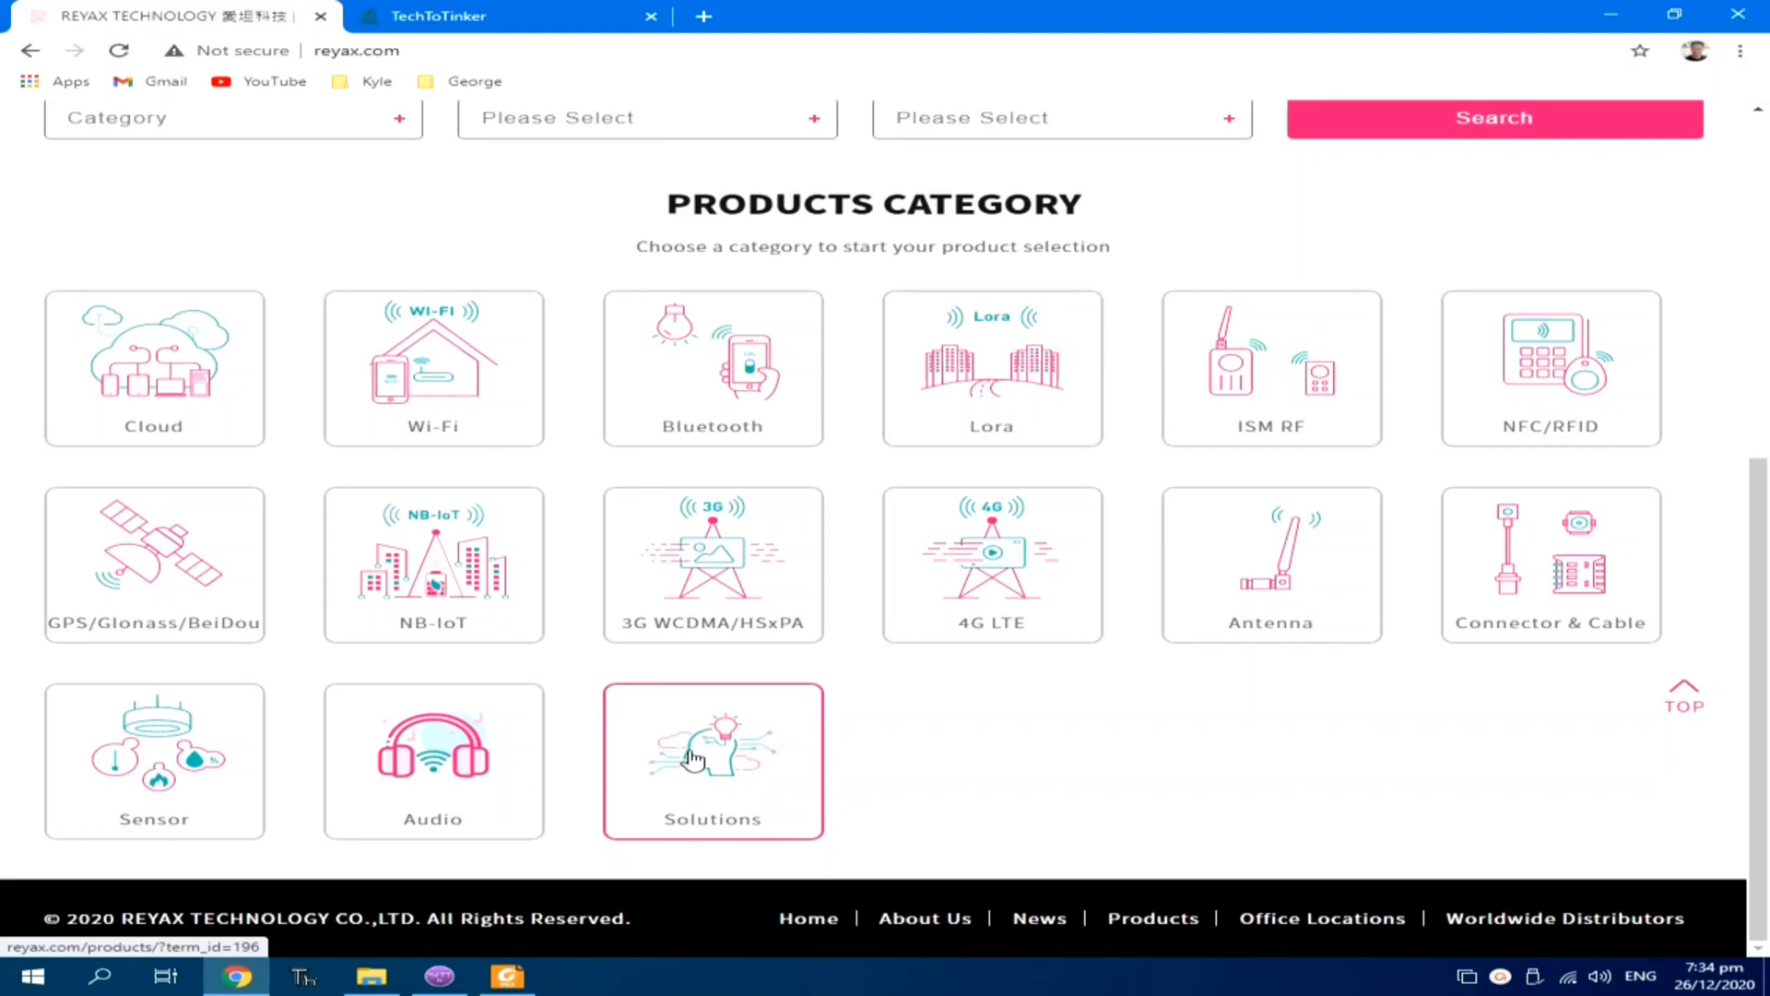
Step: Open the Solutions product category tile to reach the RYC1001 page
left_click(153, 367)
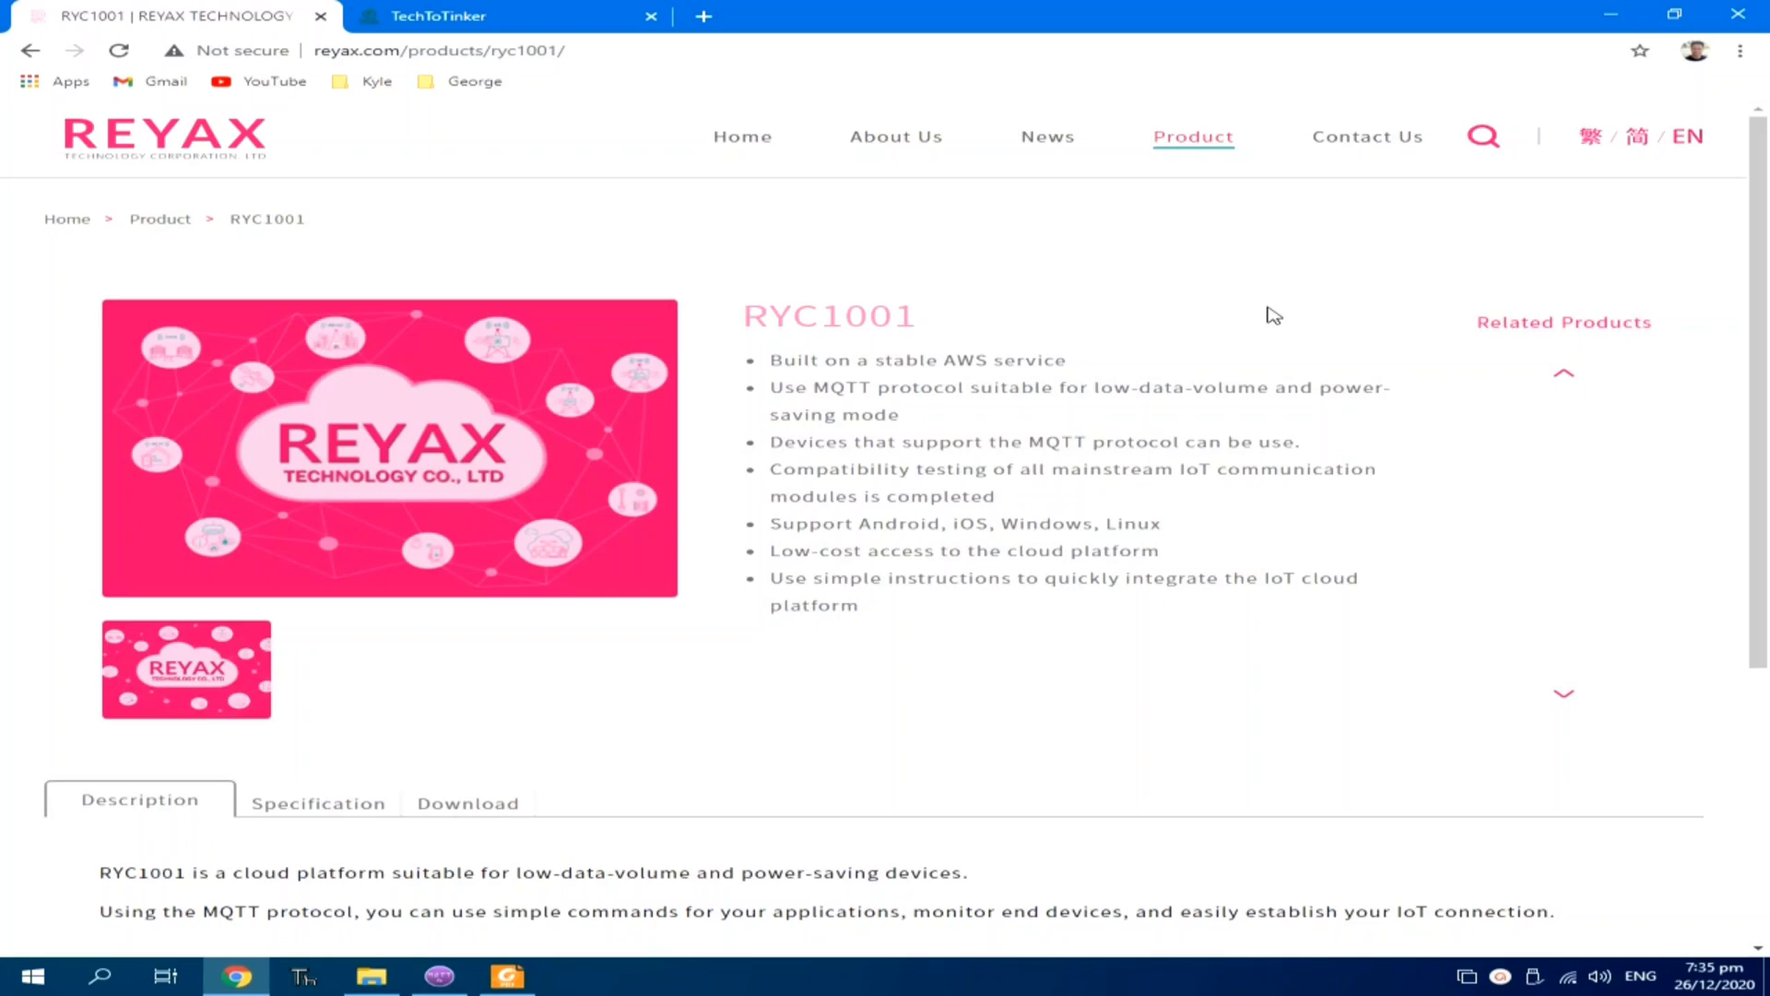
mouse_move(1226, 583)
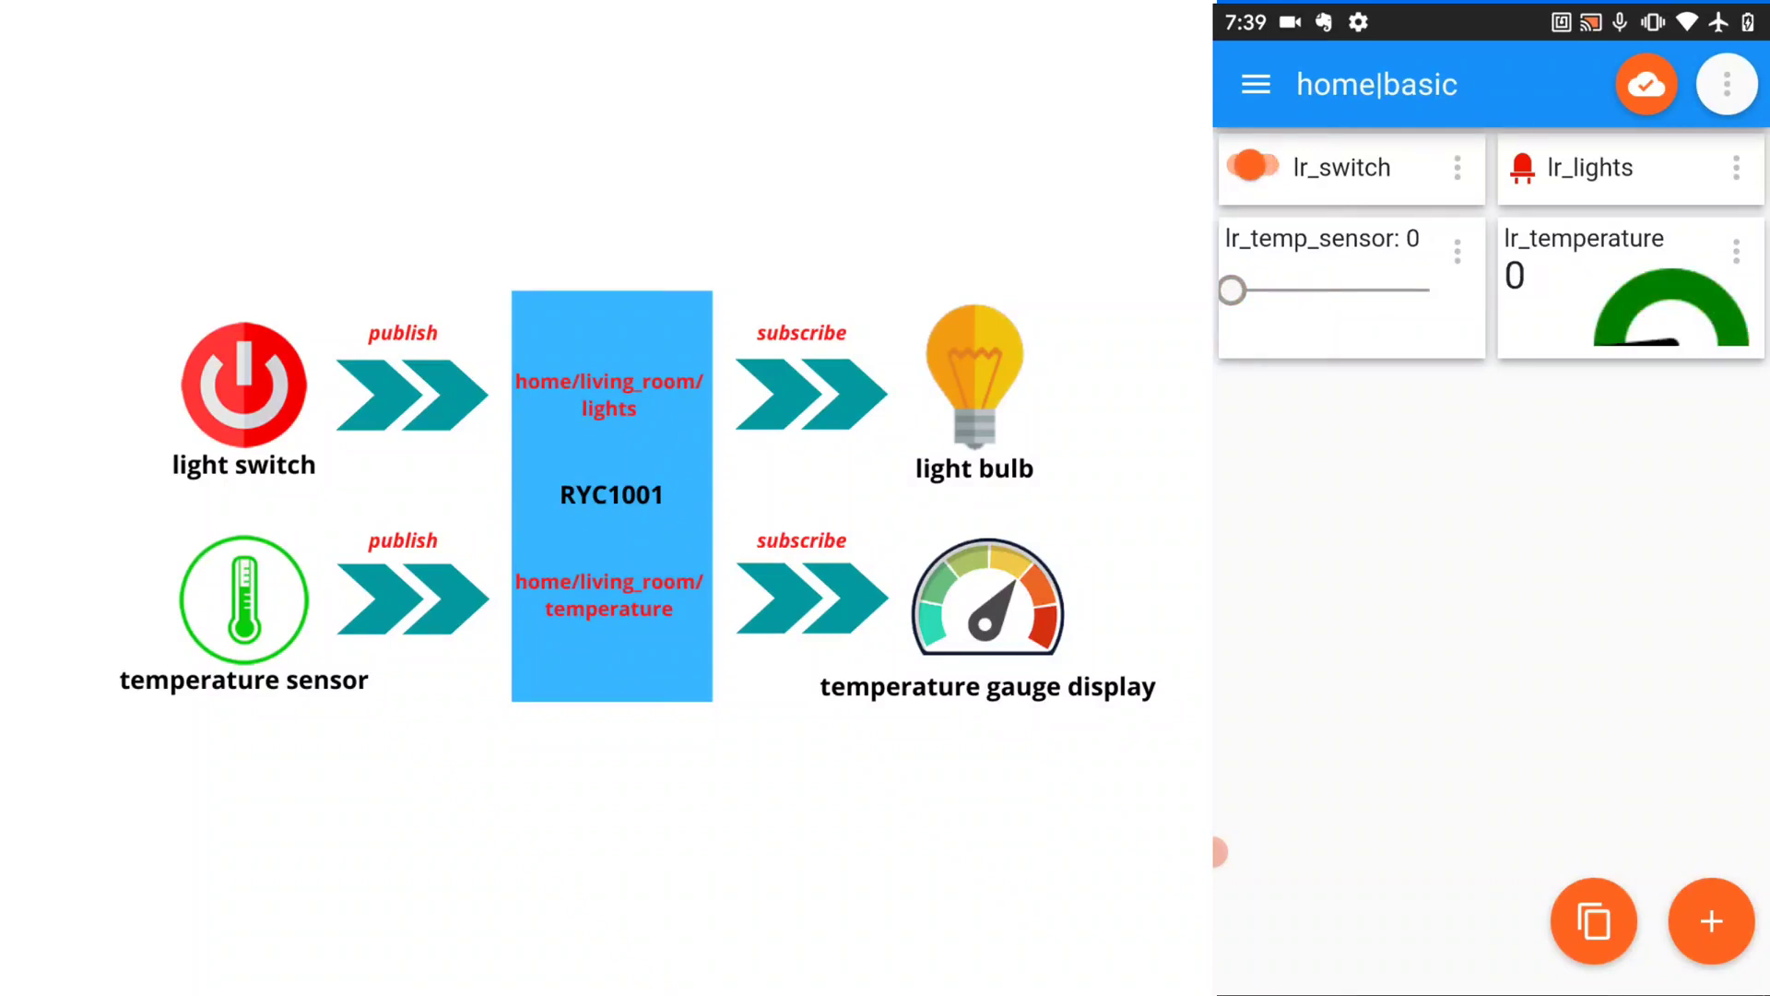
Step: Turn lr_switch off and review the lr_switch and lr_lights panel settings
left_click(1251, 166)
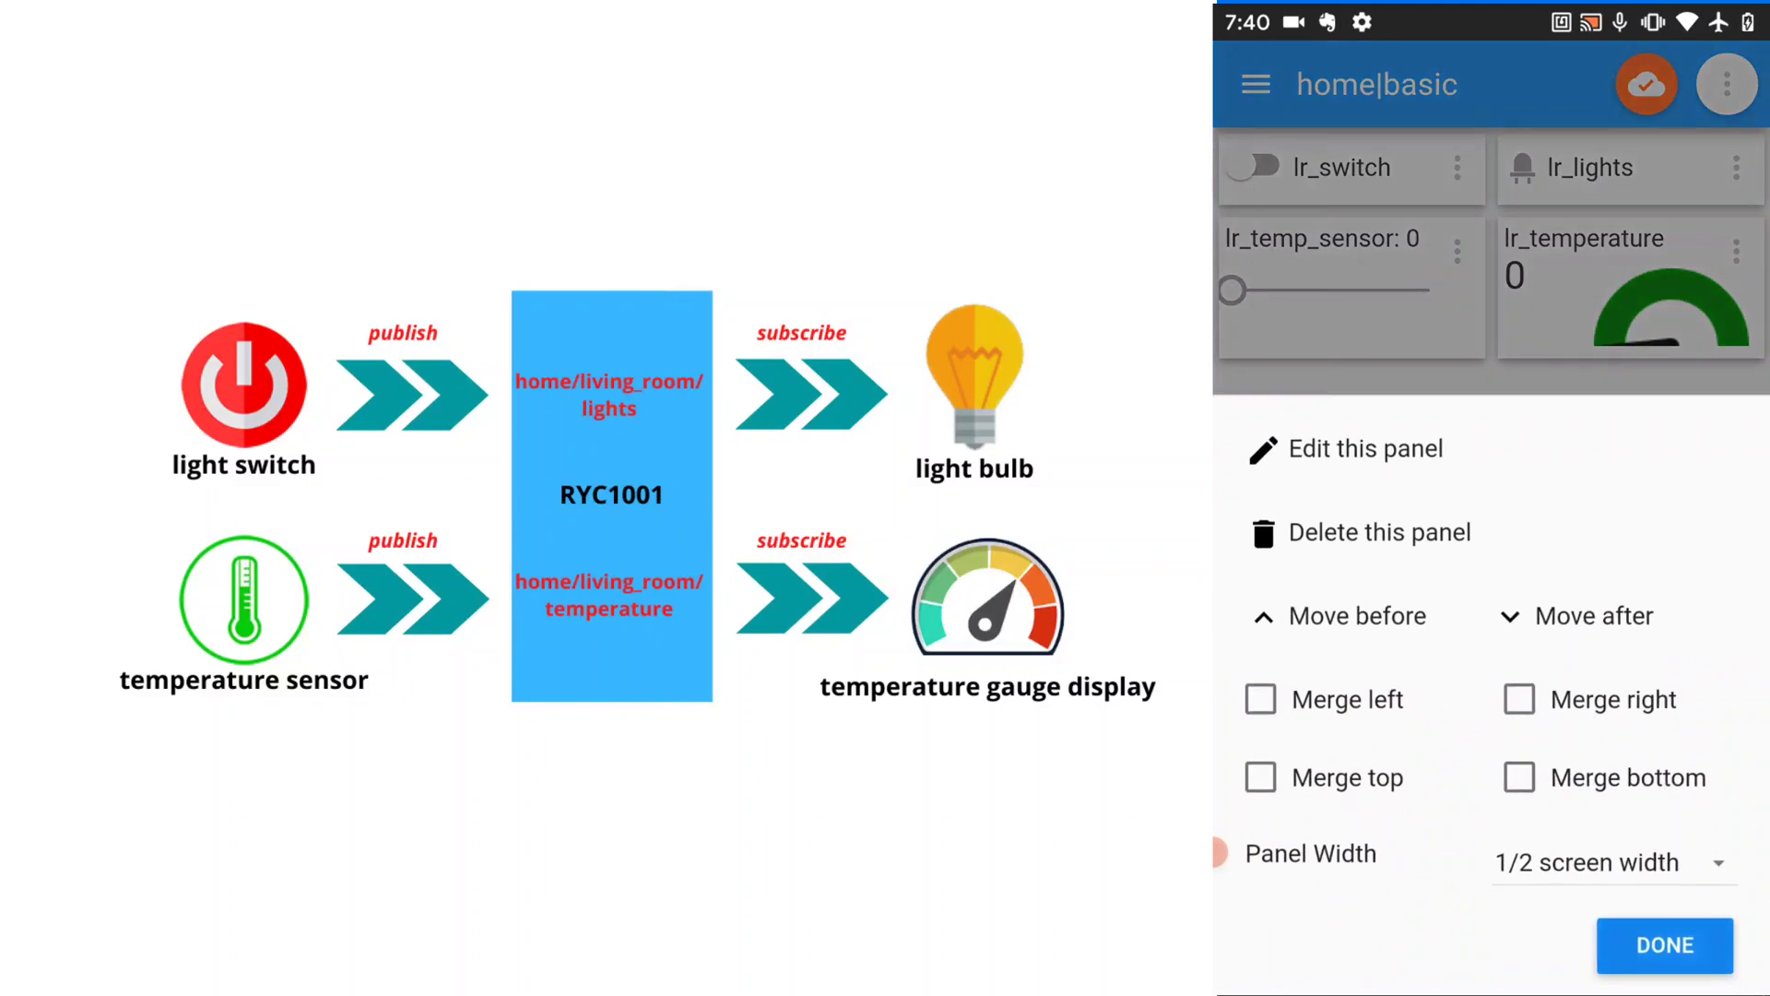
left_click(1362, 448)
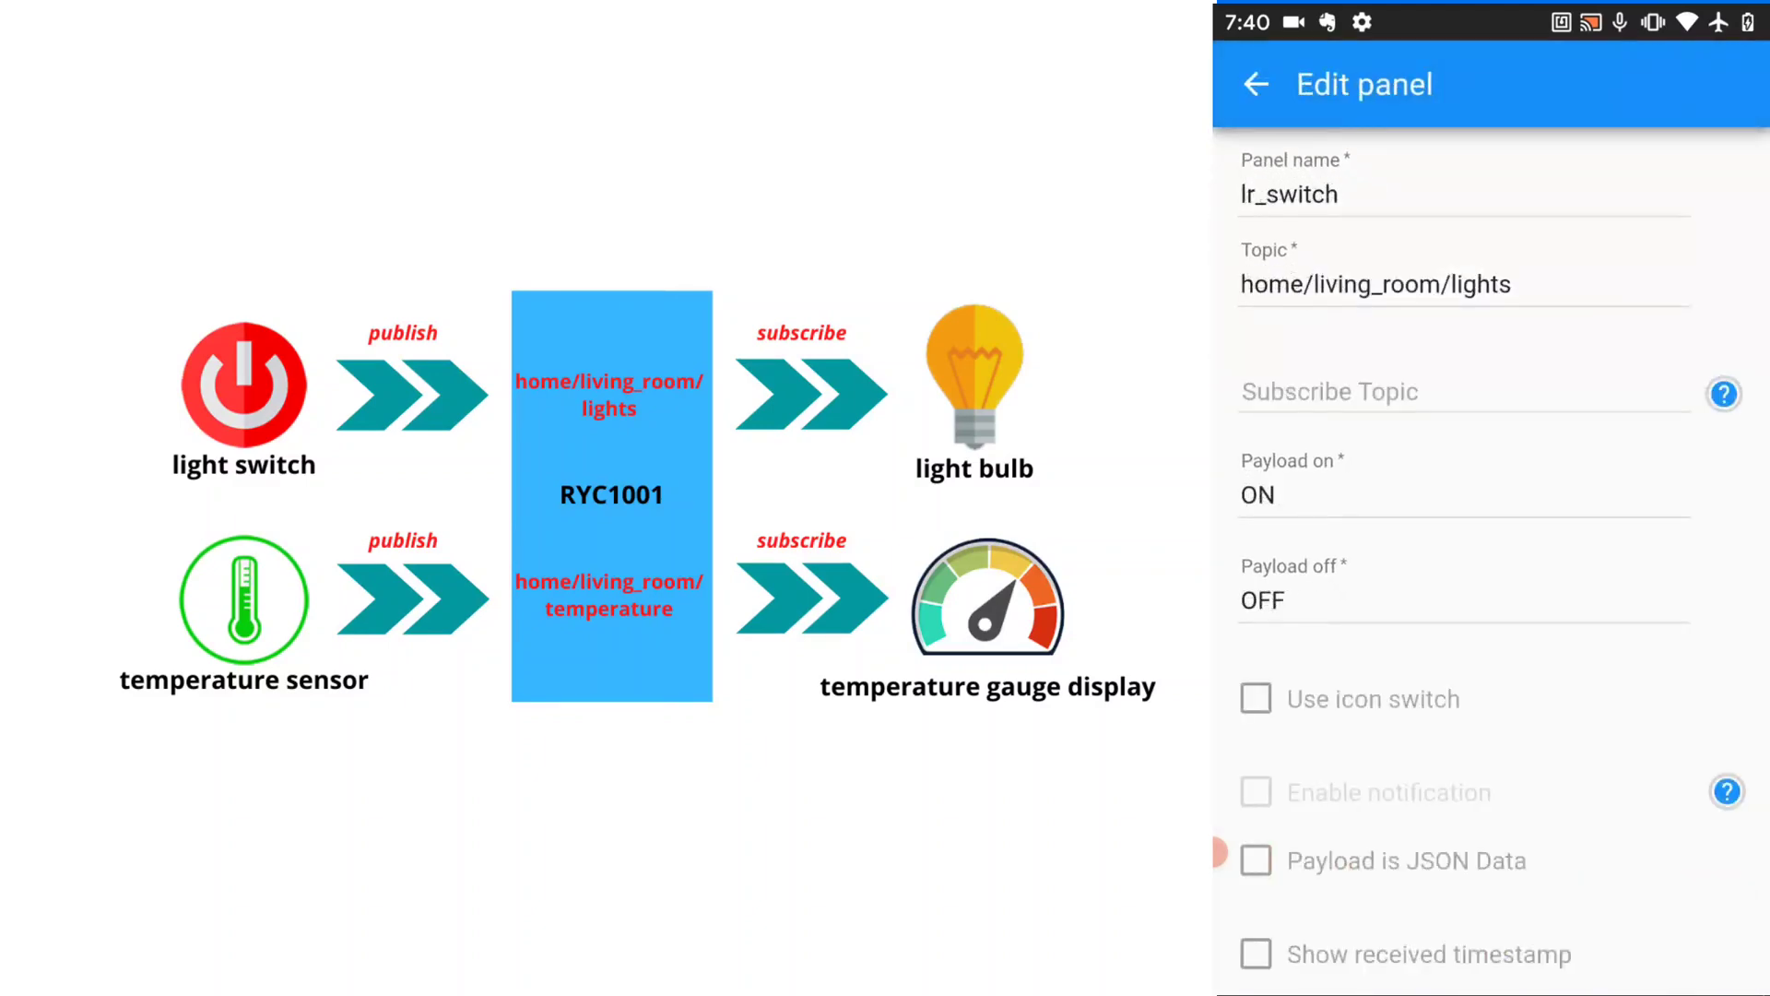
left_click(1256, 84)
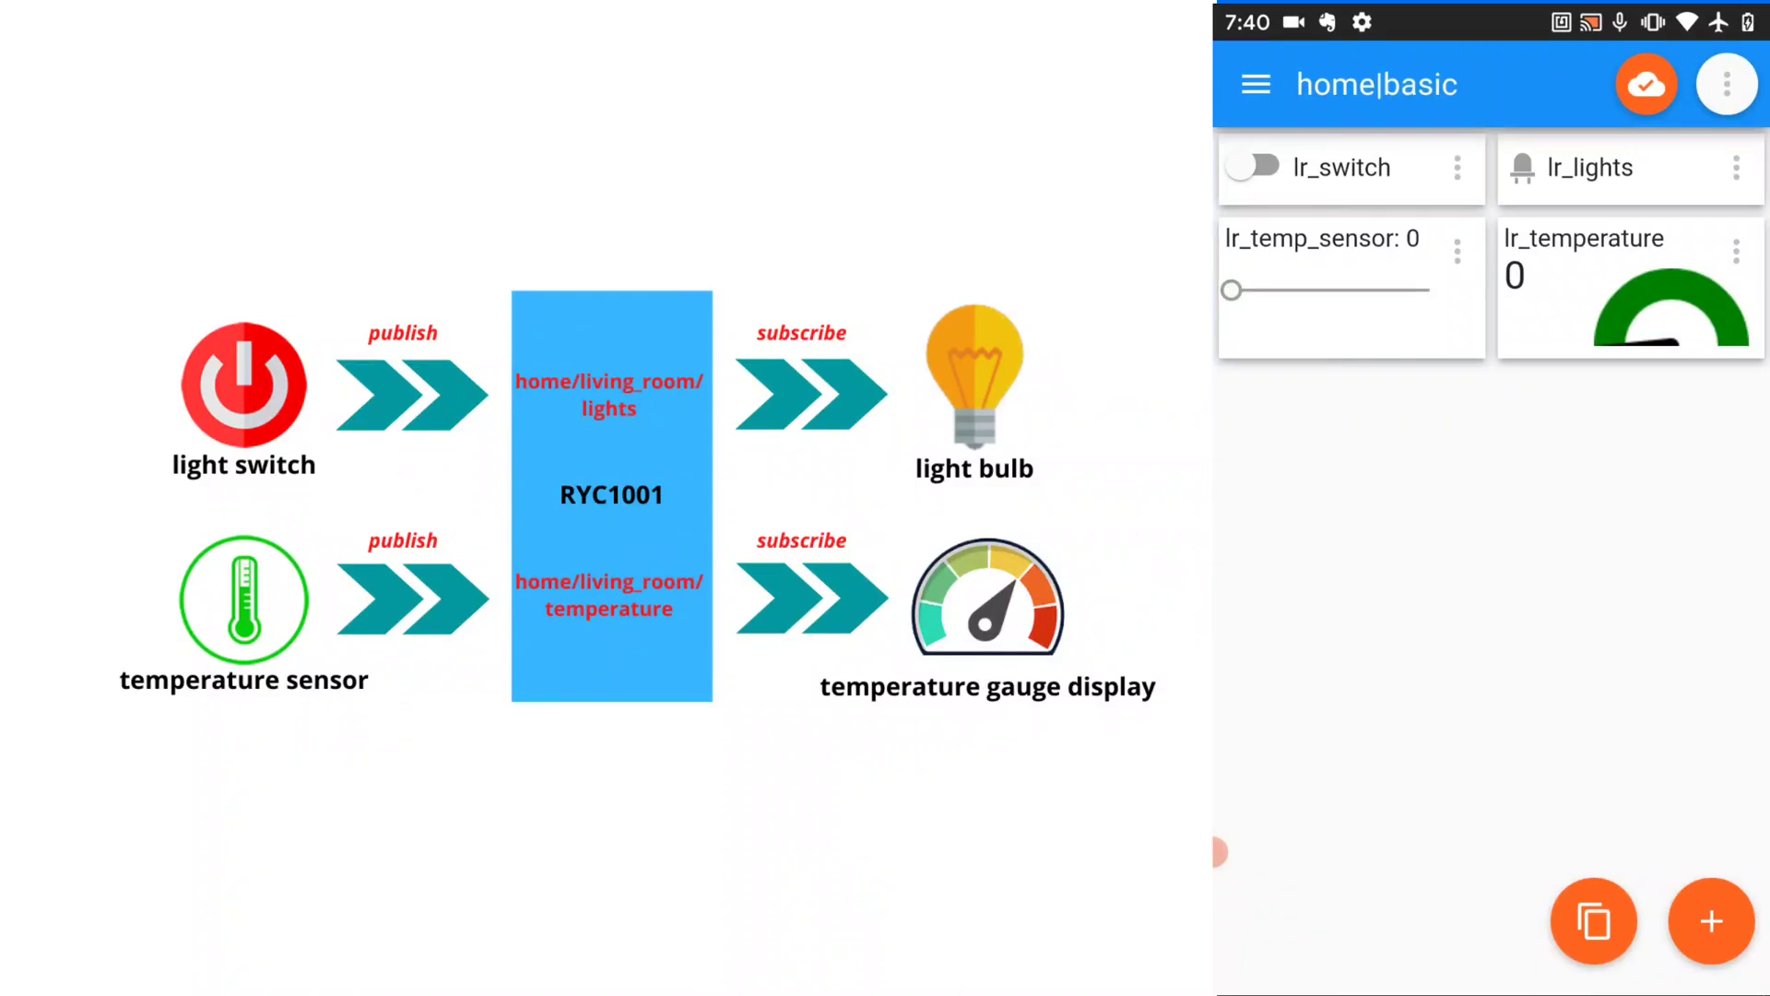
left_click(1735, 166)
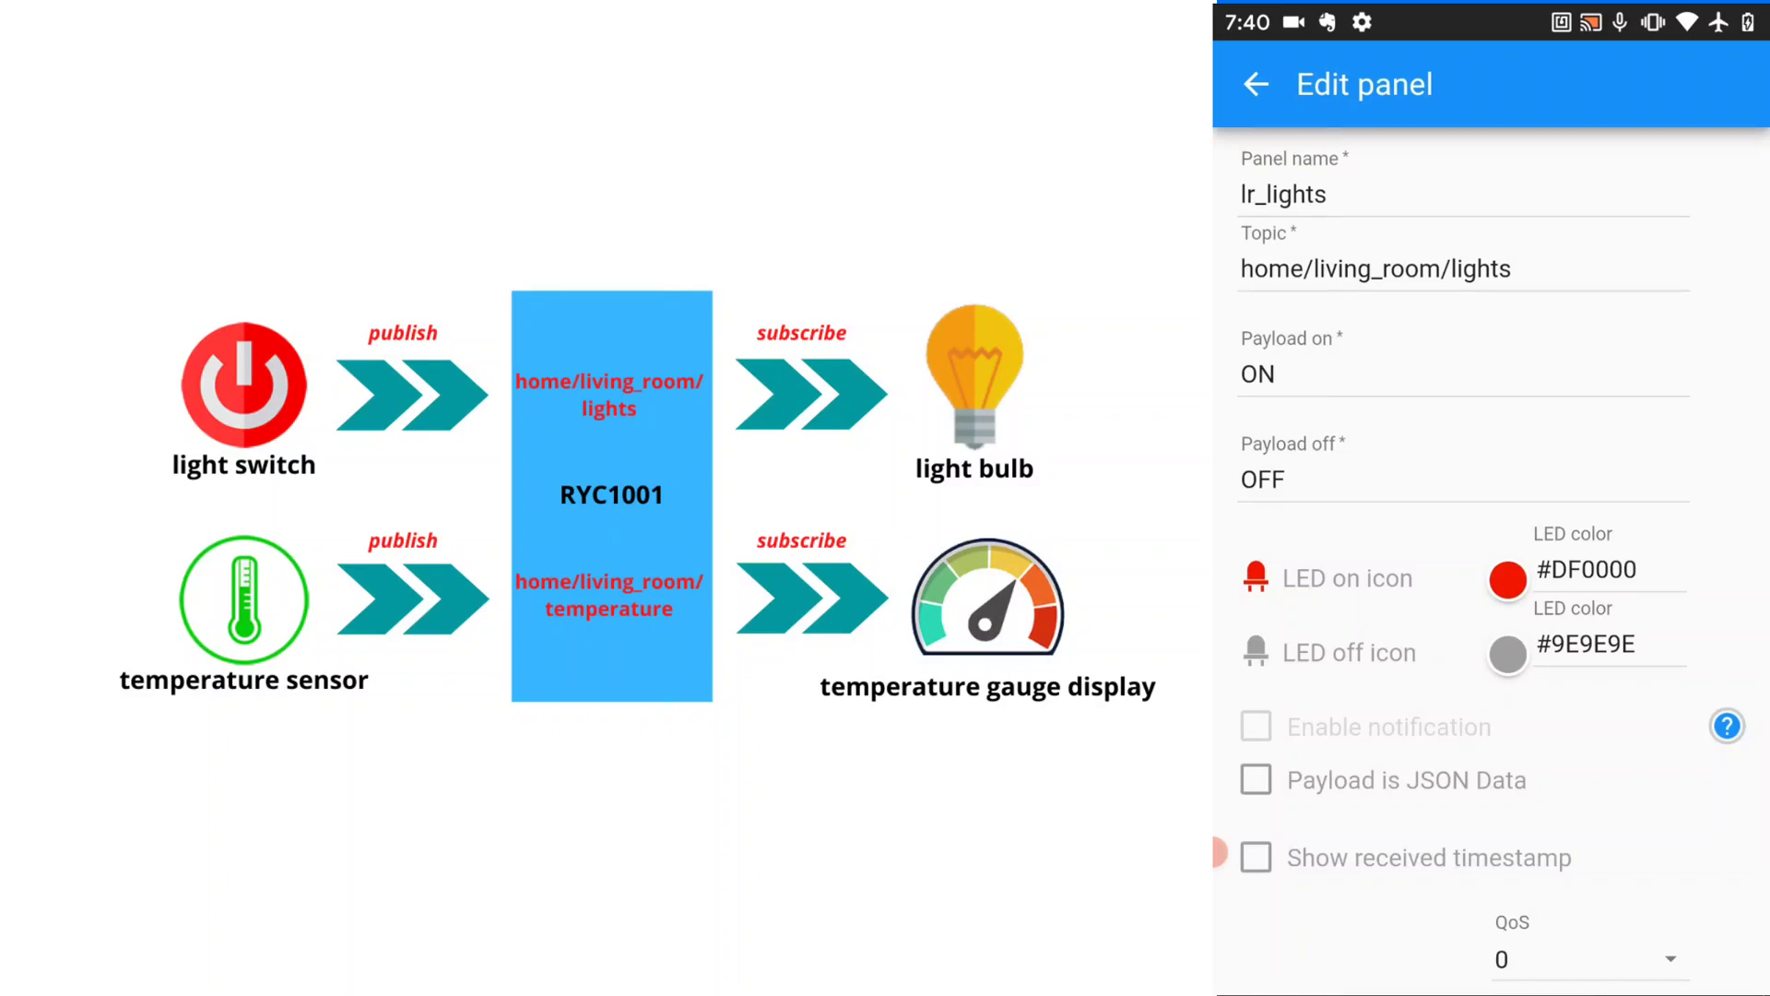
scroll("down", 3)
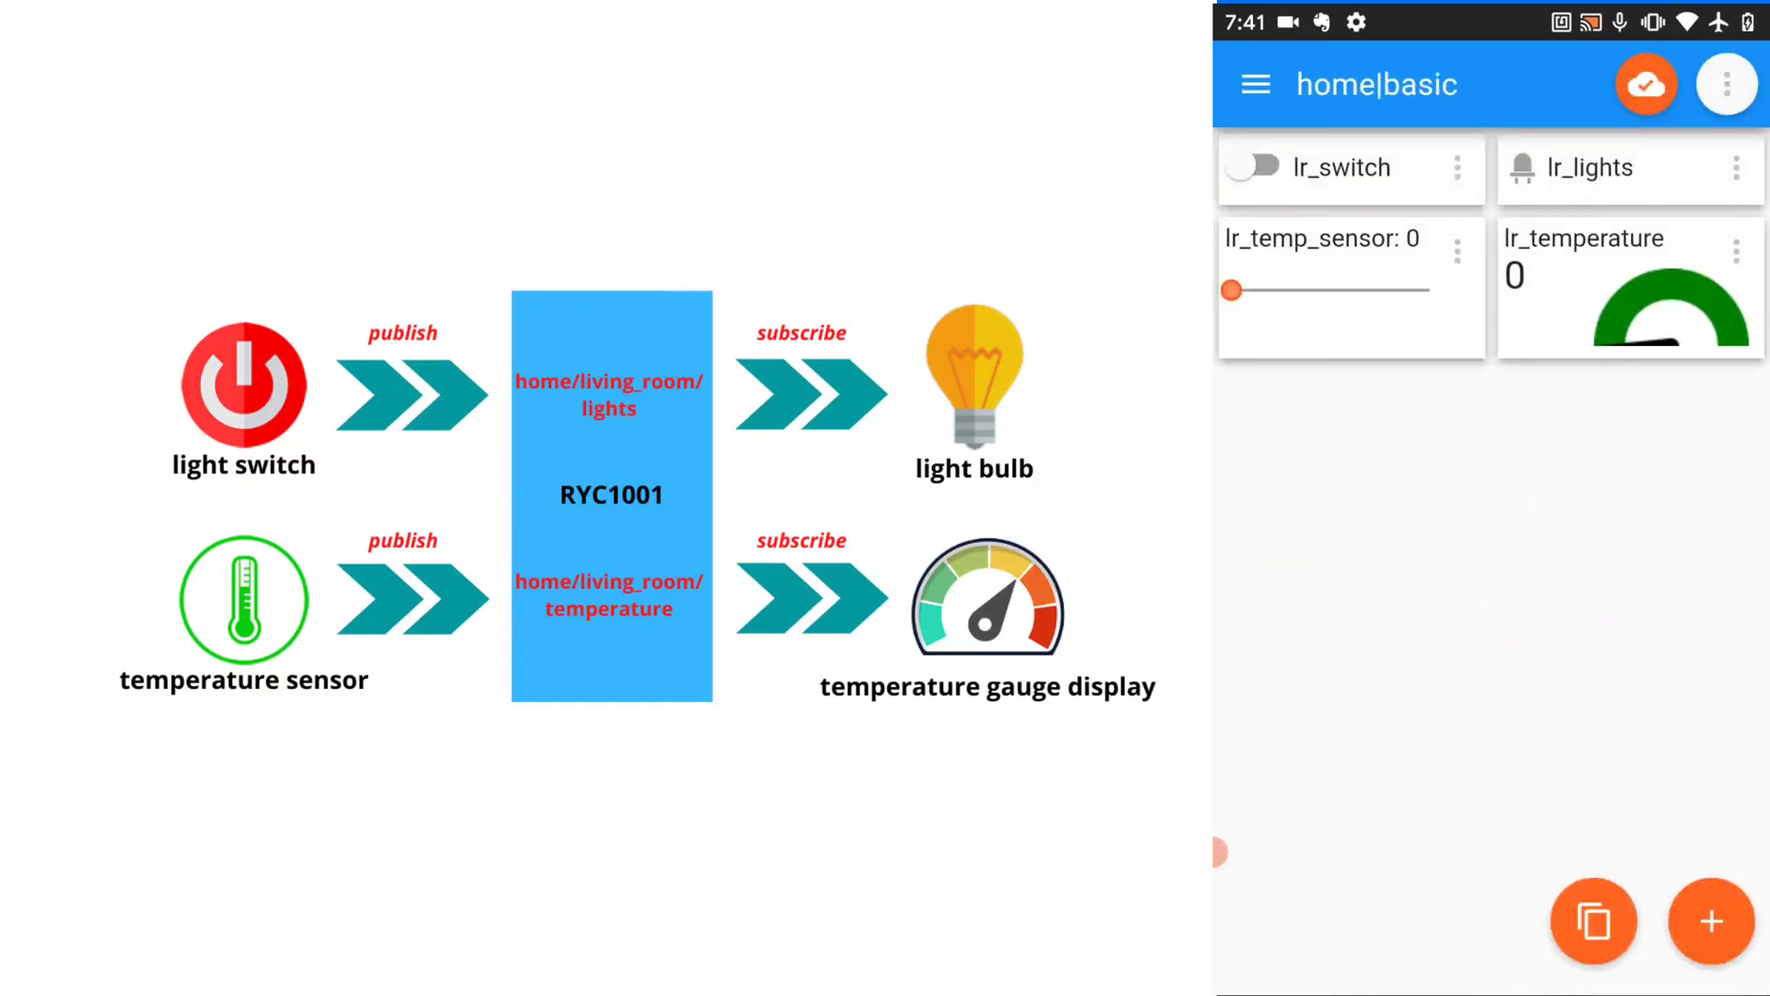
left_click(1254, 84)
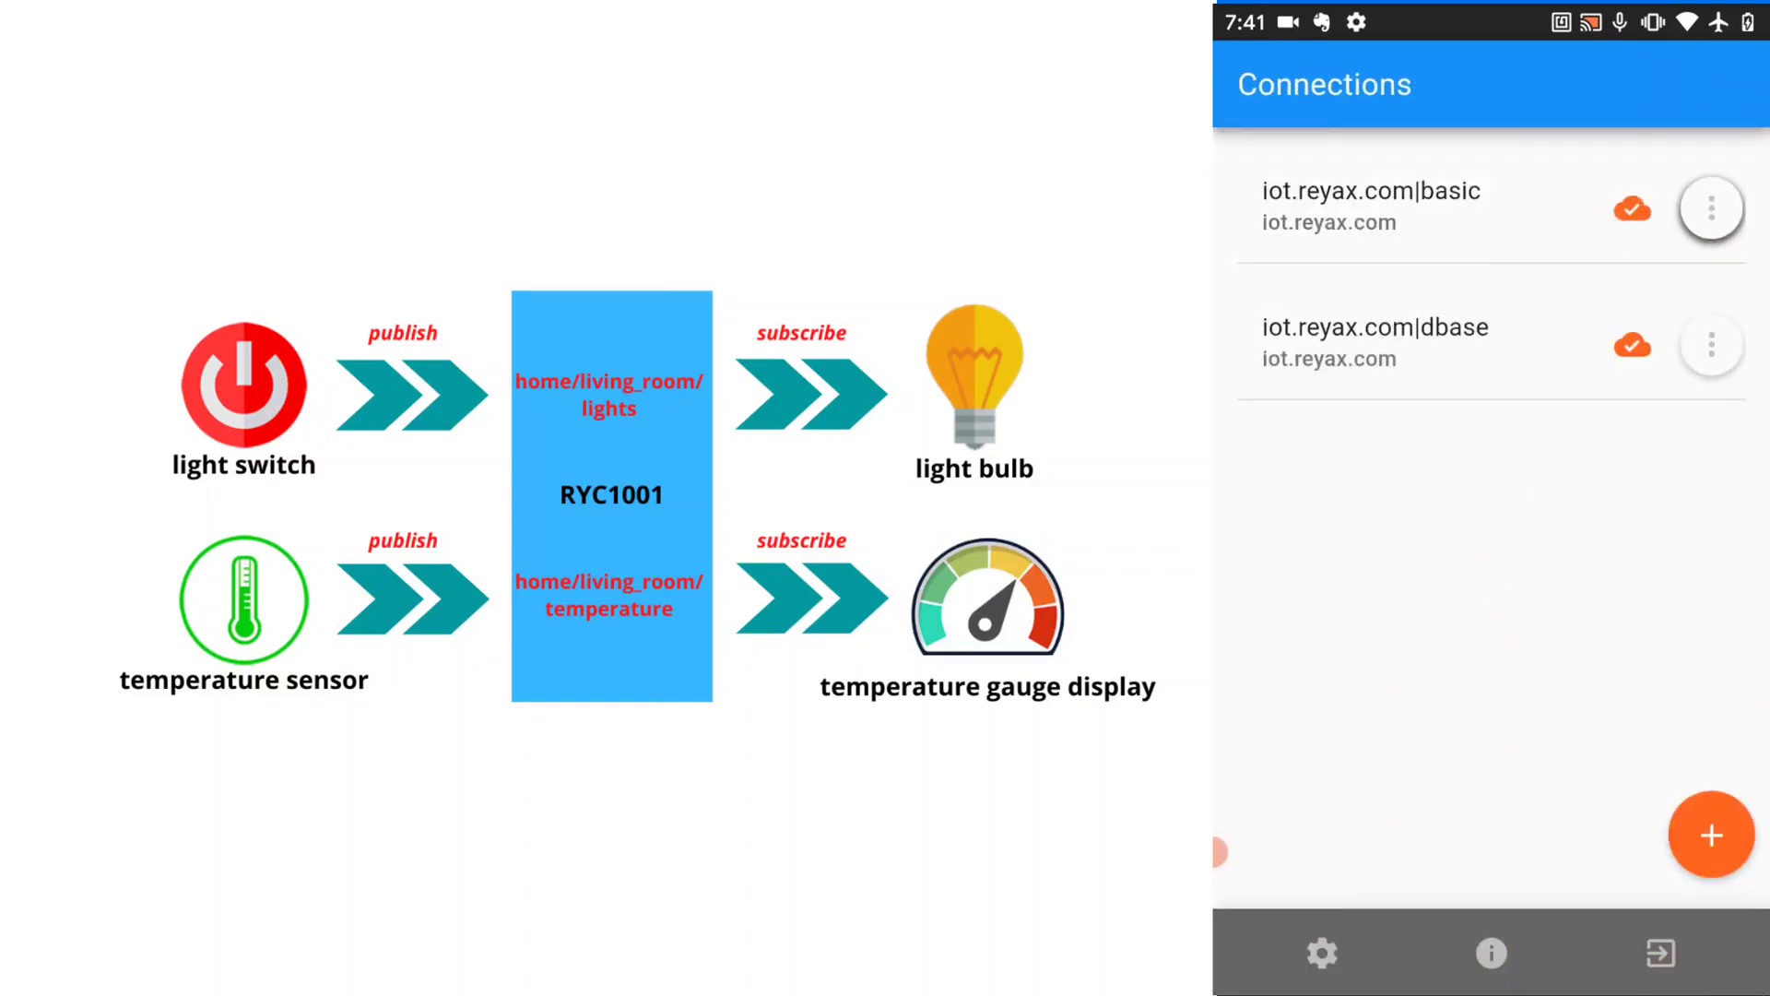
left_click(1370, 205)
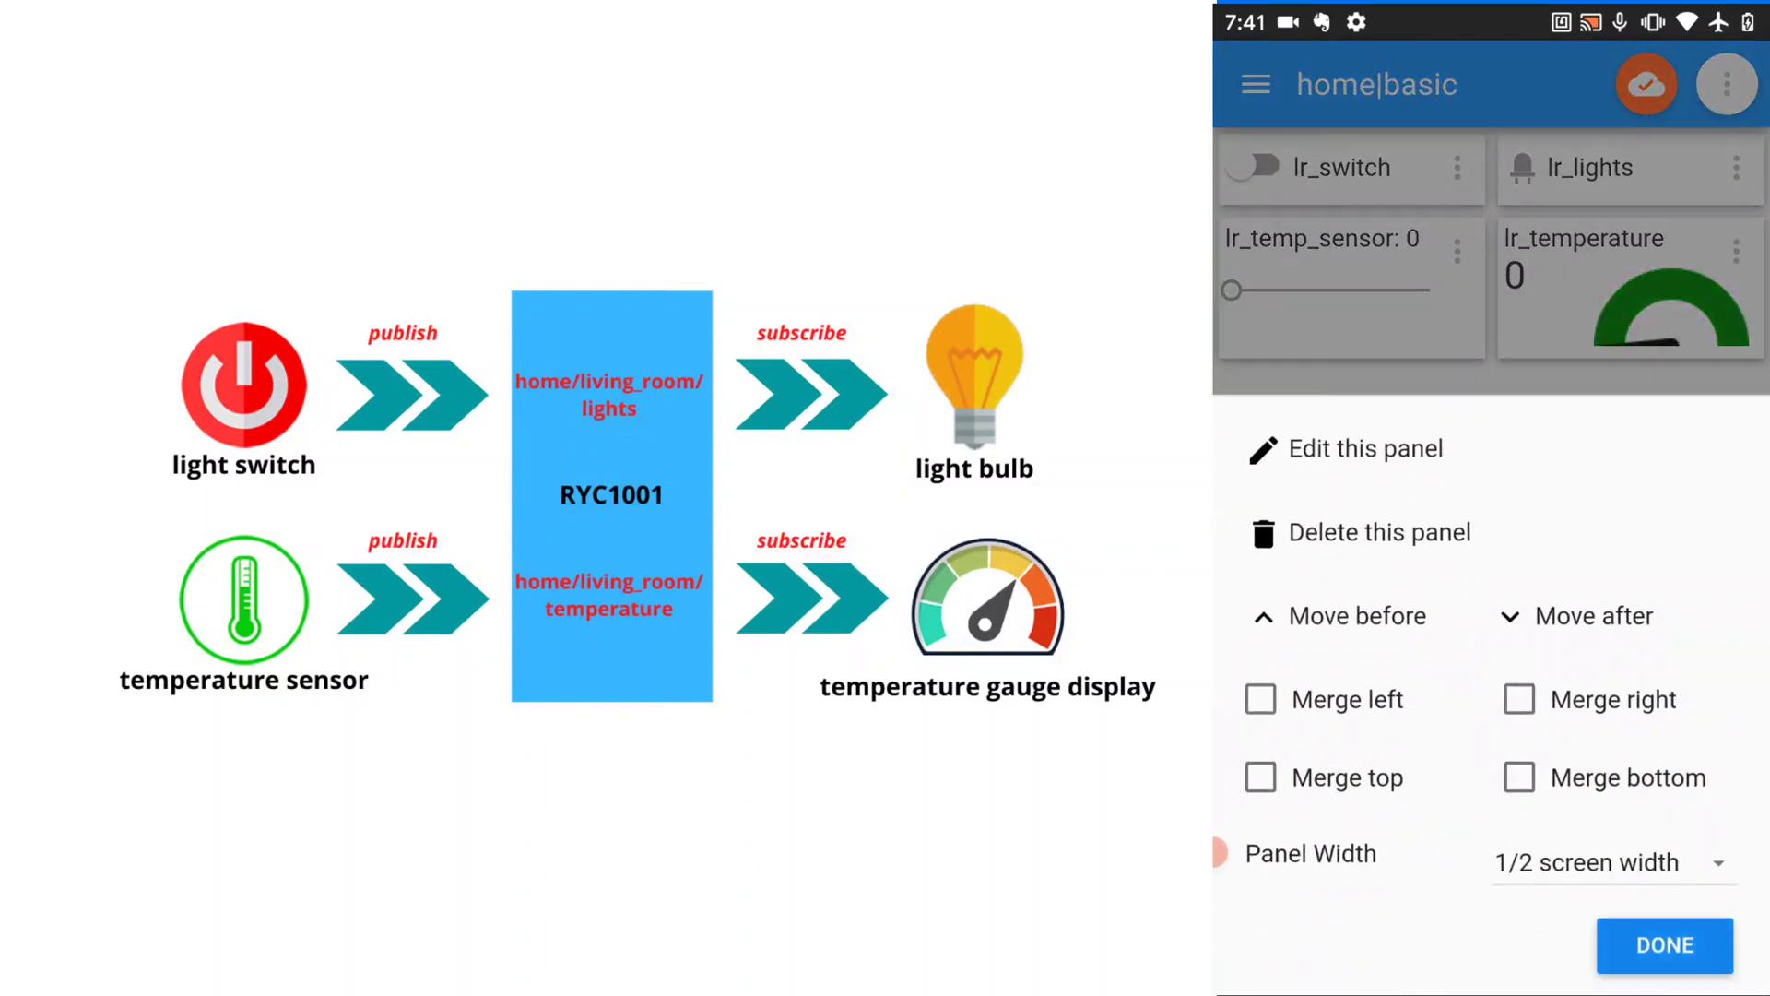
left_click(1364, 448)
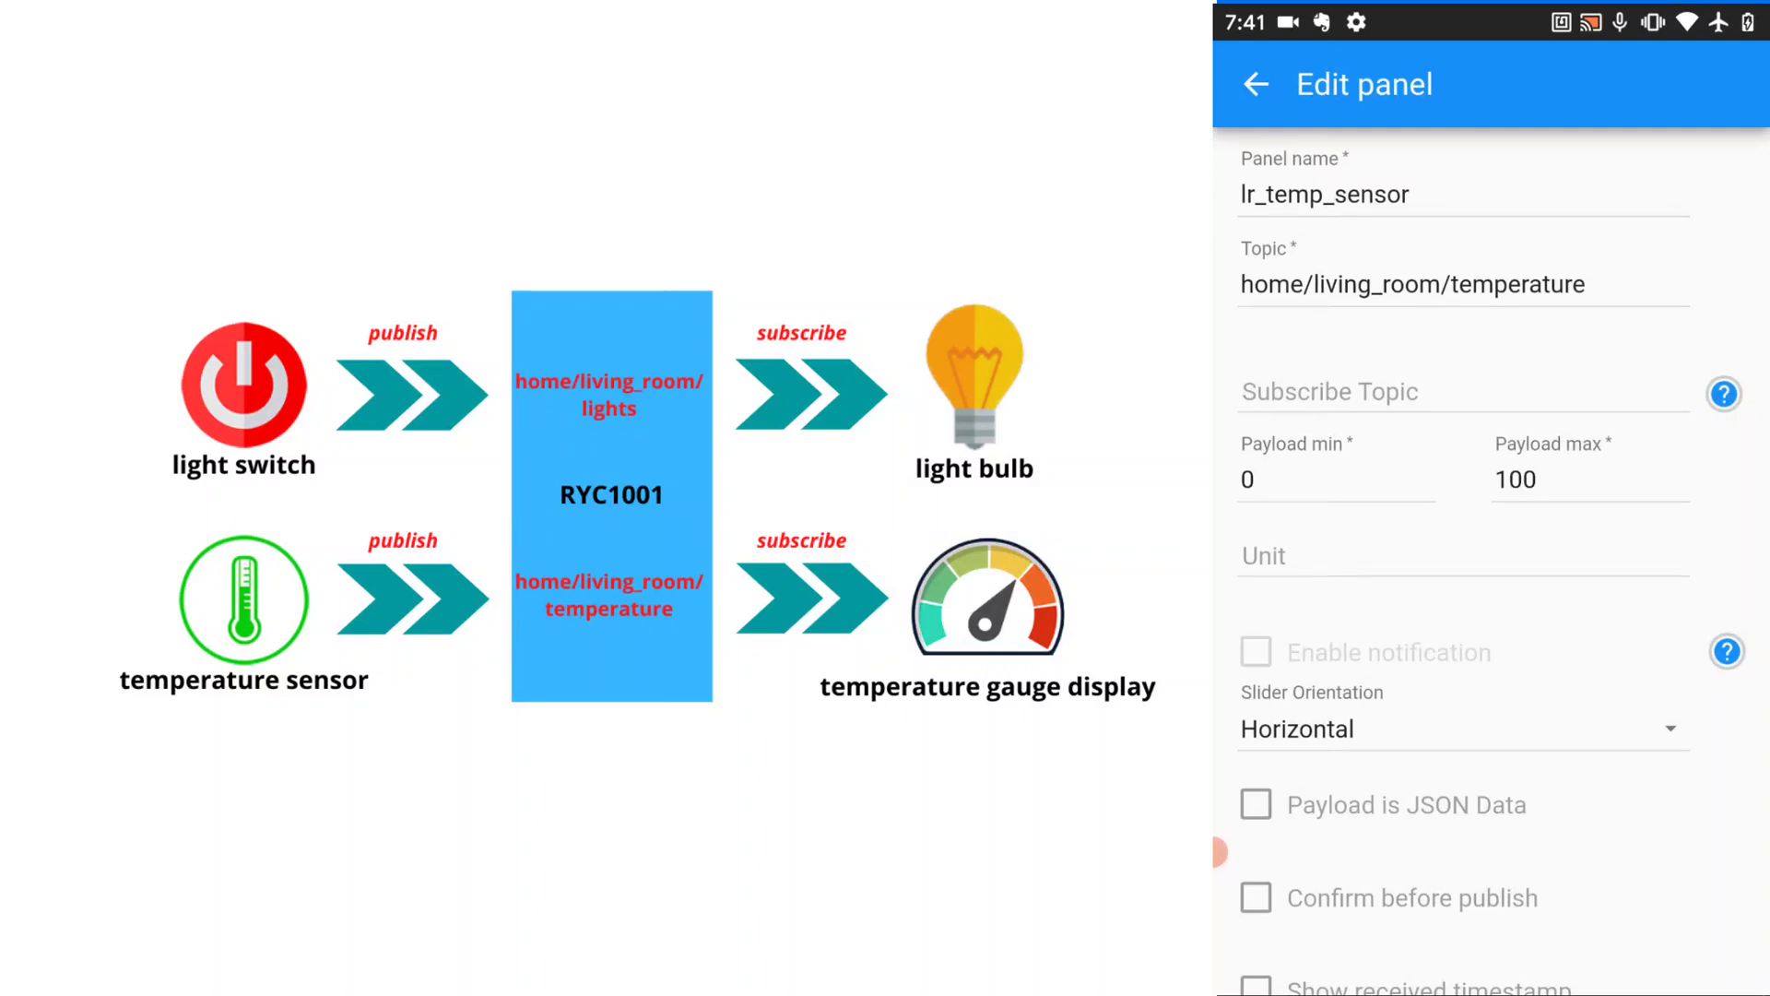
left_click(1254, 84)
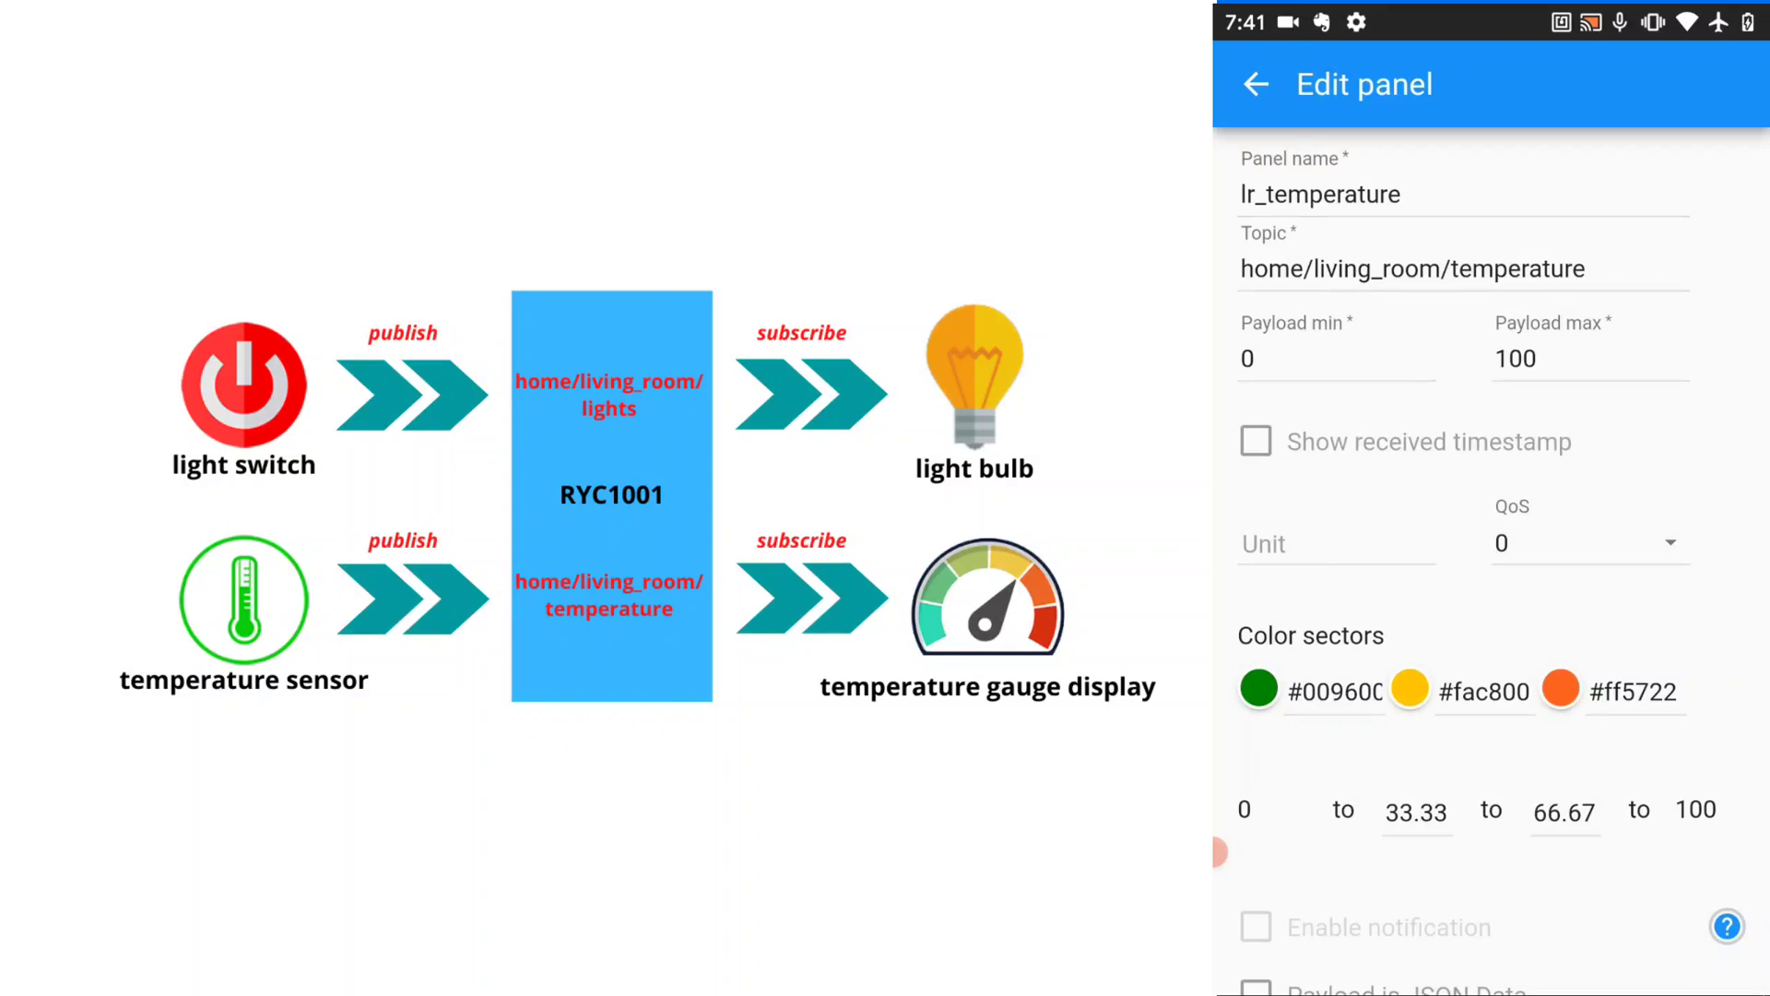
scroll("down", 3)
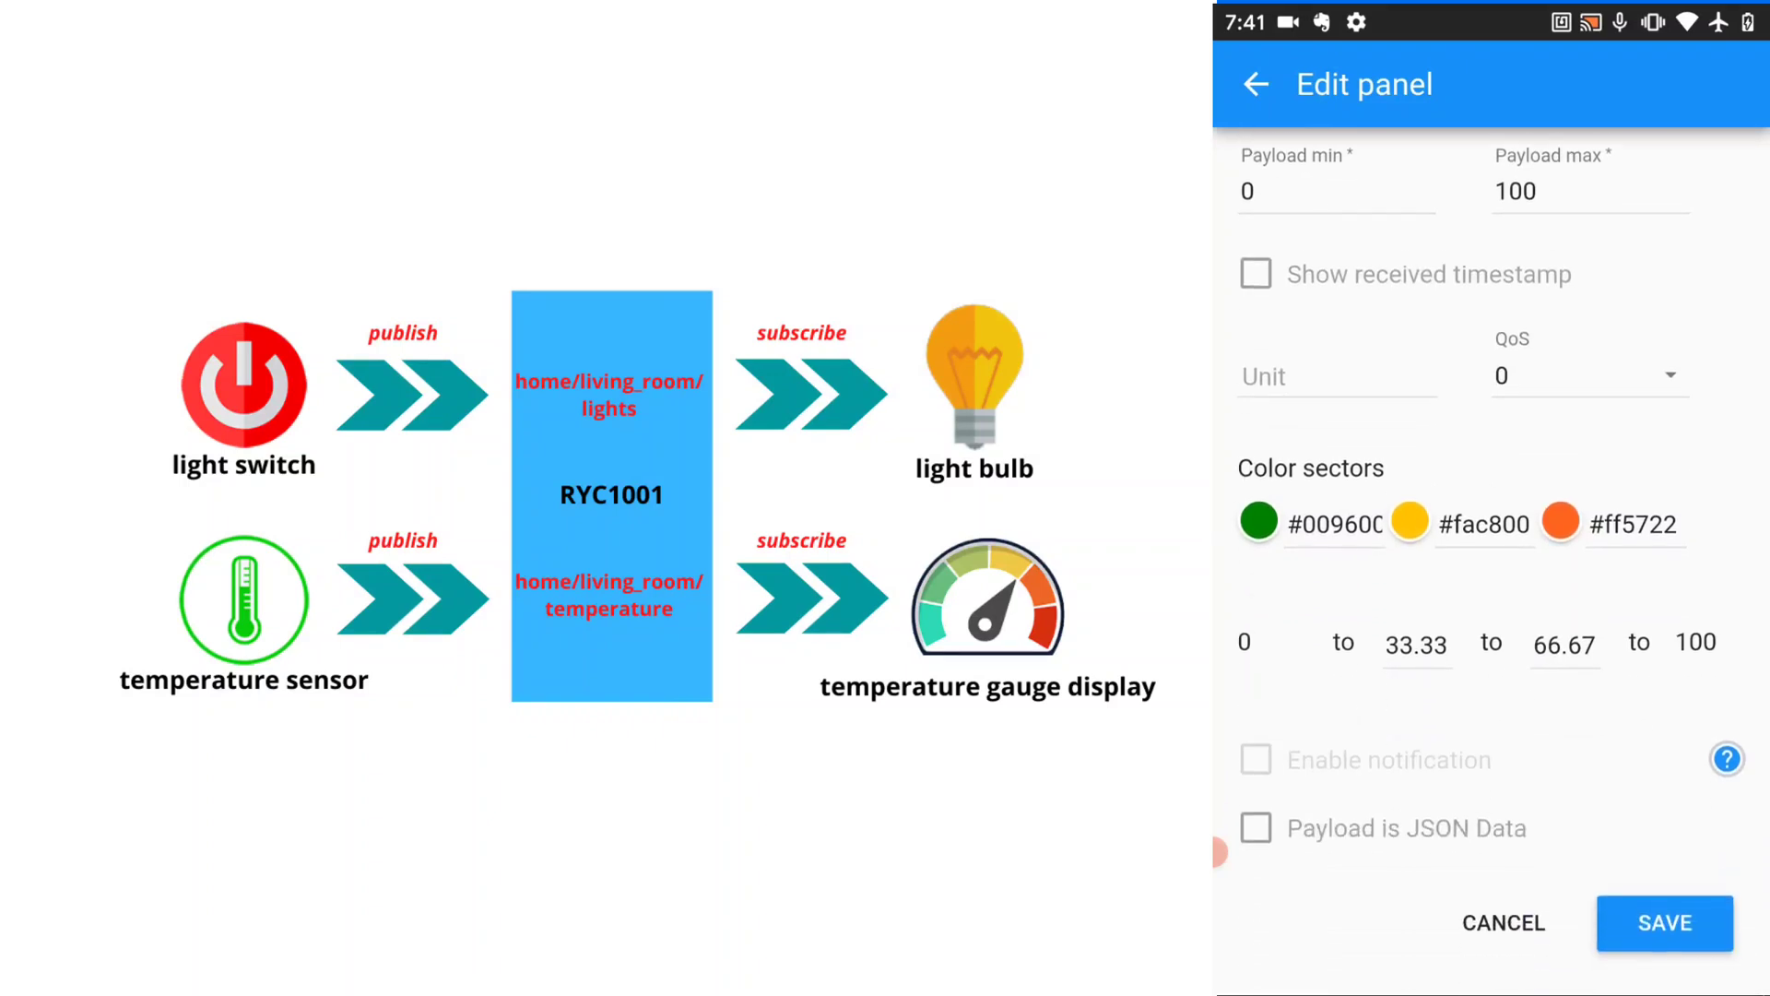
scroll("down", 3)
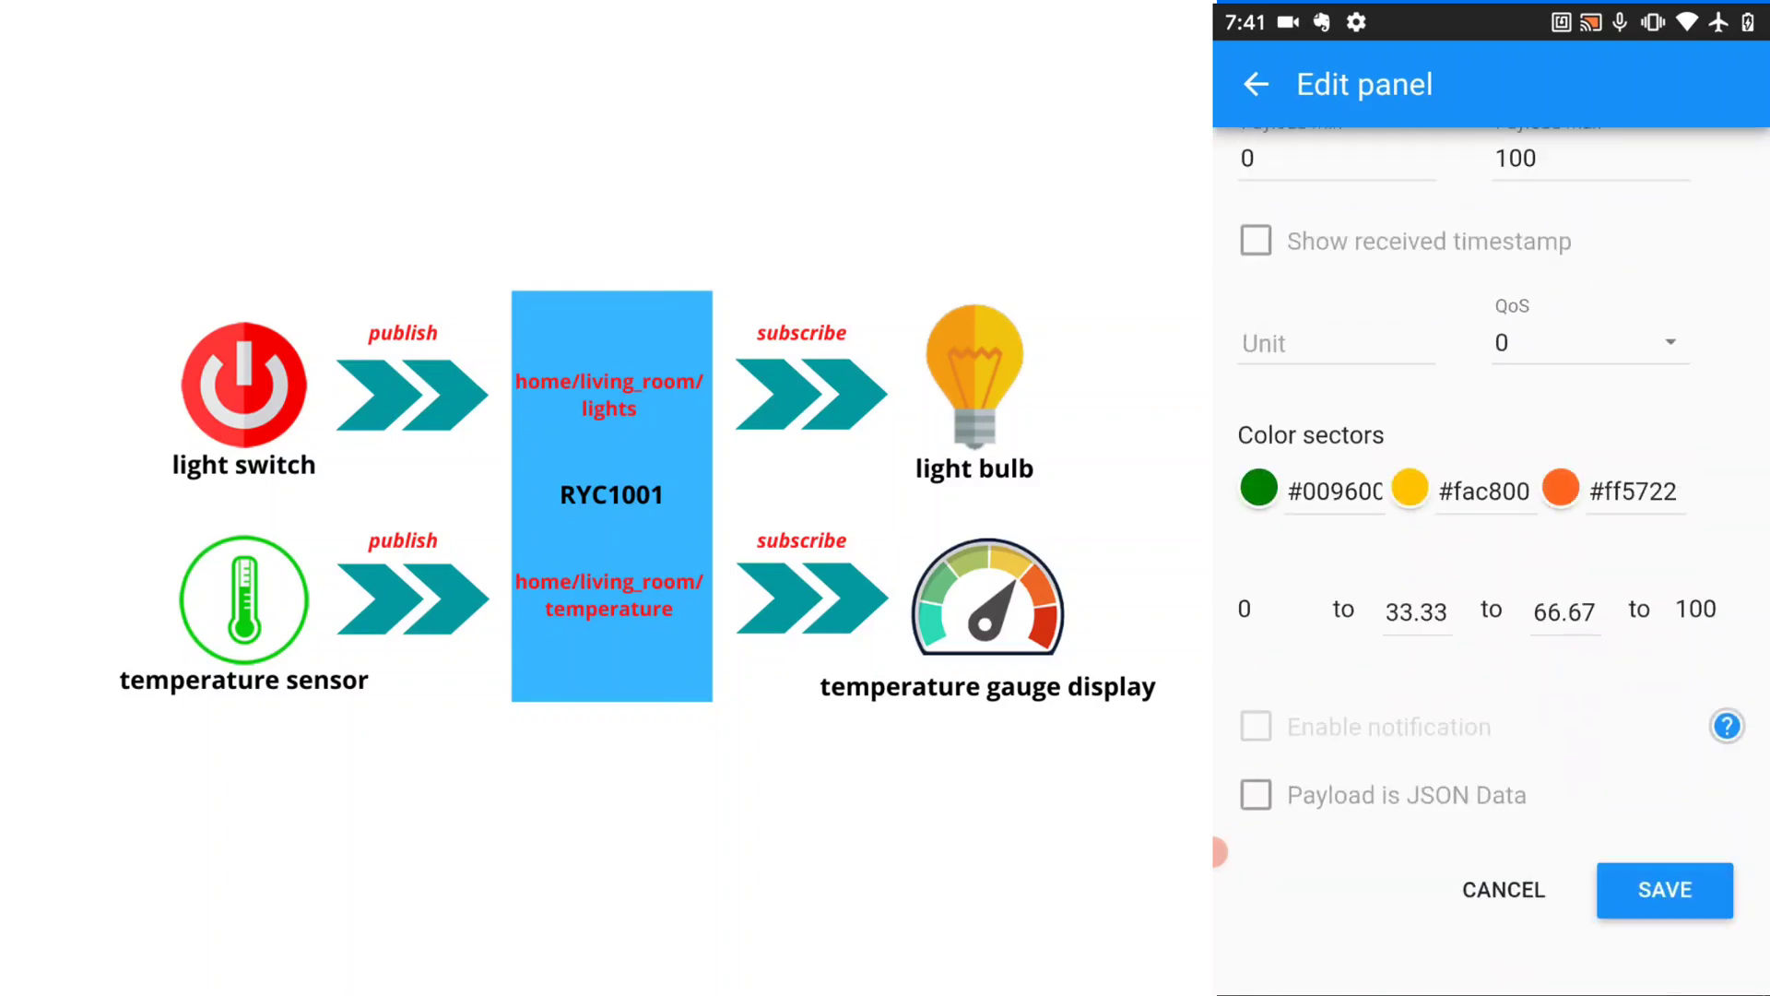
left_click(1663, 890)
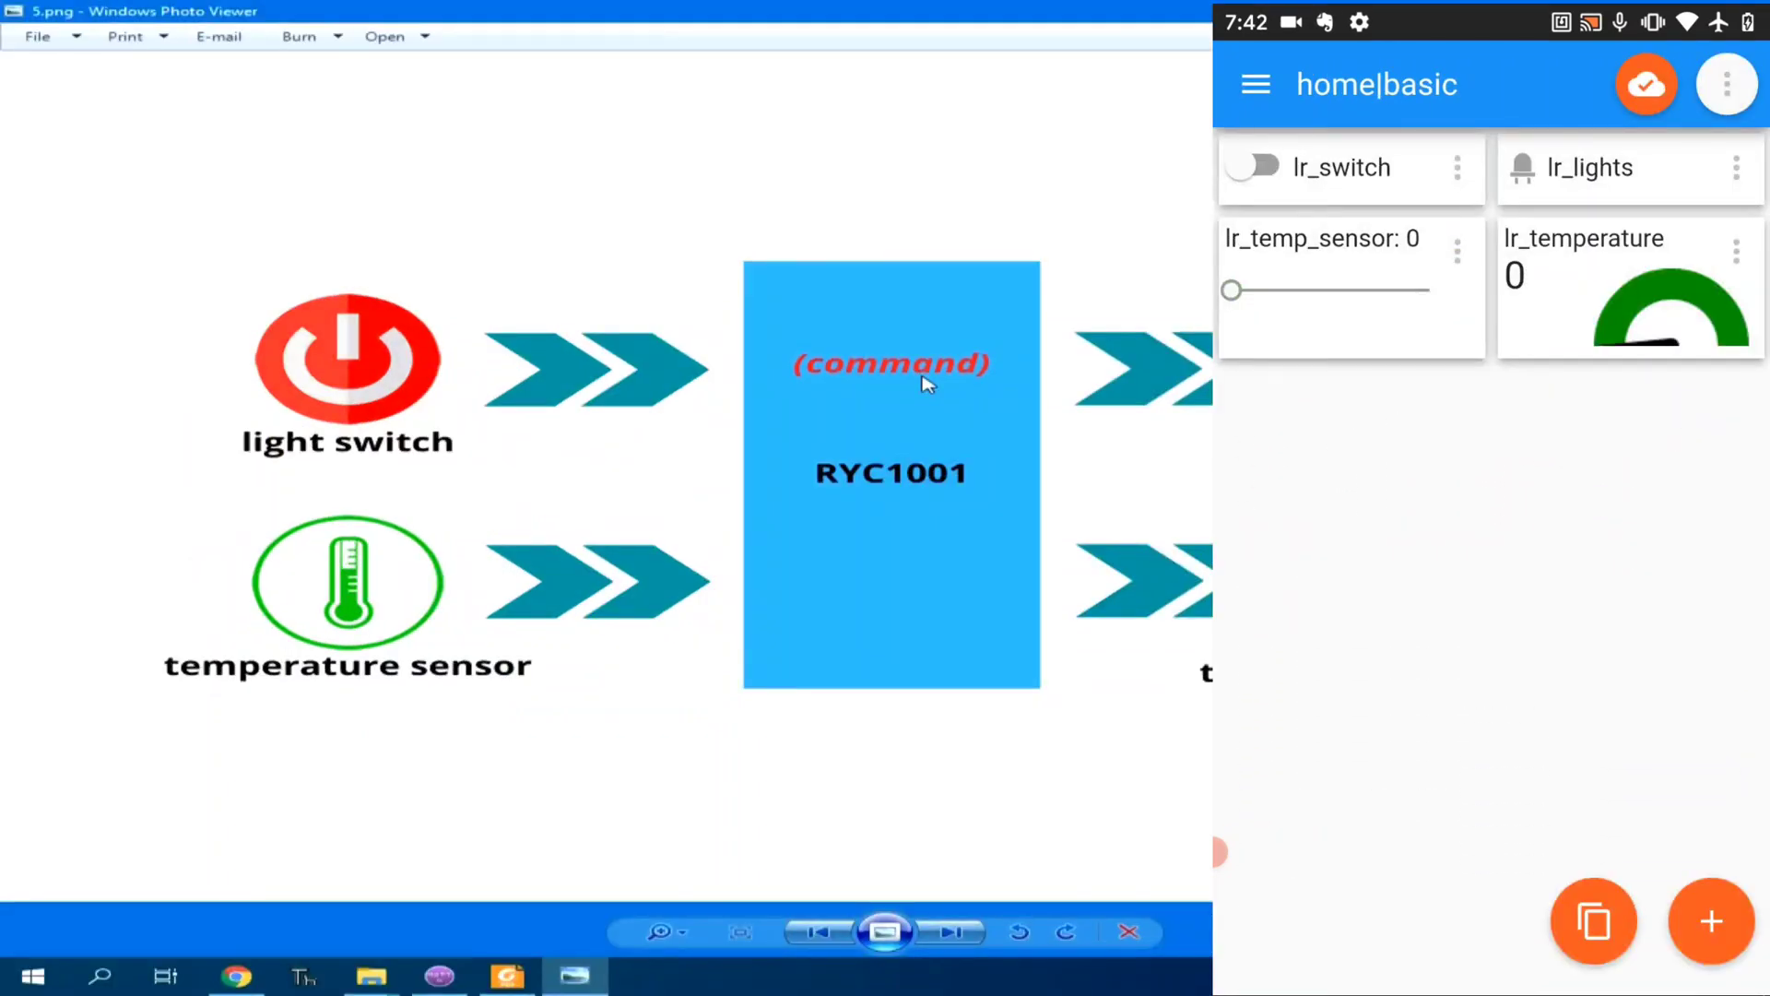
mouse_move(514, 959)
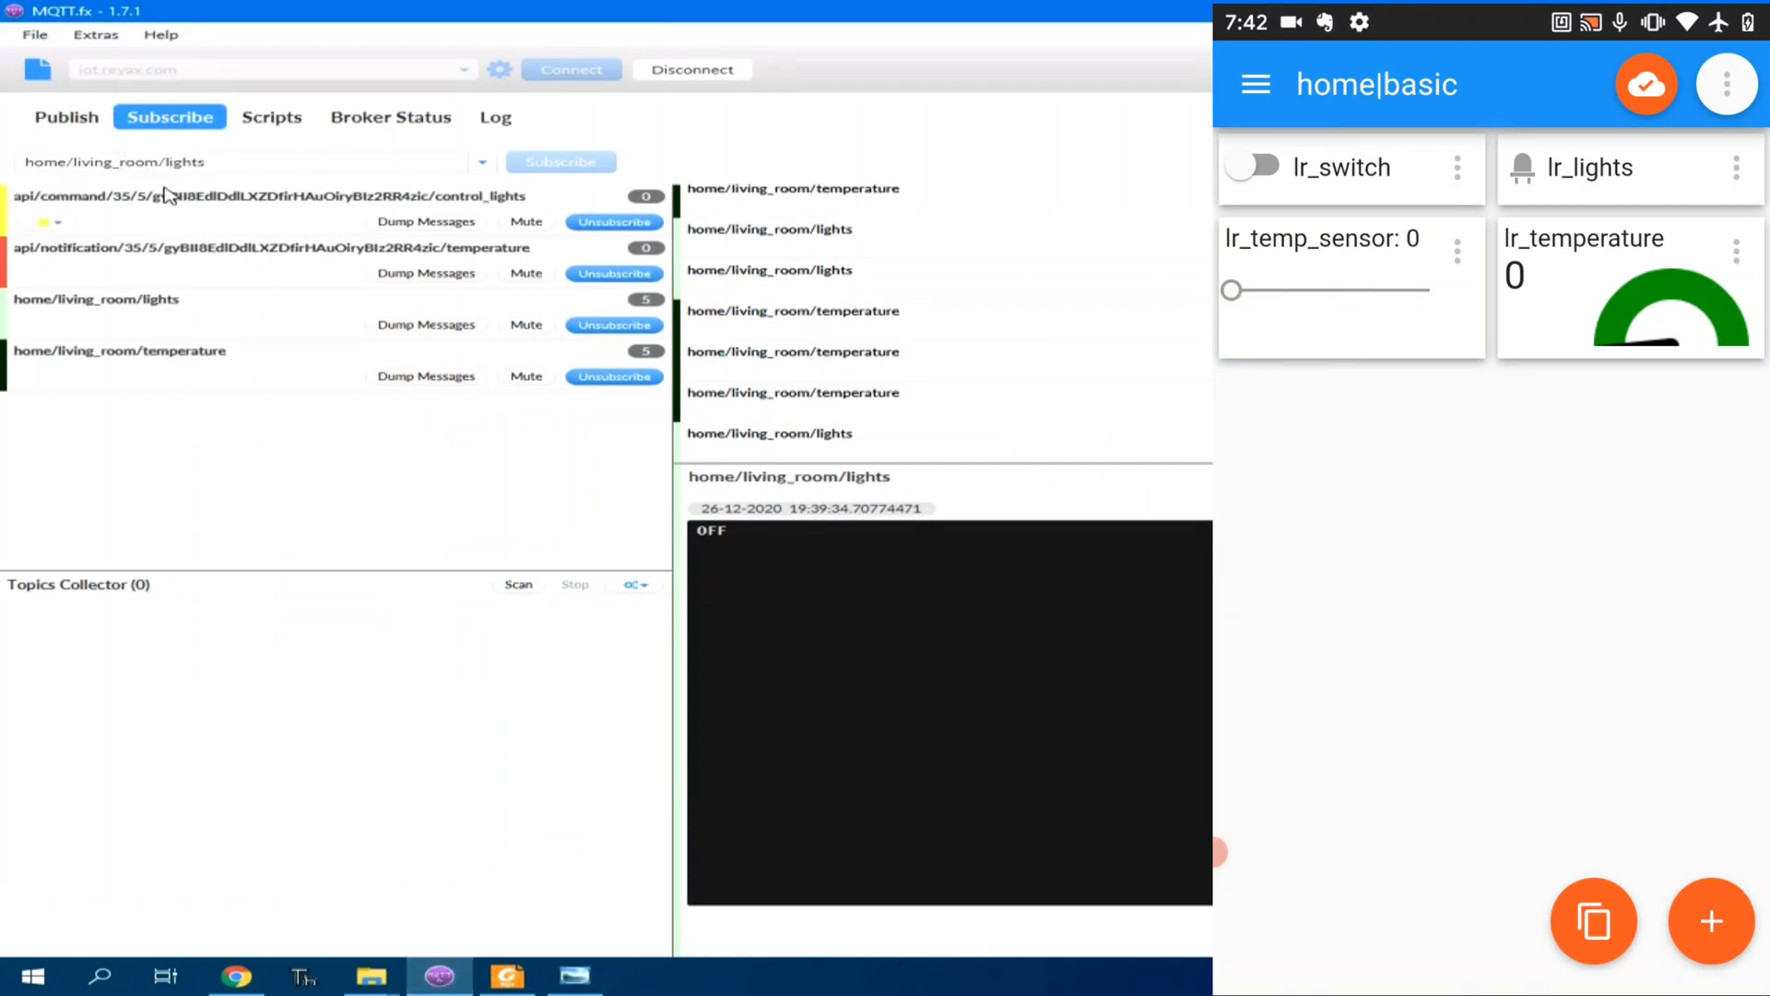
mouse_move(76, 125)
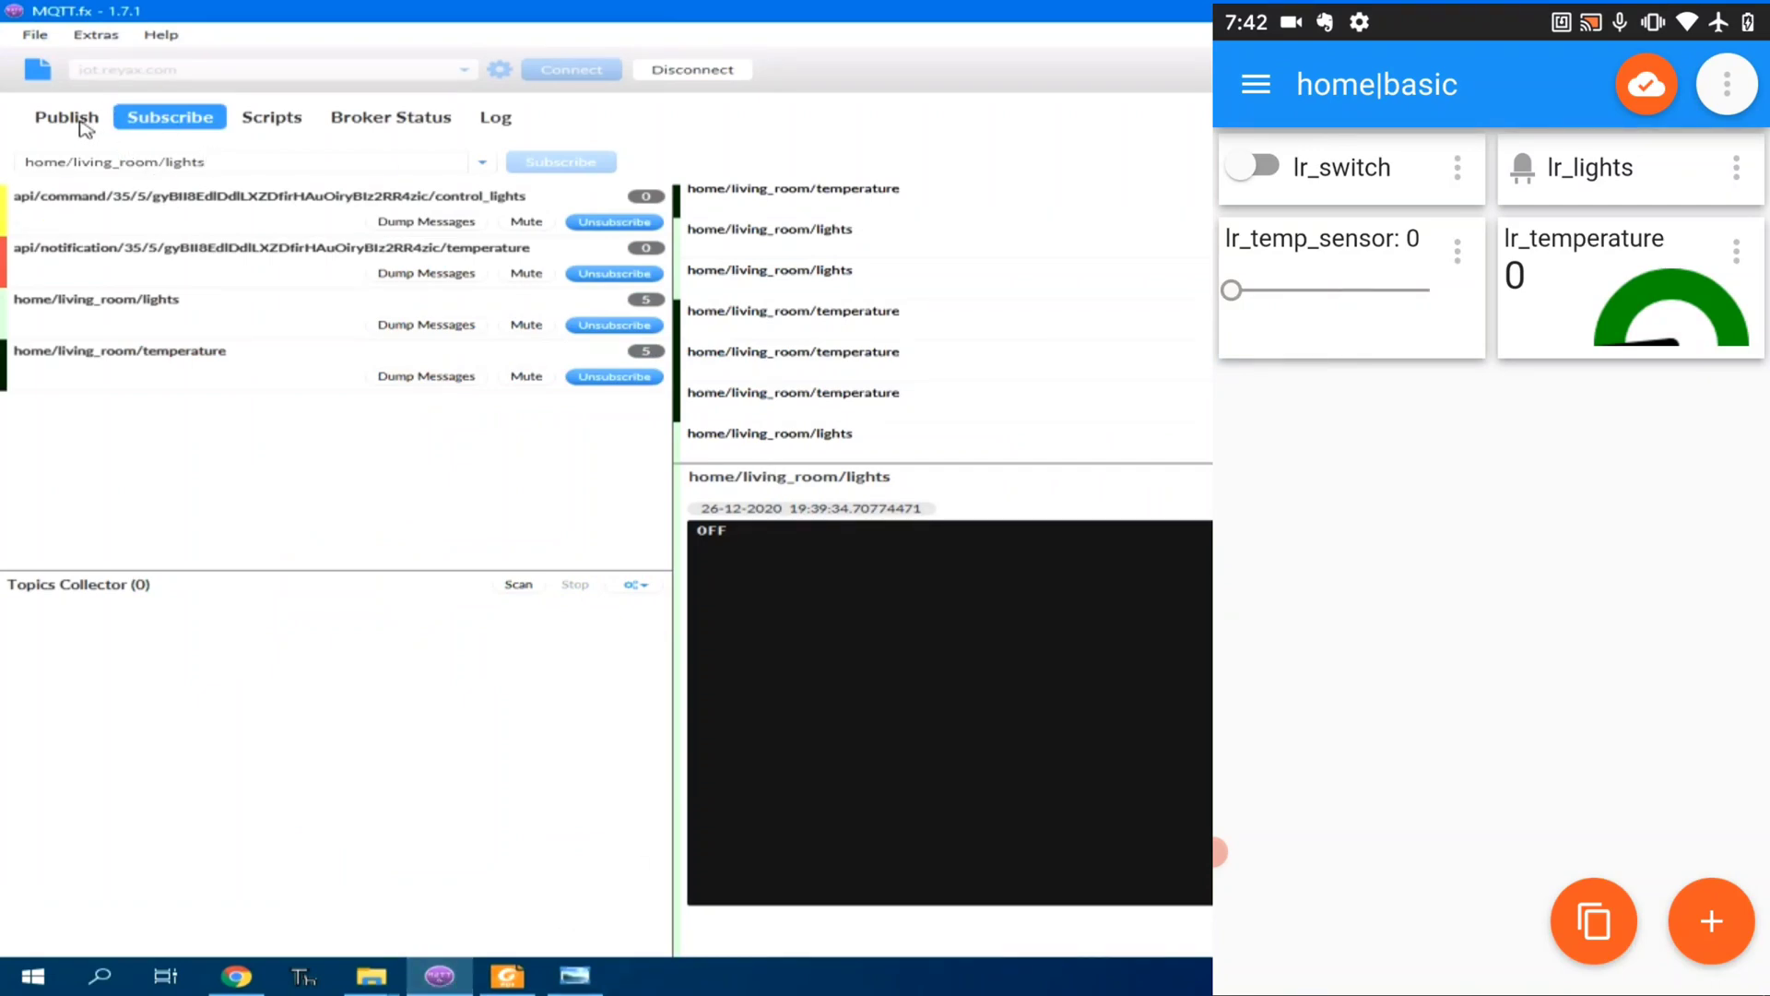
Step: Show the Publish view and disconnect MQTT.fx from iot.reyax.com
left_click(66, 117)
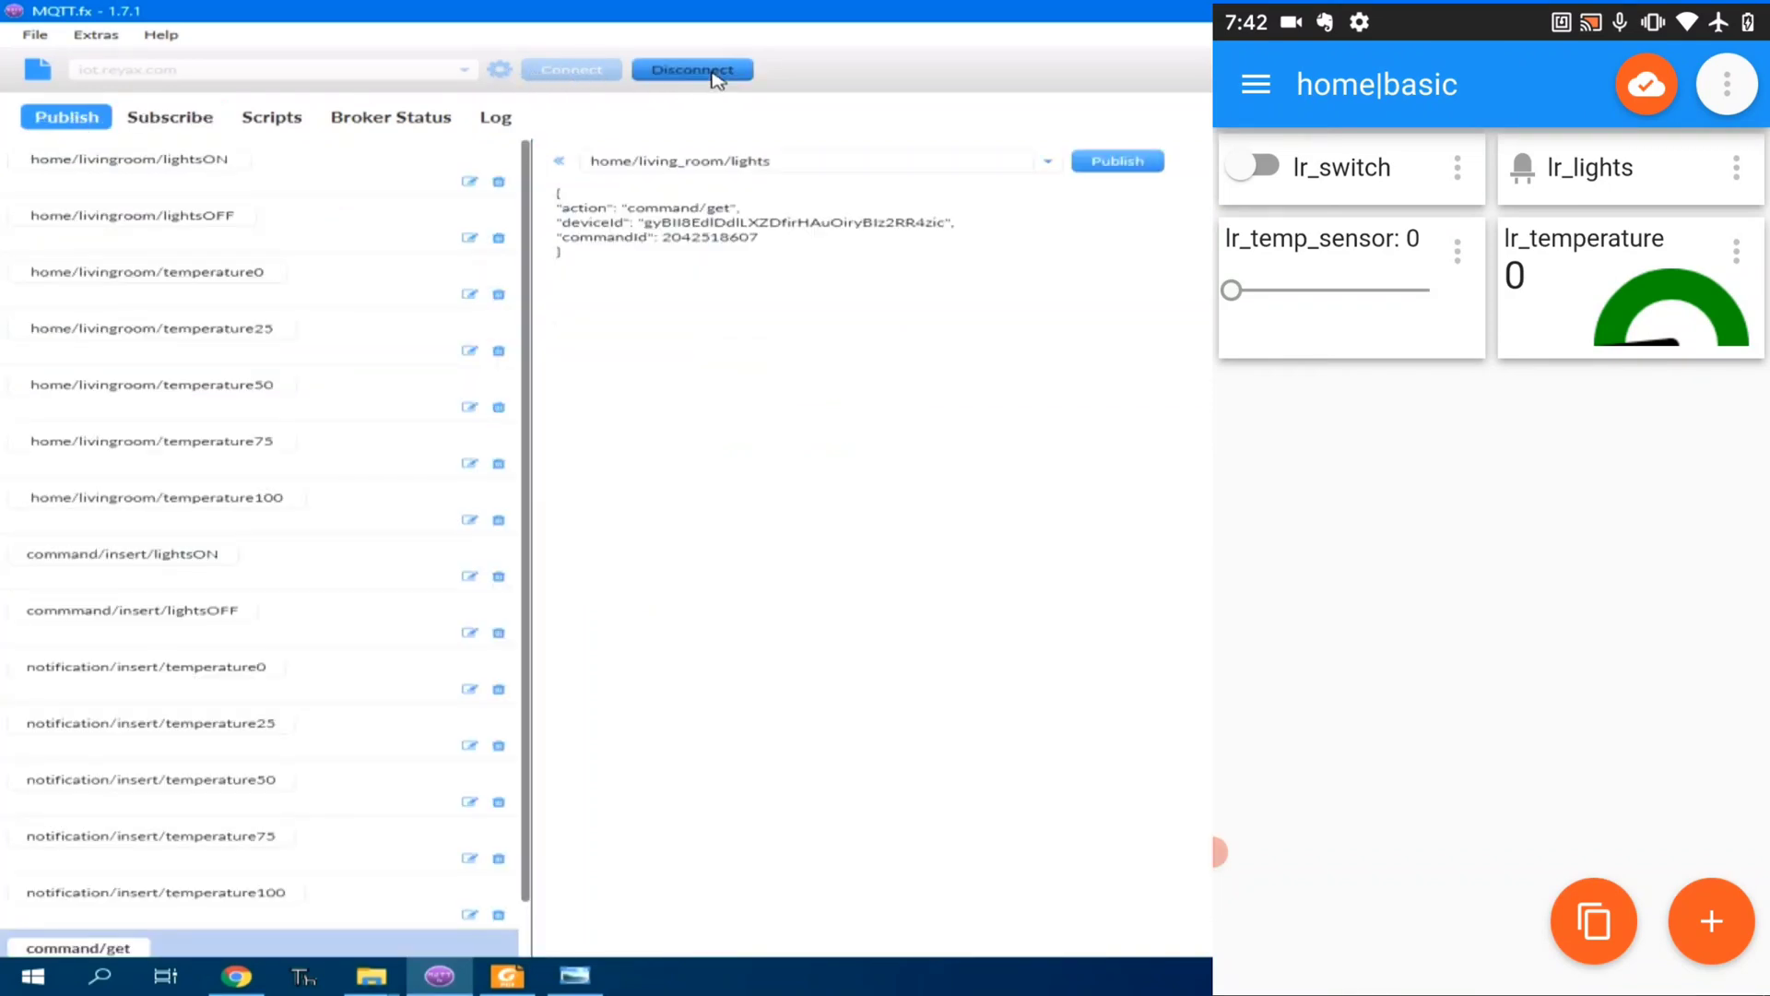
left_click(691, 69)
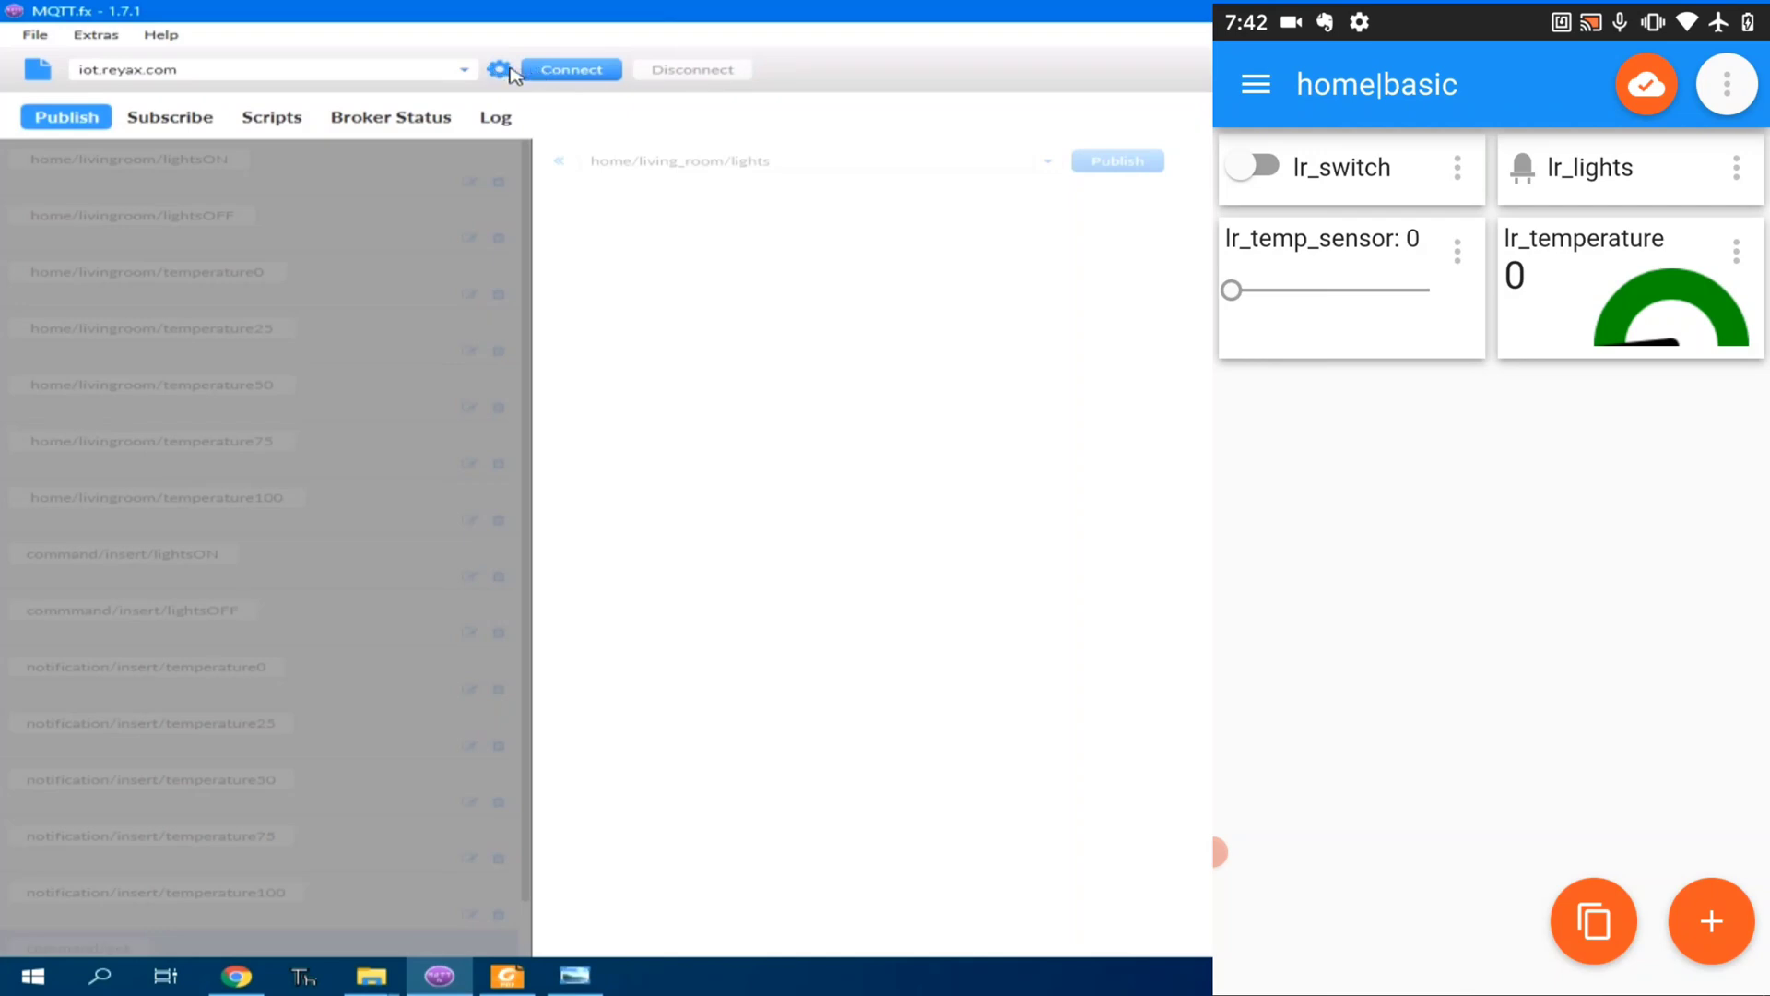
Step: Check the connection profile's broker address iot.reyax.com and port 1883
left_click(499, 69)
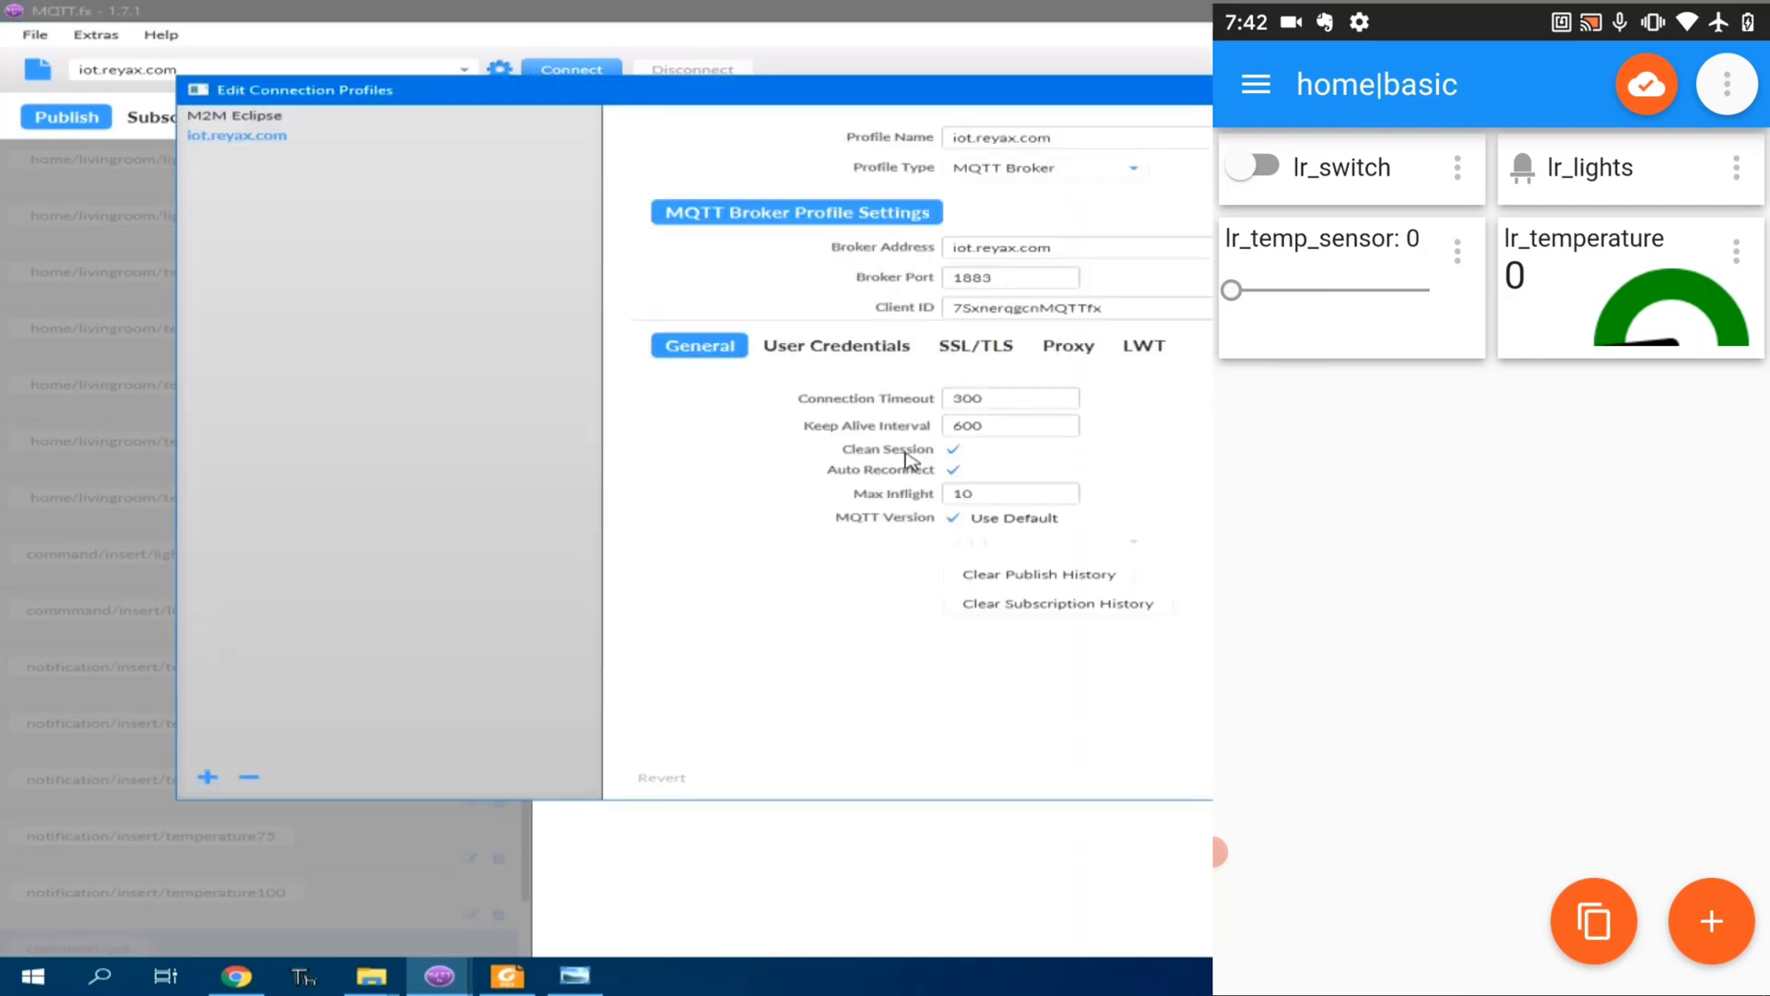
mouse_move(1085, 137)
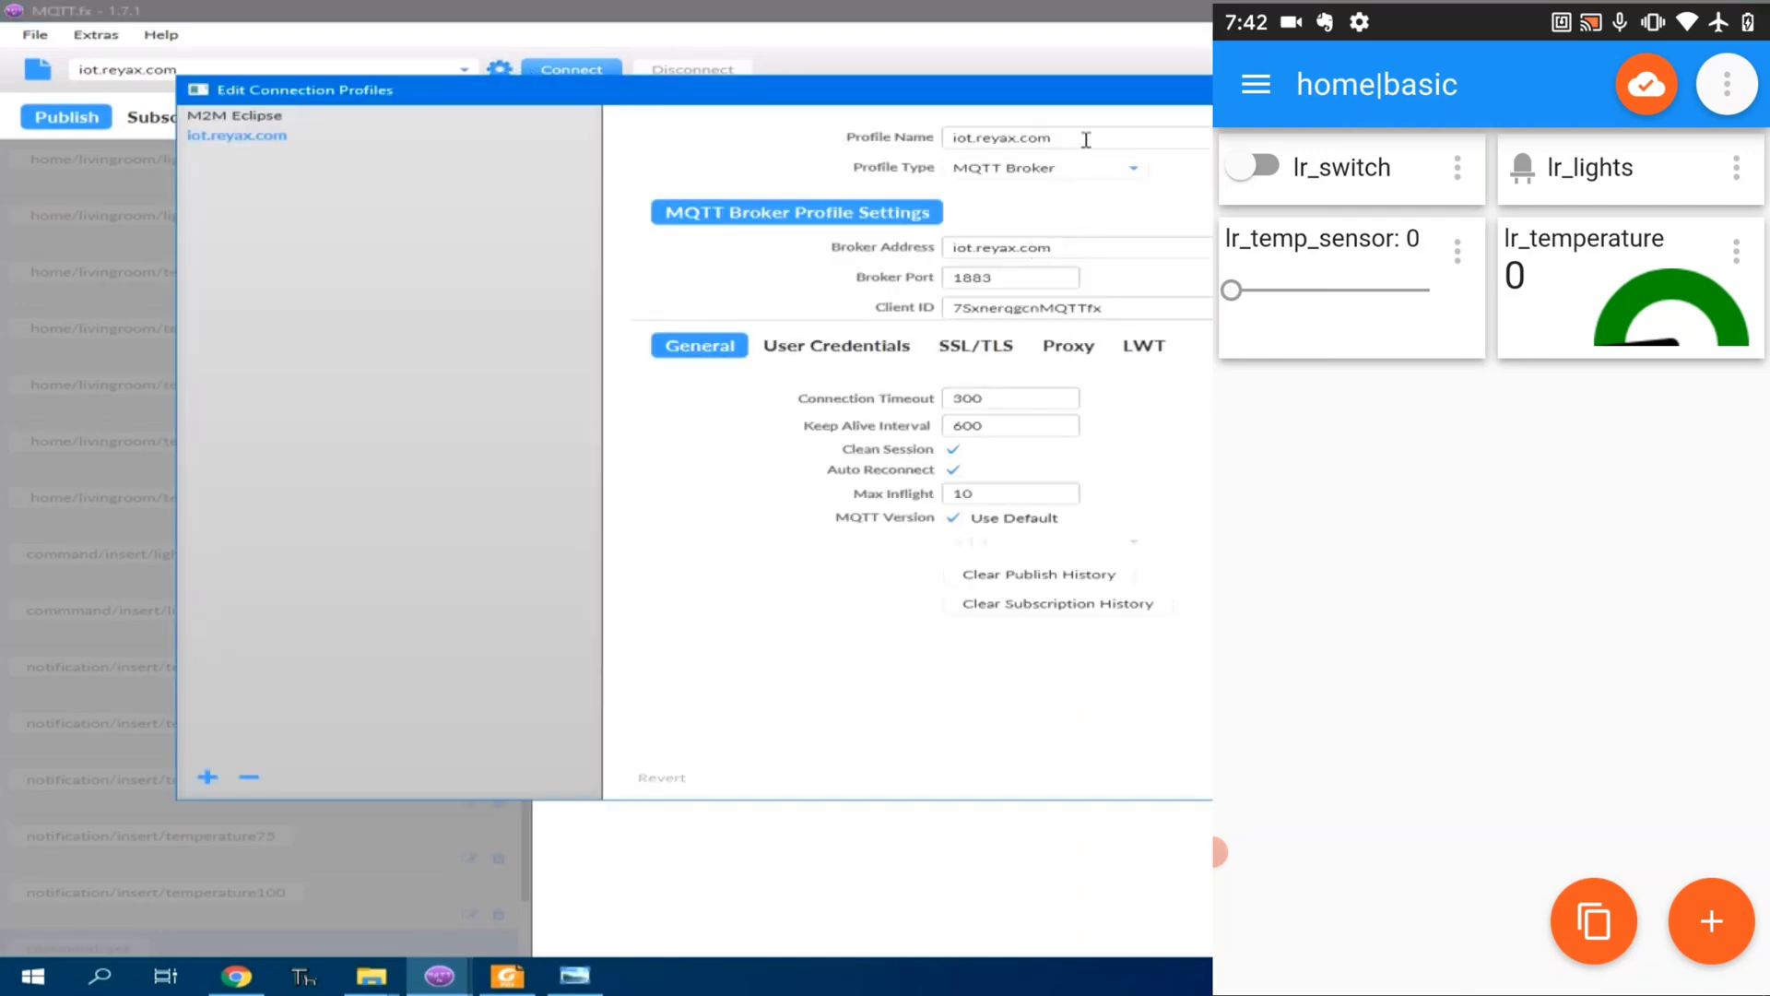
triple_click(1005, 136)
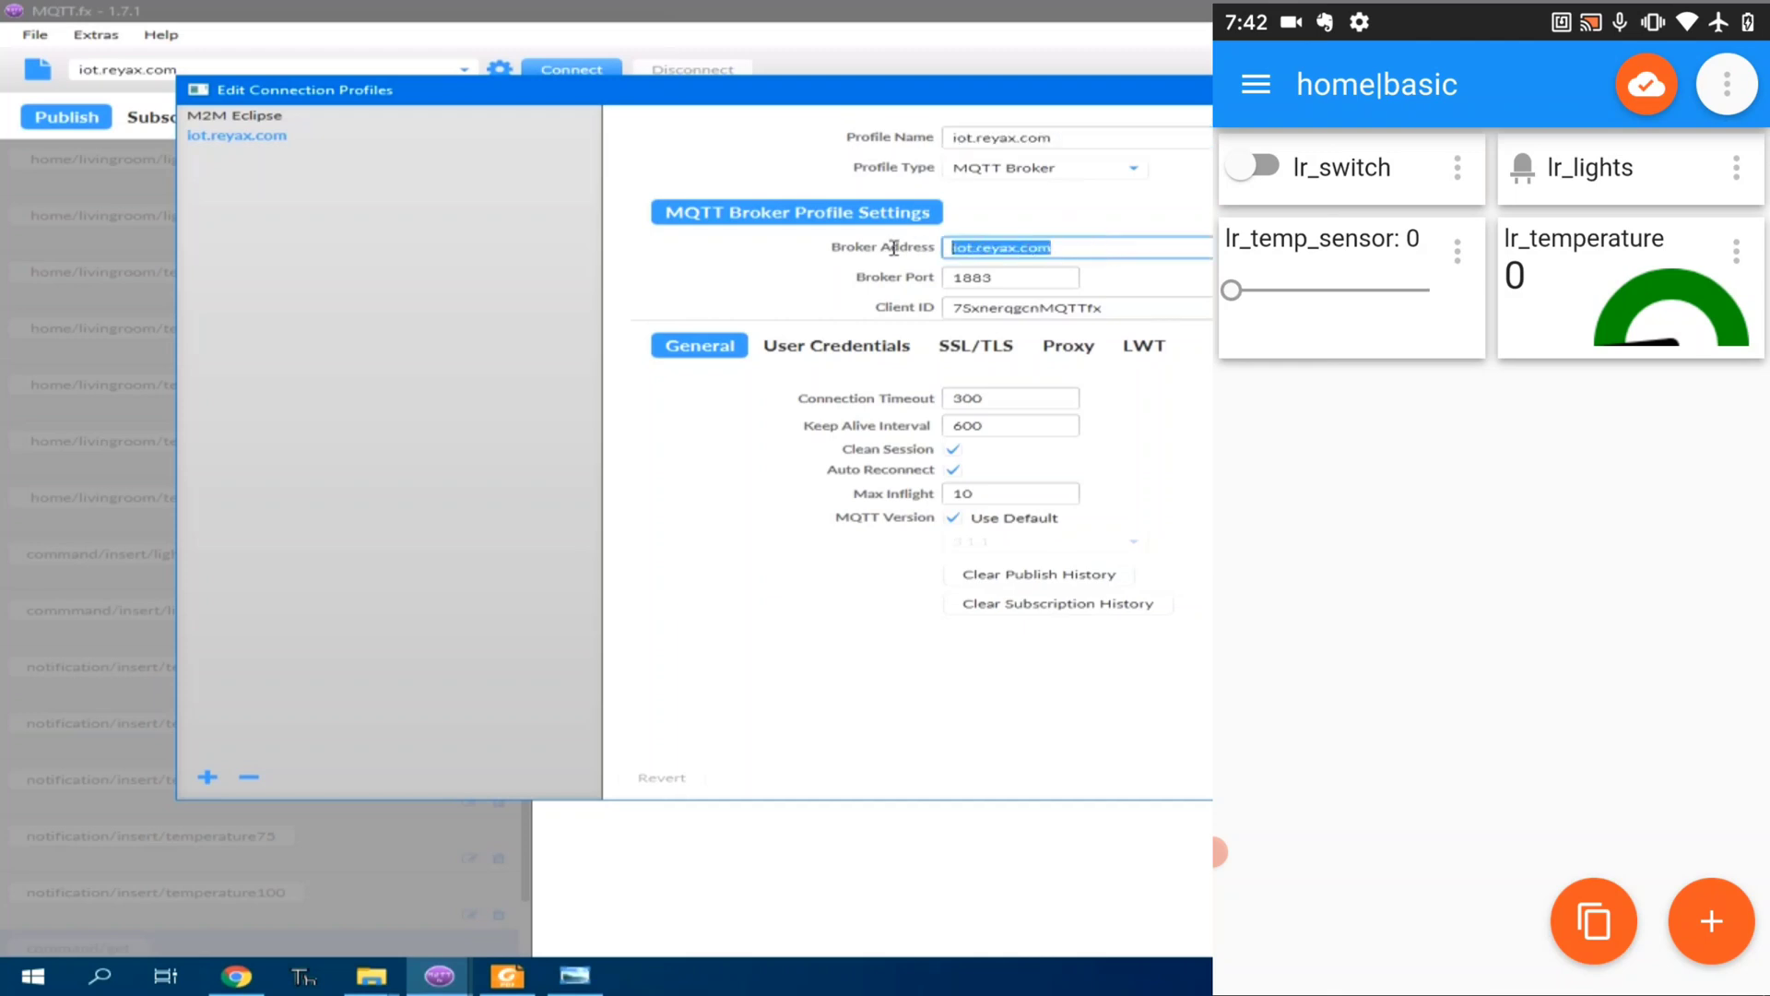
mouse_move(1190, 342)
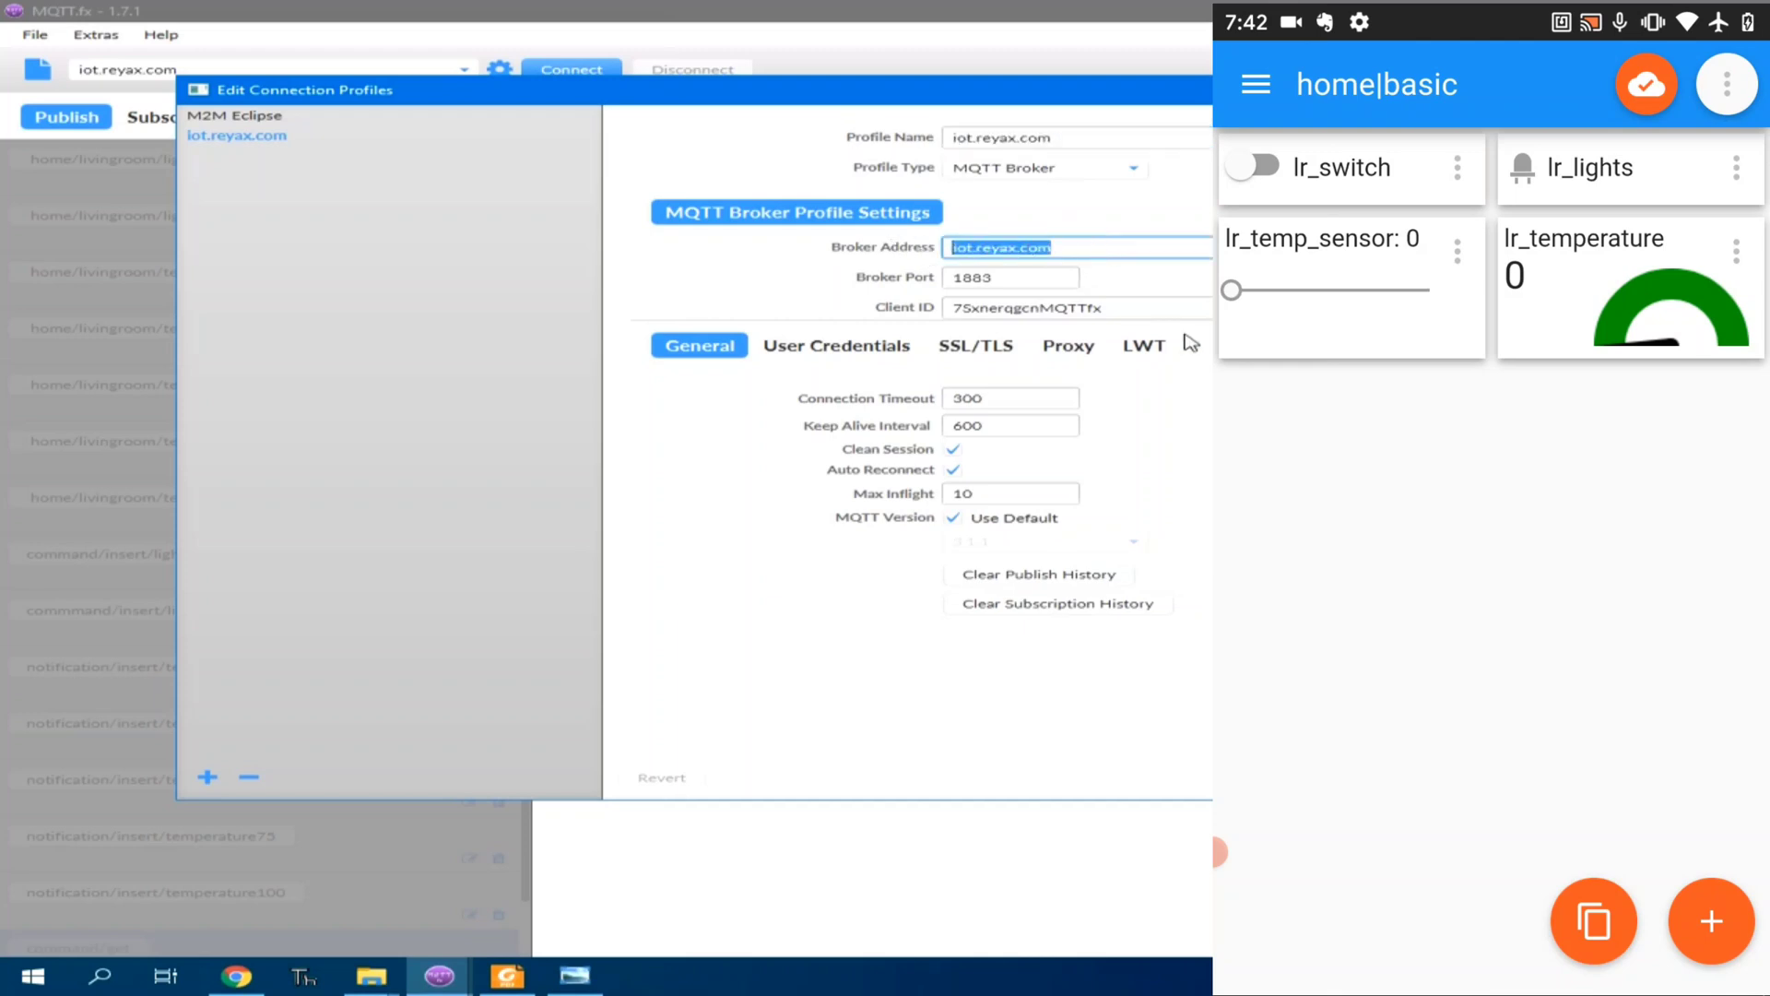
left_click(1009, 278)
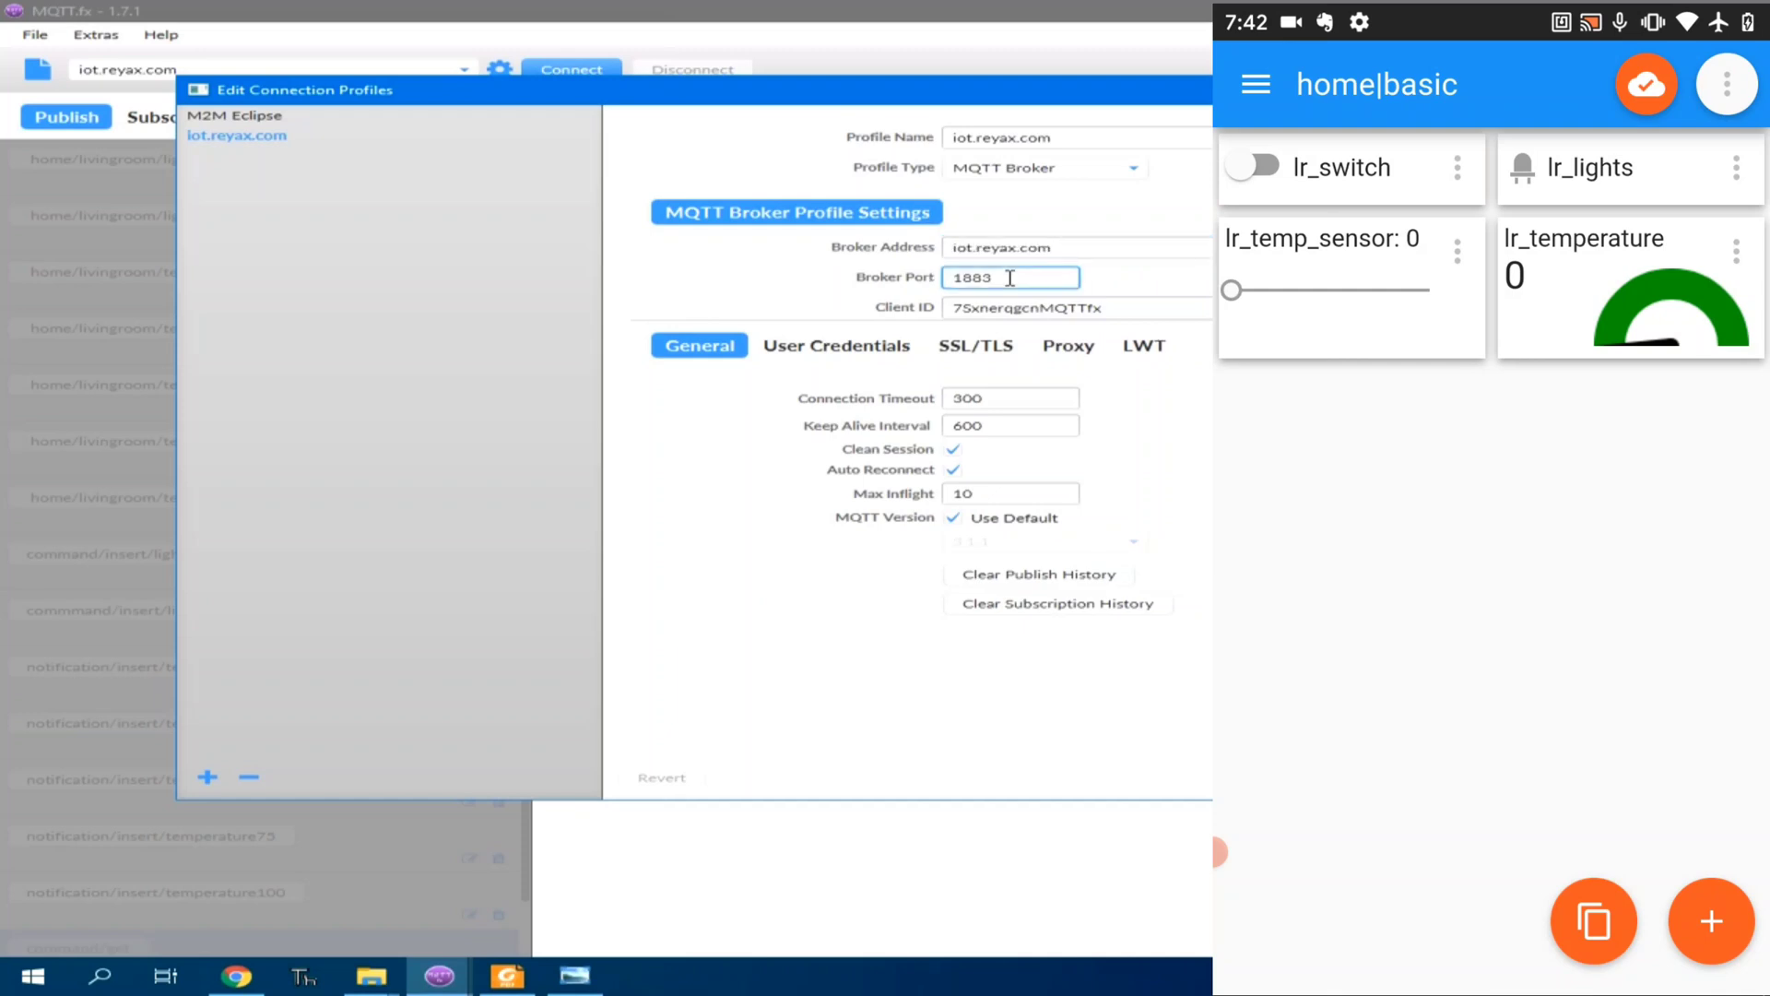
triple_click(1011, 278)
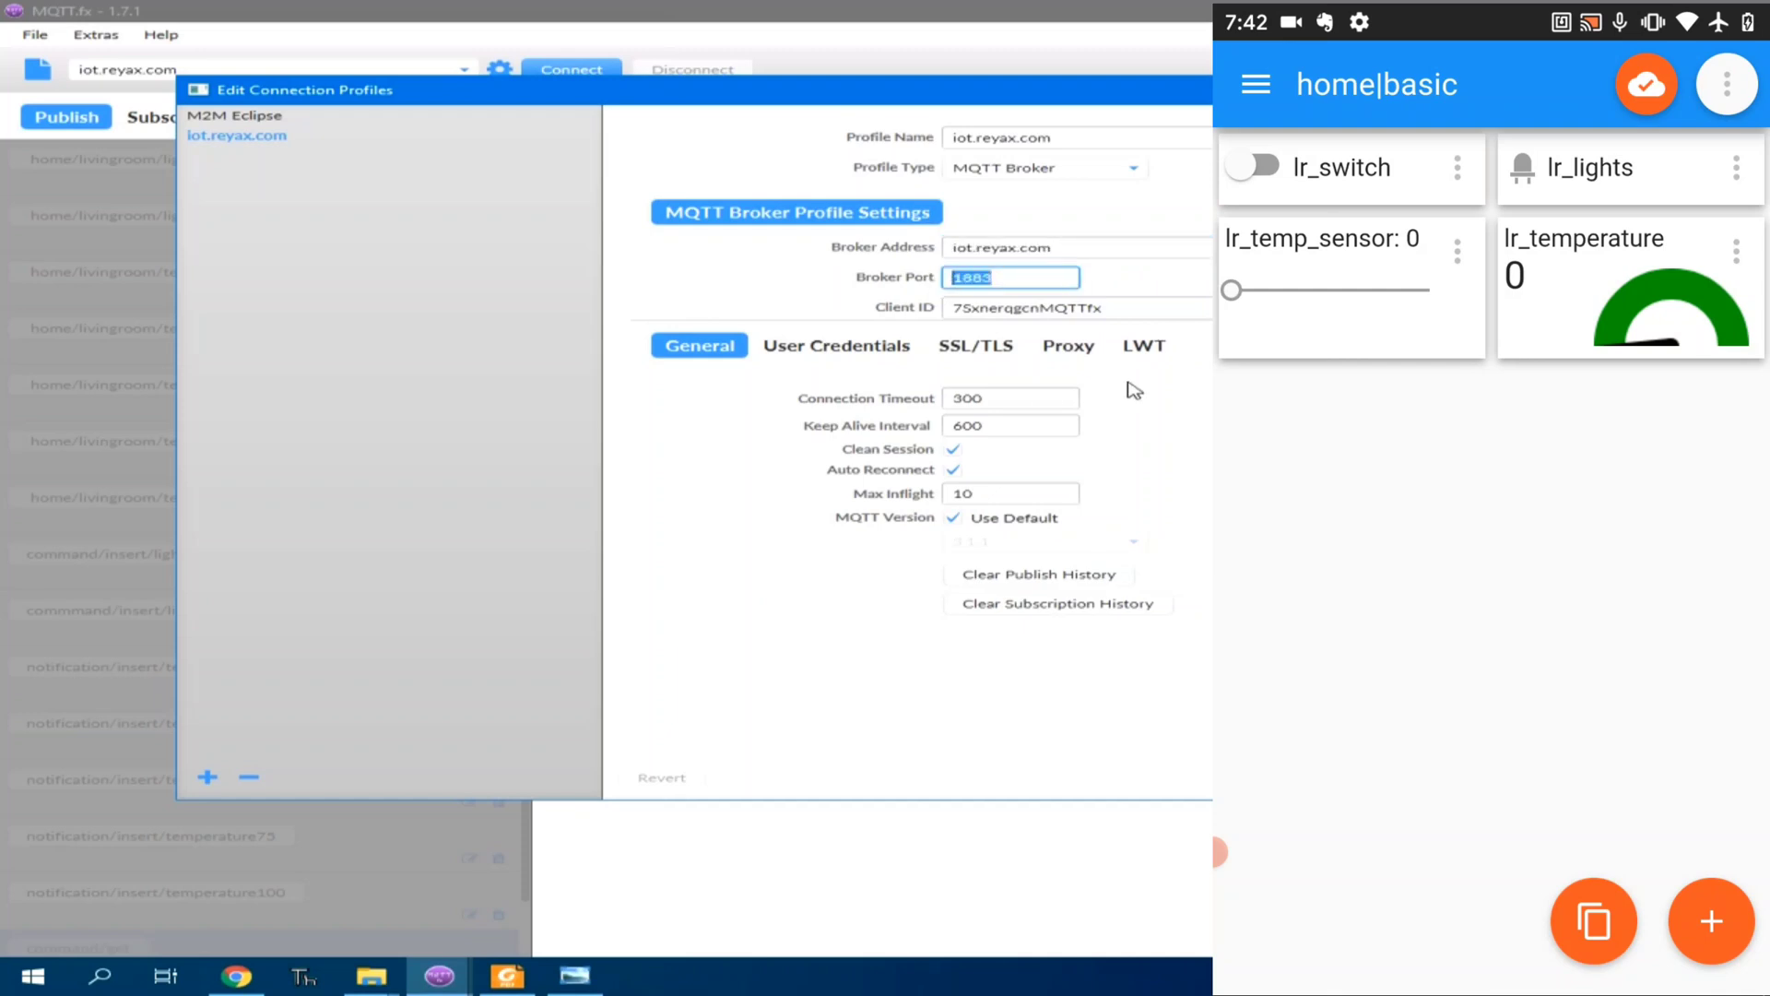
mouse_move(1026, 343)
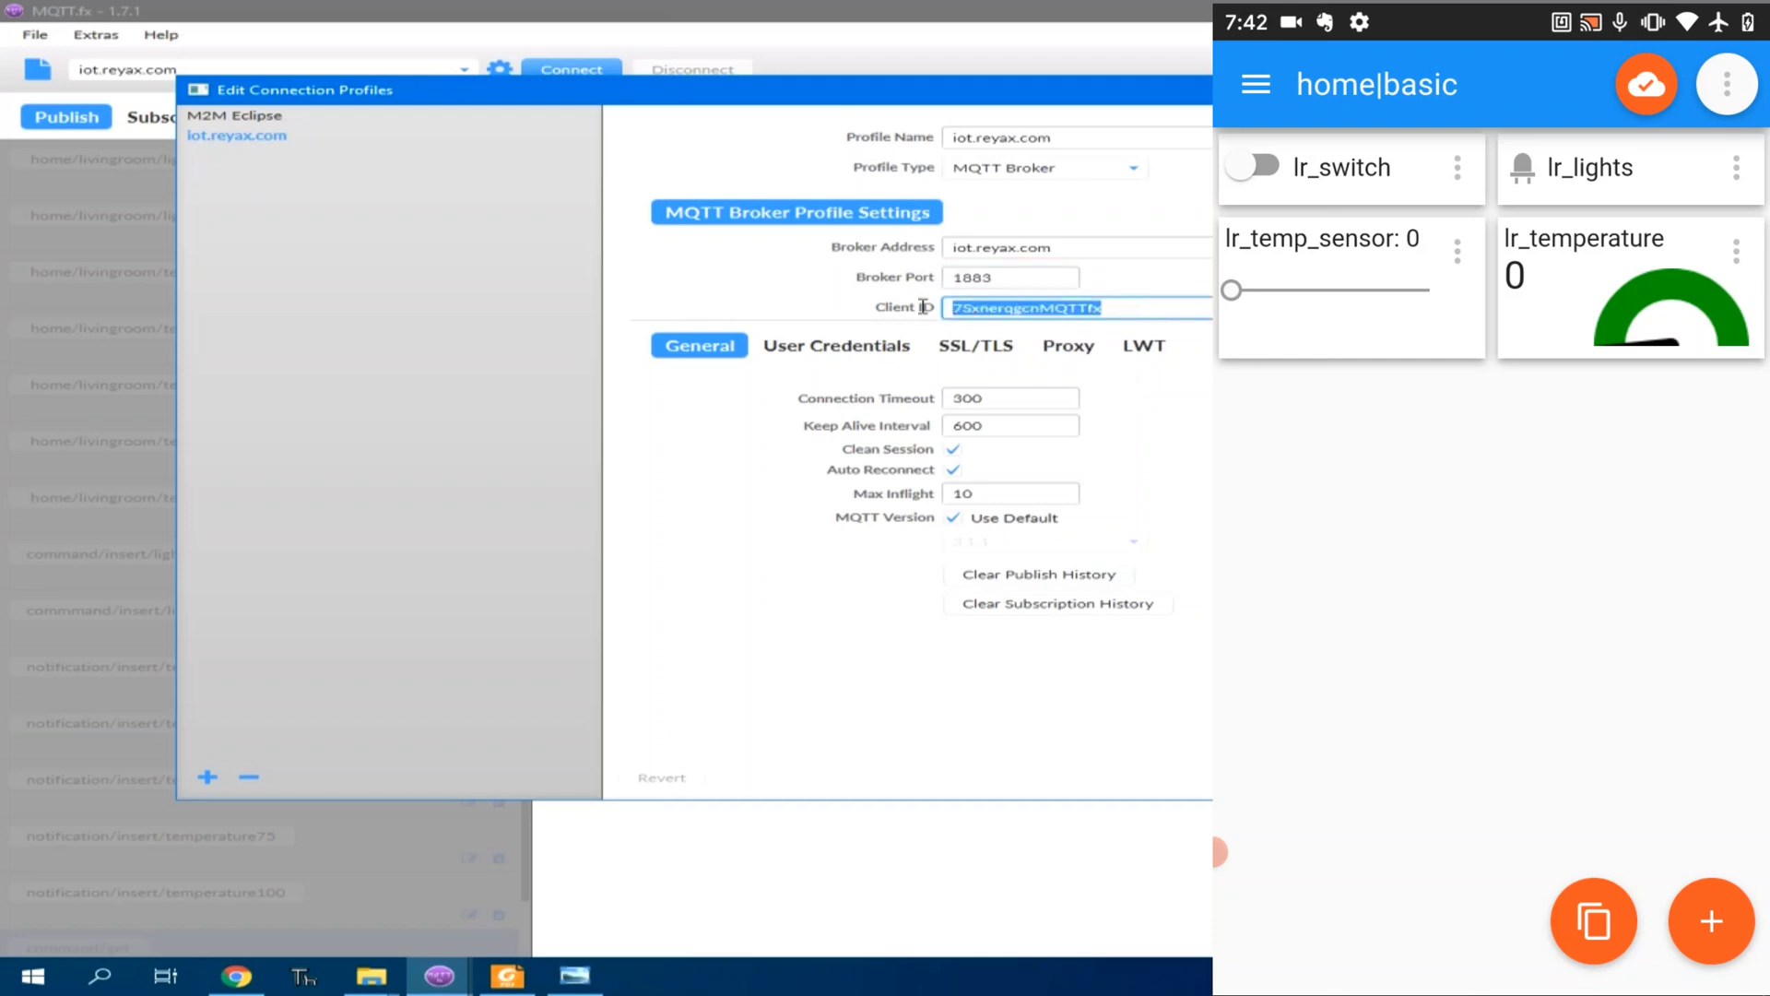
mouse_move(1187, 614)
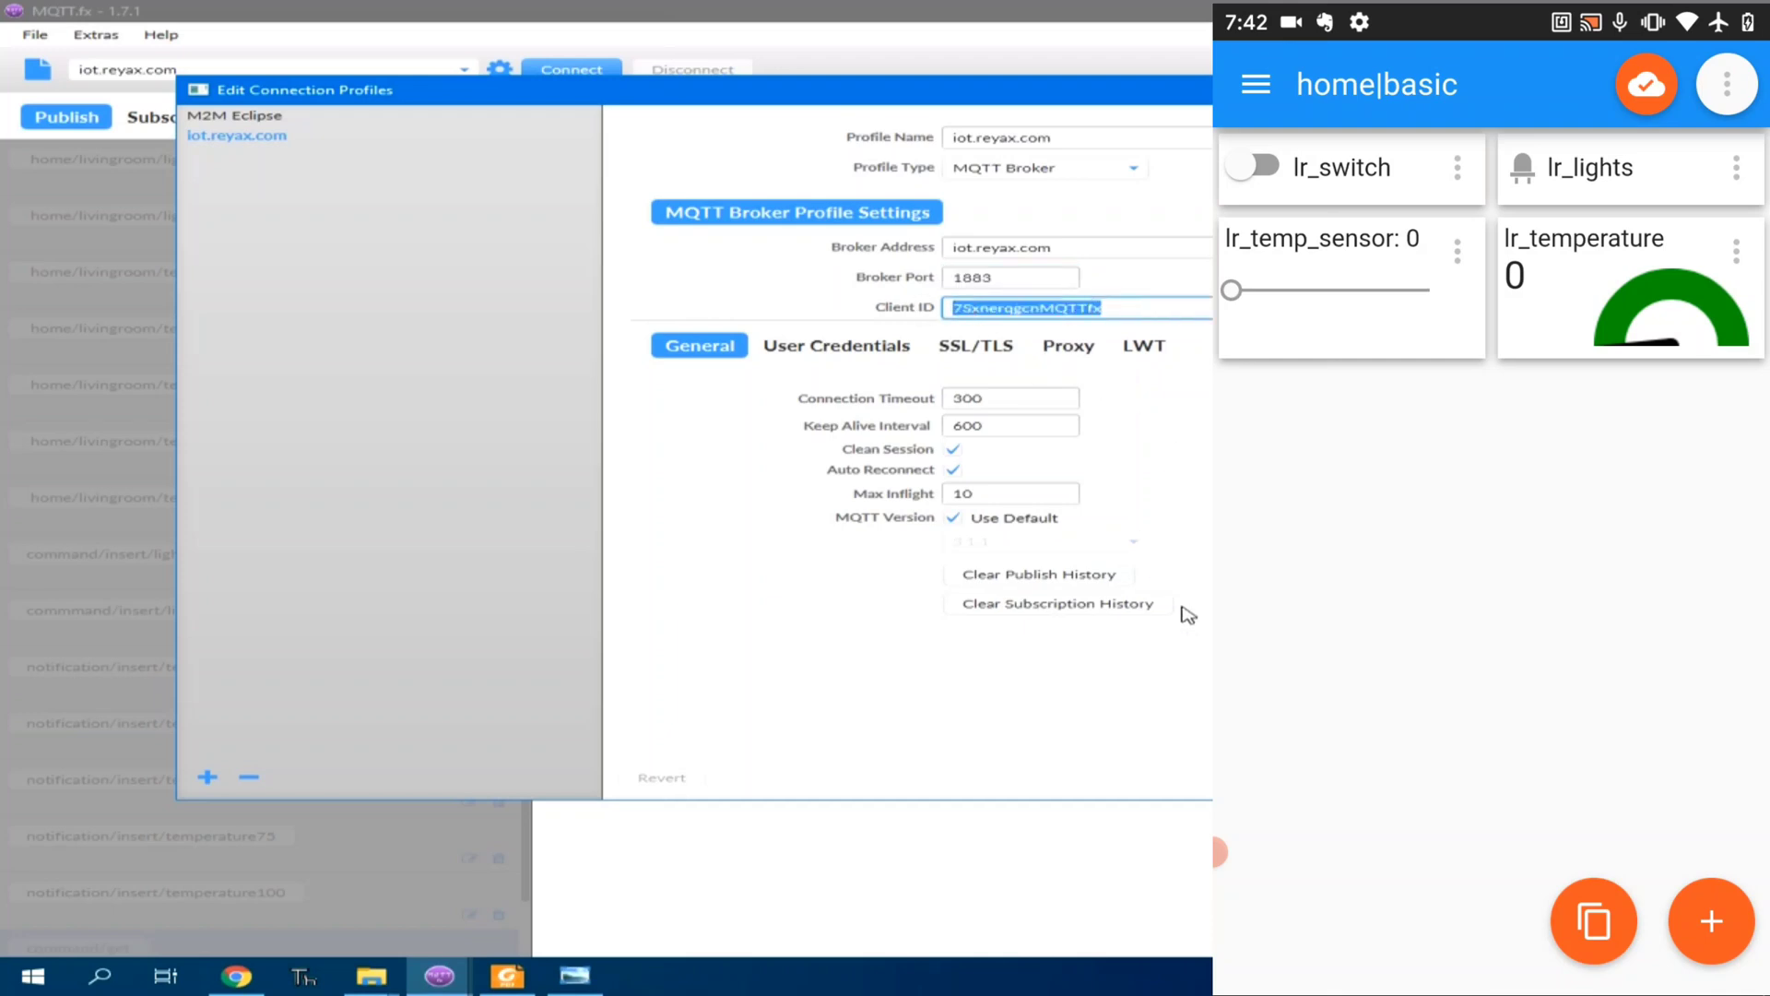
mouse_move(865, 338)
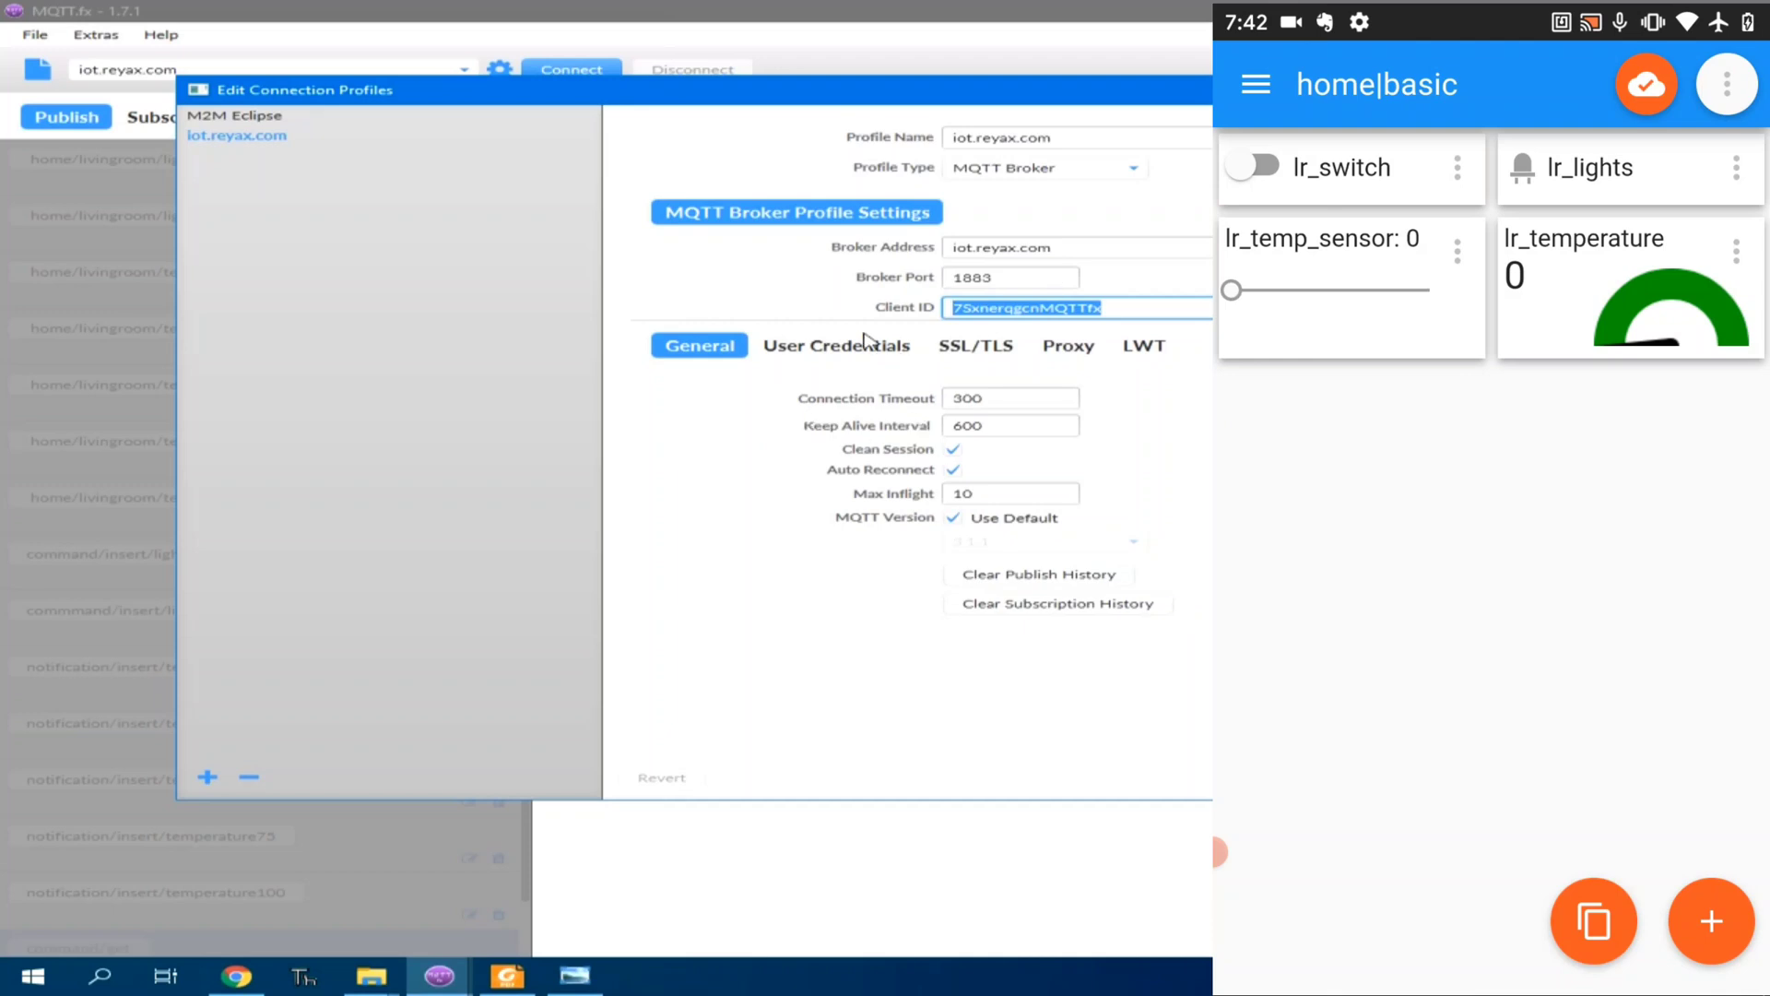
Step: Close the profile settings and show the Subscribe view's previously used topics
left_click(836, 346)
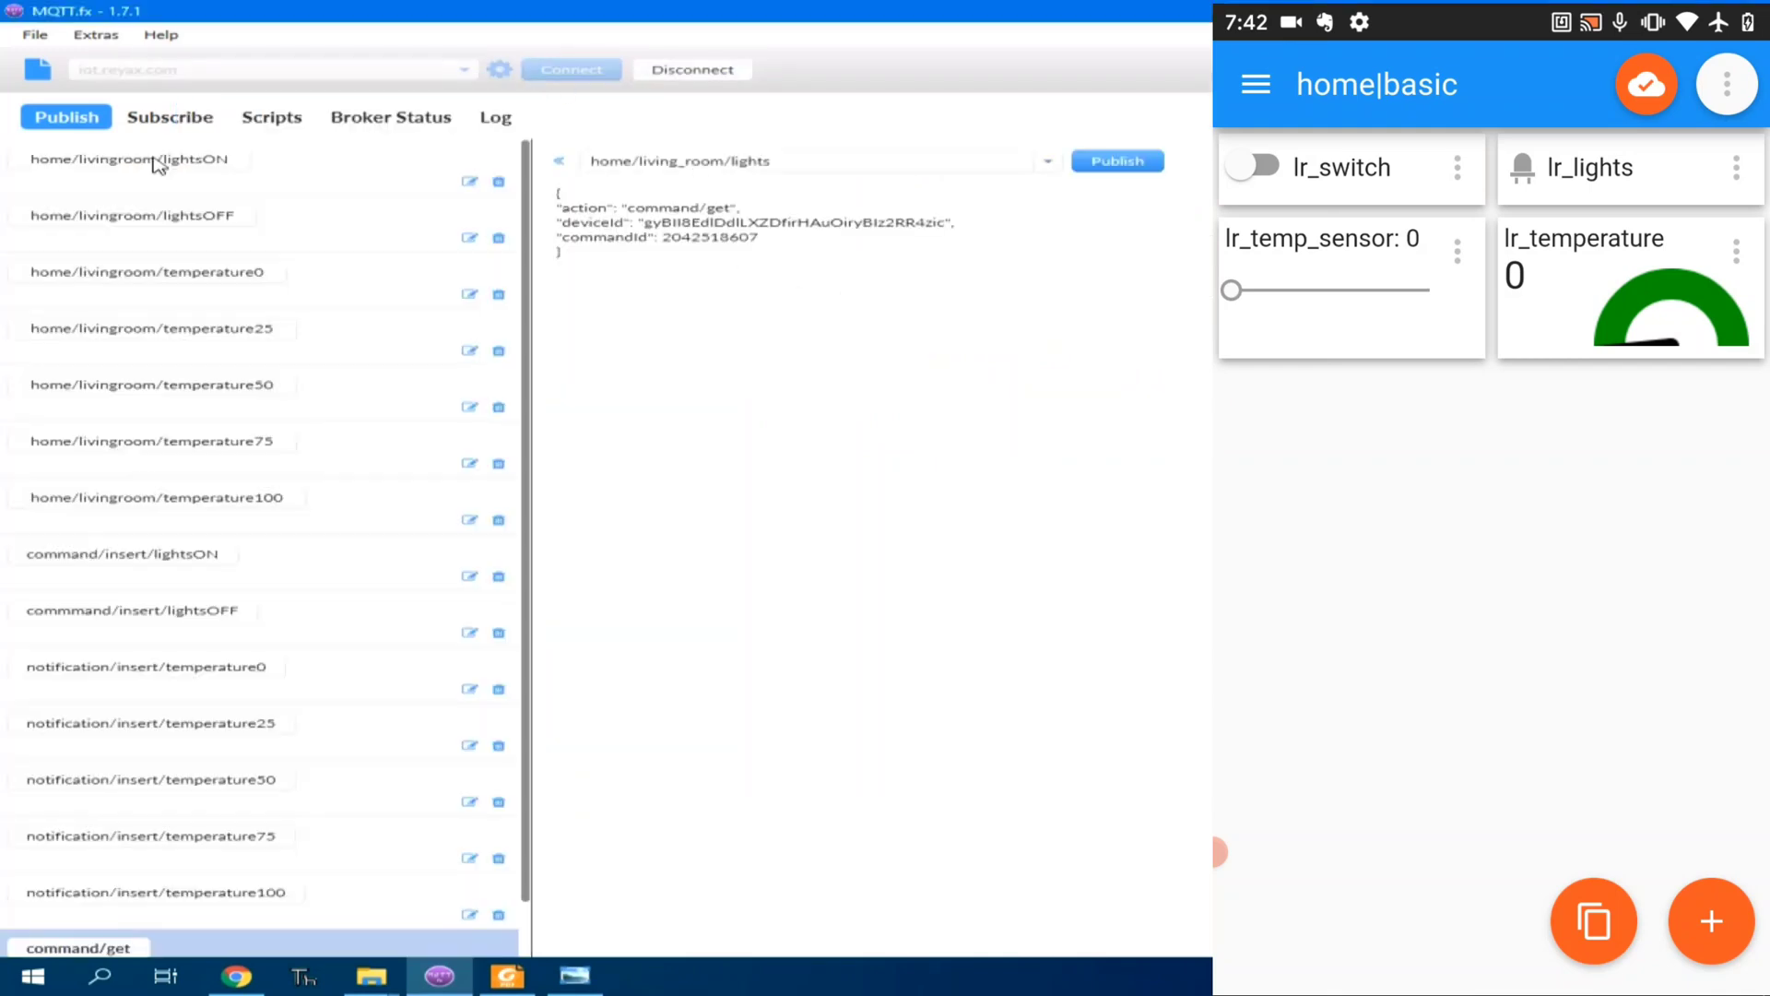
left_click(170, 116)
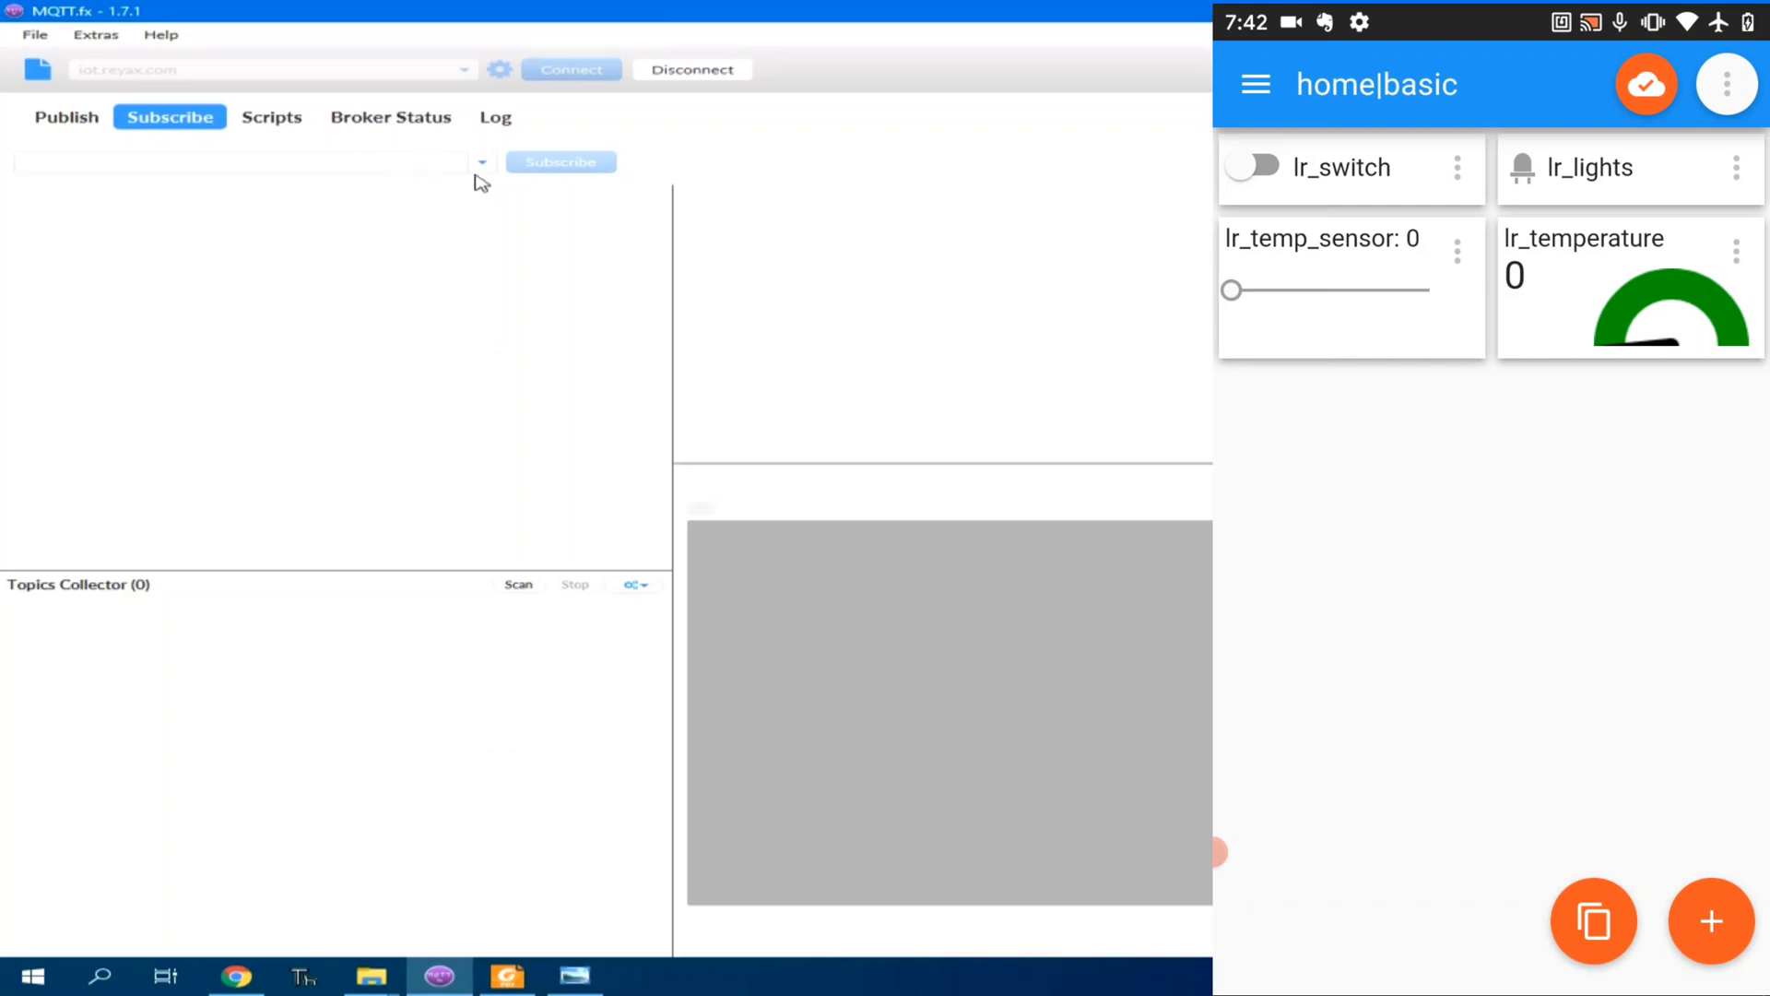
left_click(482, 162)
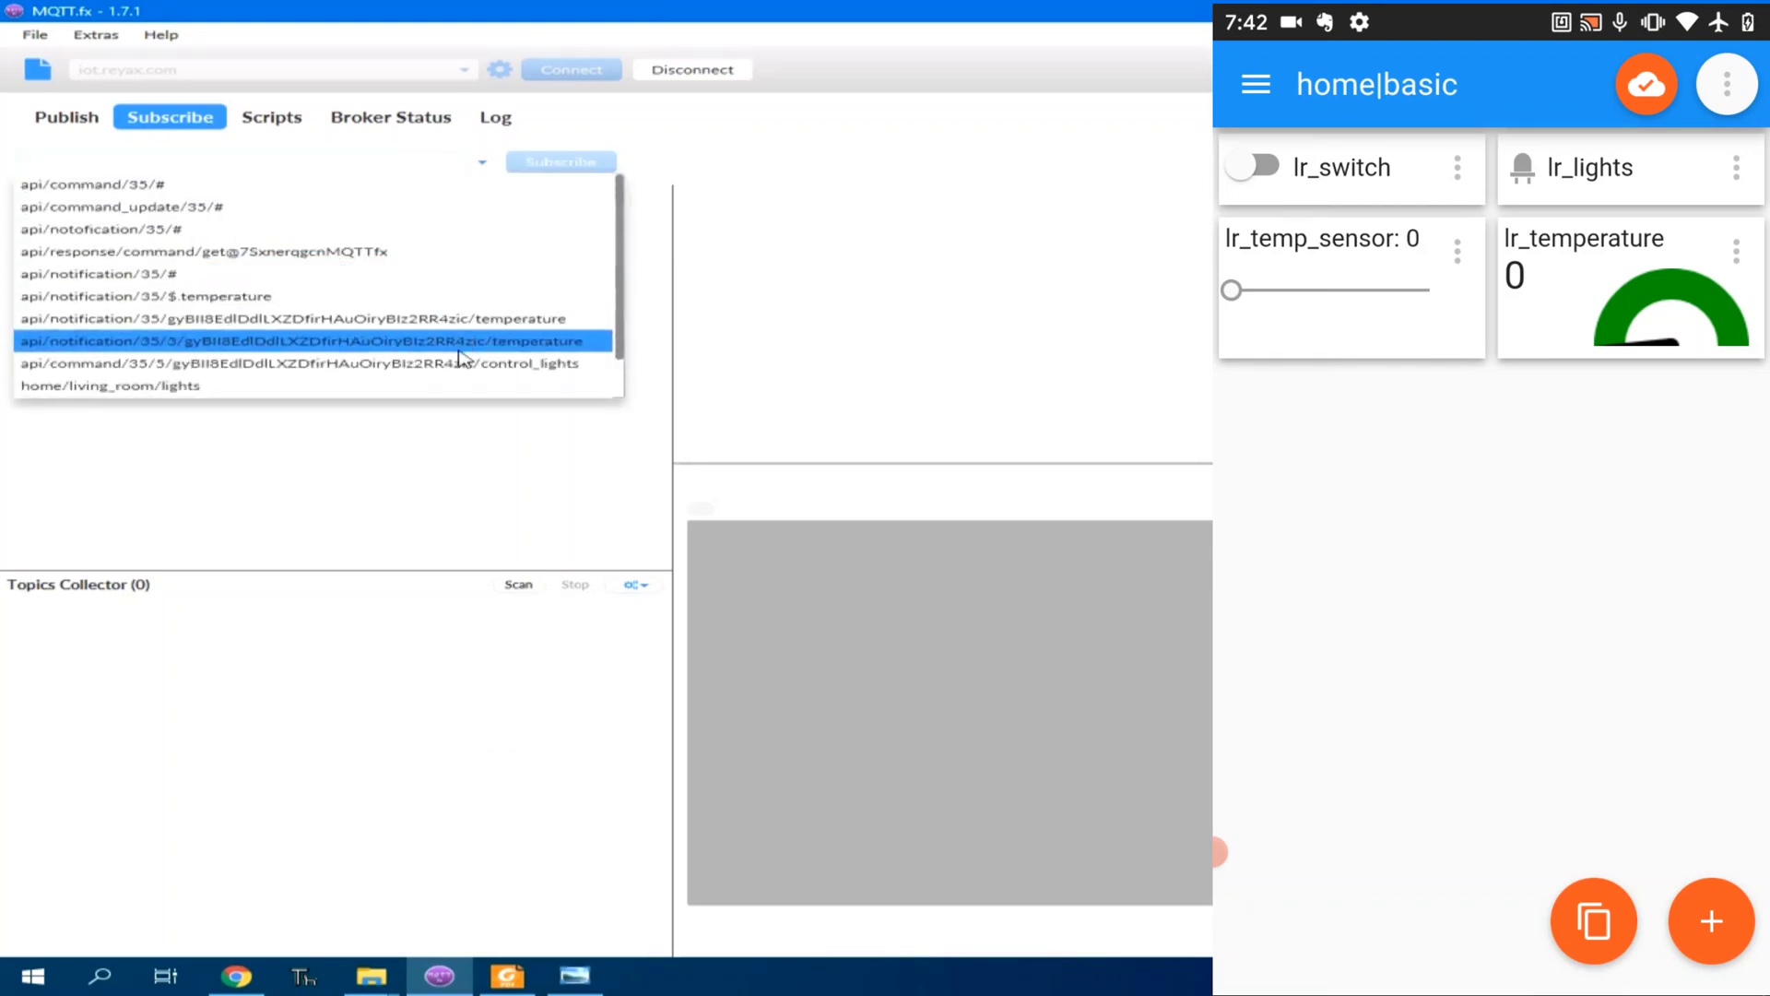
Step: Subscribe to home/living_room/lights, home/living_room/temperature, control_lights command and temperature notification topics
left_click(109, 385)
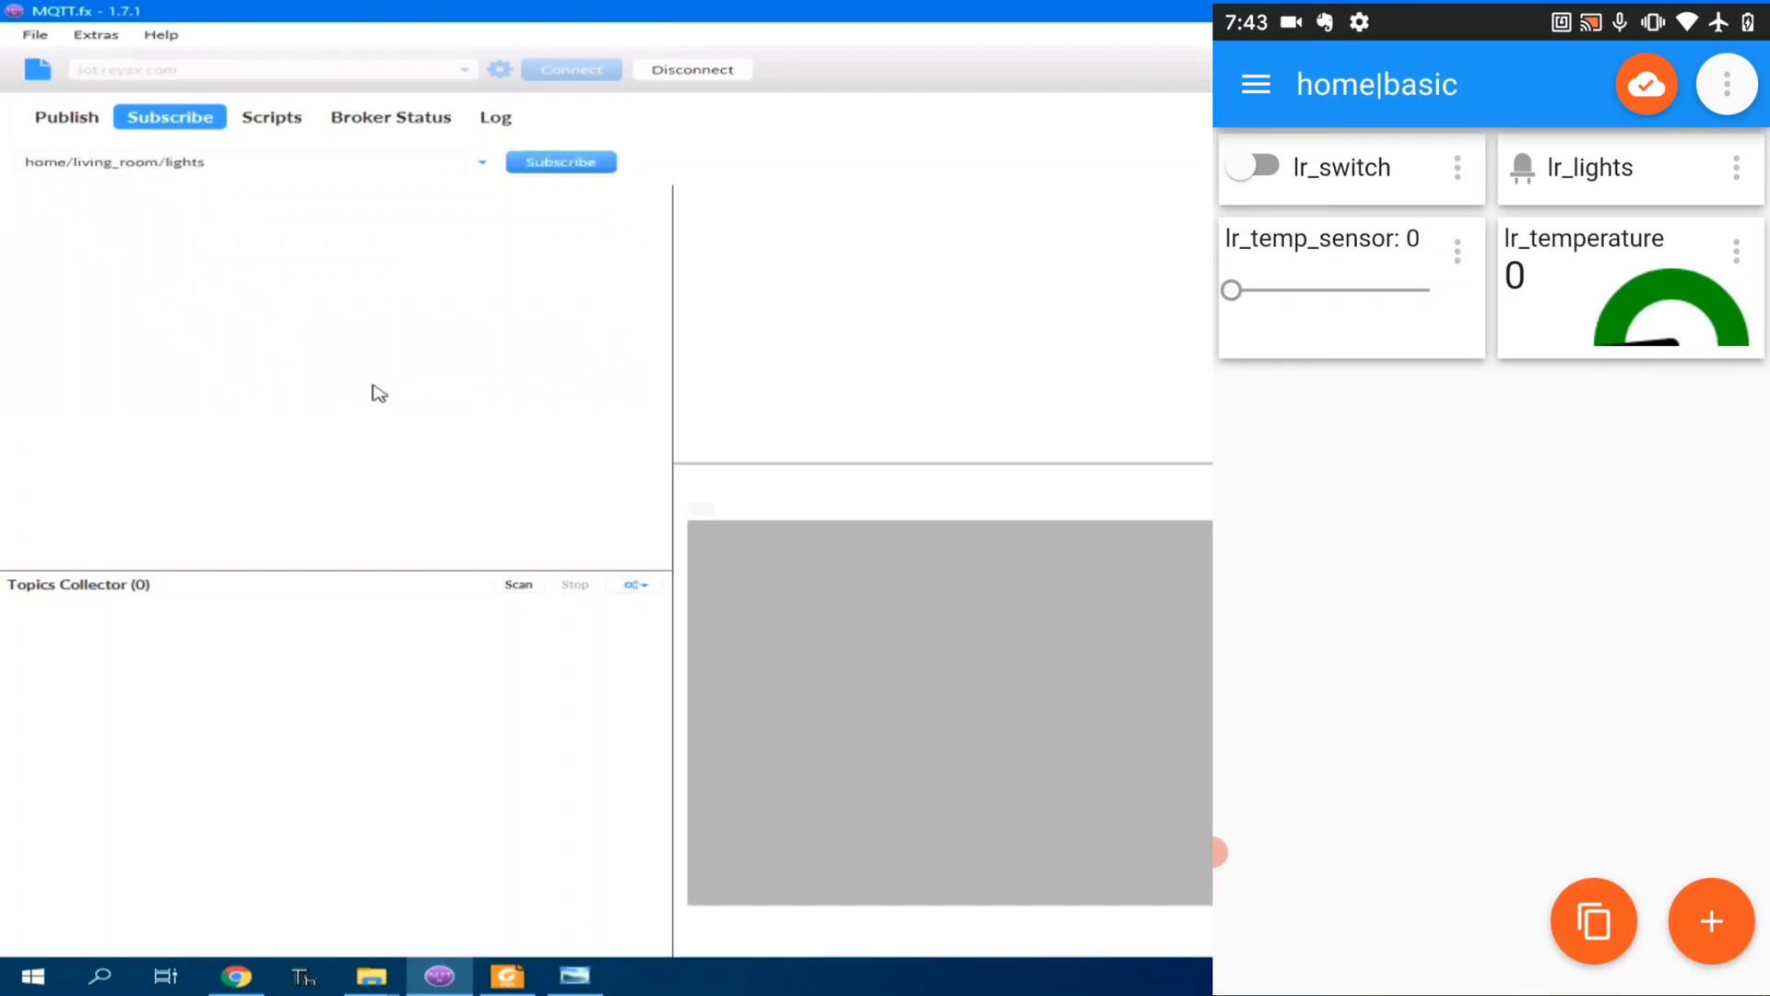
left_click(562, 161)
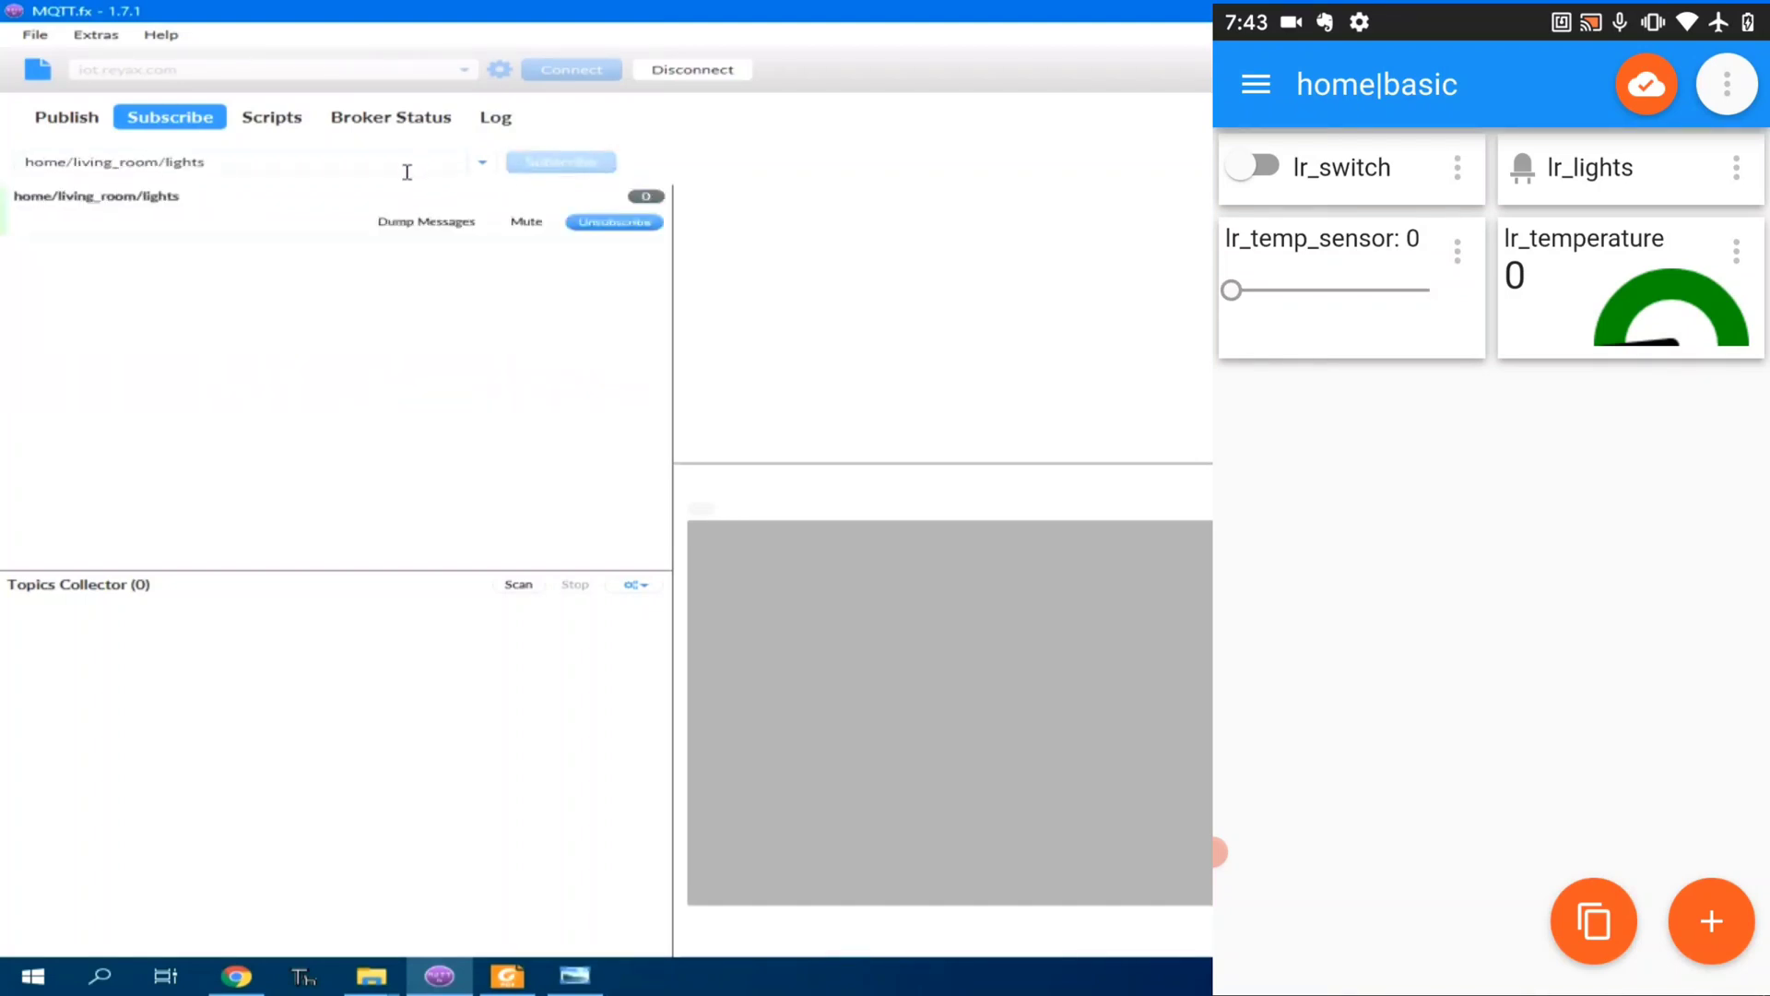
left_click(482, 161)
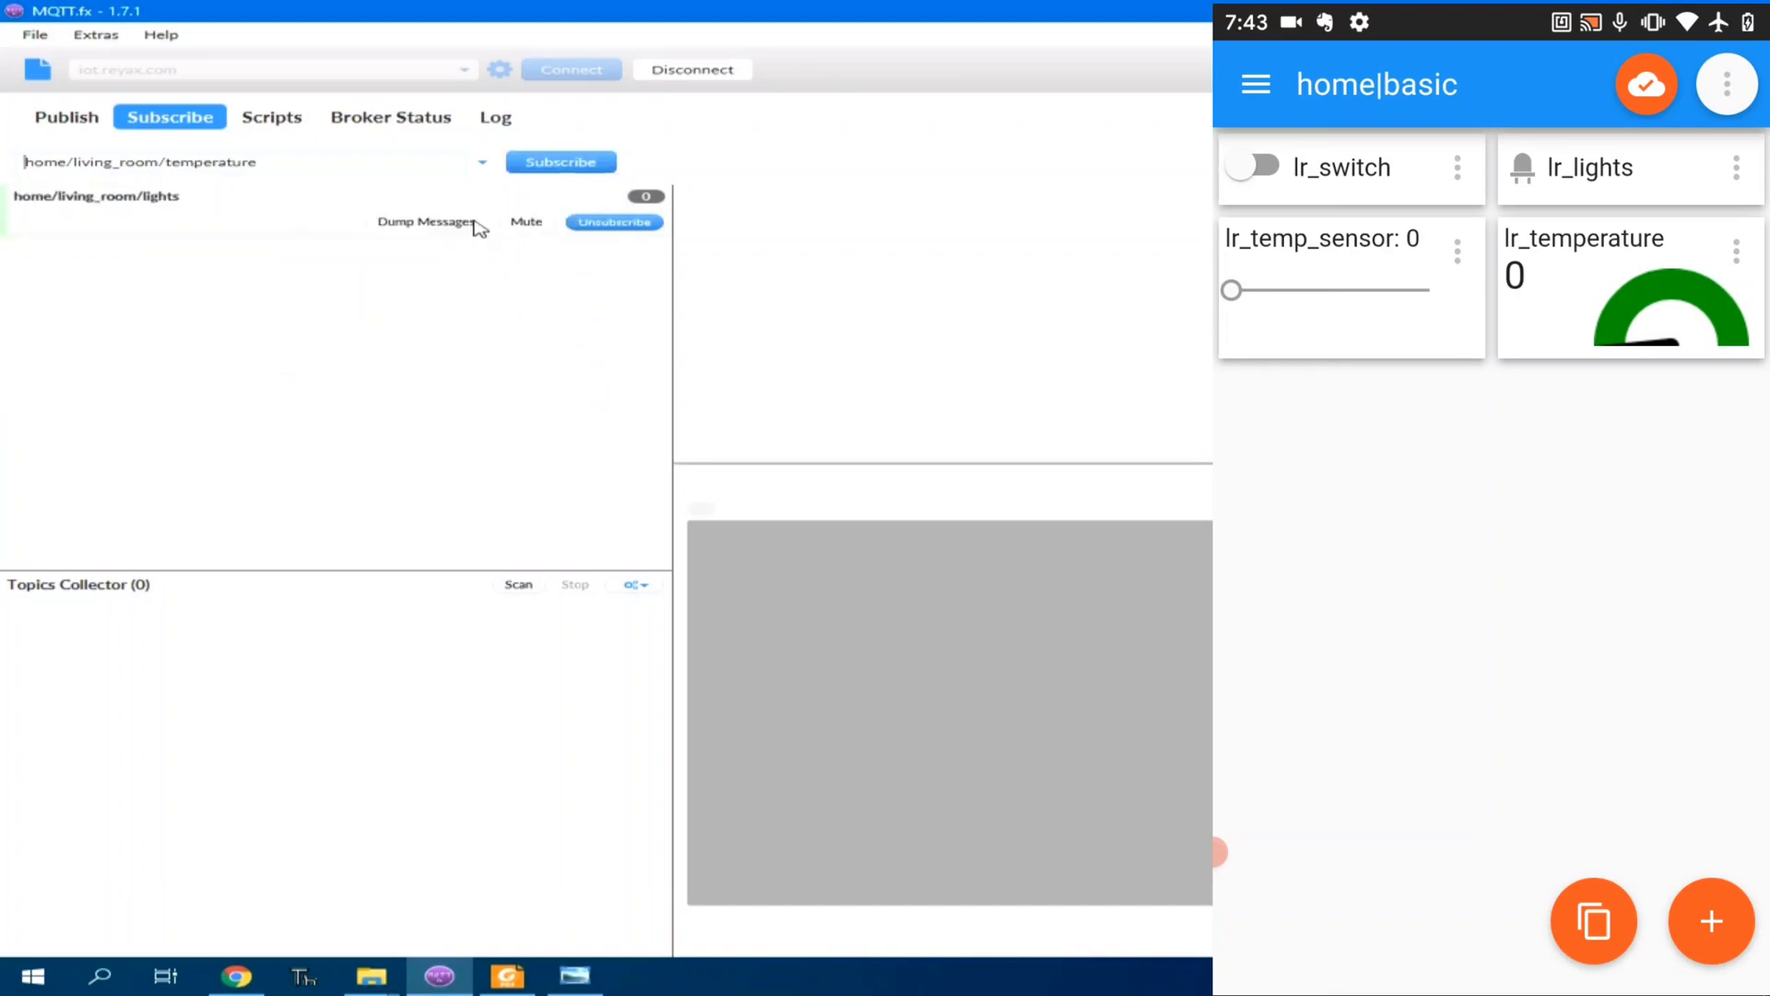
left_click(559, 161)
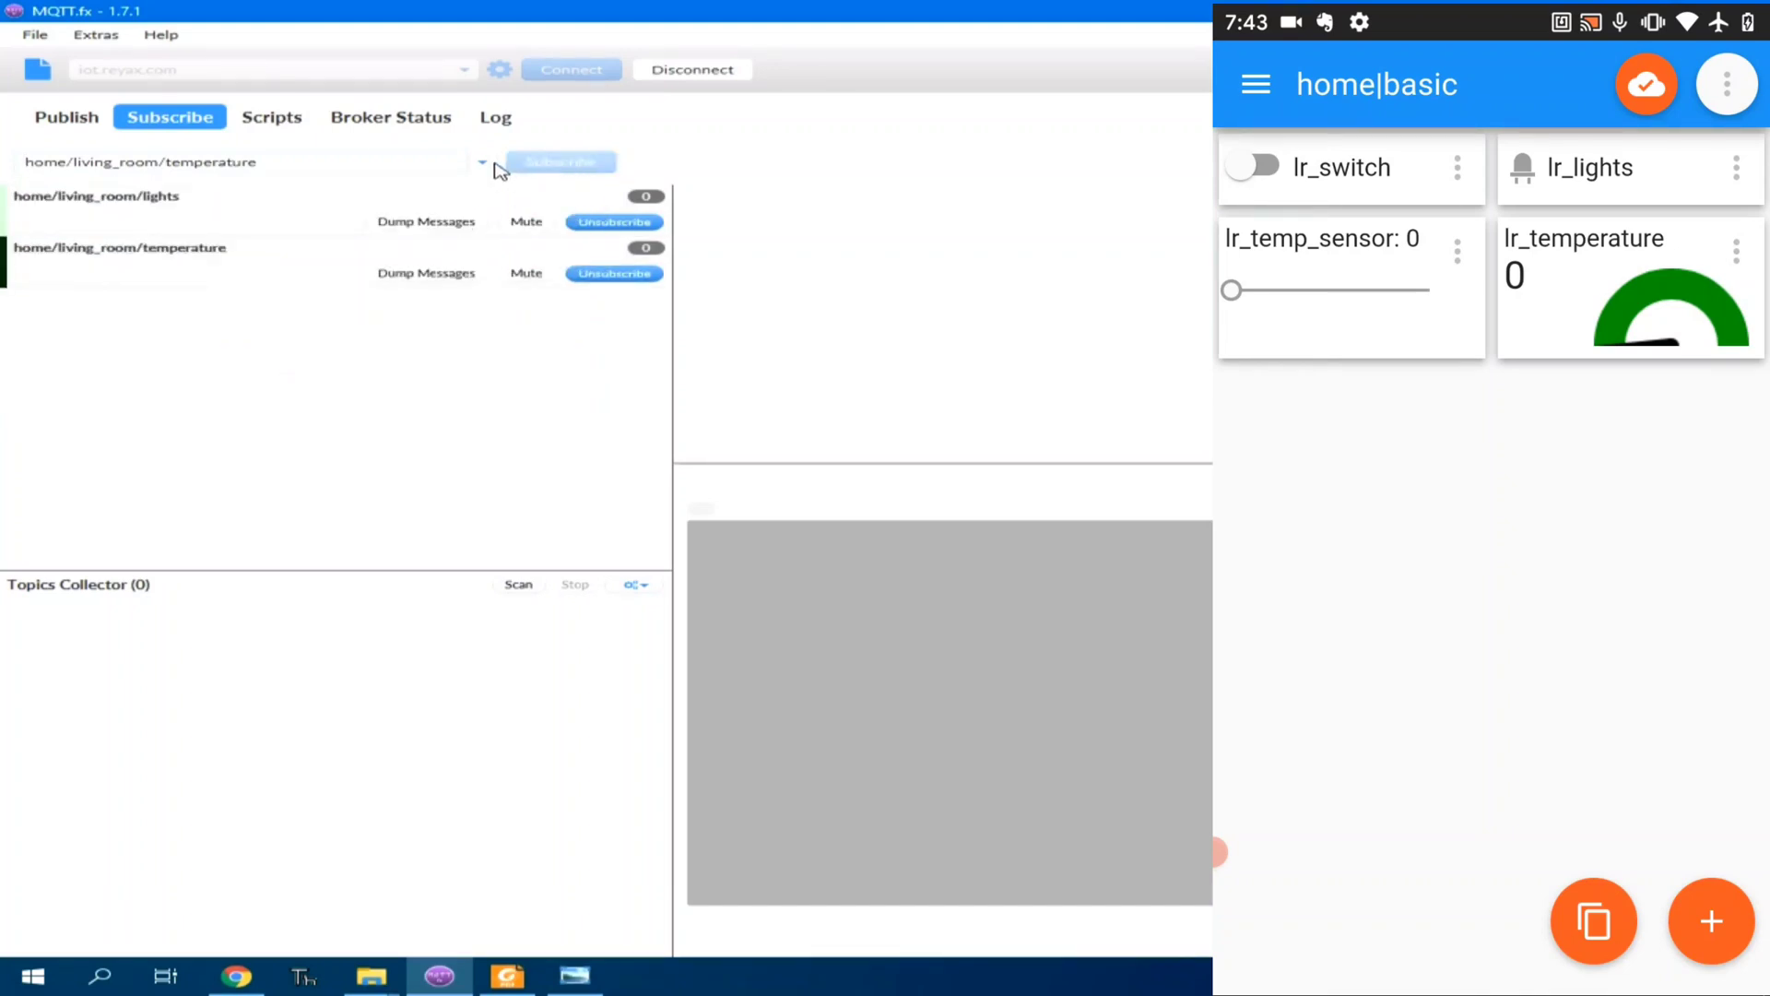
left_click(483, 161)
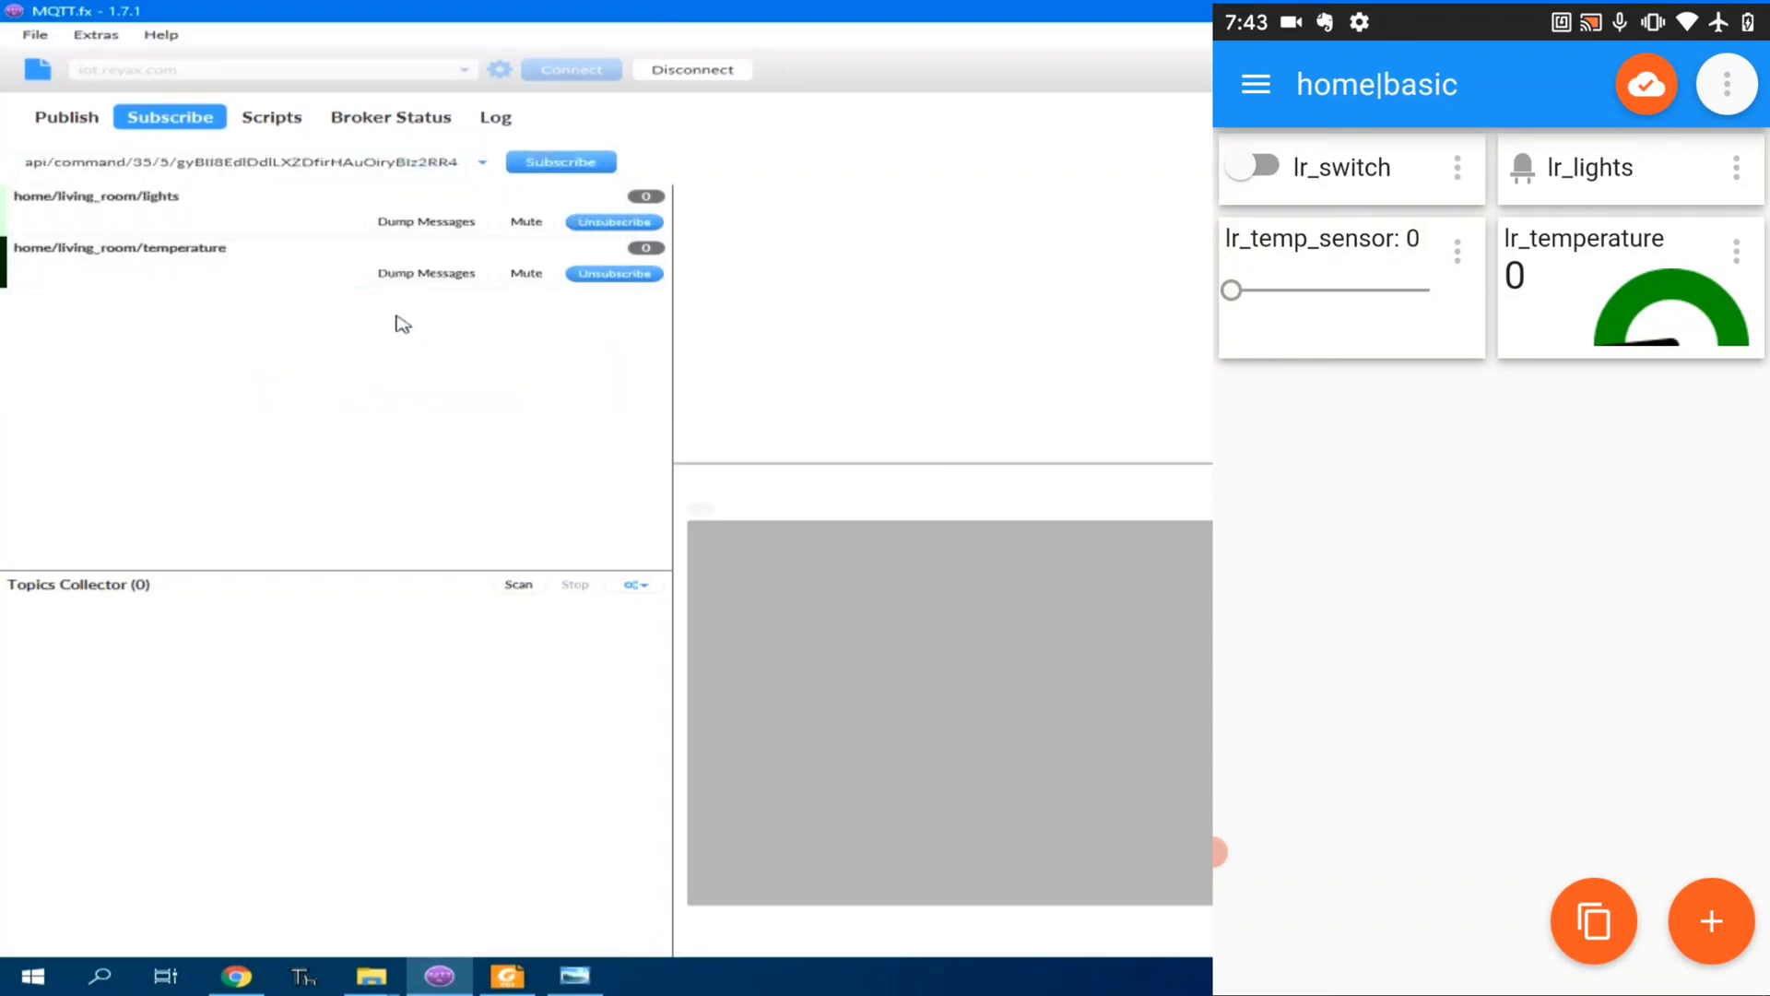
left_click(561, 162)
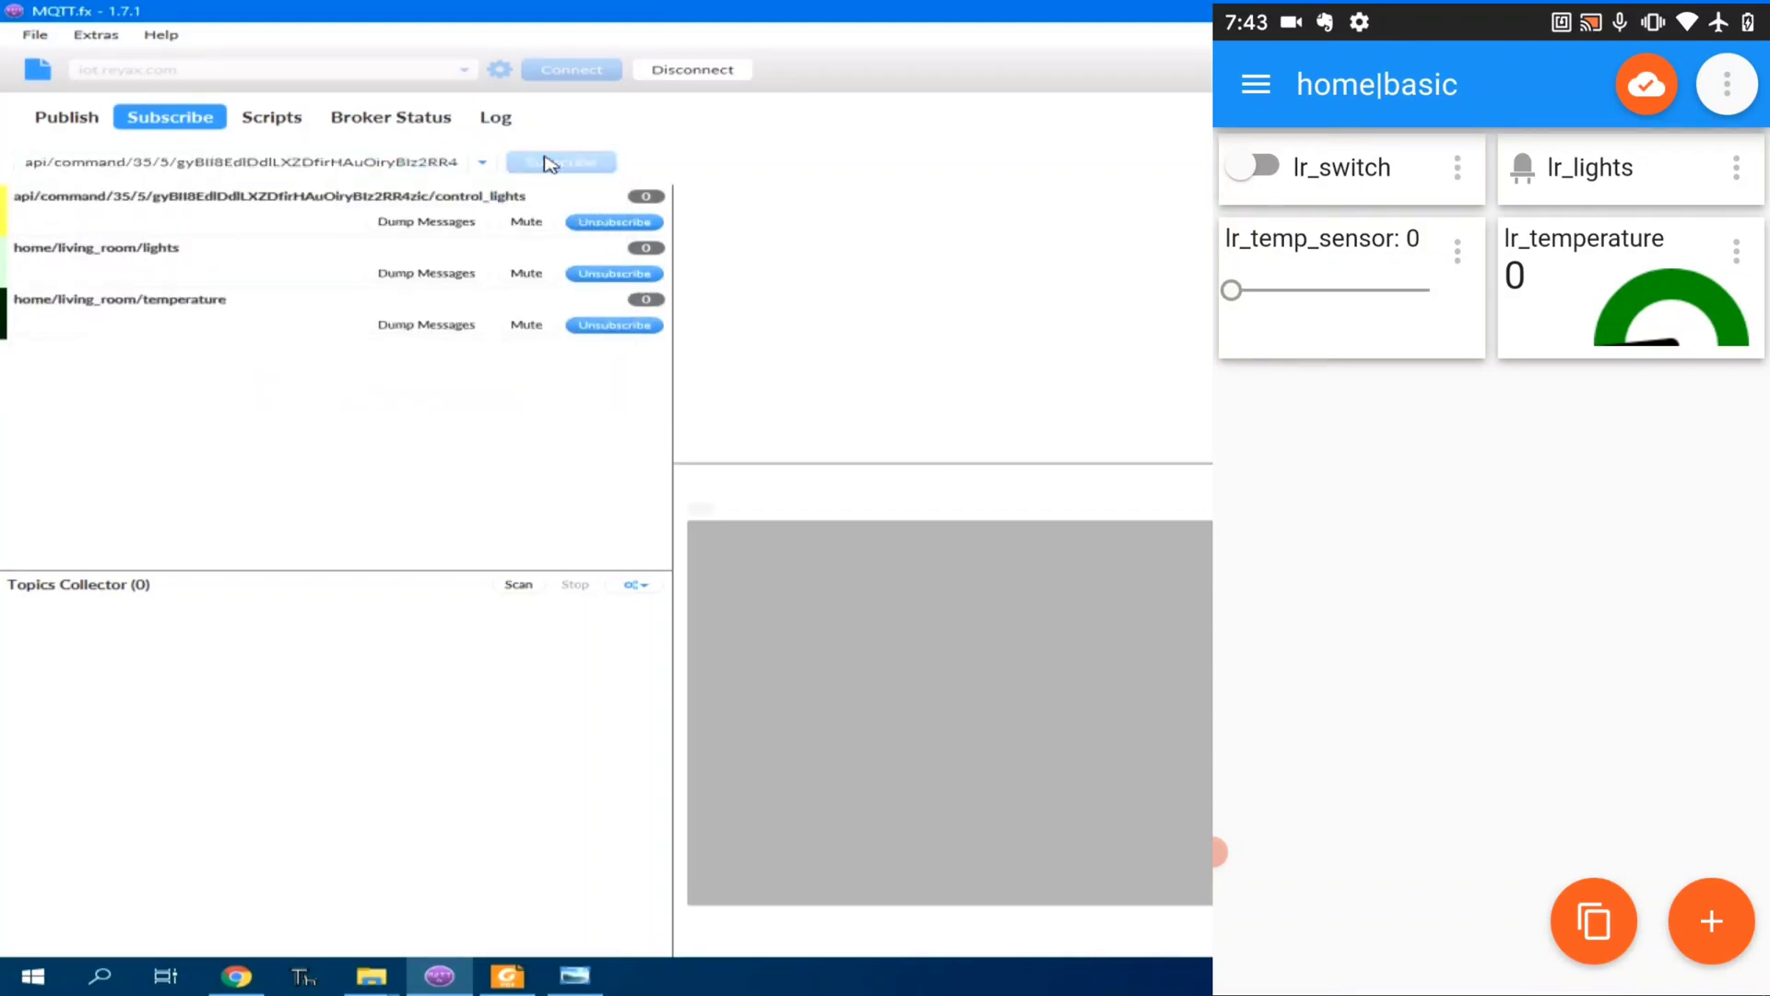
left_click(481, 161)
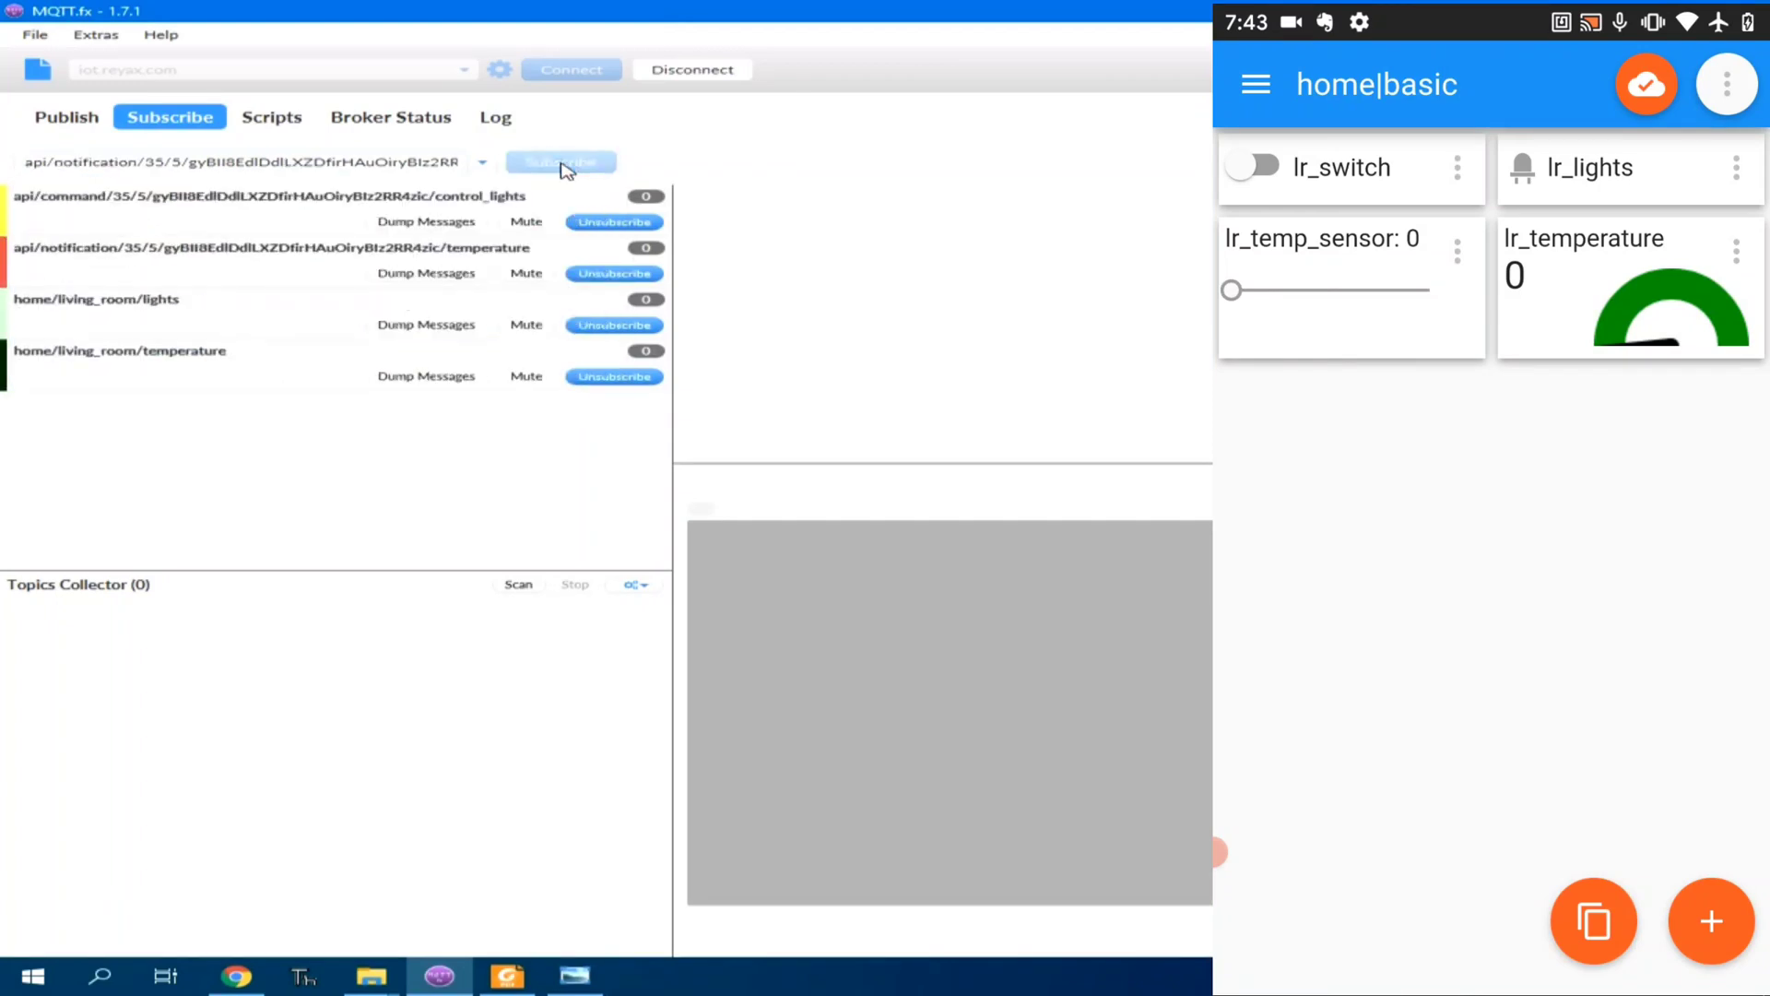
mouse_move(942, 342)
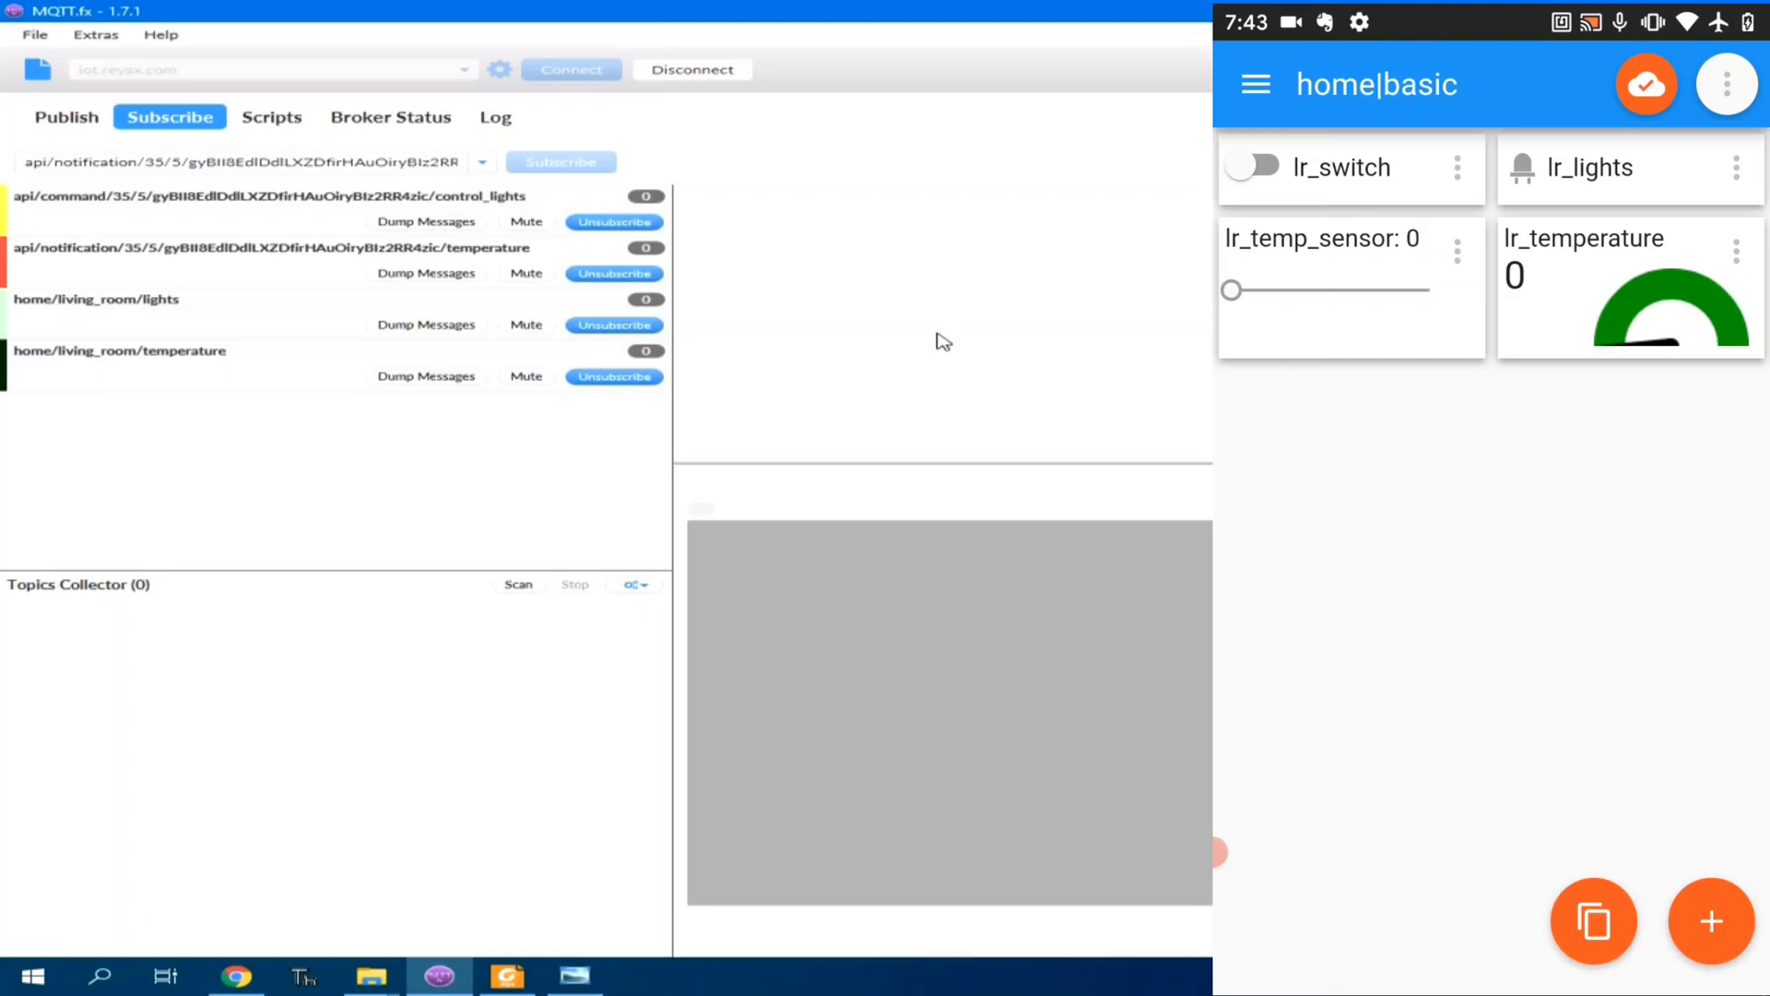
Step: Toggle lr_switch on then off and inspect the OFF payload in MQTT.fx
left_click(1249, 167)
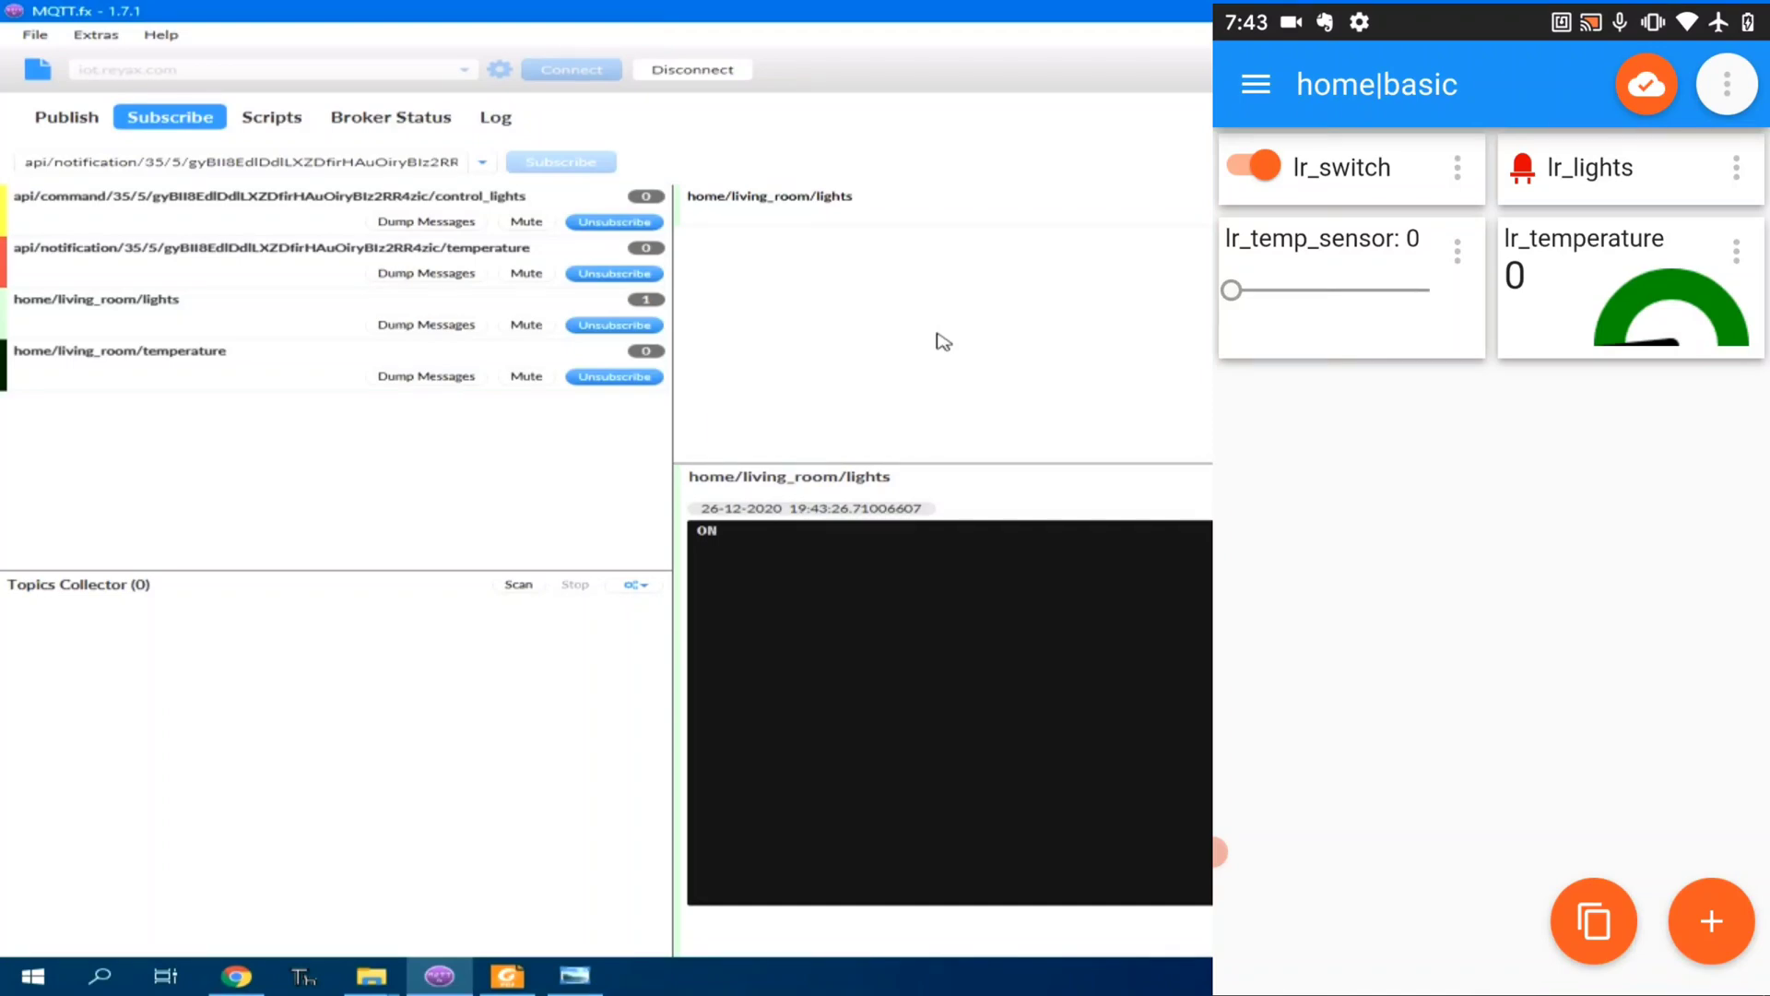
mouse_move(936, 325)
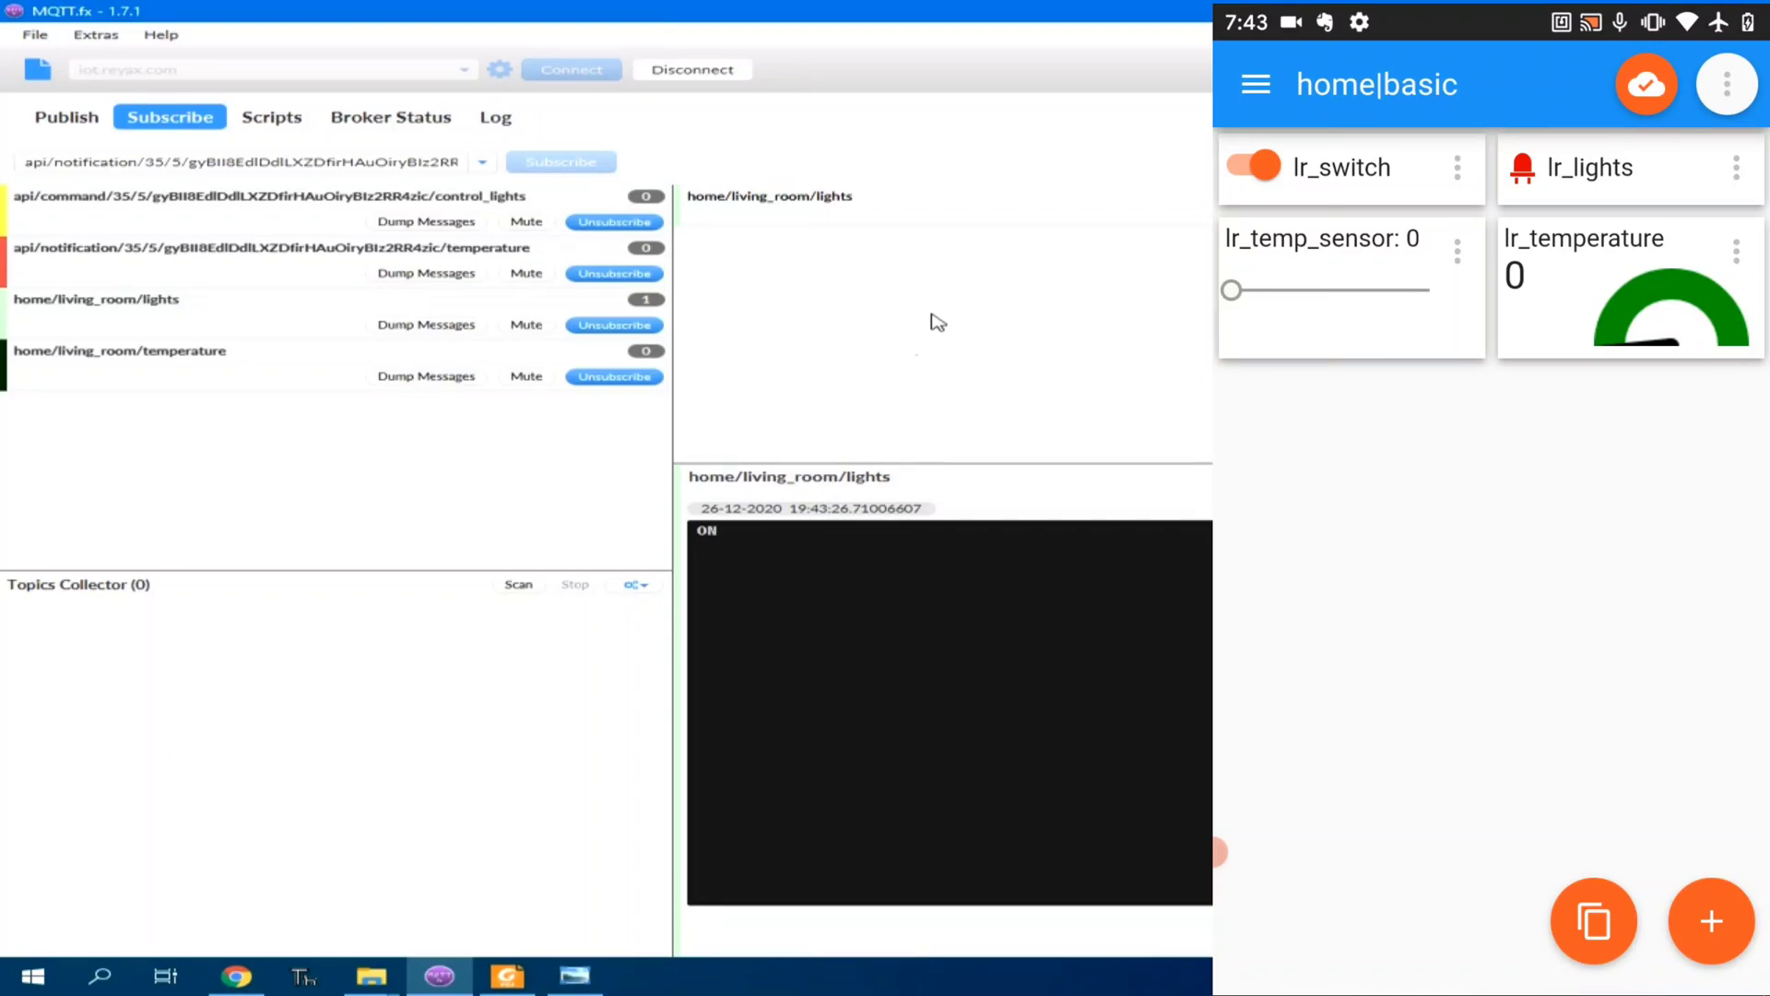
mouse_move(903, 237)
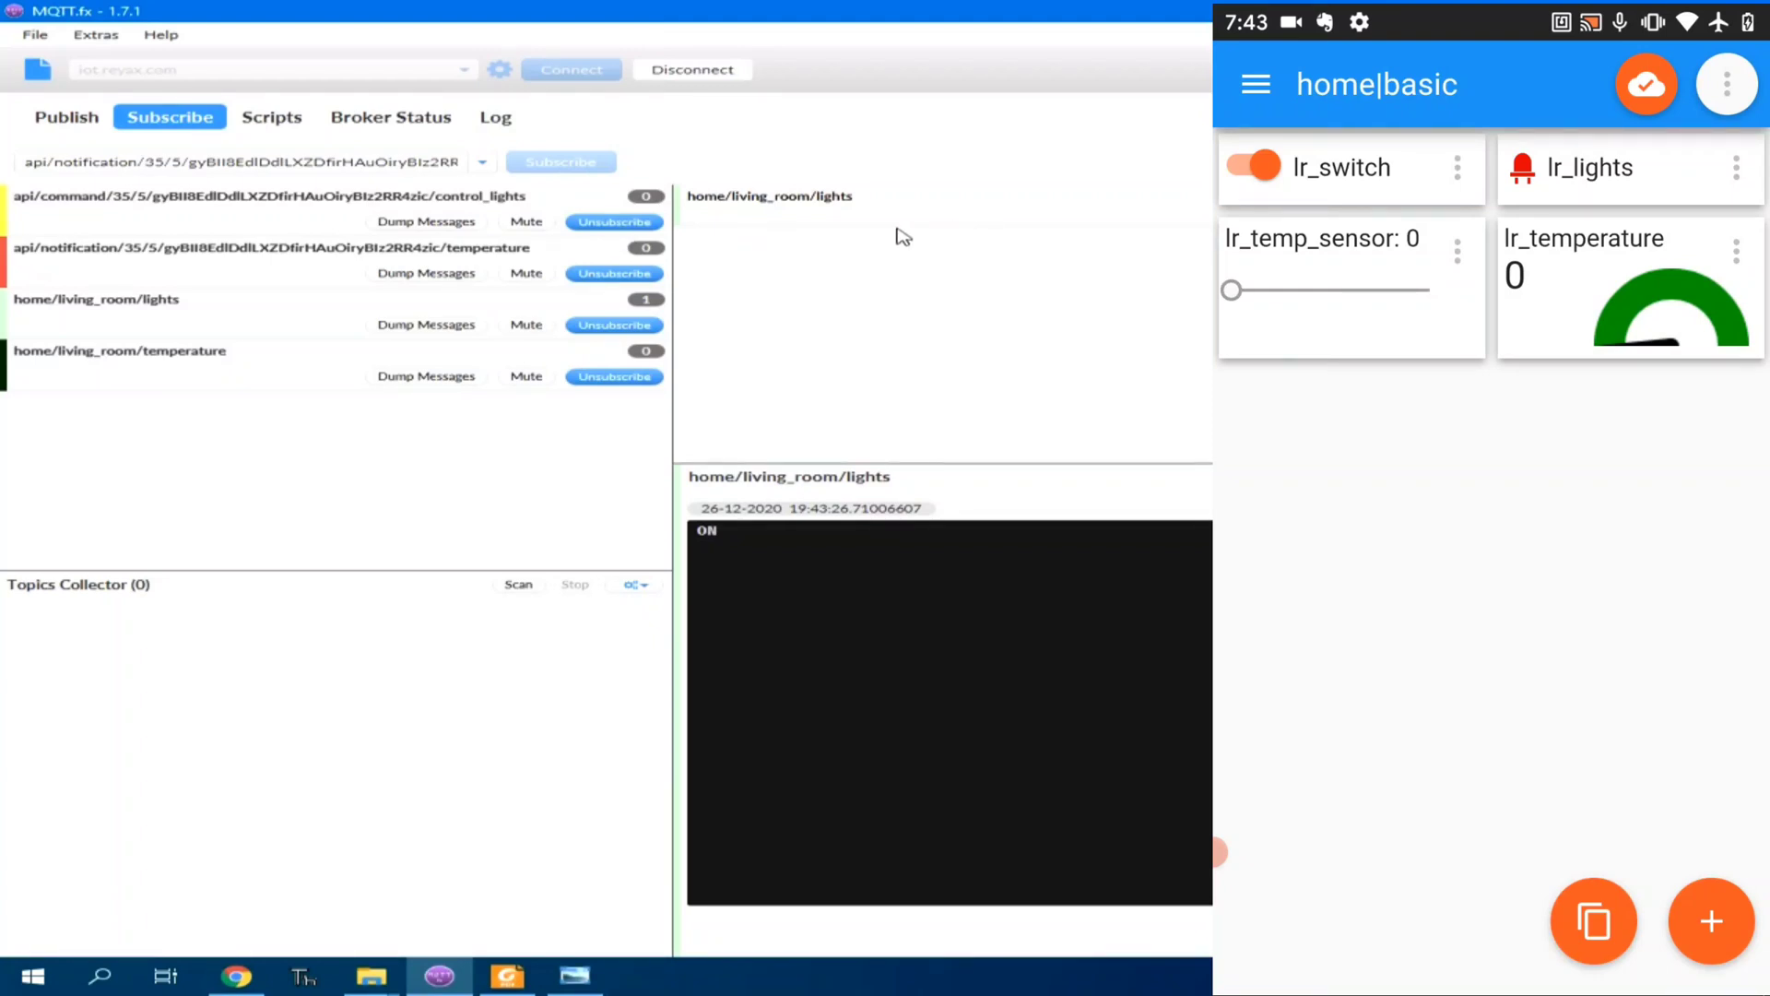
mouse_move(819, 233)
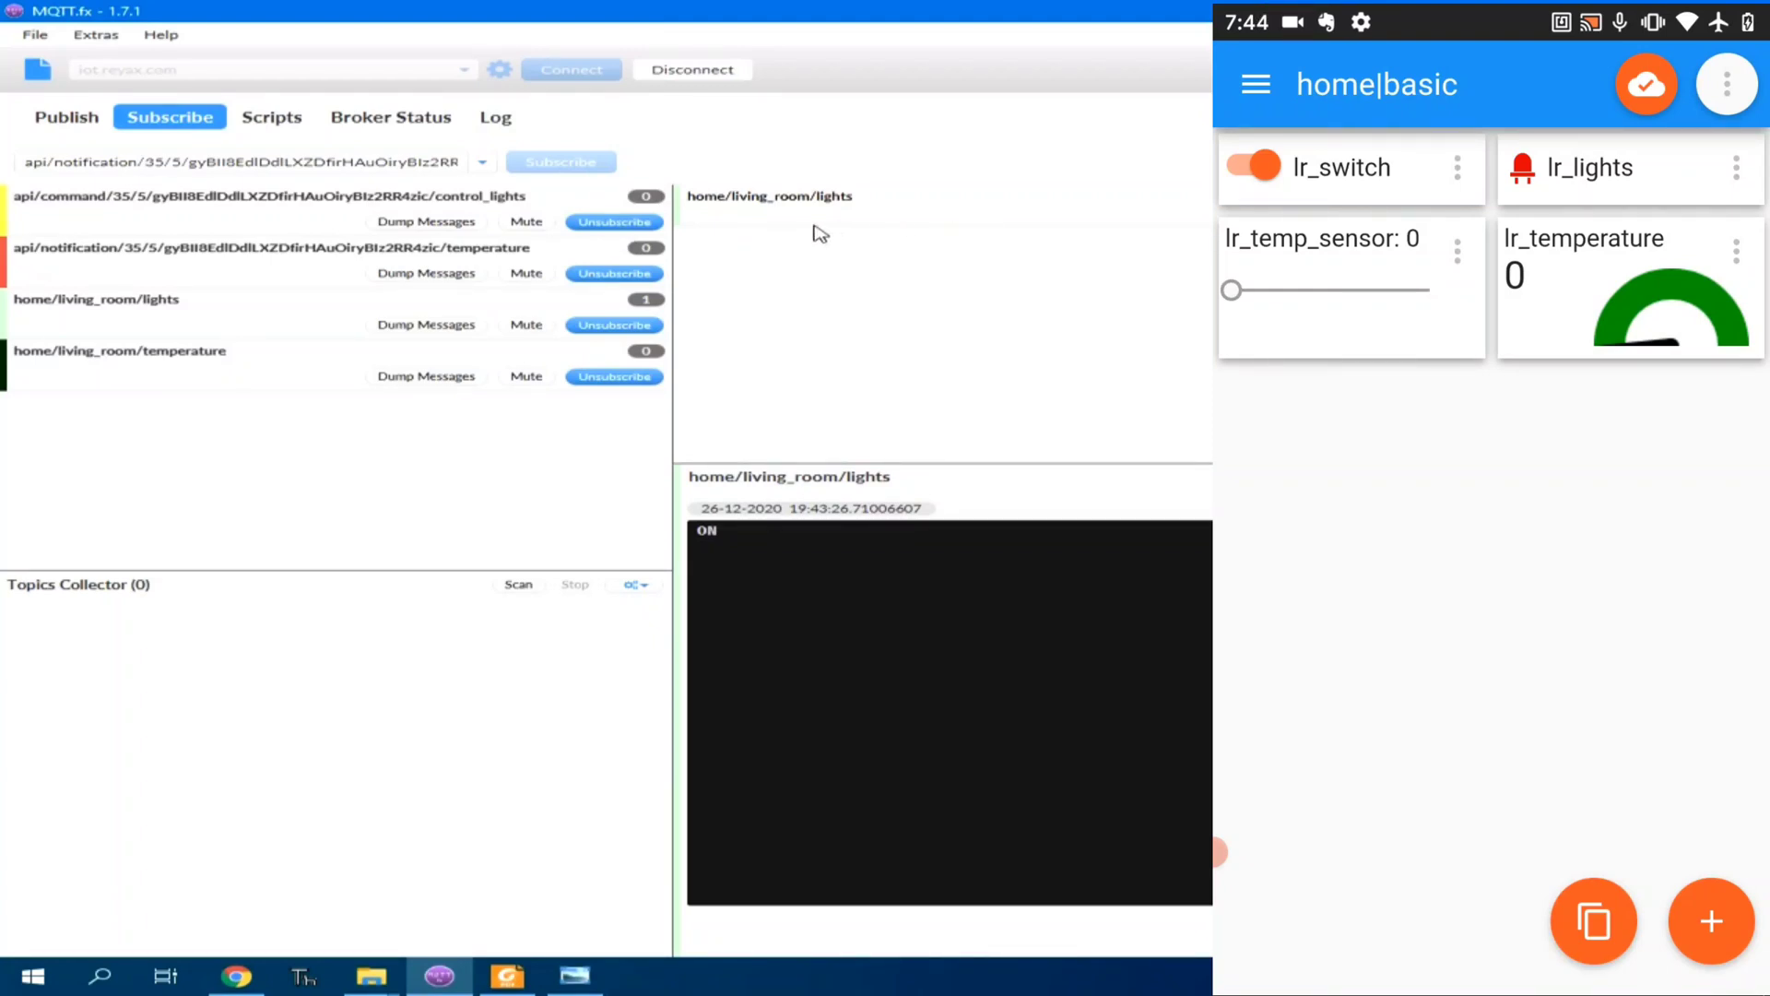
left_click(1251, 166)
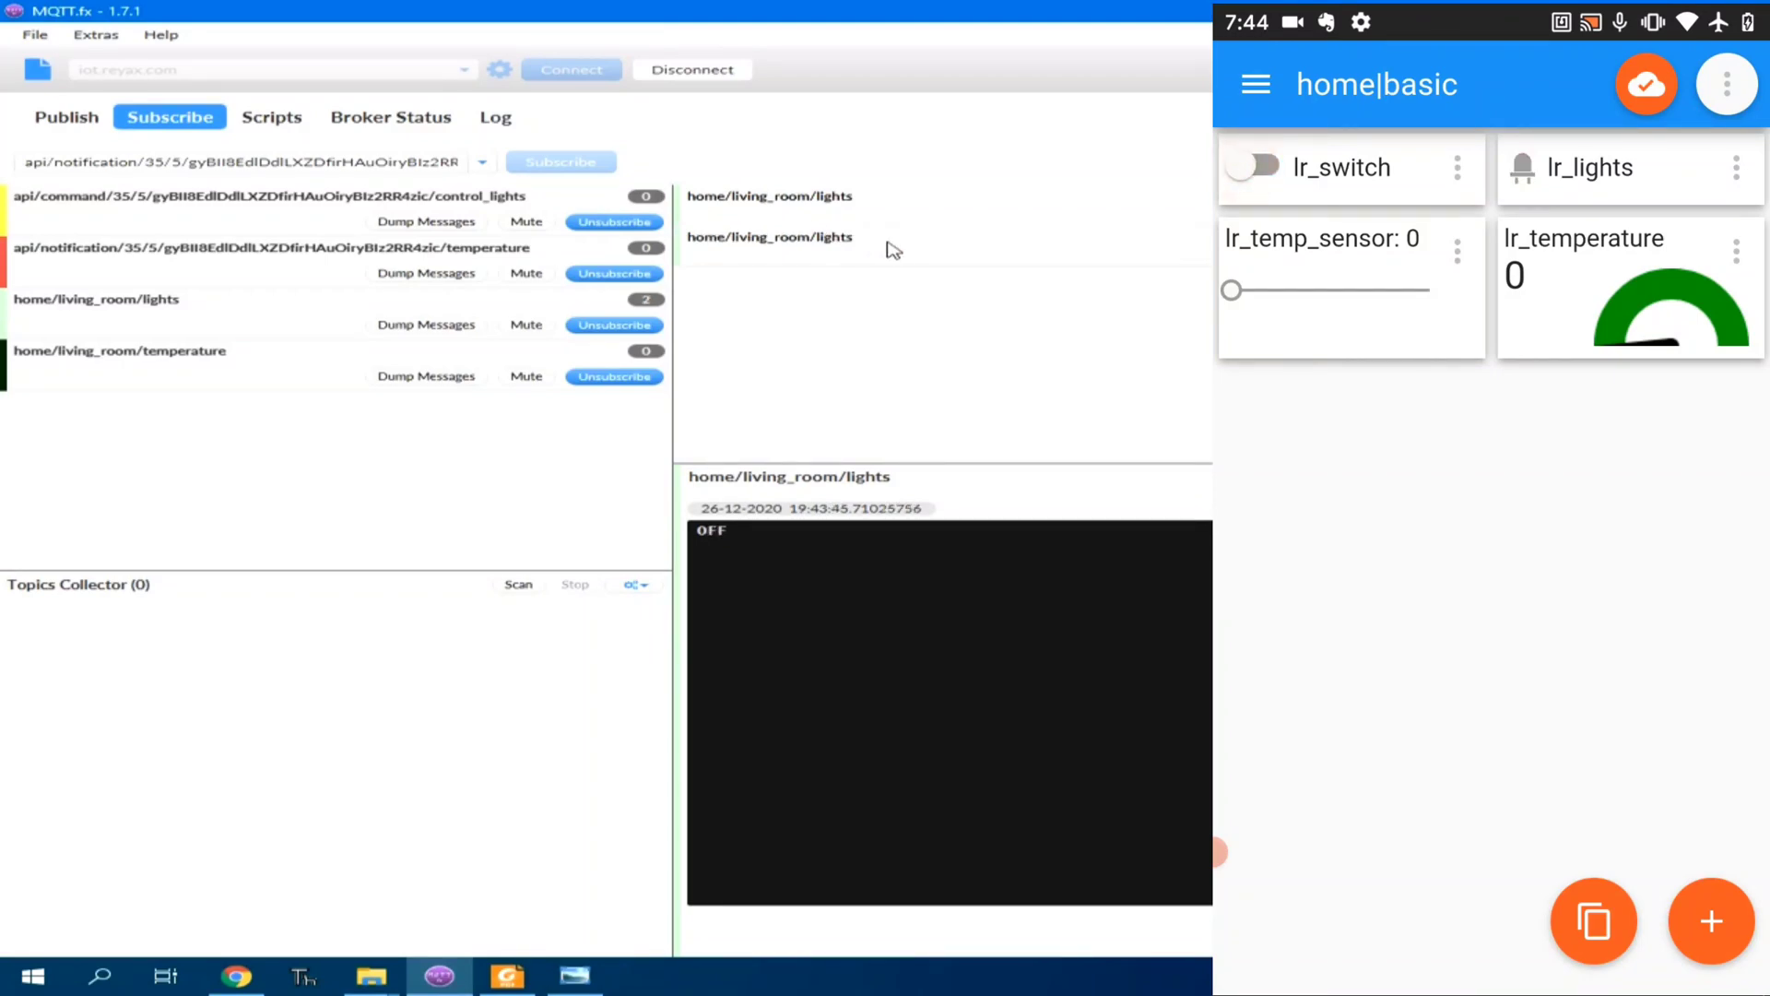
left_click(770, 237)
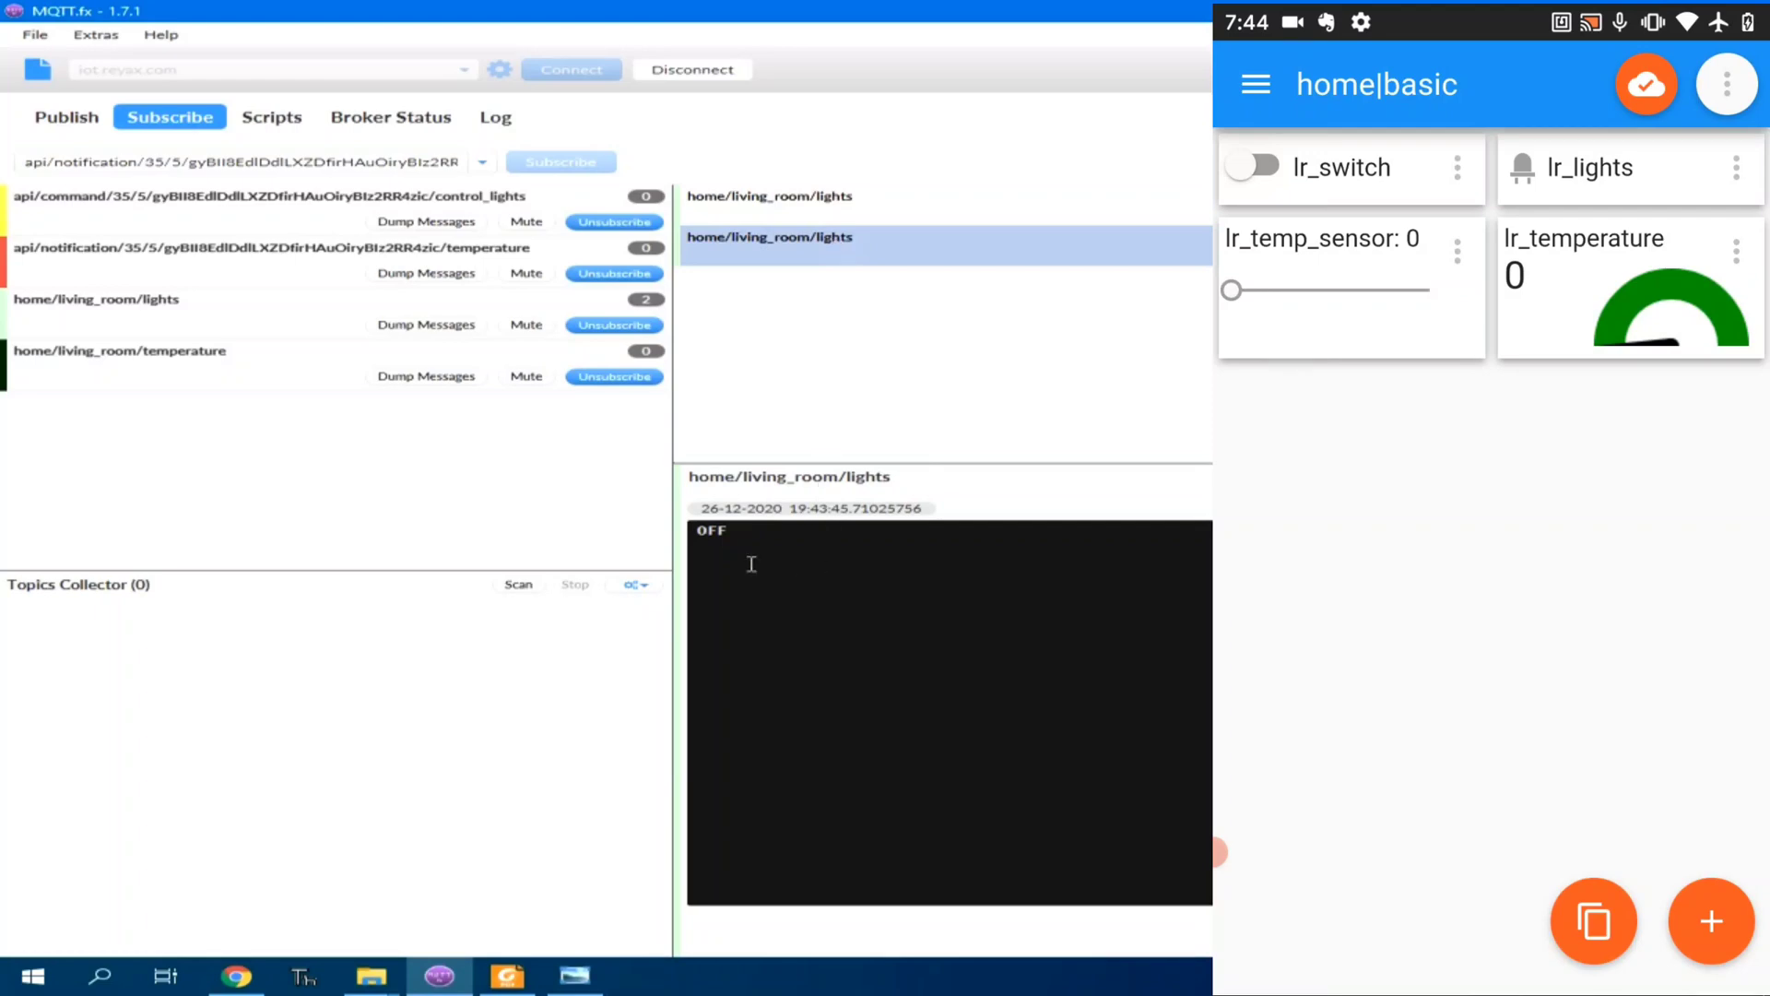
double_click(709, 531)
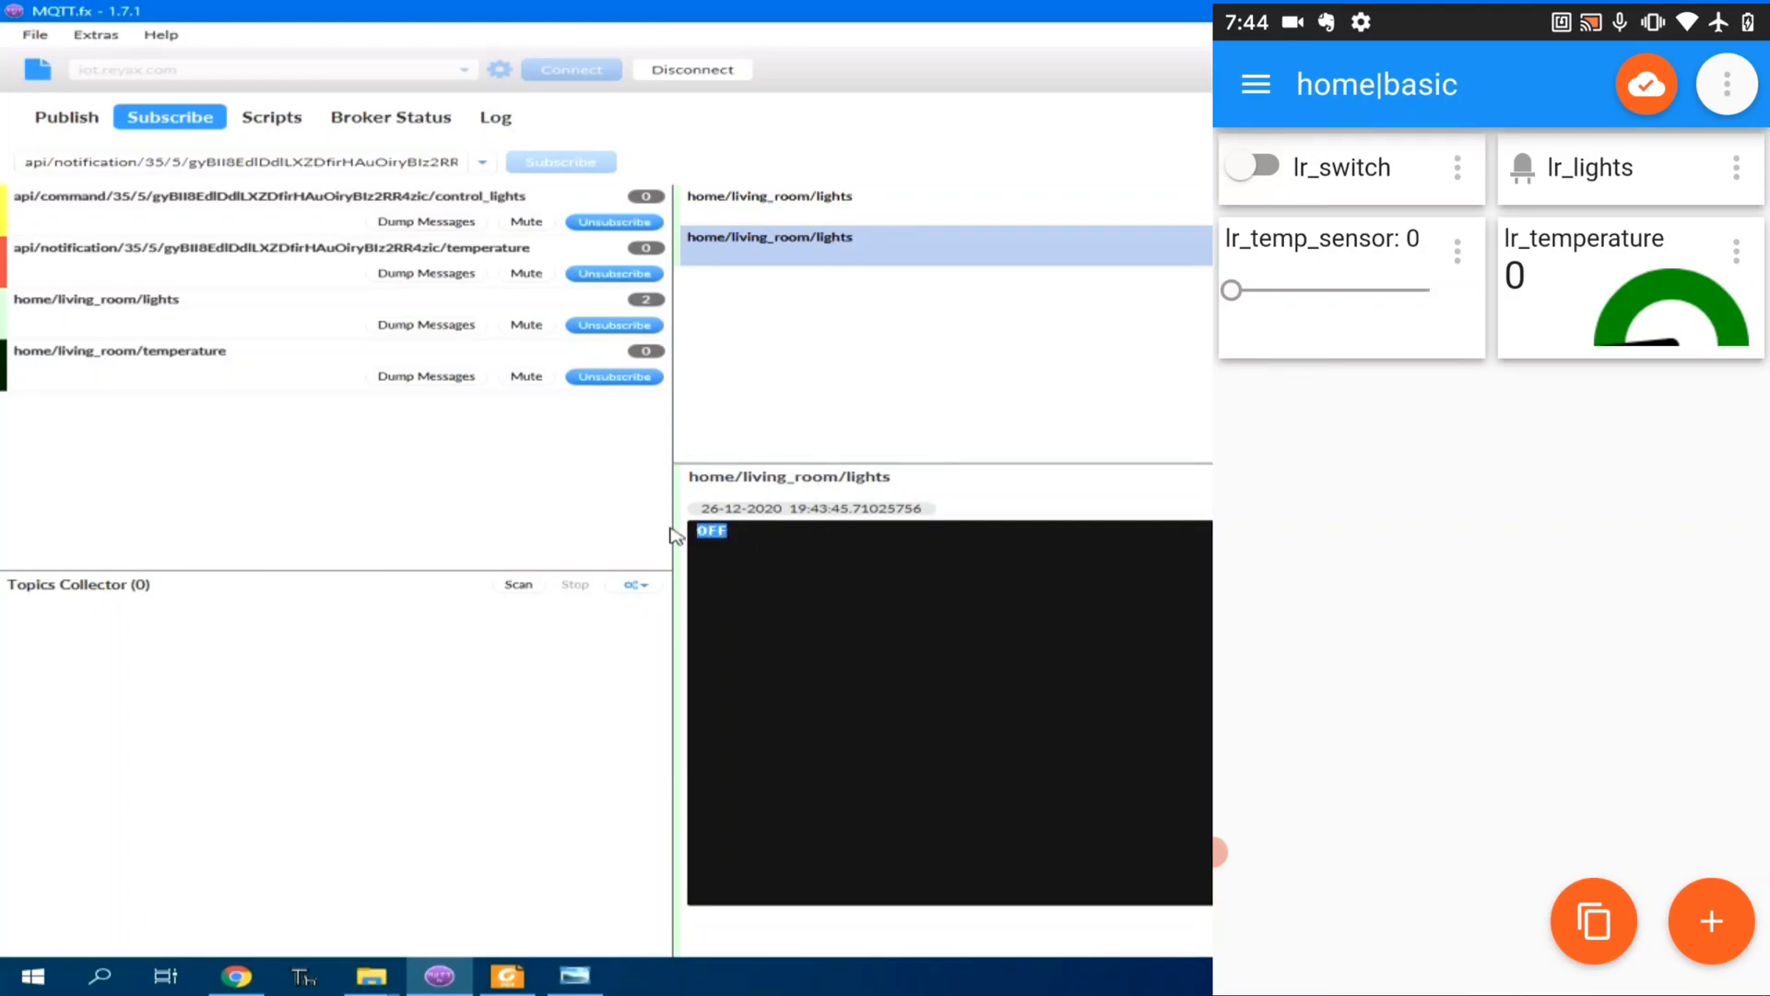
mouse_move(703, 486)
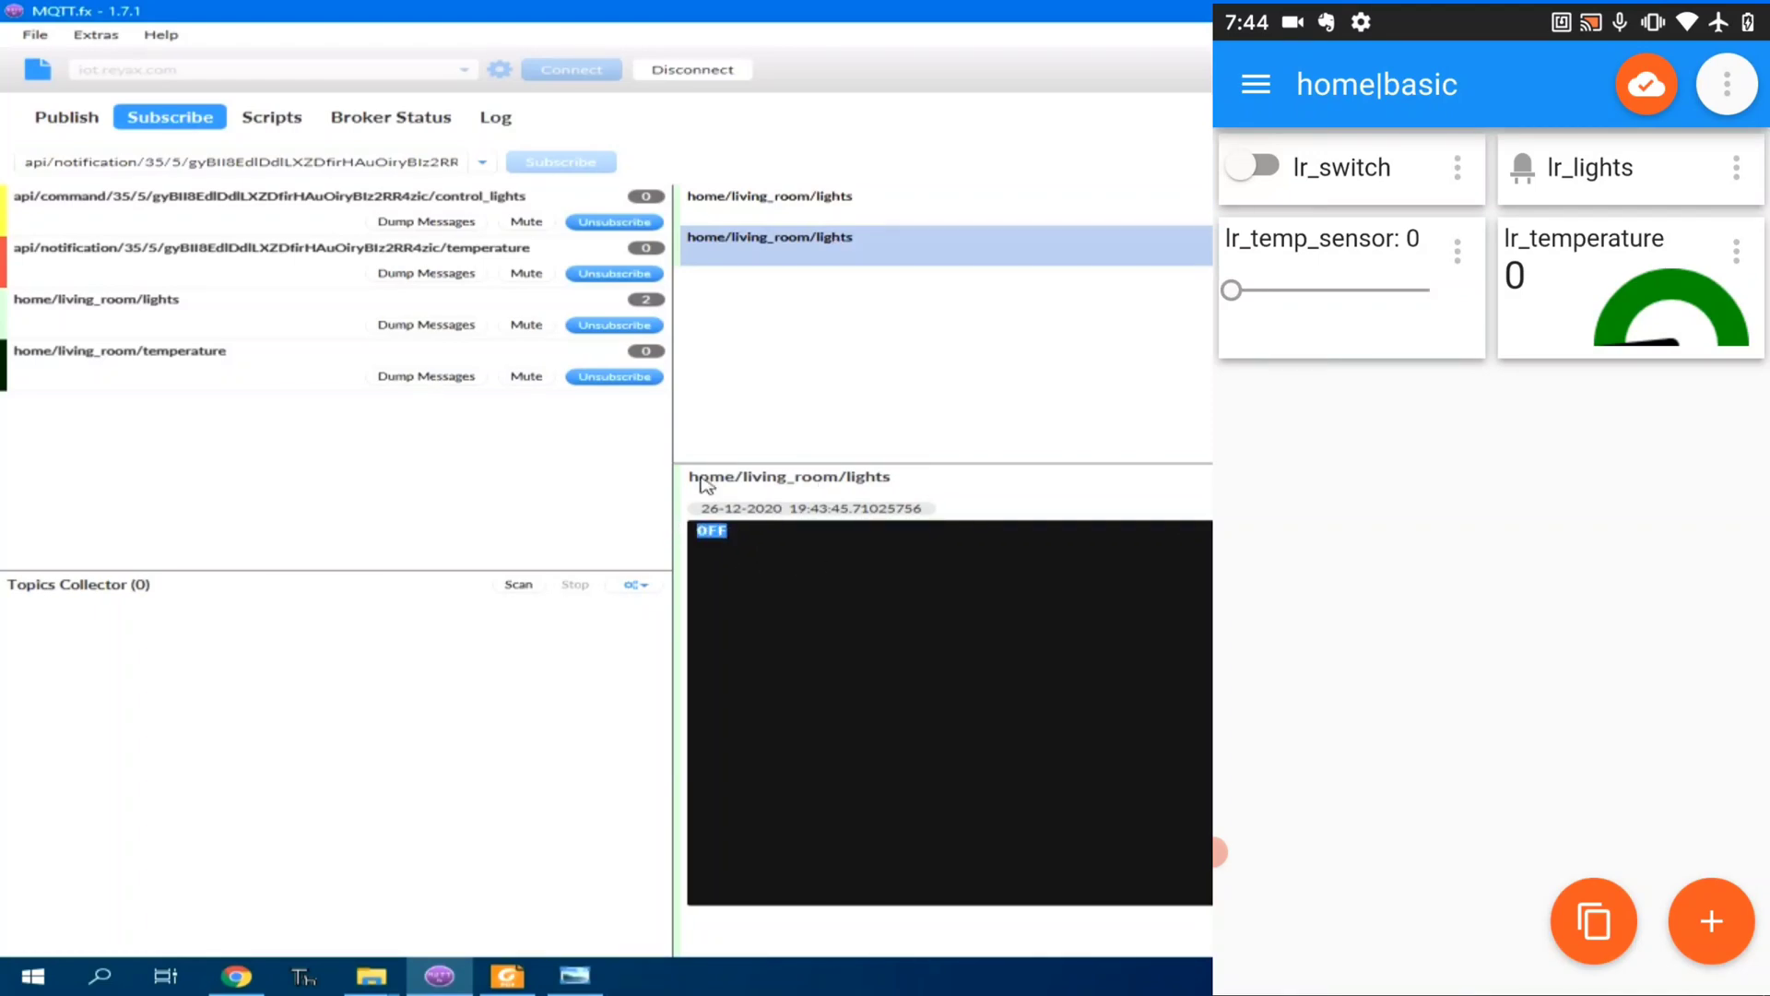
mouse_move(310, 454)
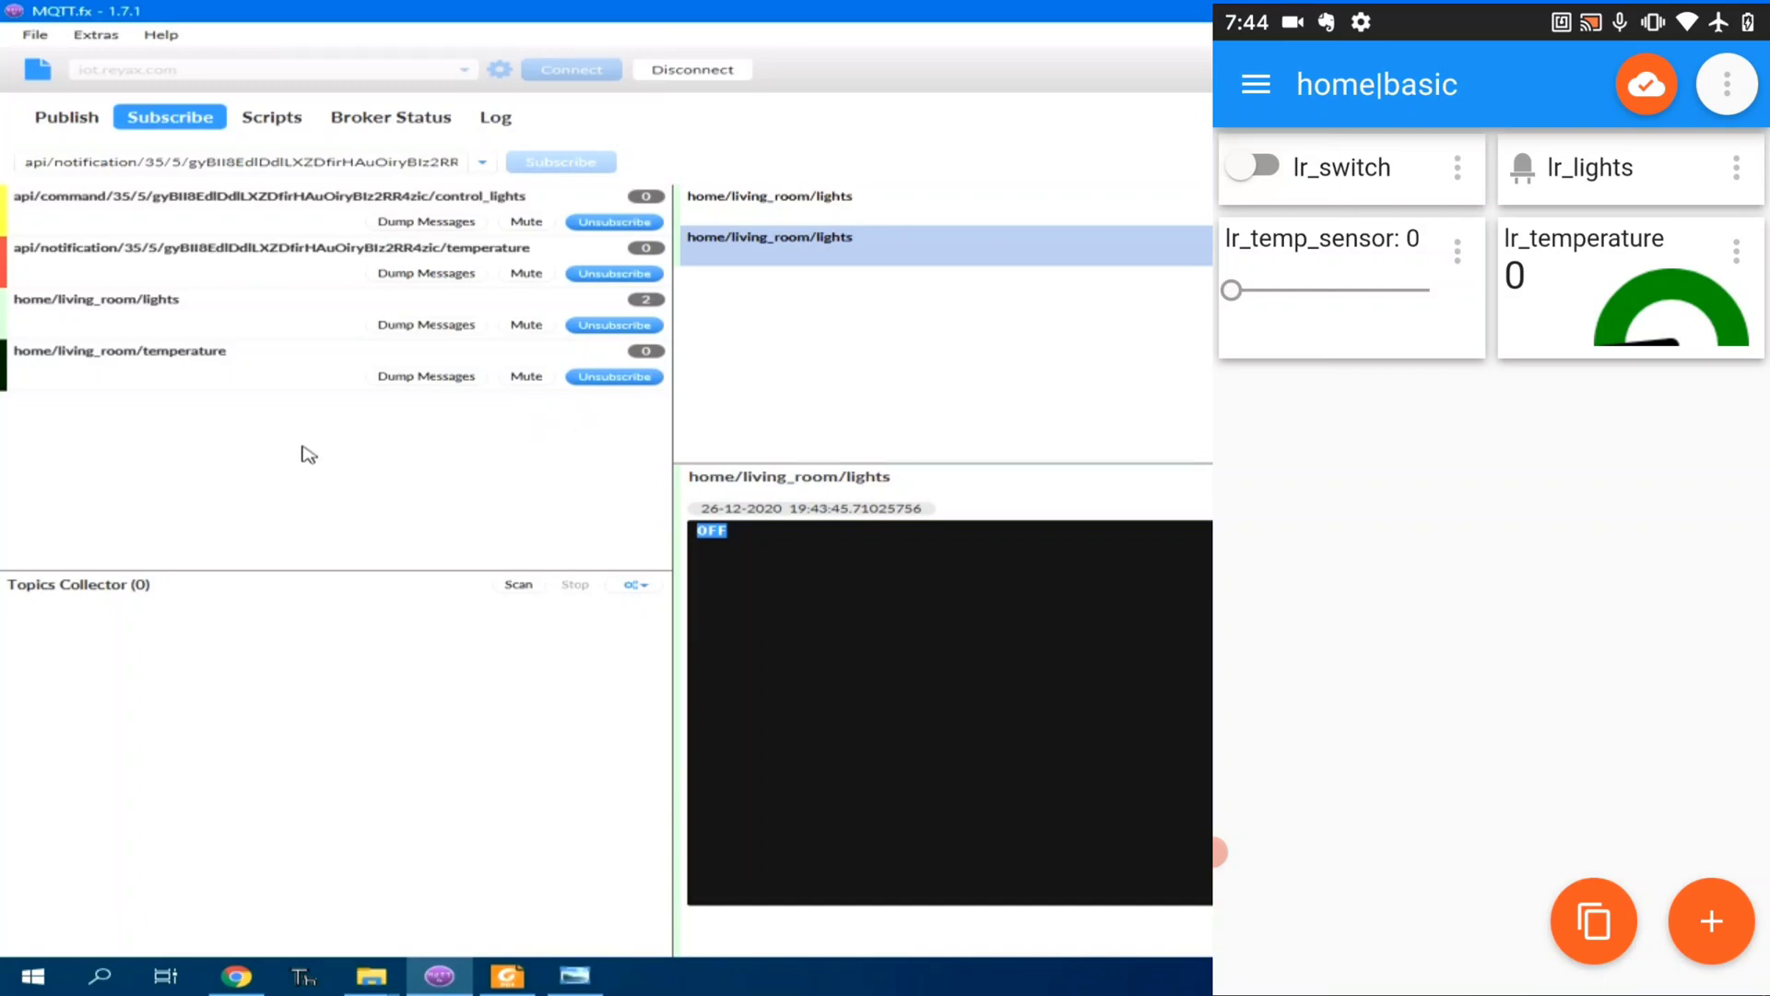
mouse_move(85, 125)
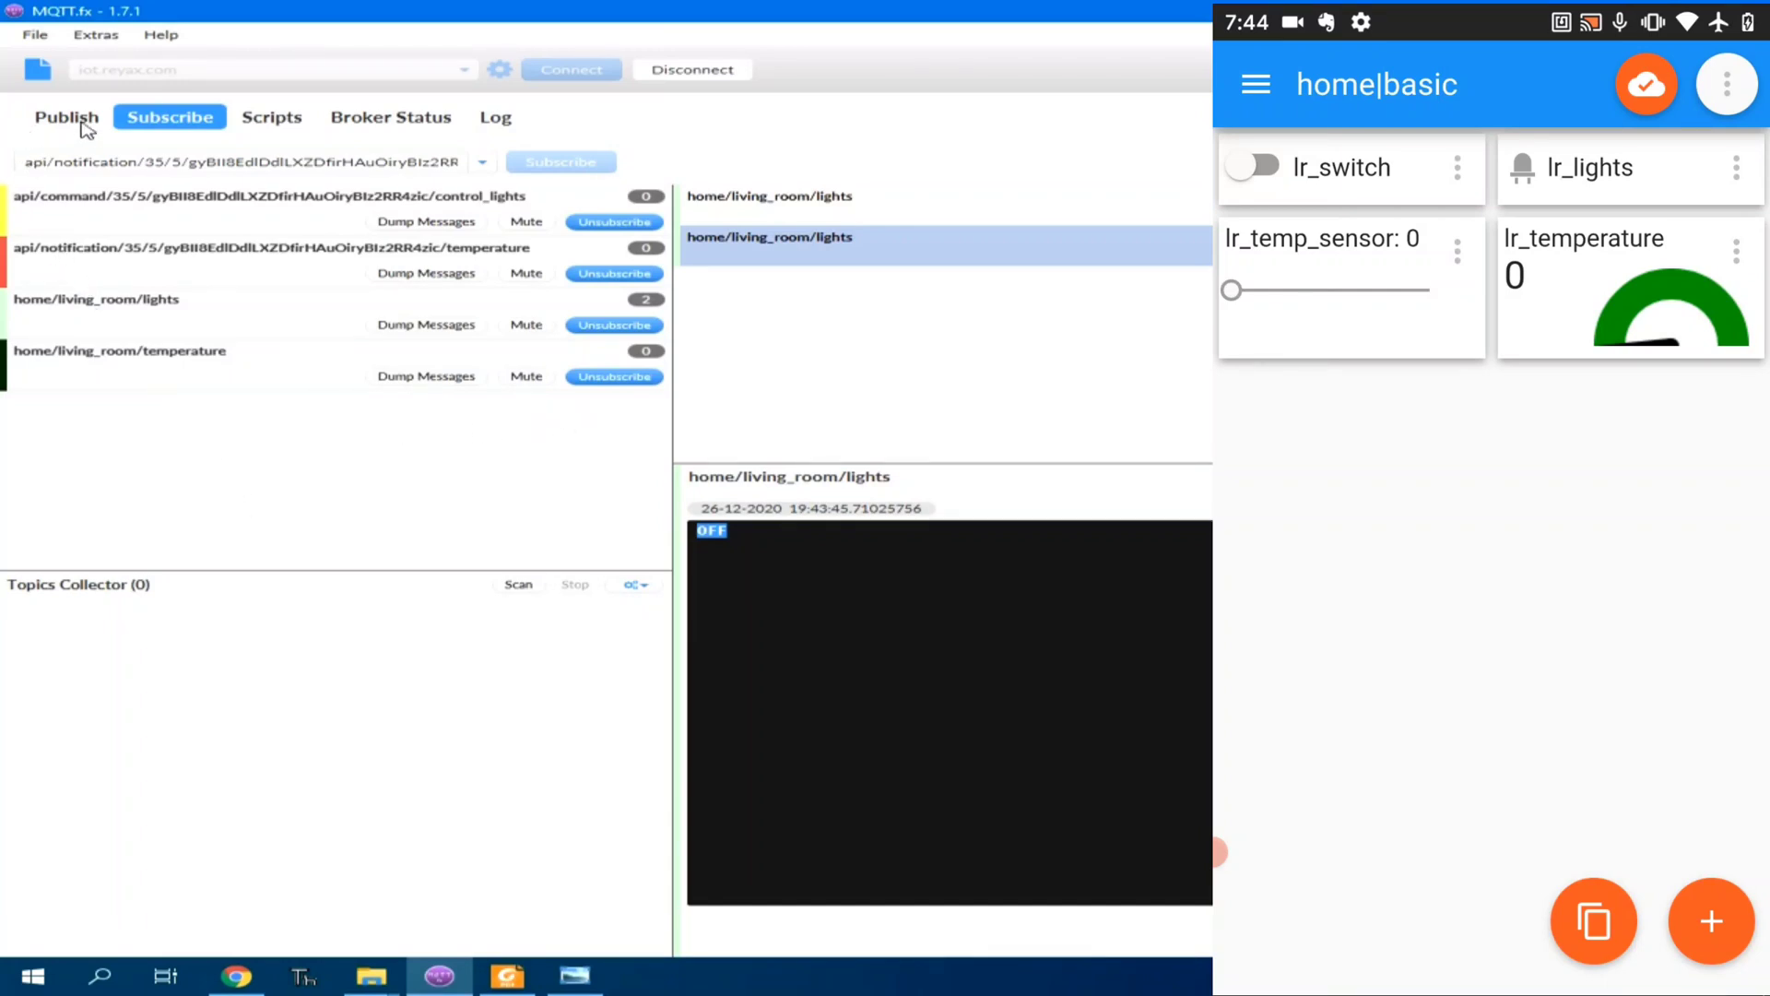
Step: Publish the saved home/livingroom/lightsON message, then load the lightsOFF message
left_click(66, 117)
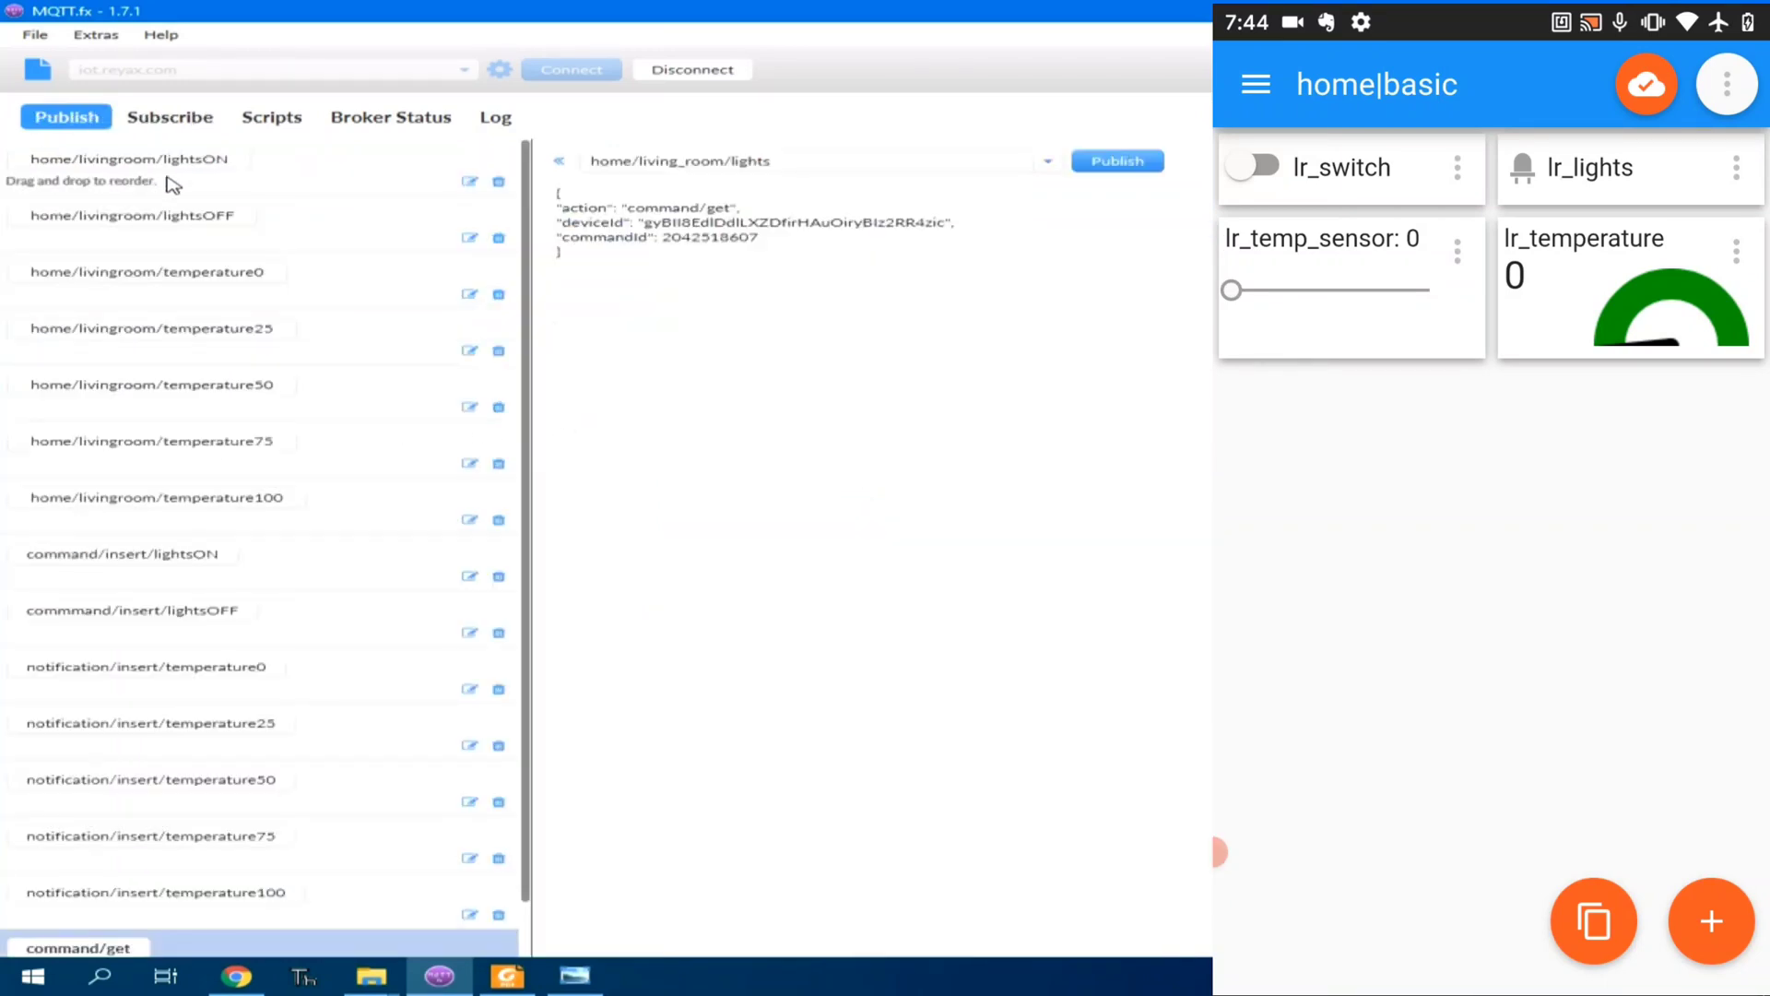
left_click(127, 157)
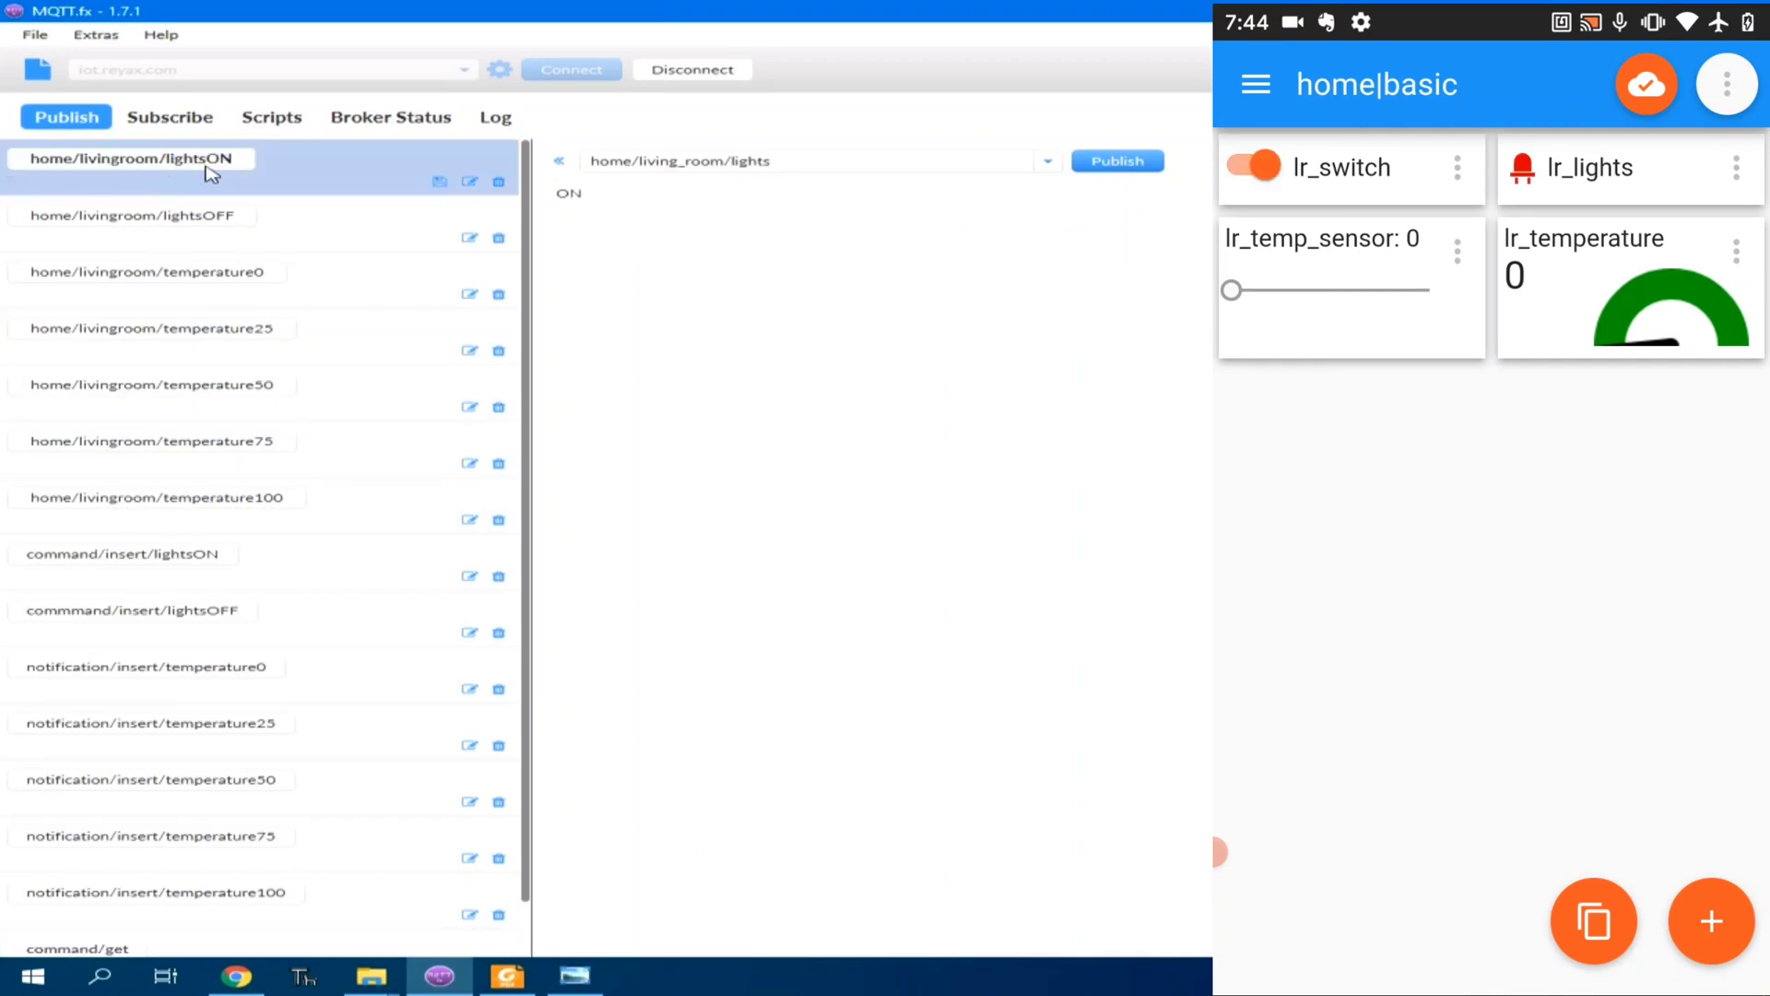
left_click(633, 205)
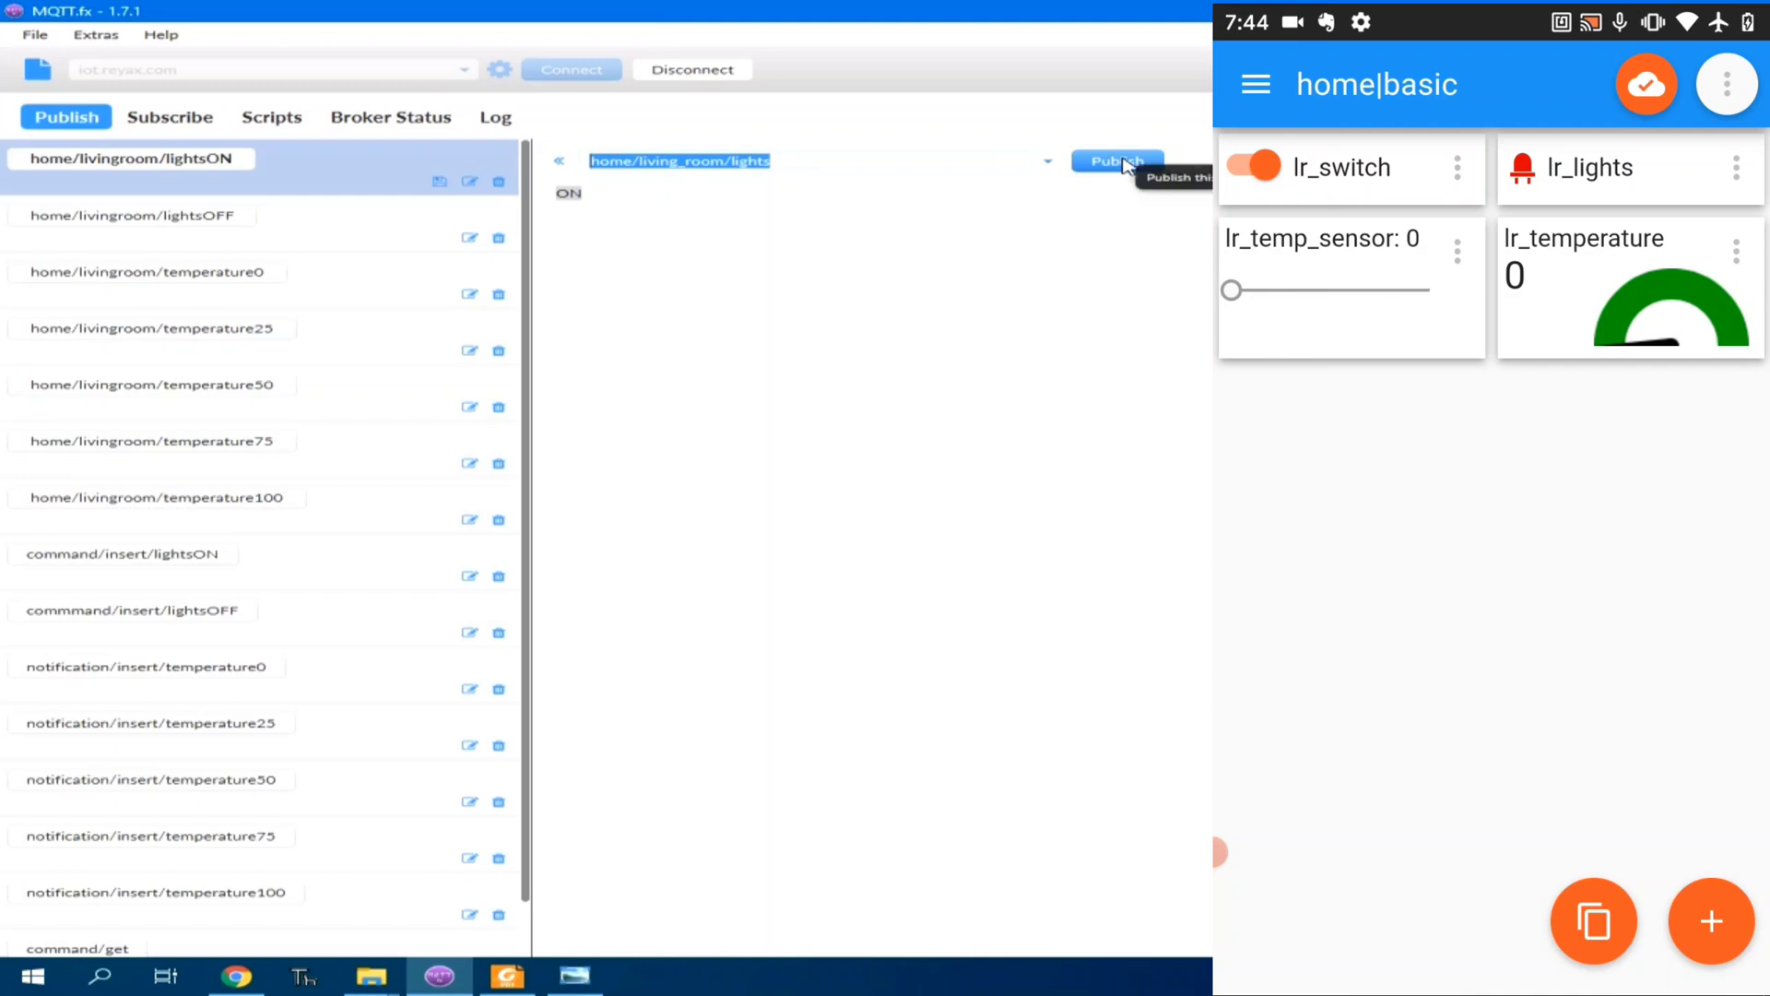
mouse_move(192, 181)
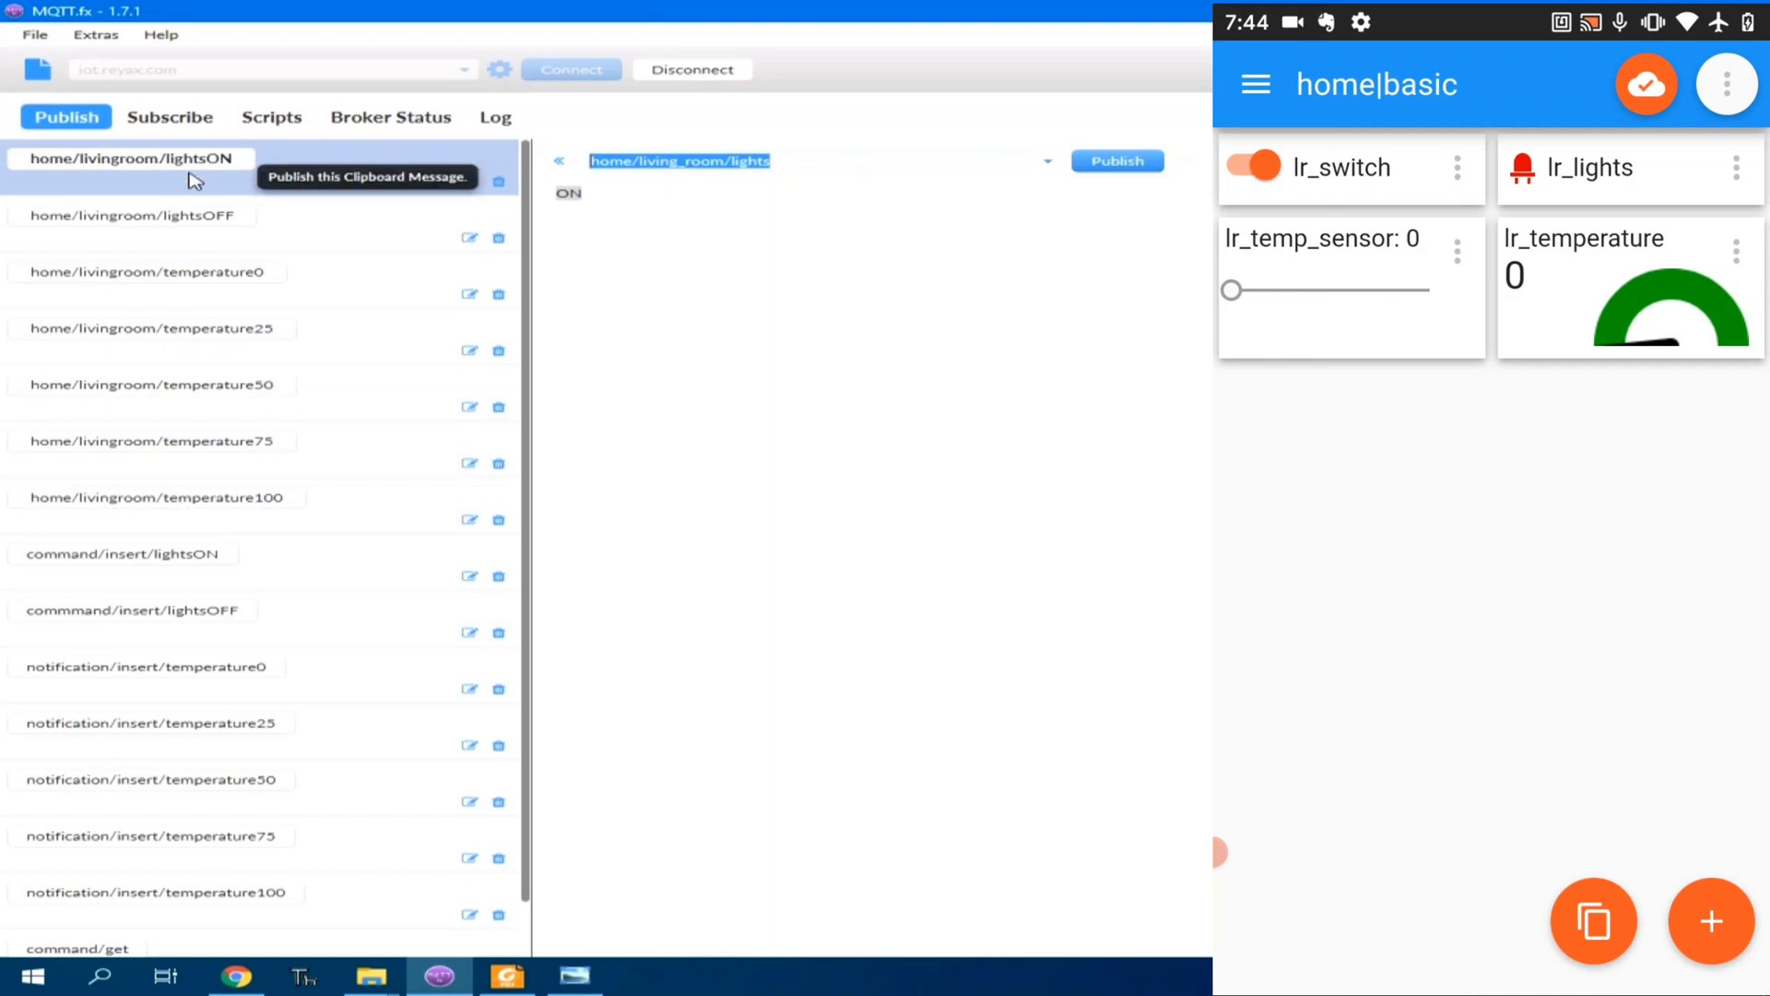
left_click(130, 216)
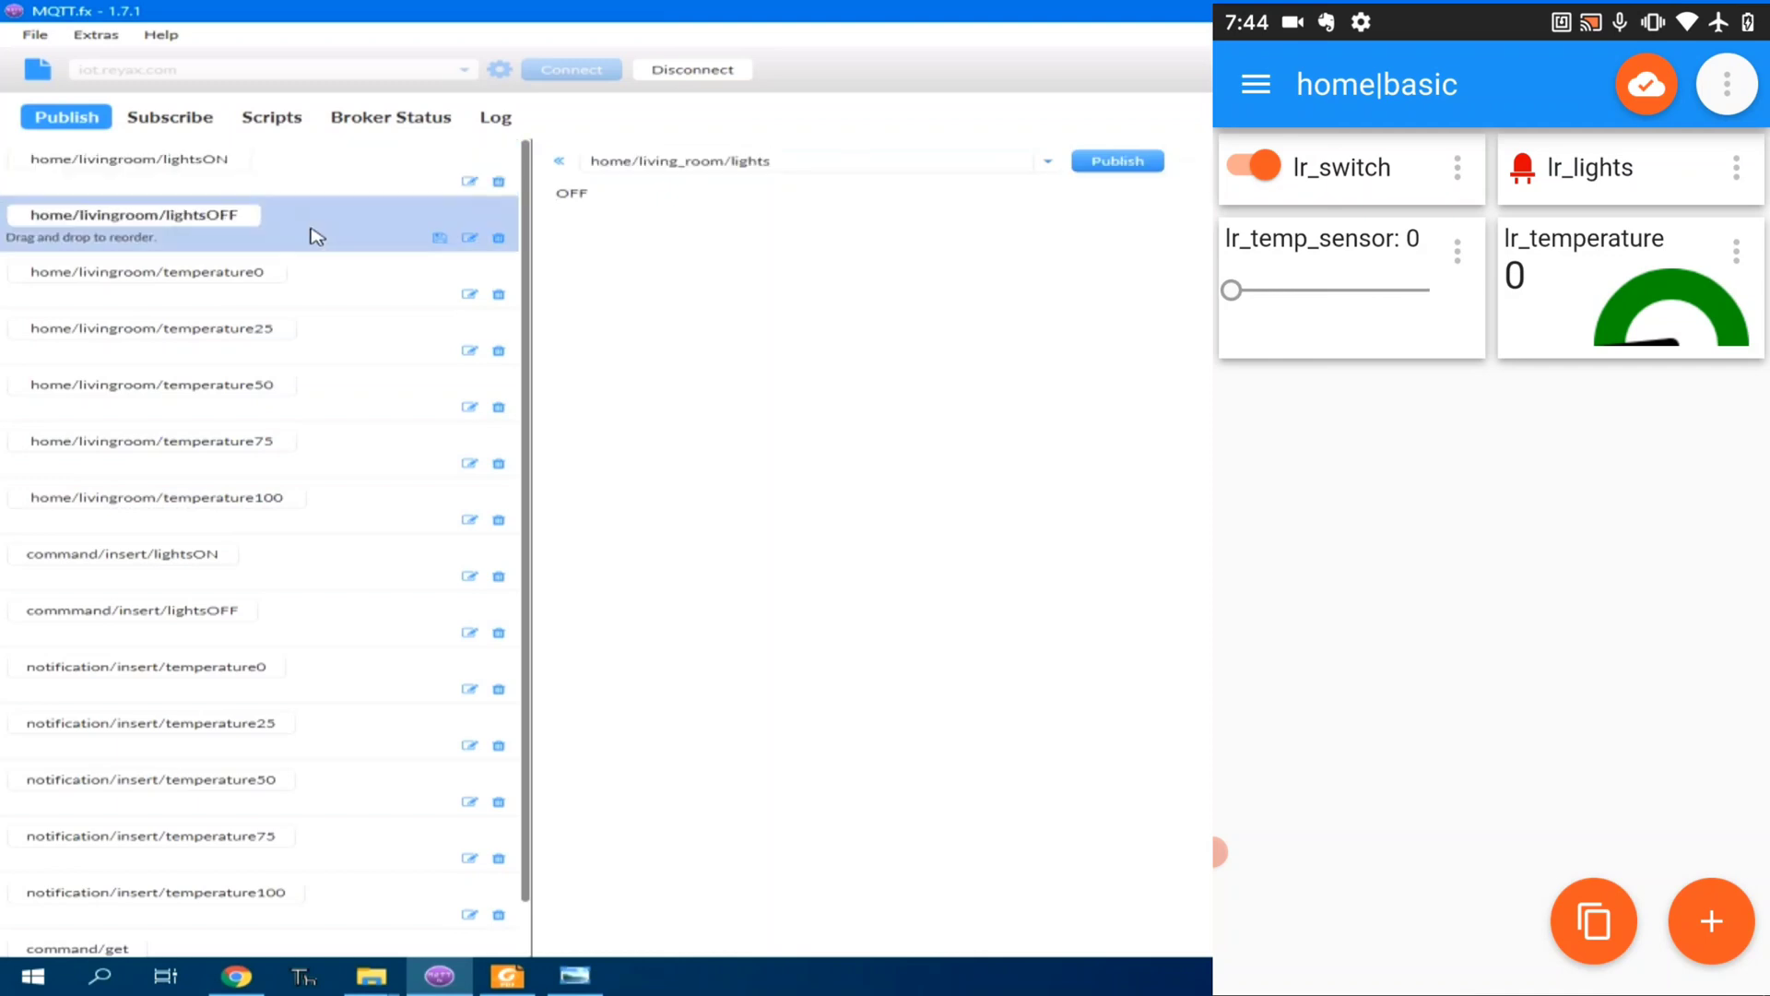
double_click(572, 193)
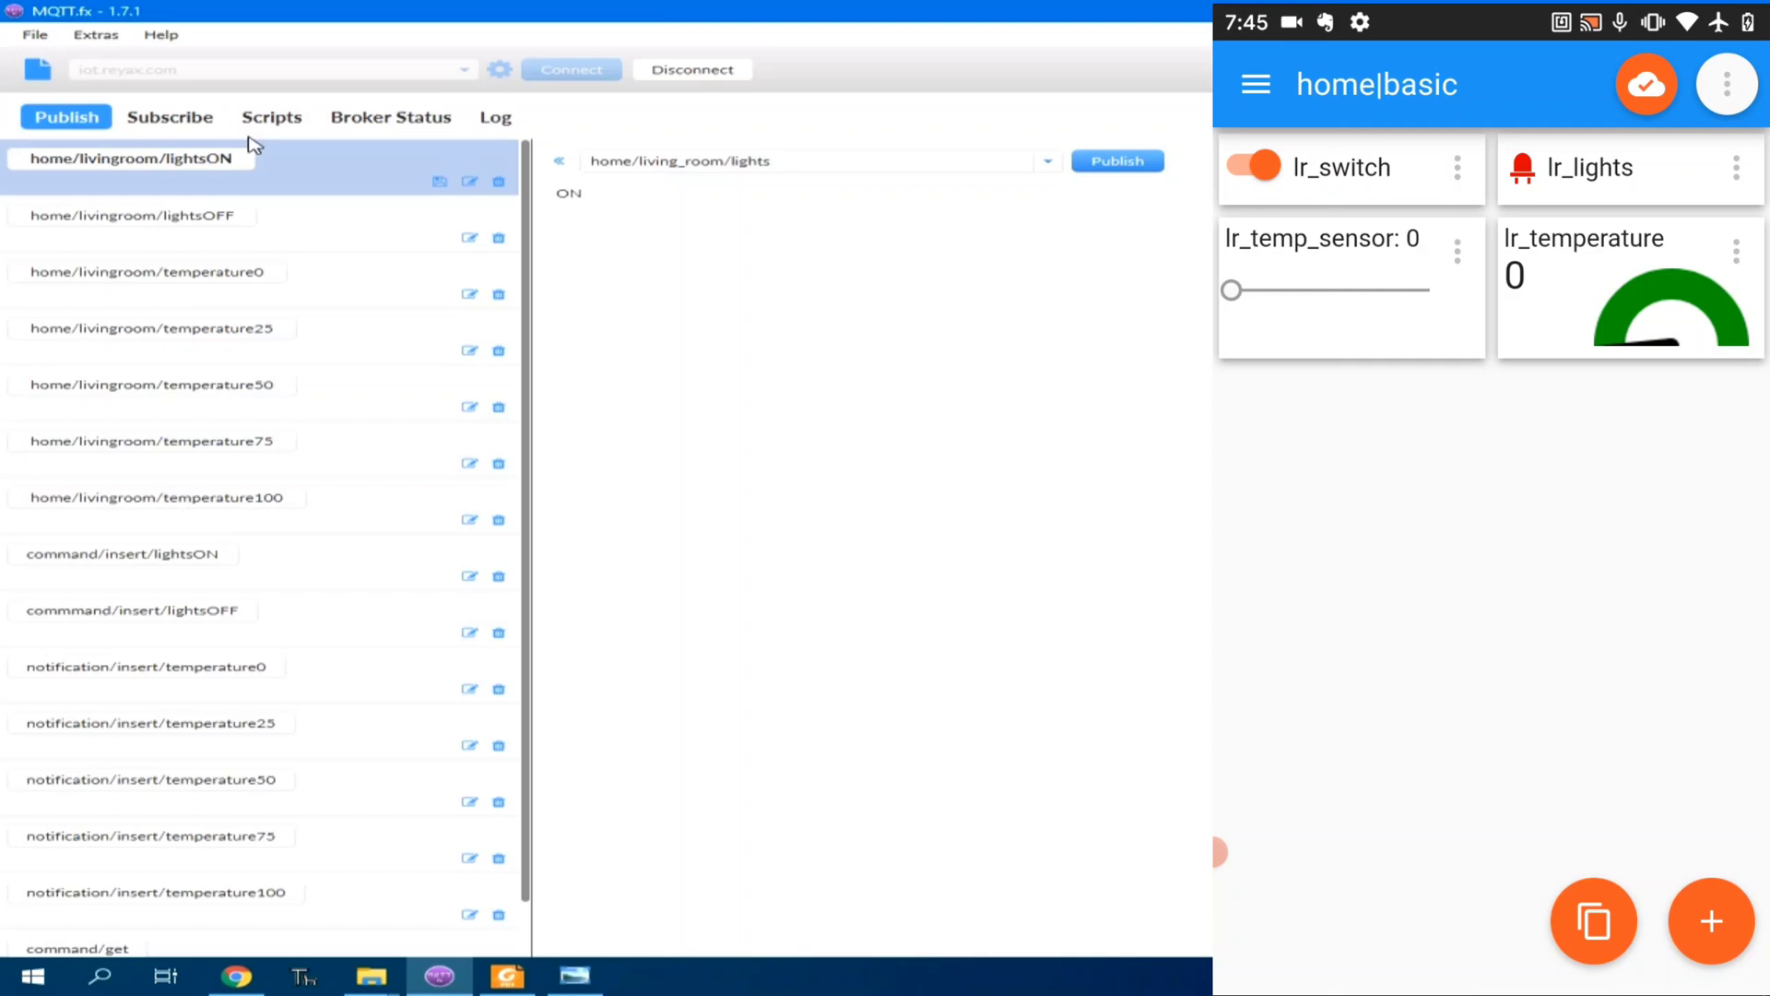
Step: View subscriptions in MQTT.fx and select the received temperature value 36
left_click(170, 116)
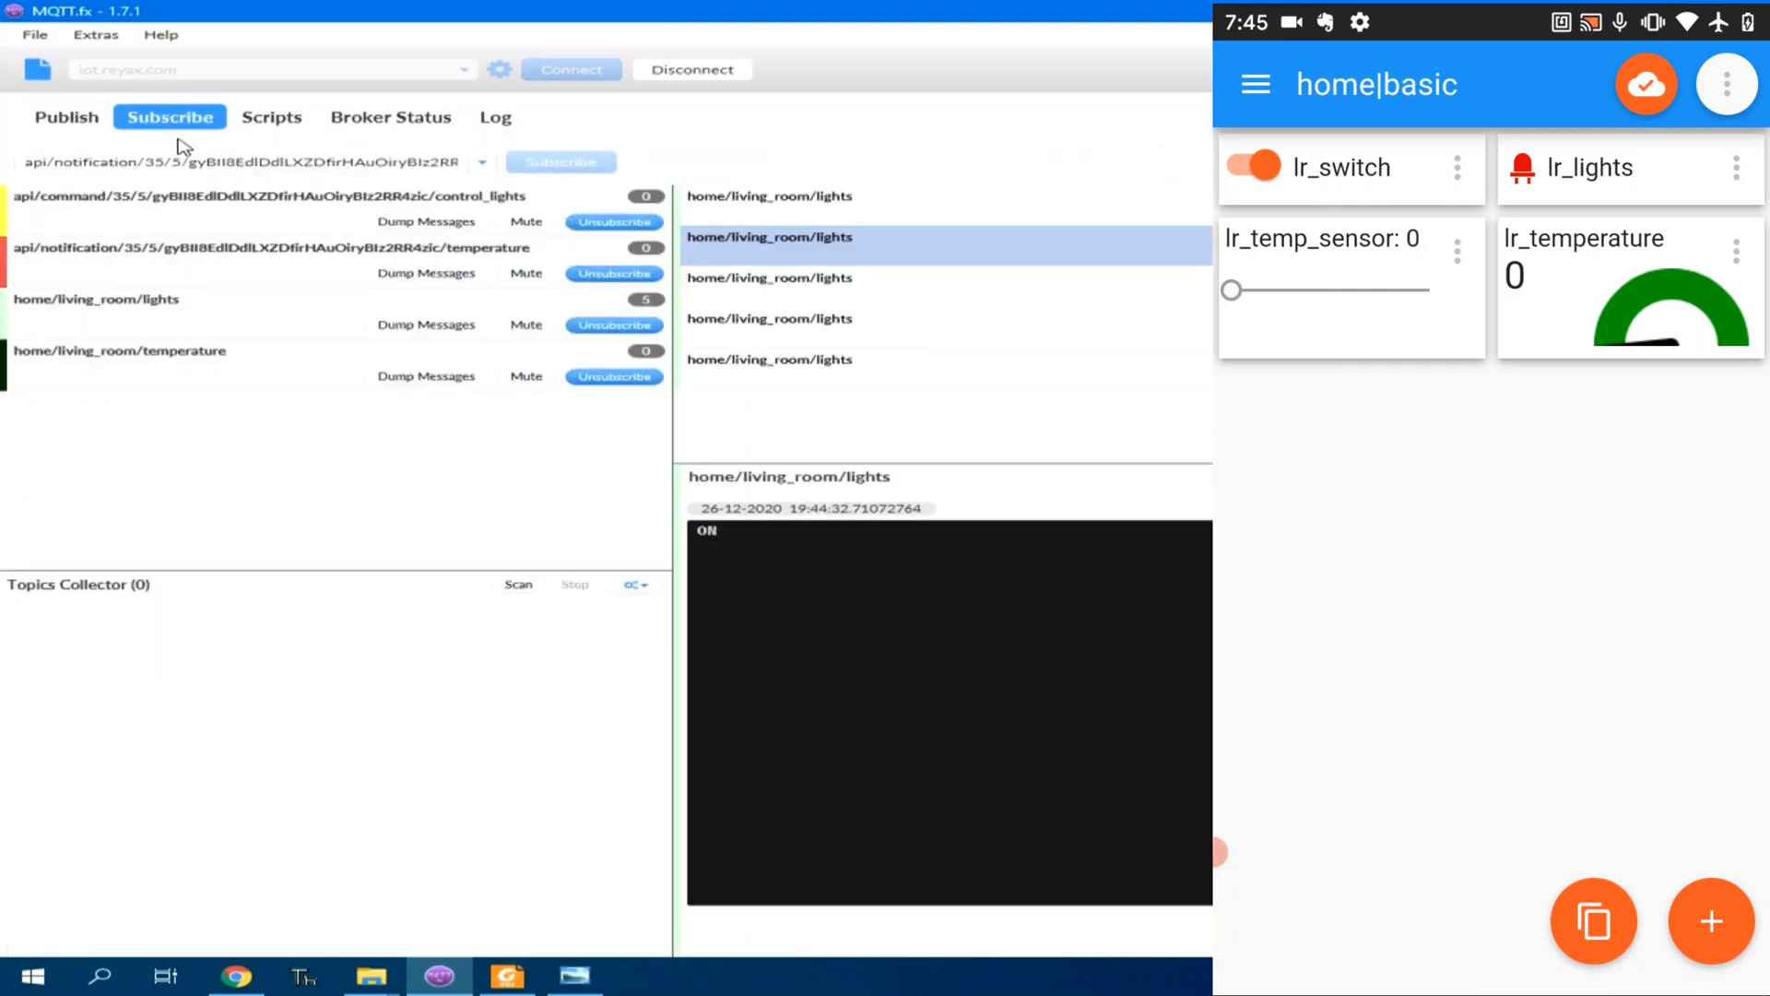
mouse_move(860, 429)
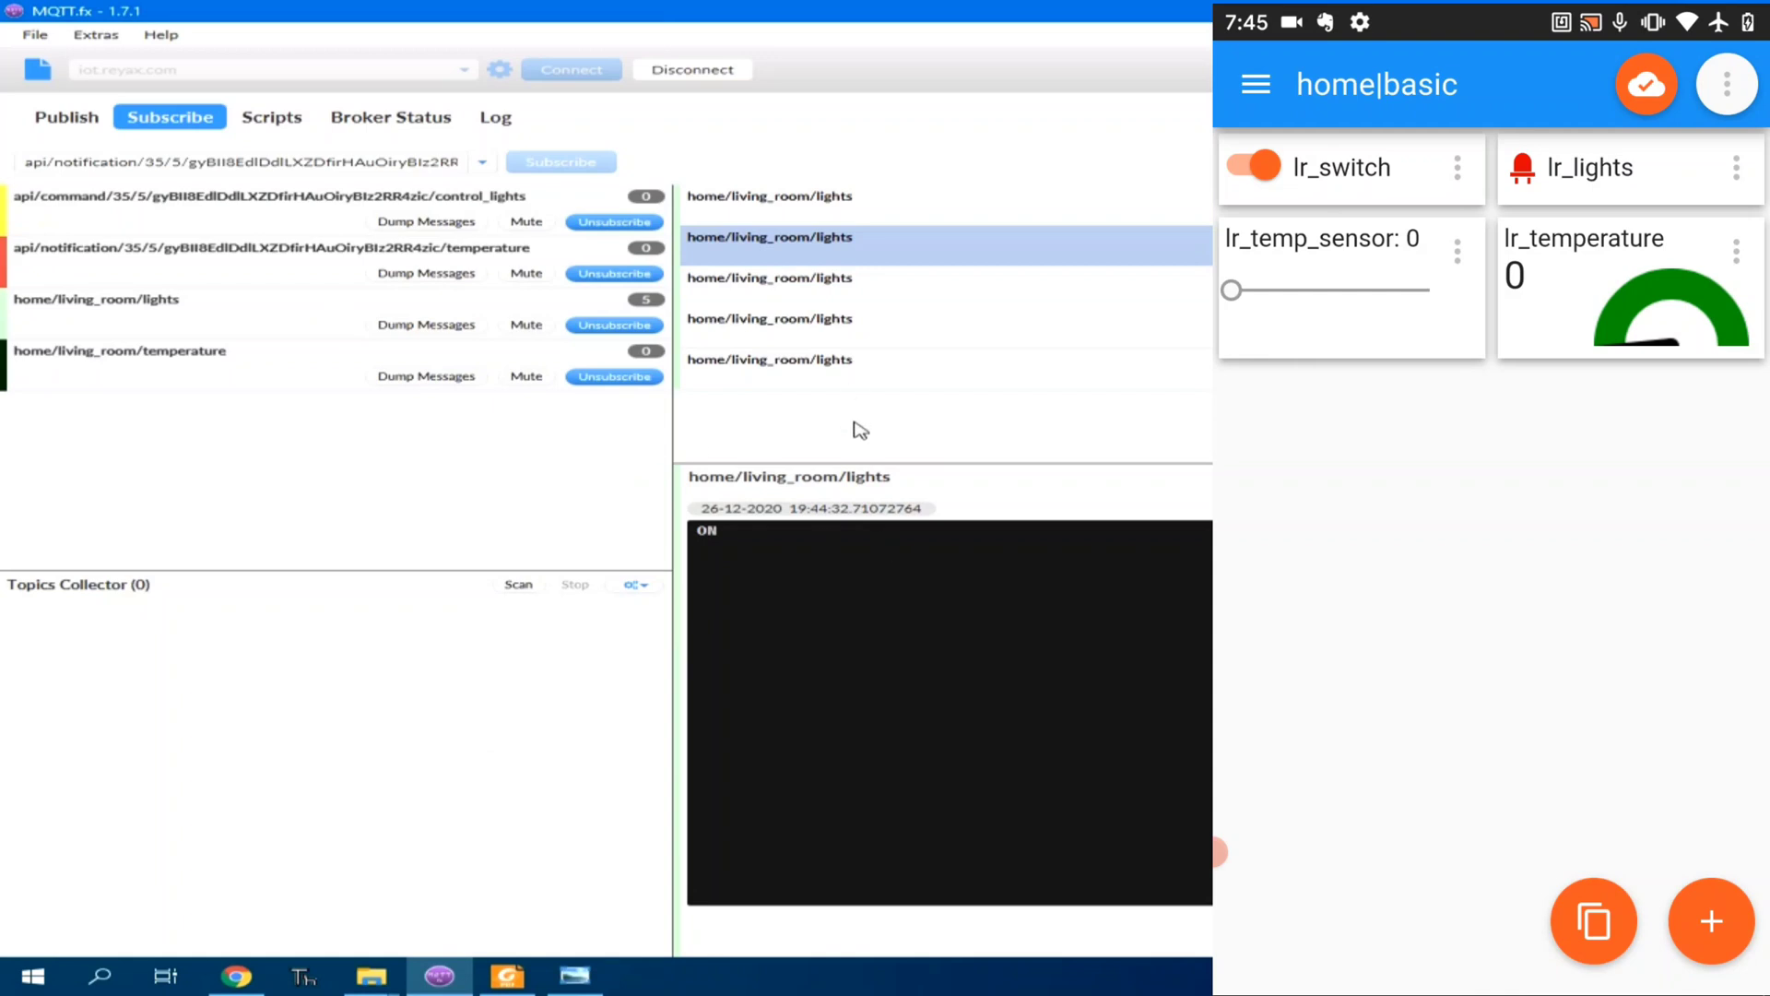
mouse_move(821, 437)
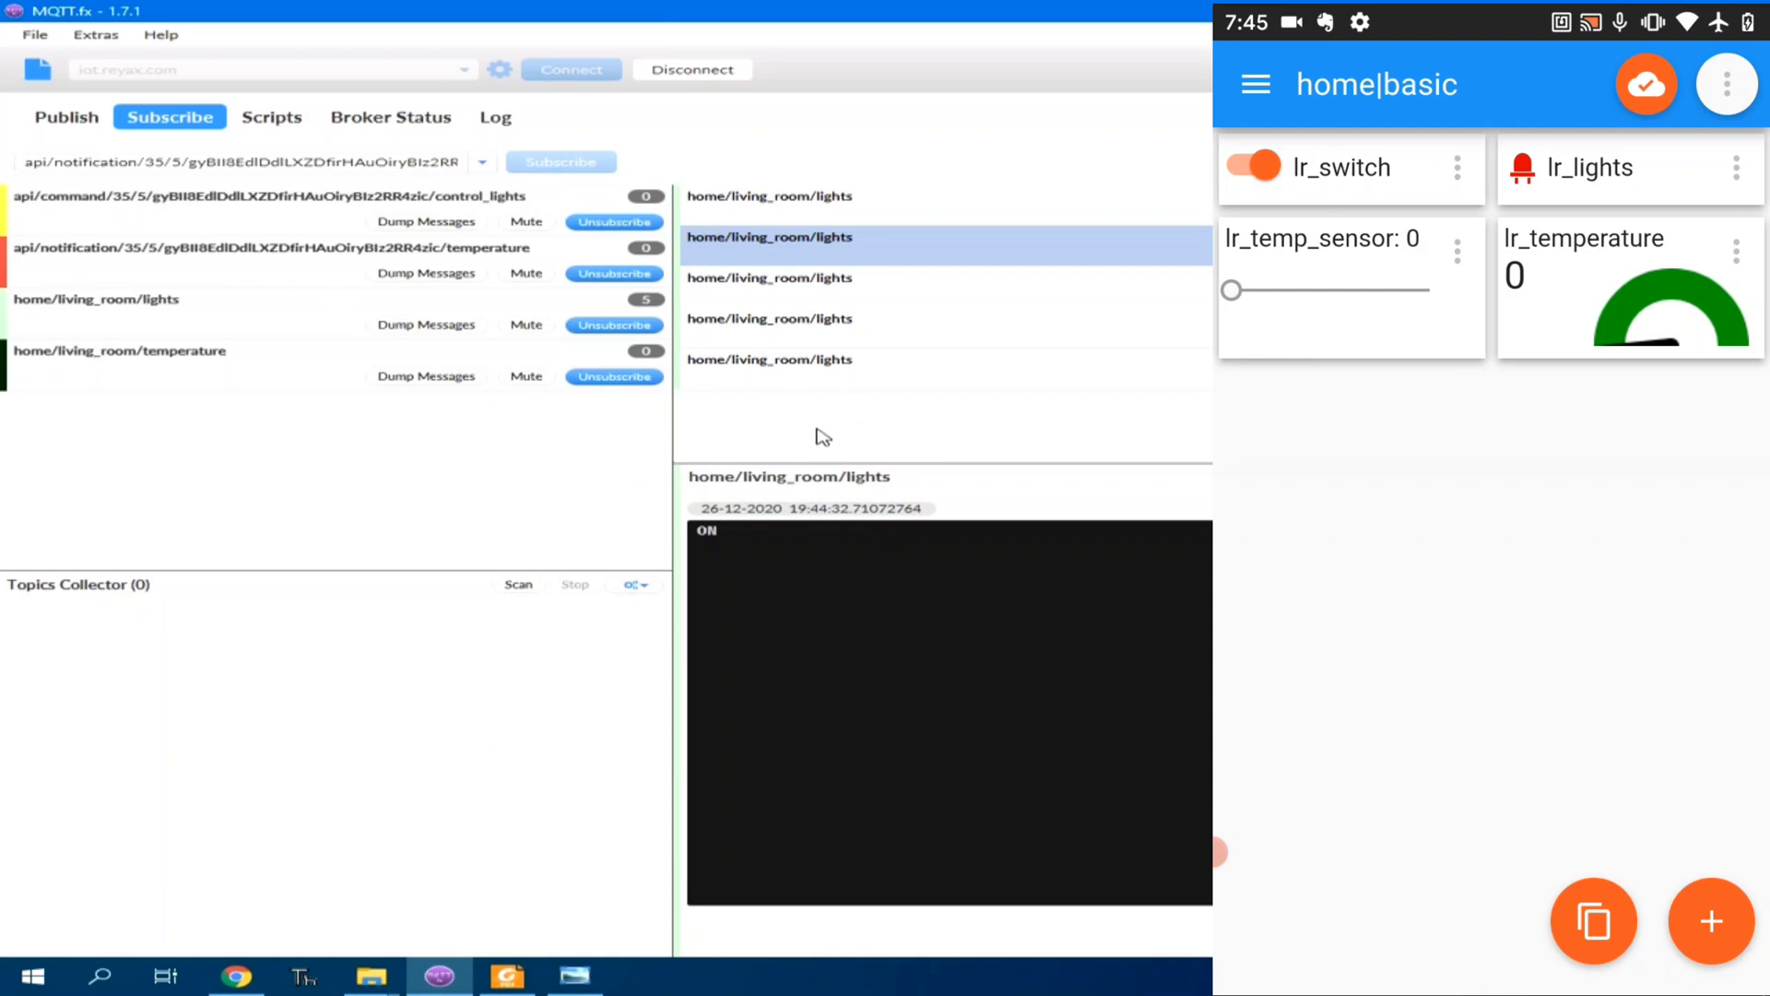
mouse_move(1019, 567)
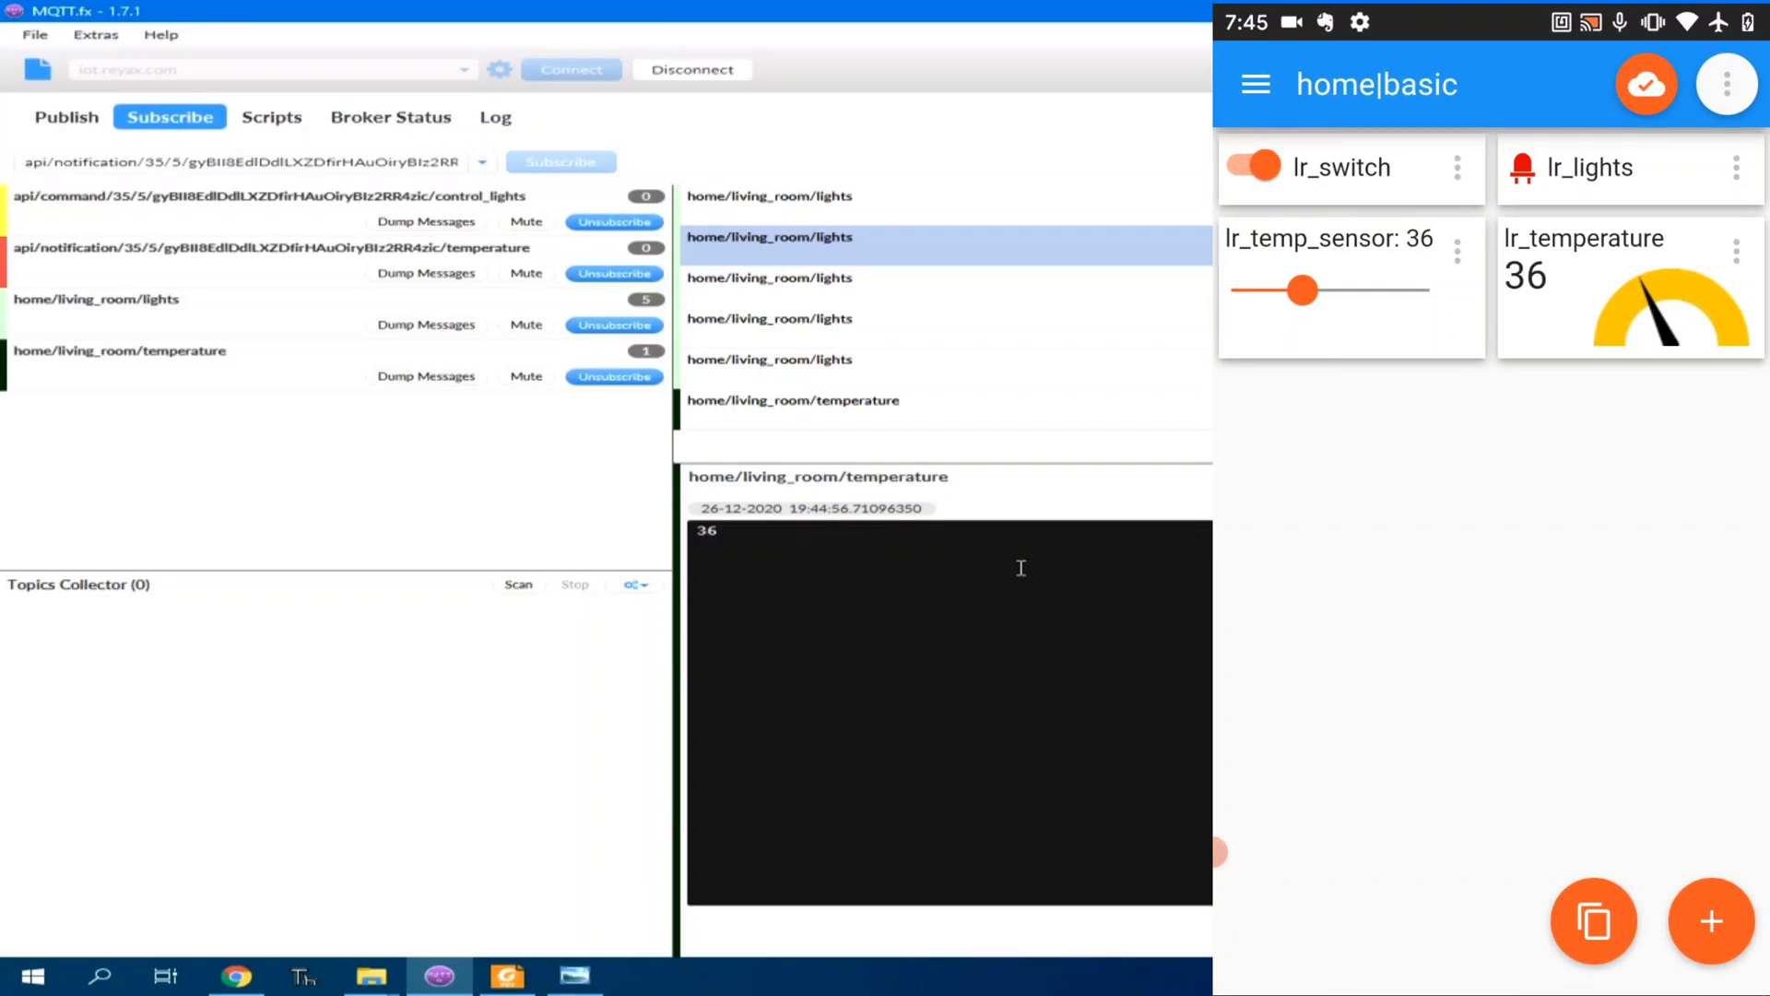
mouse_move(840, 413)
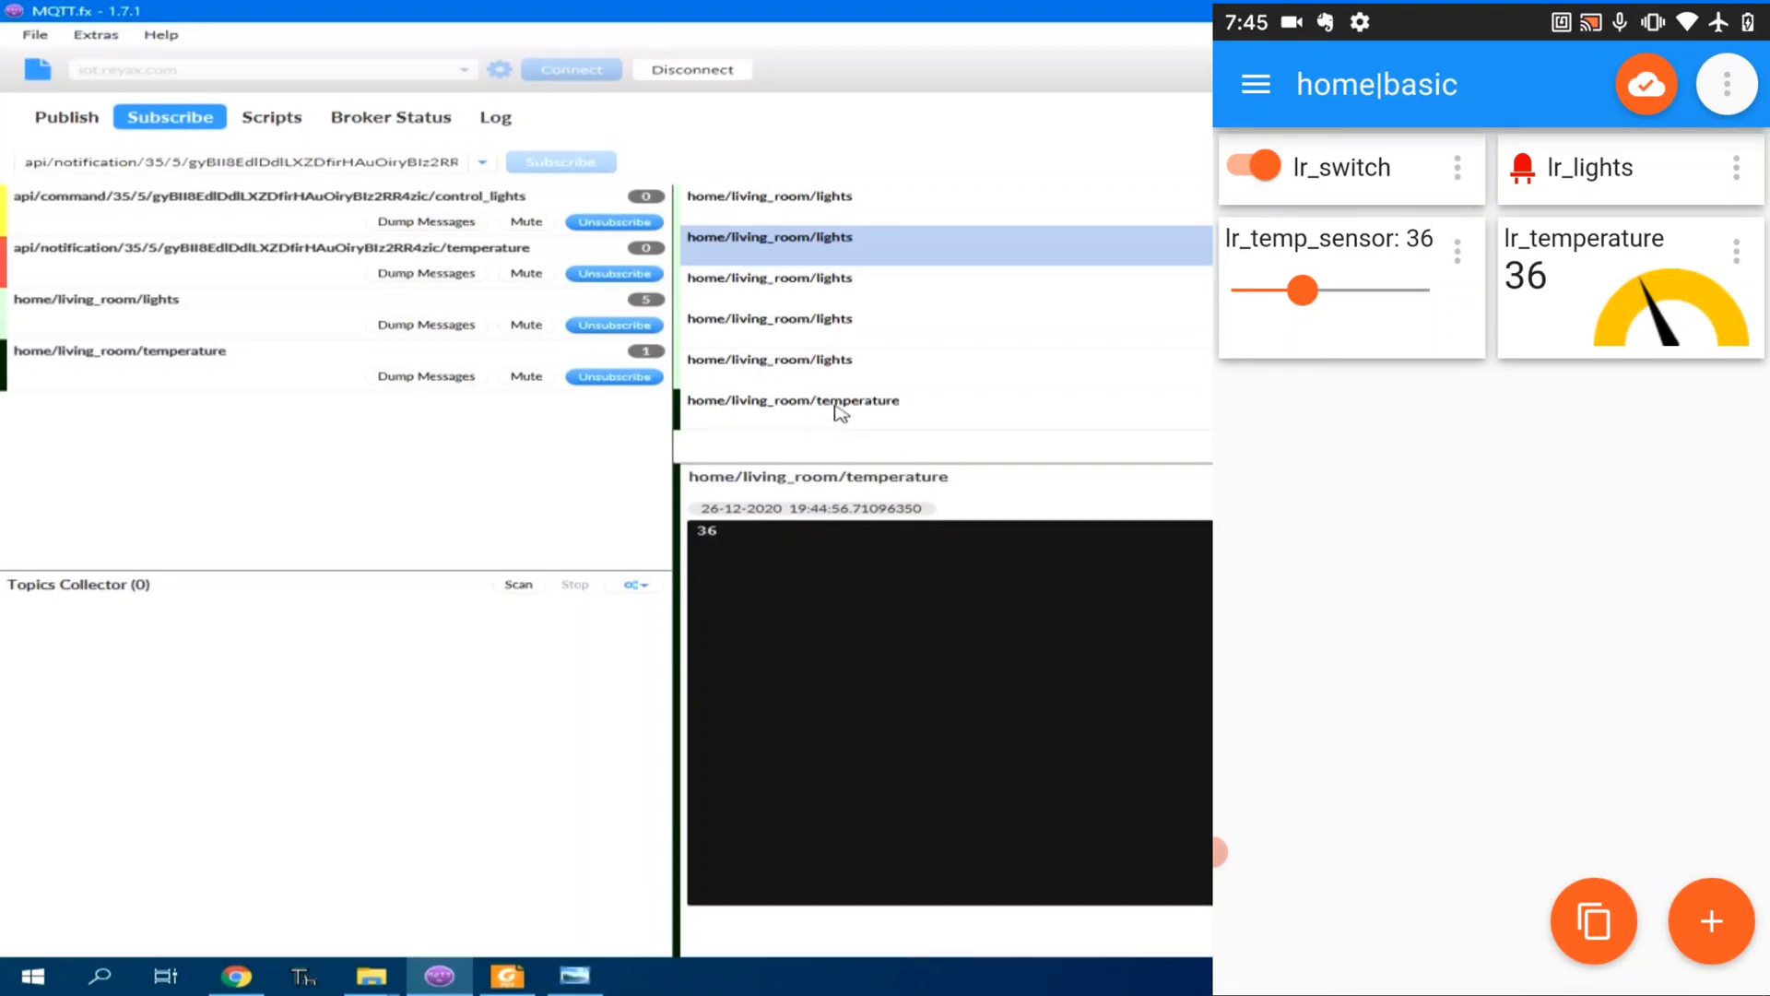
double_click(705, 531)
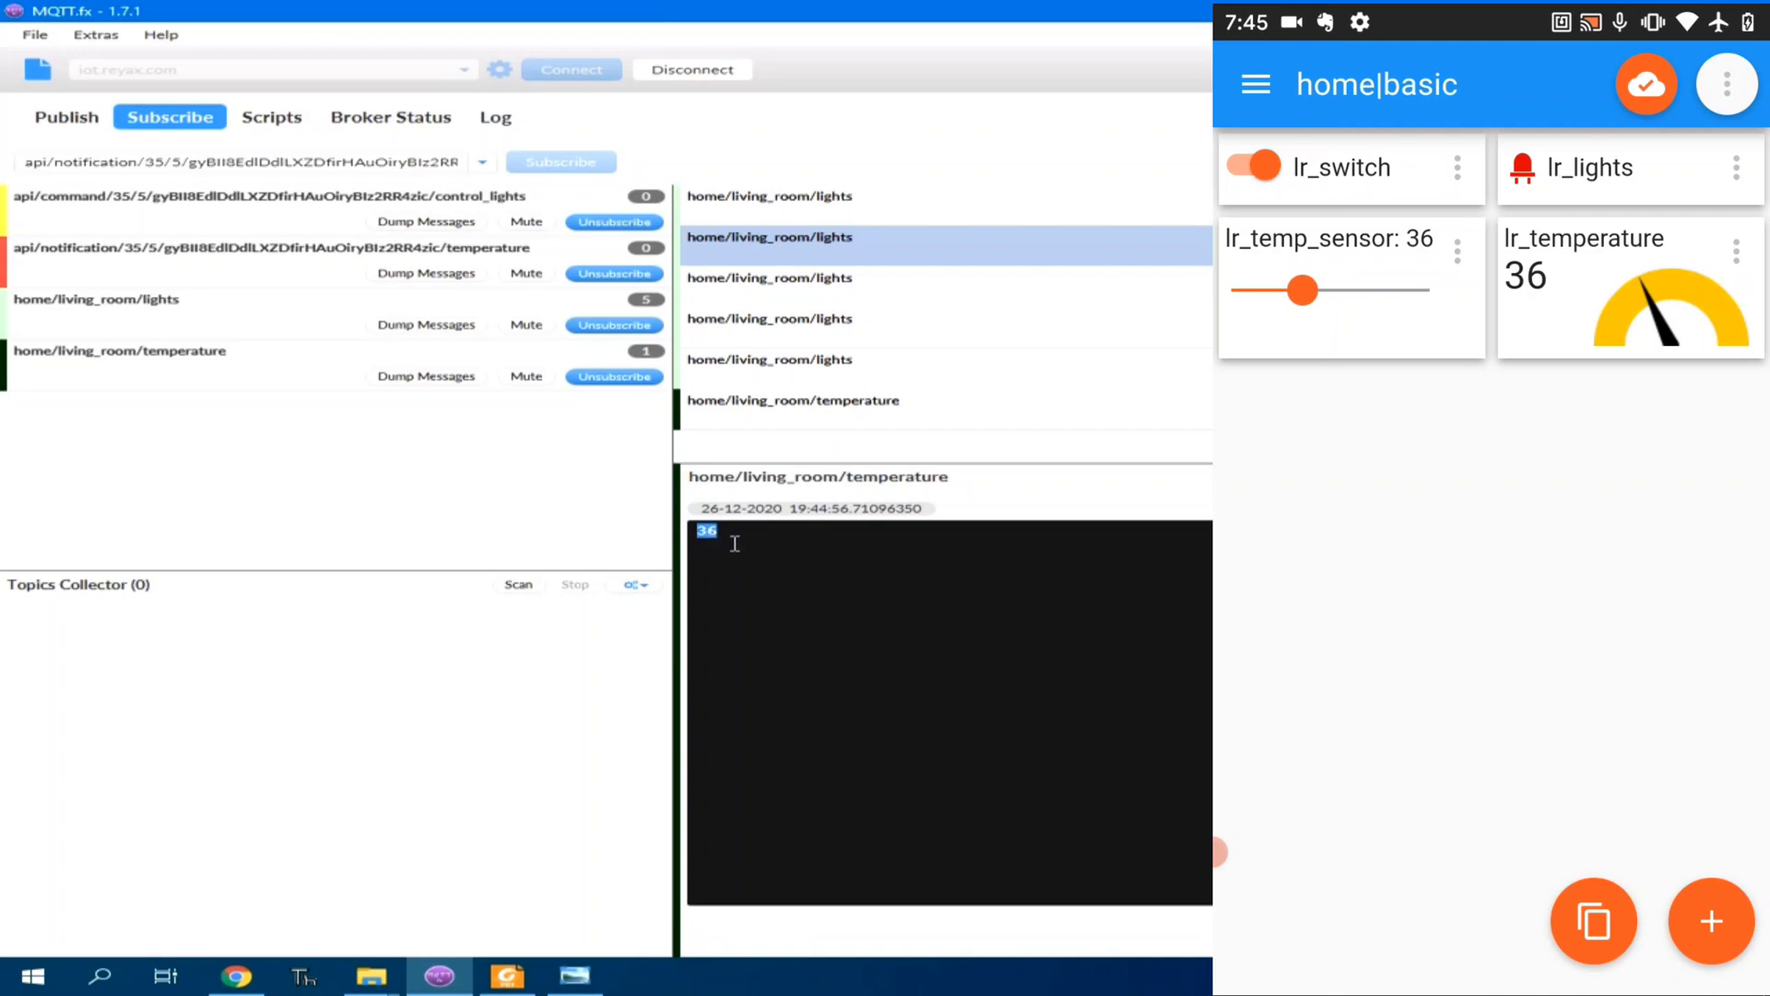
mouse_move(92, 133)
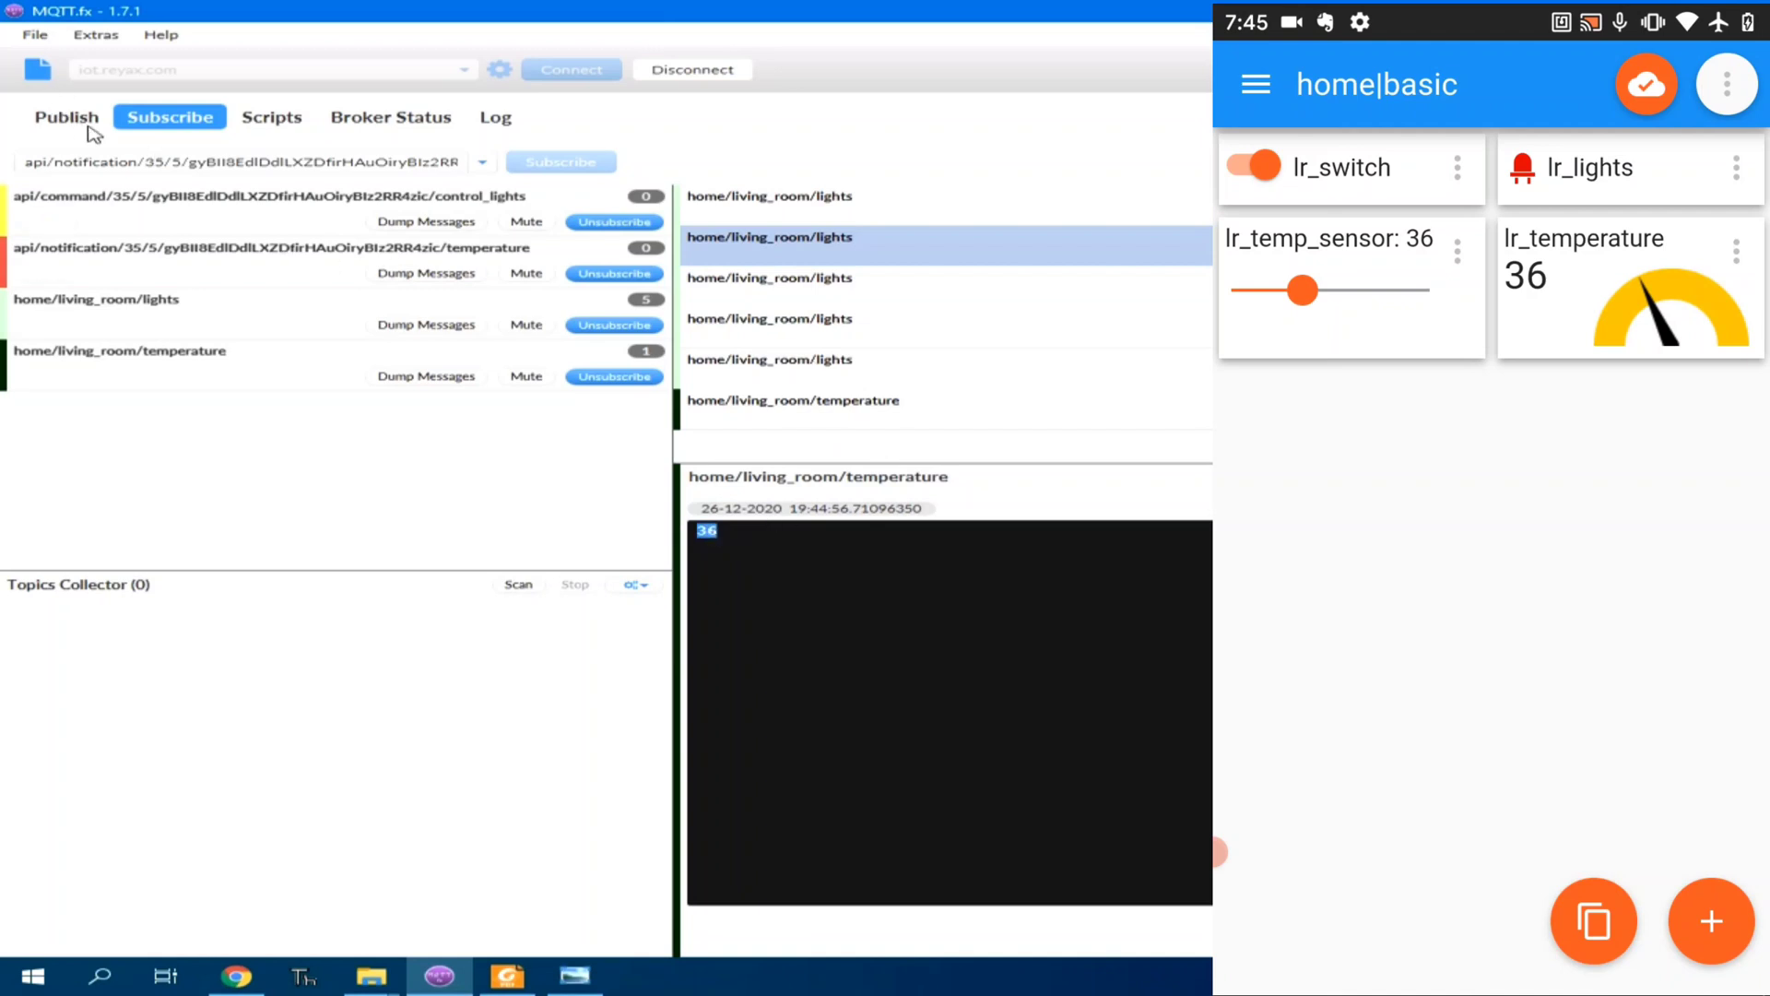
Step: Publish the saved home/livingroom/temperature50 message, then select temperature75
left_click(66, 116)
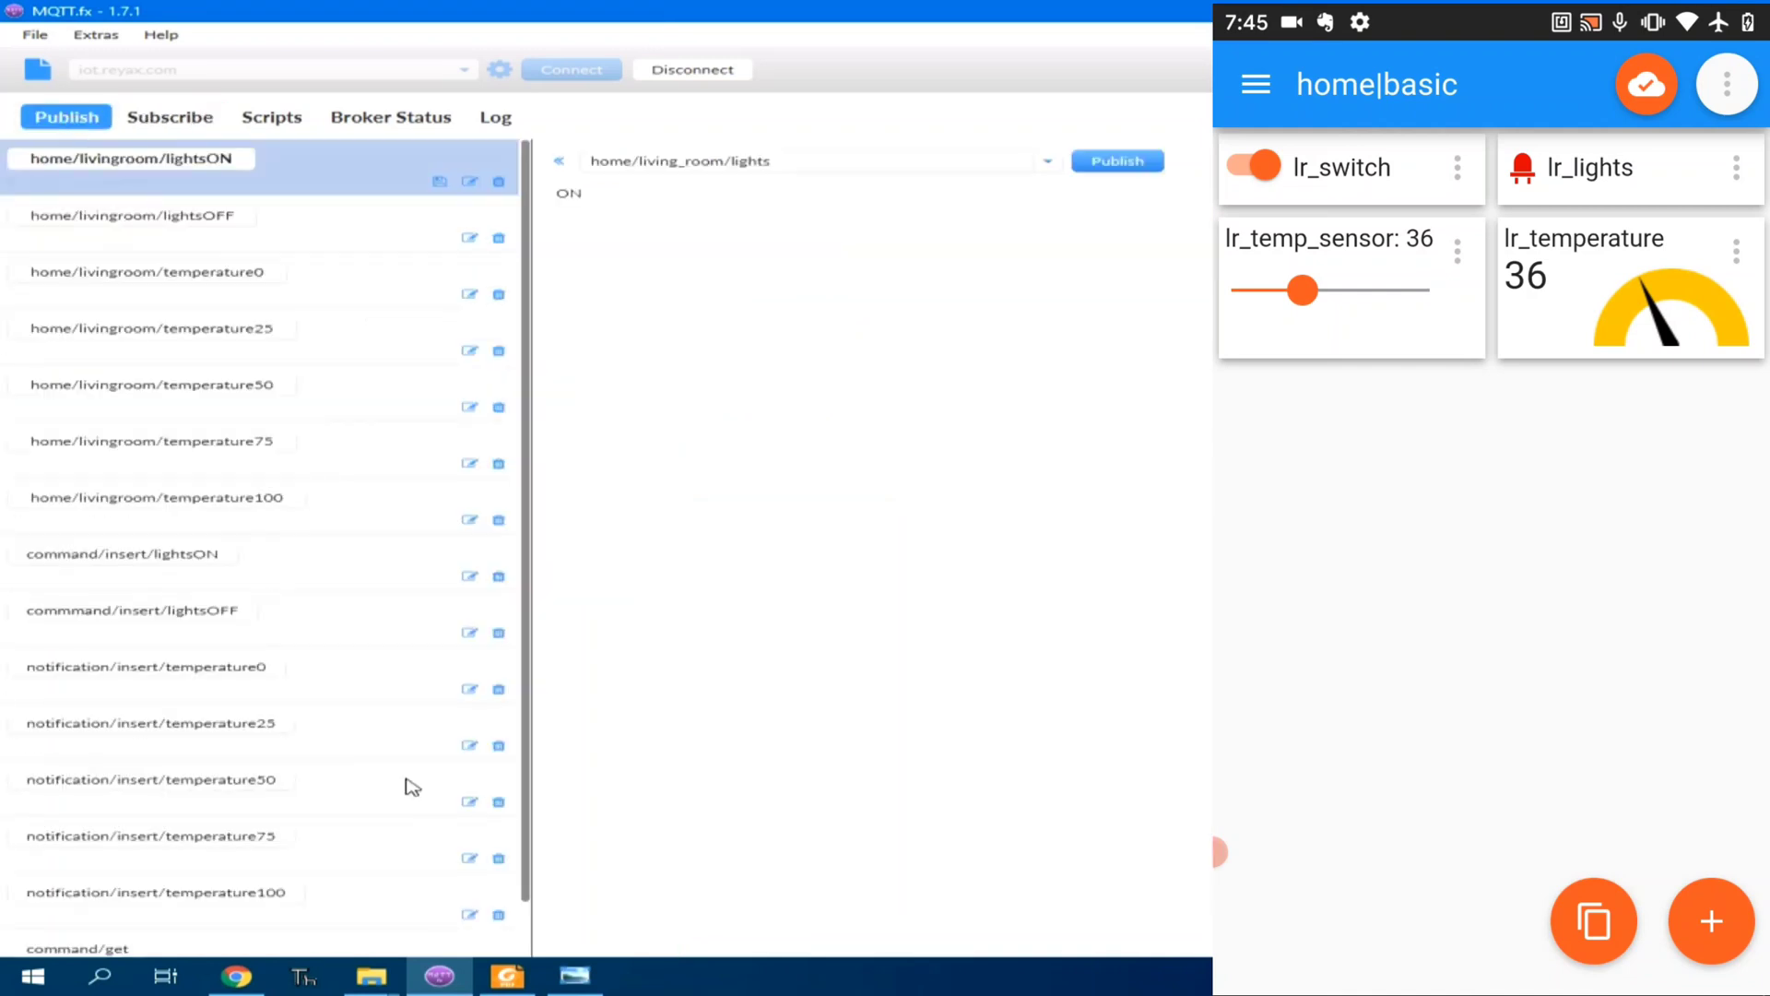
mouse_move(359, 799)
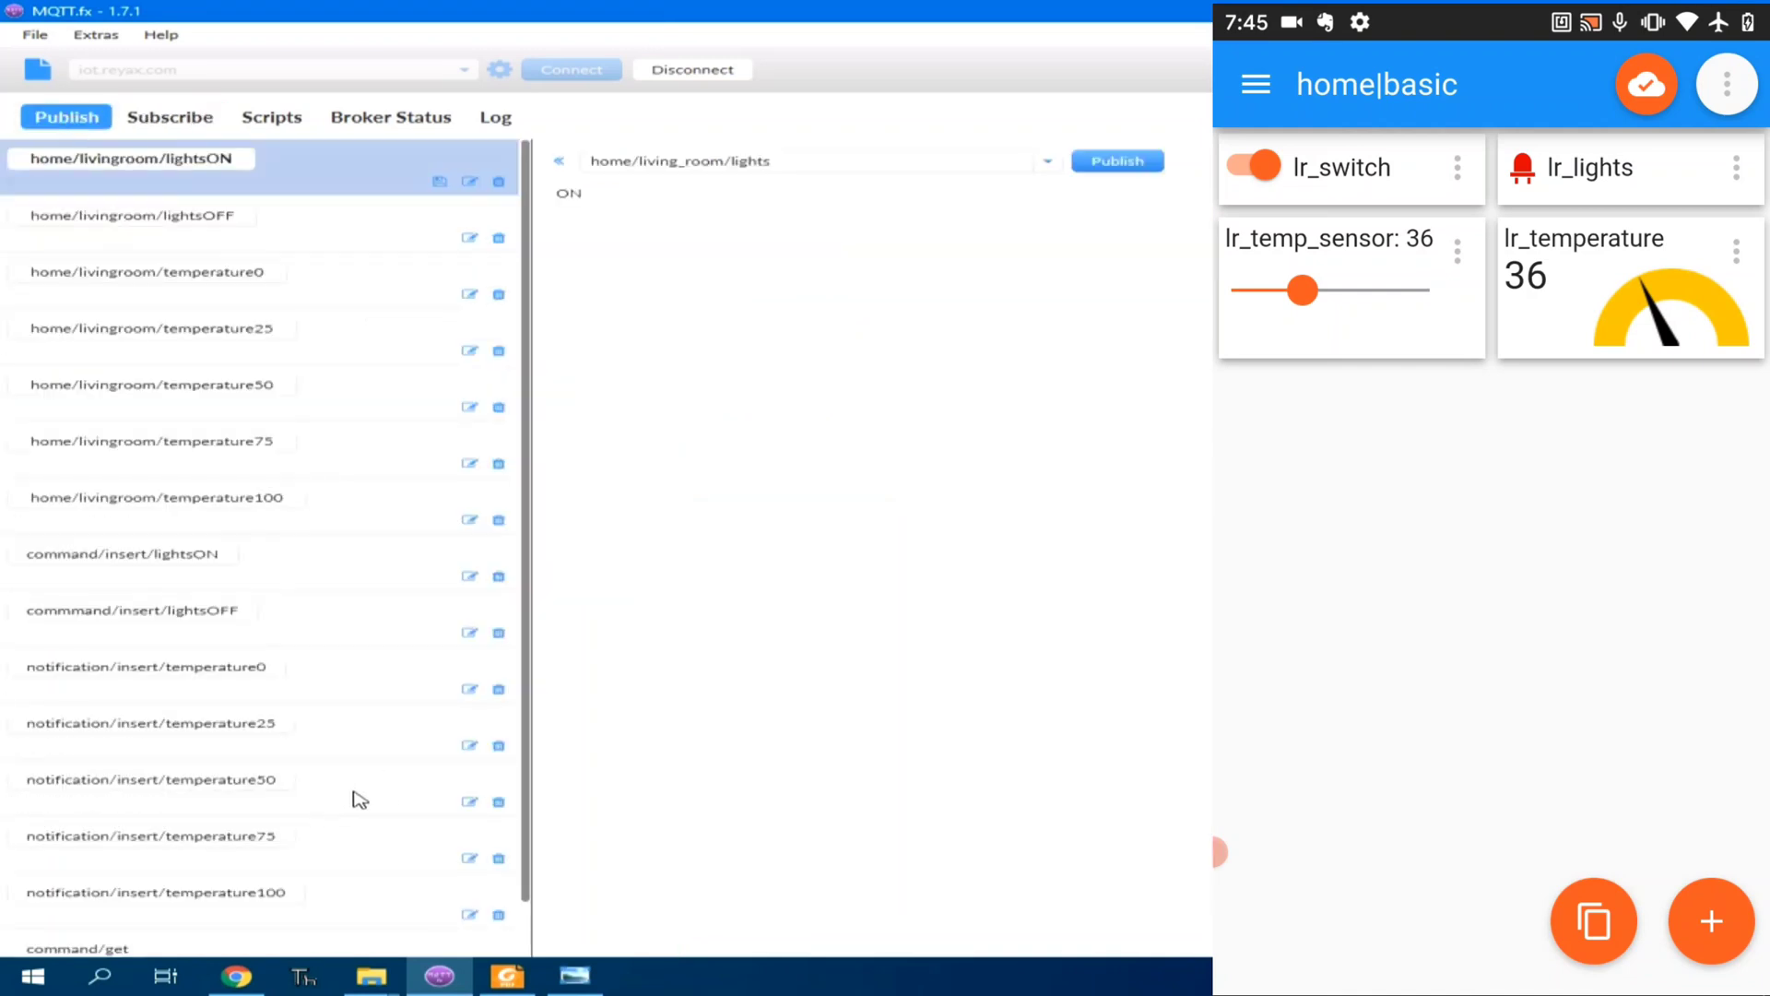
left_click(152, 778)
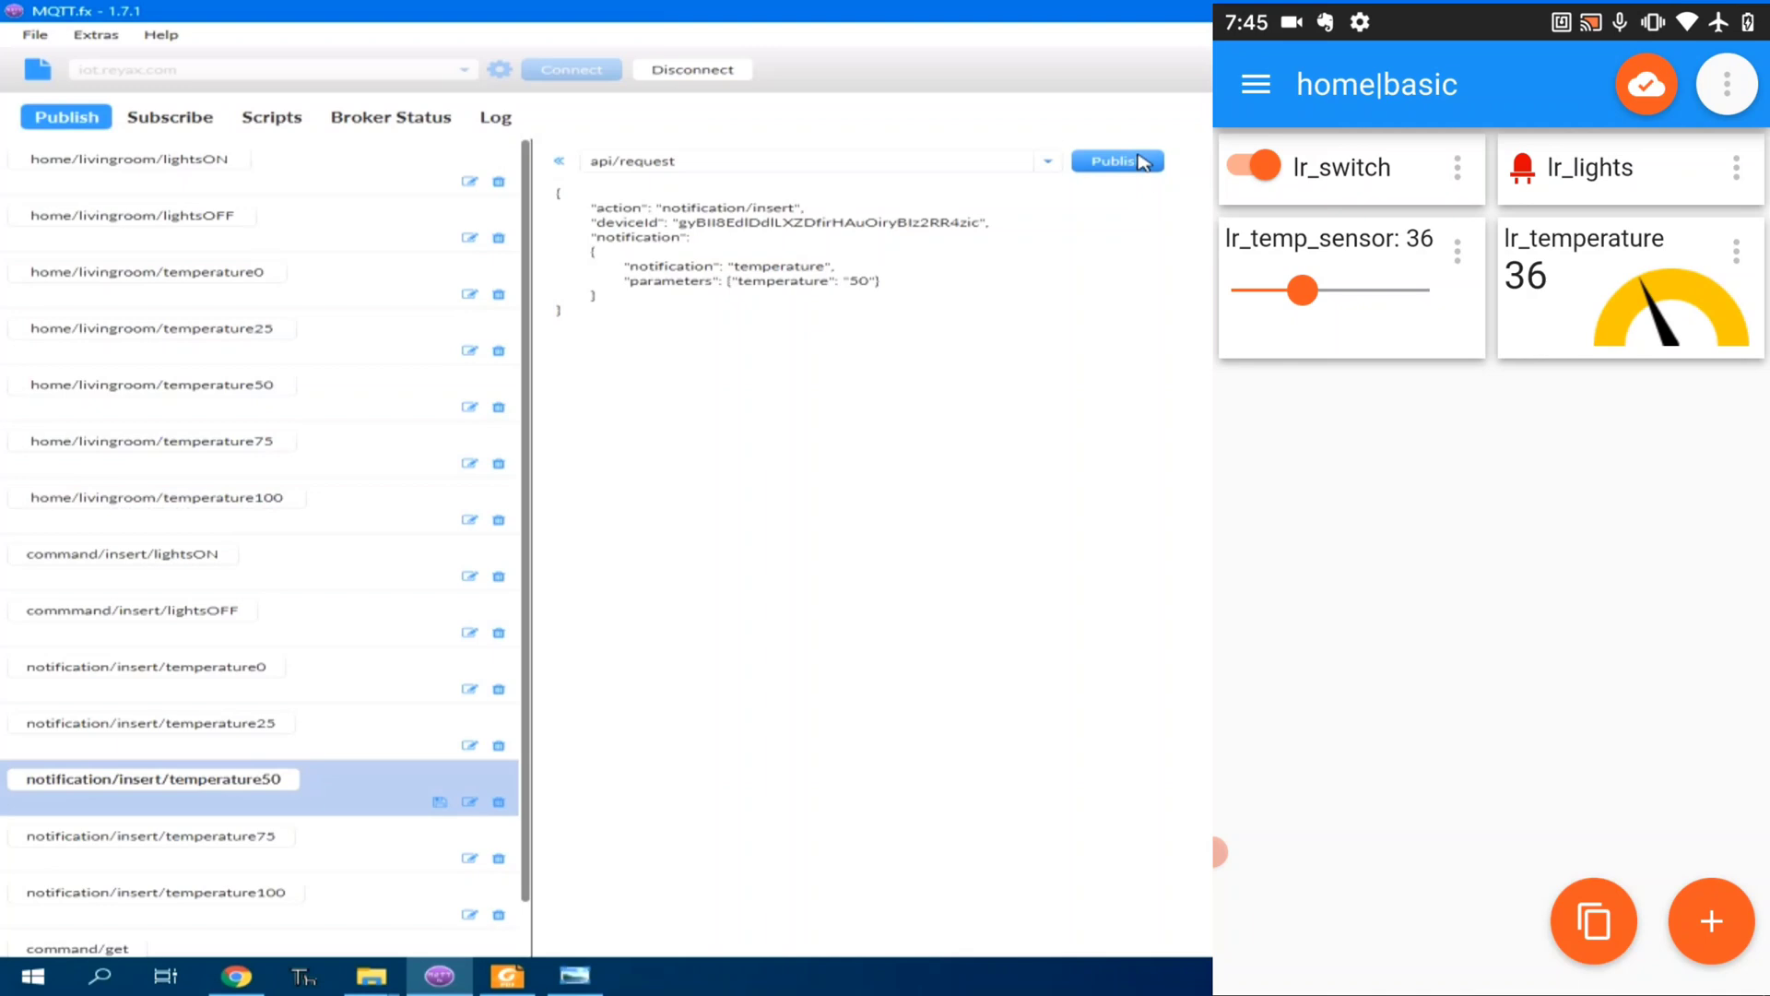
mouse_move(511, 344)
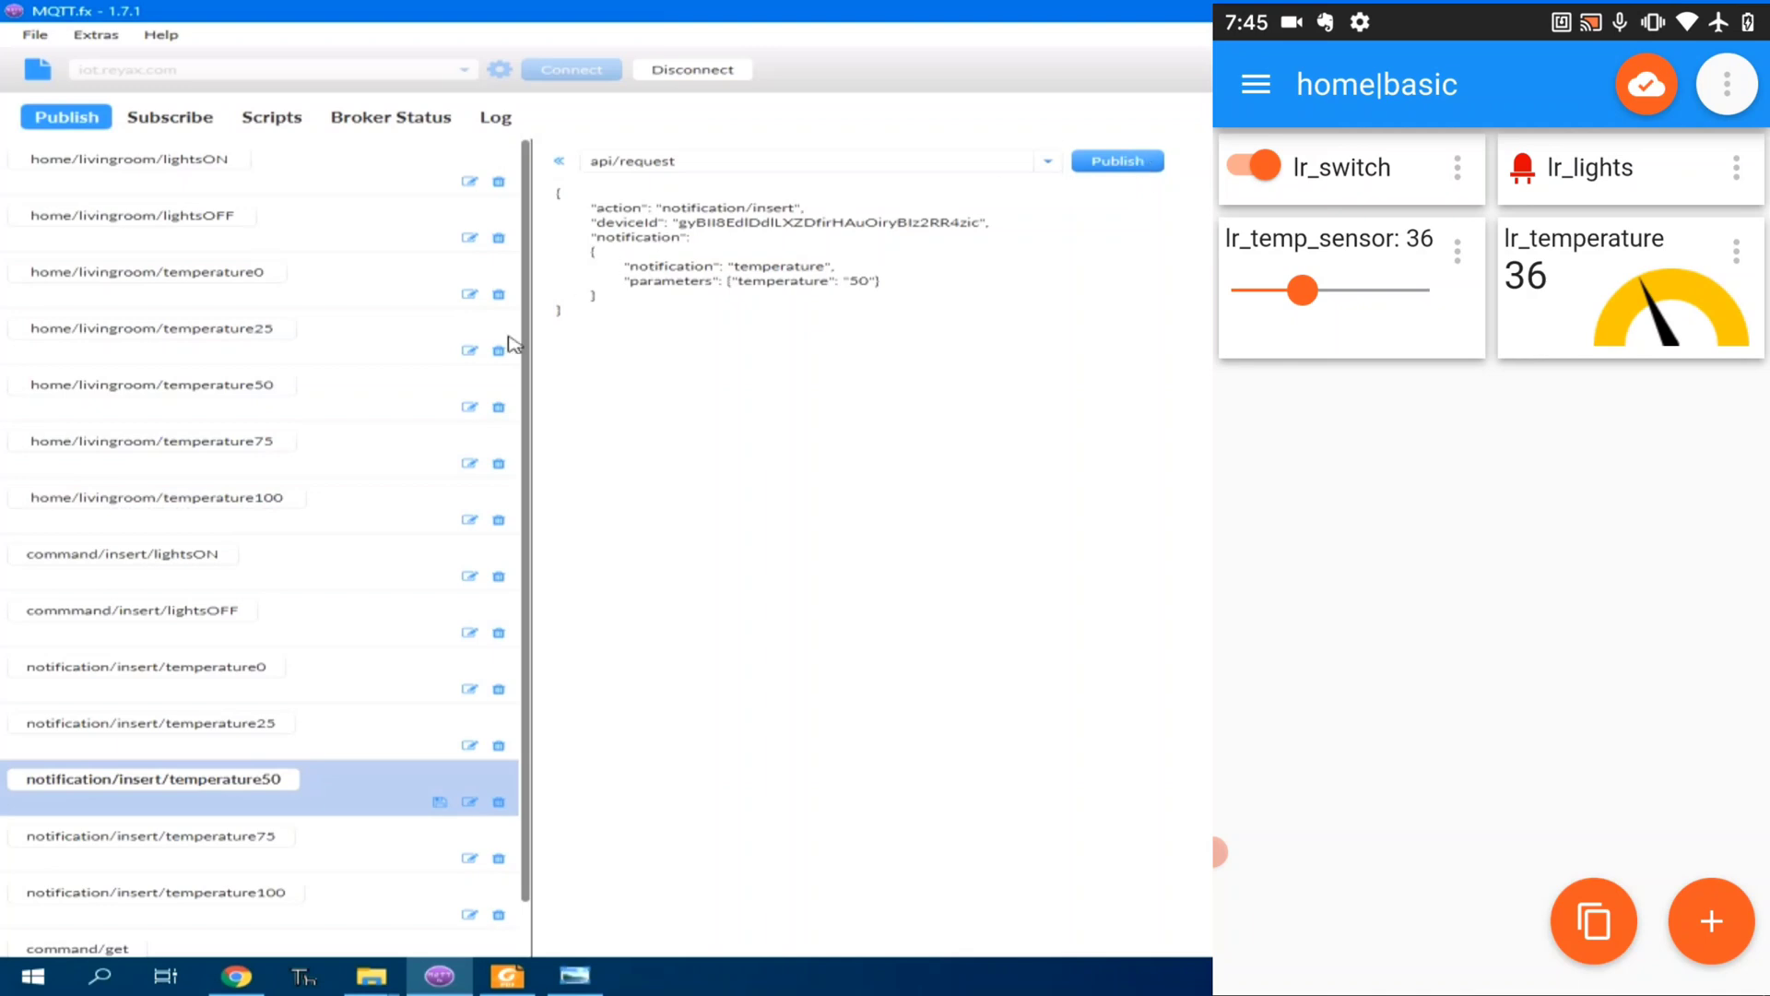
left_click(155, 384)
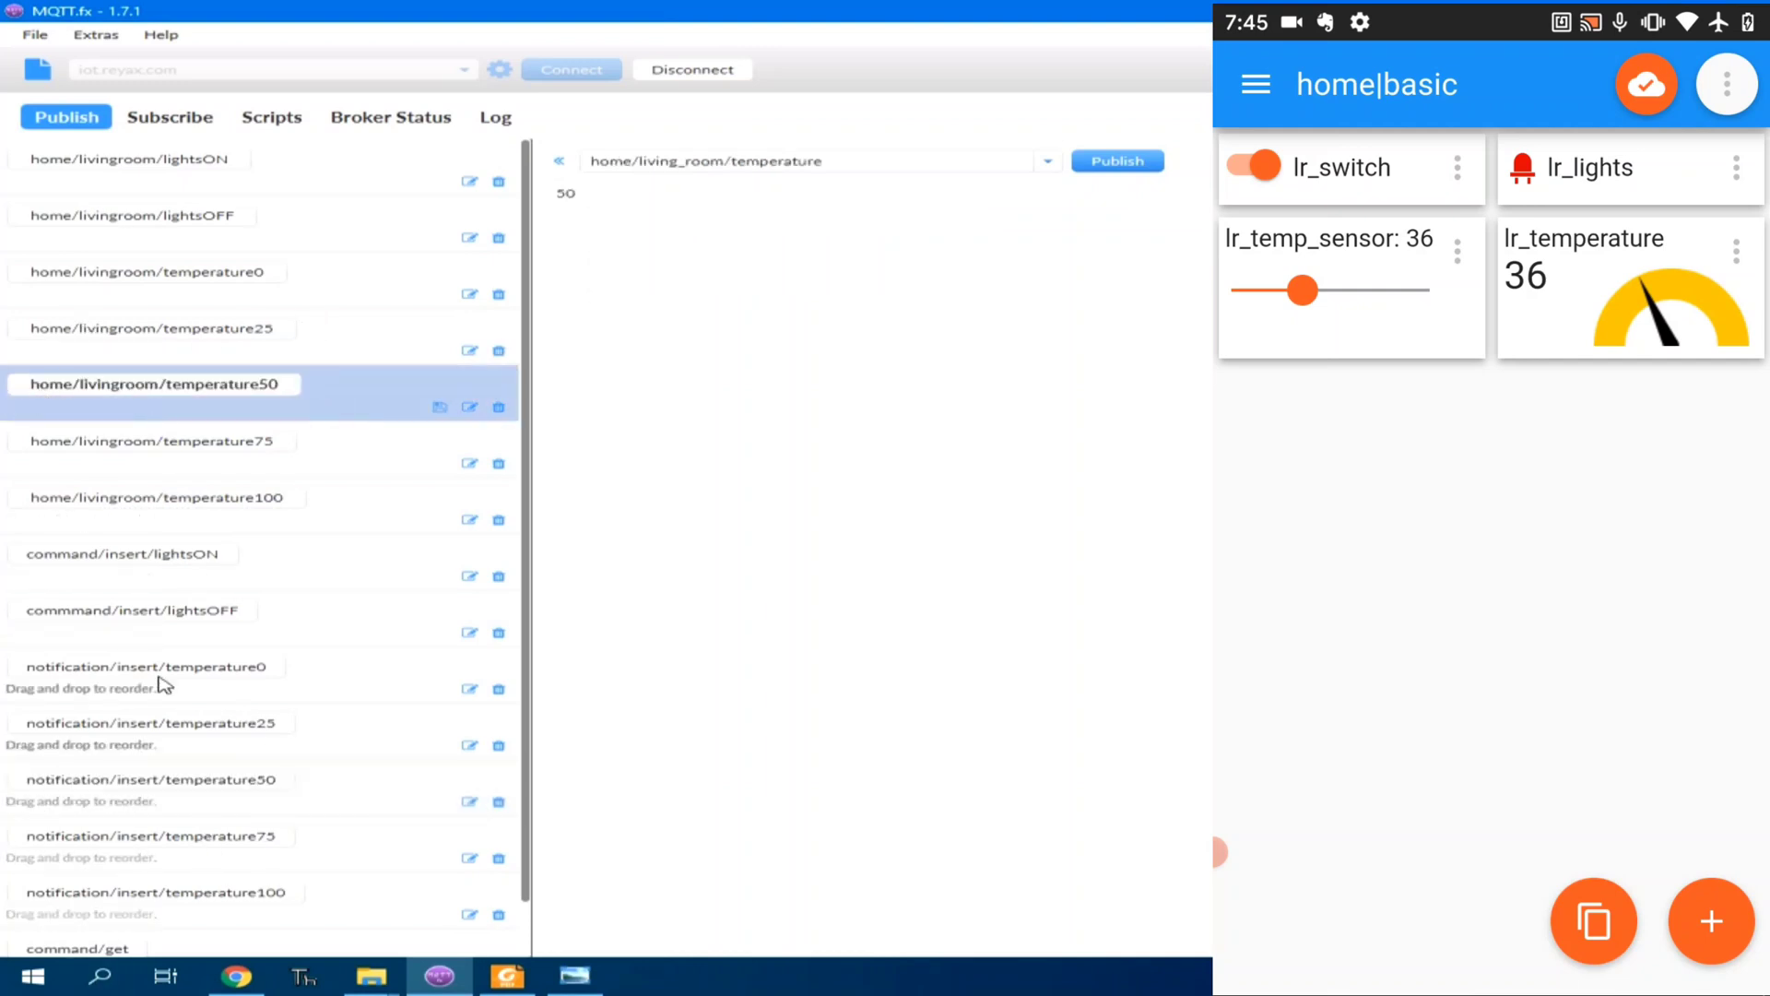
mouse_move(348, 413)
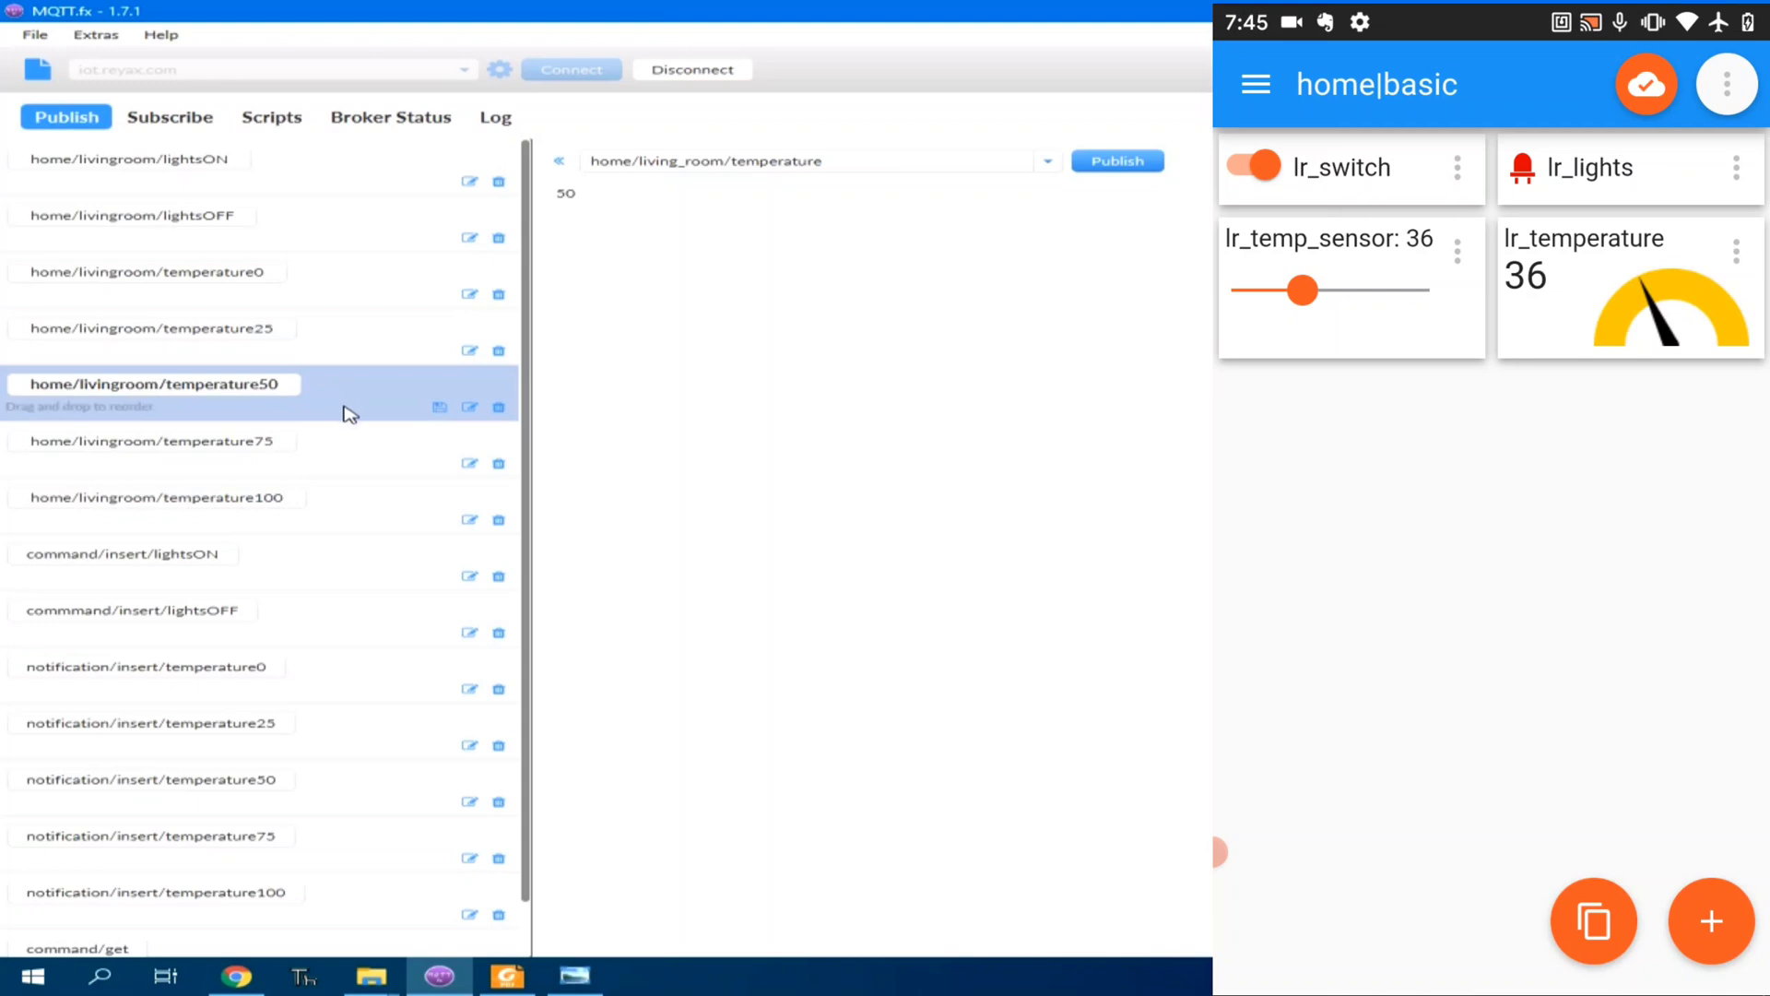
mouse_move(20, 408)
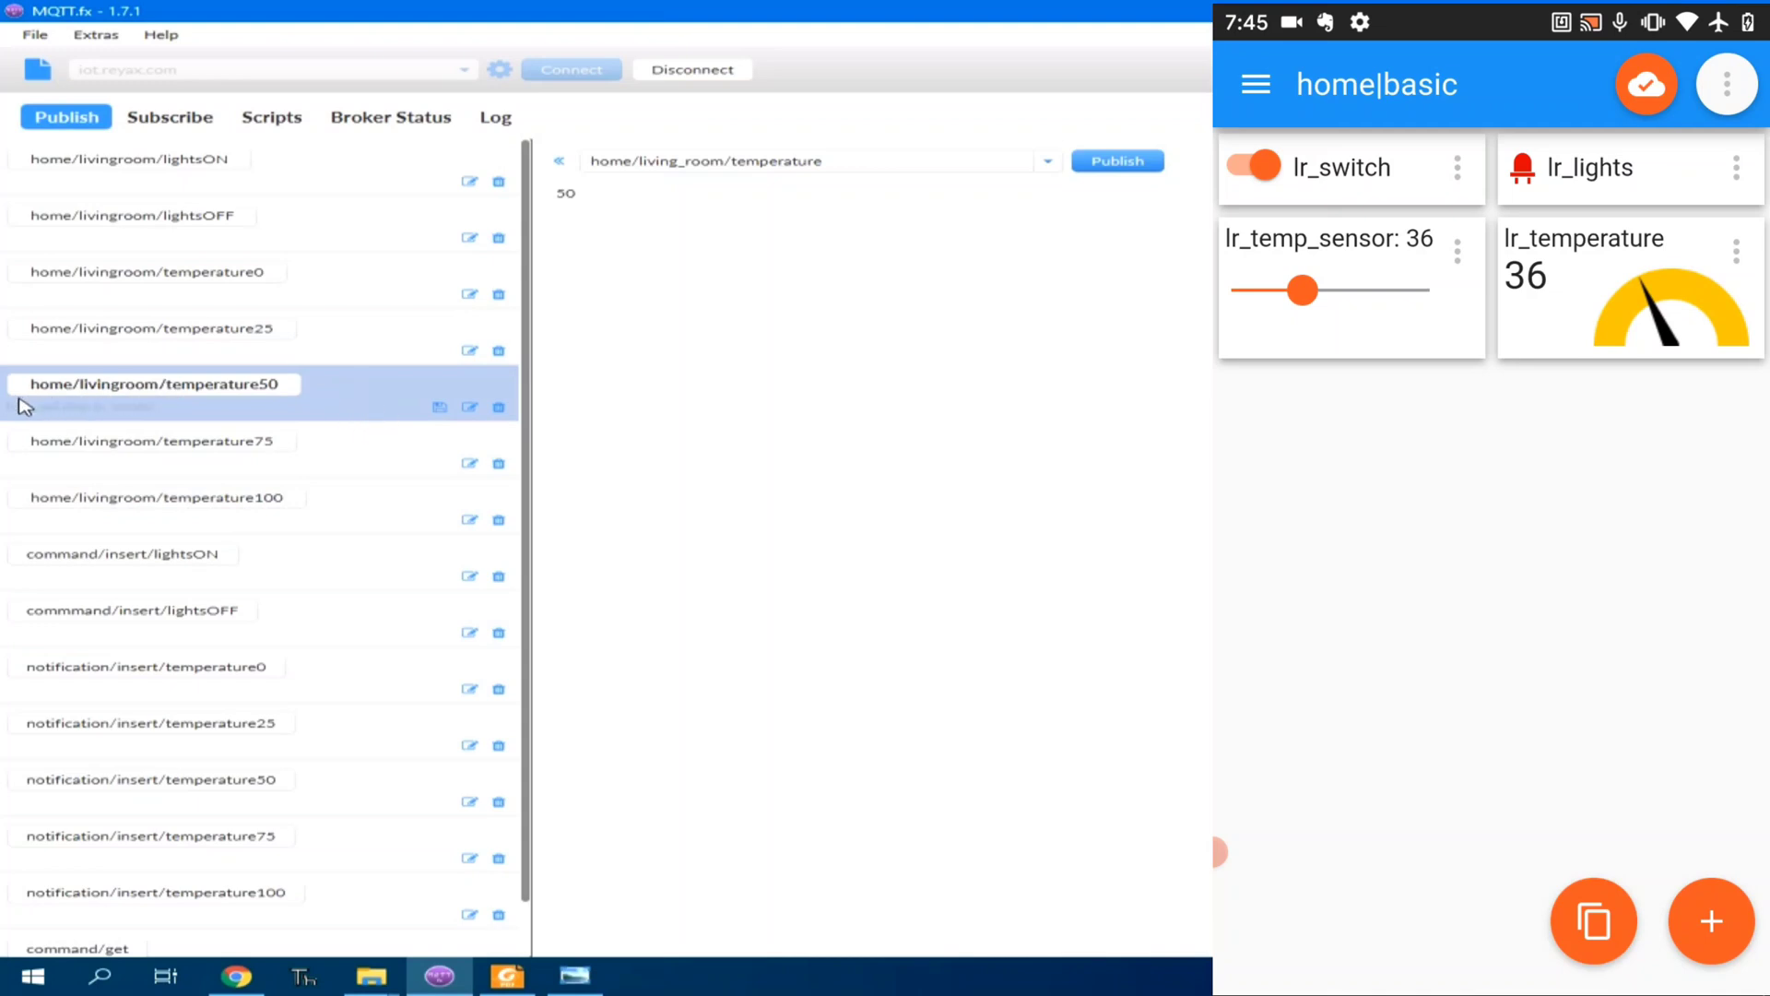
mouse_move(351, 402)
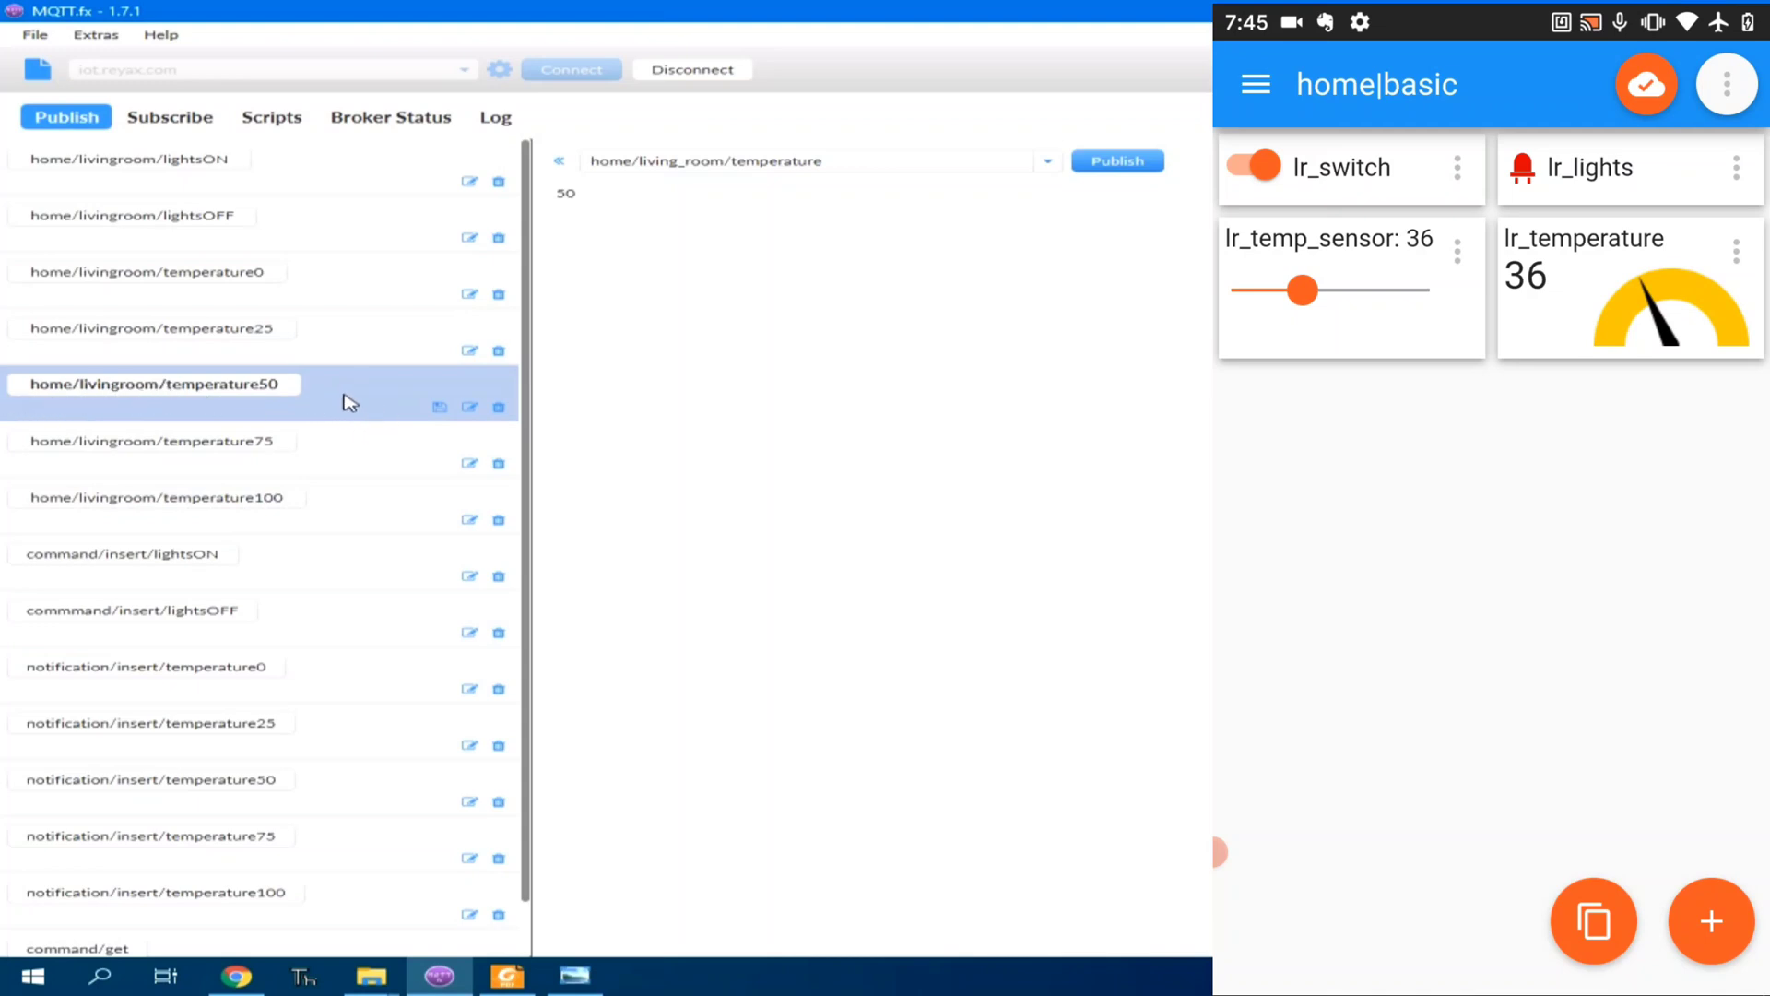
left_click(1116, 161)
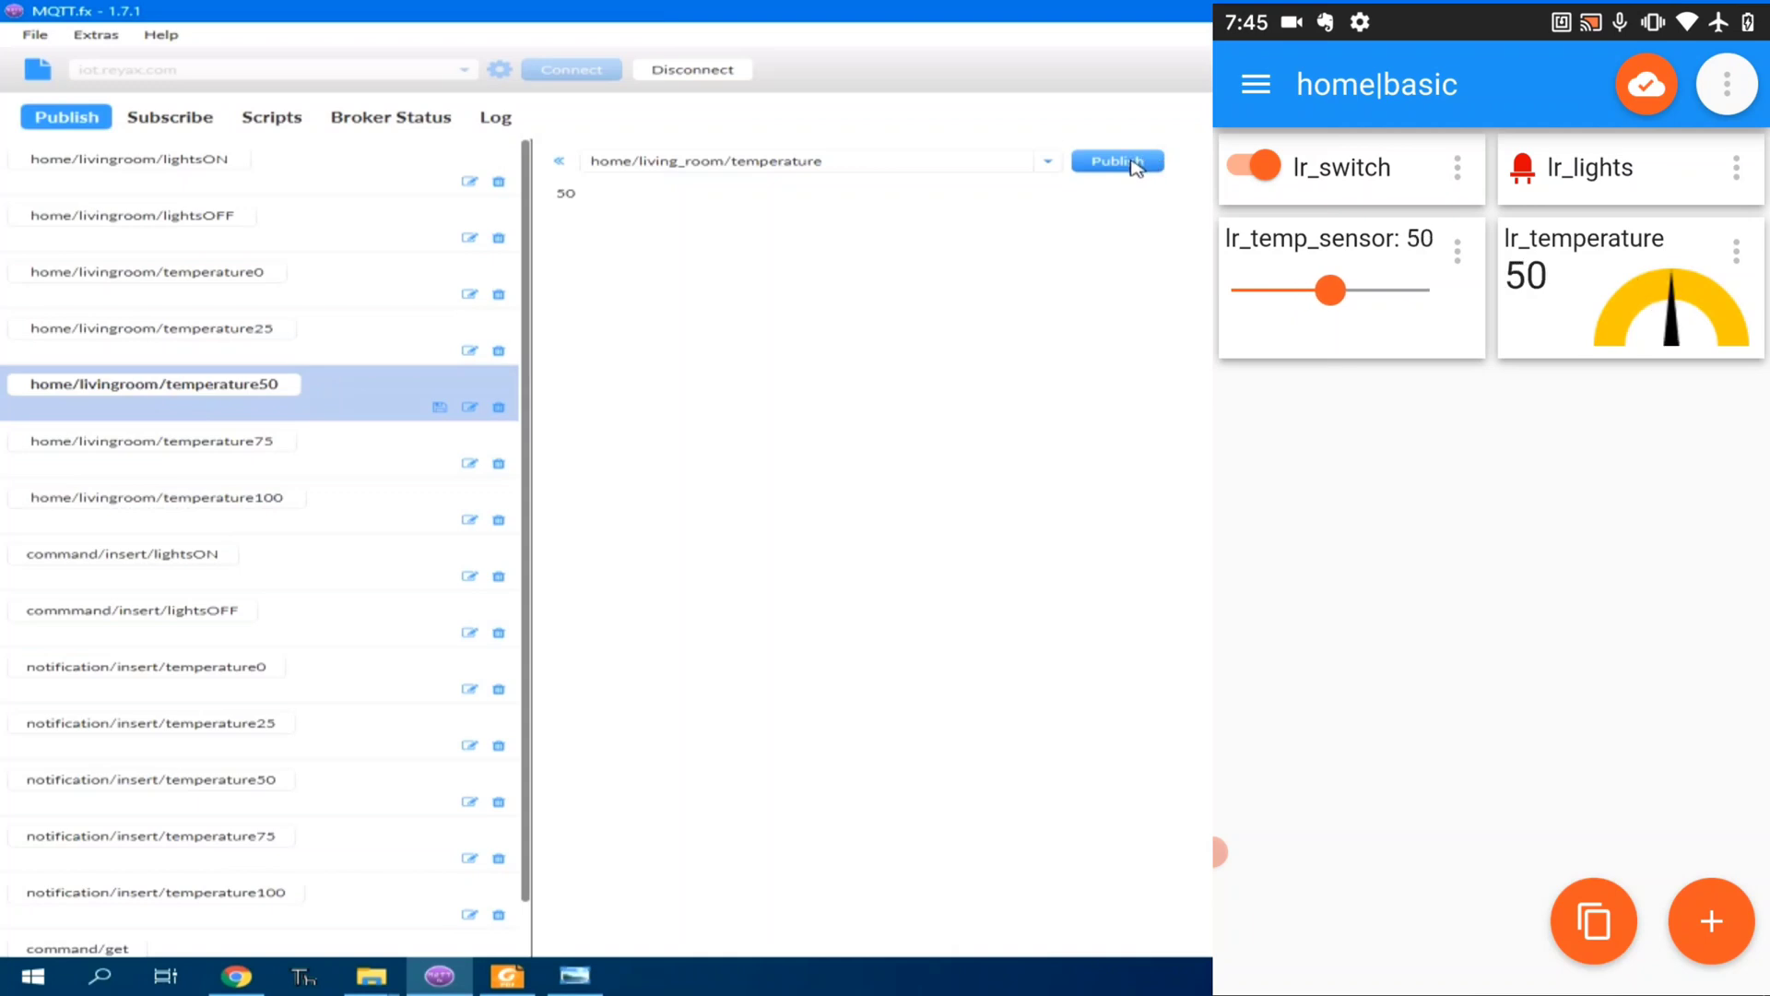
left_click(152, 440)
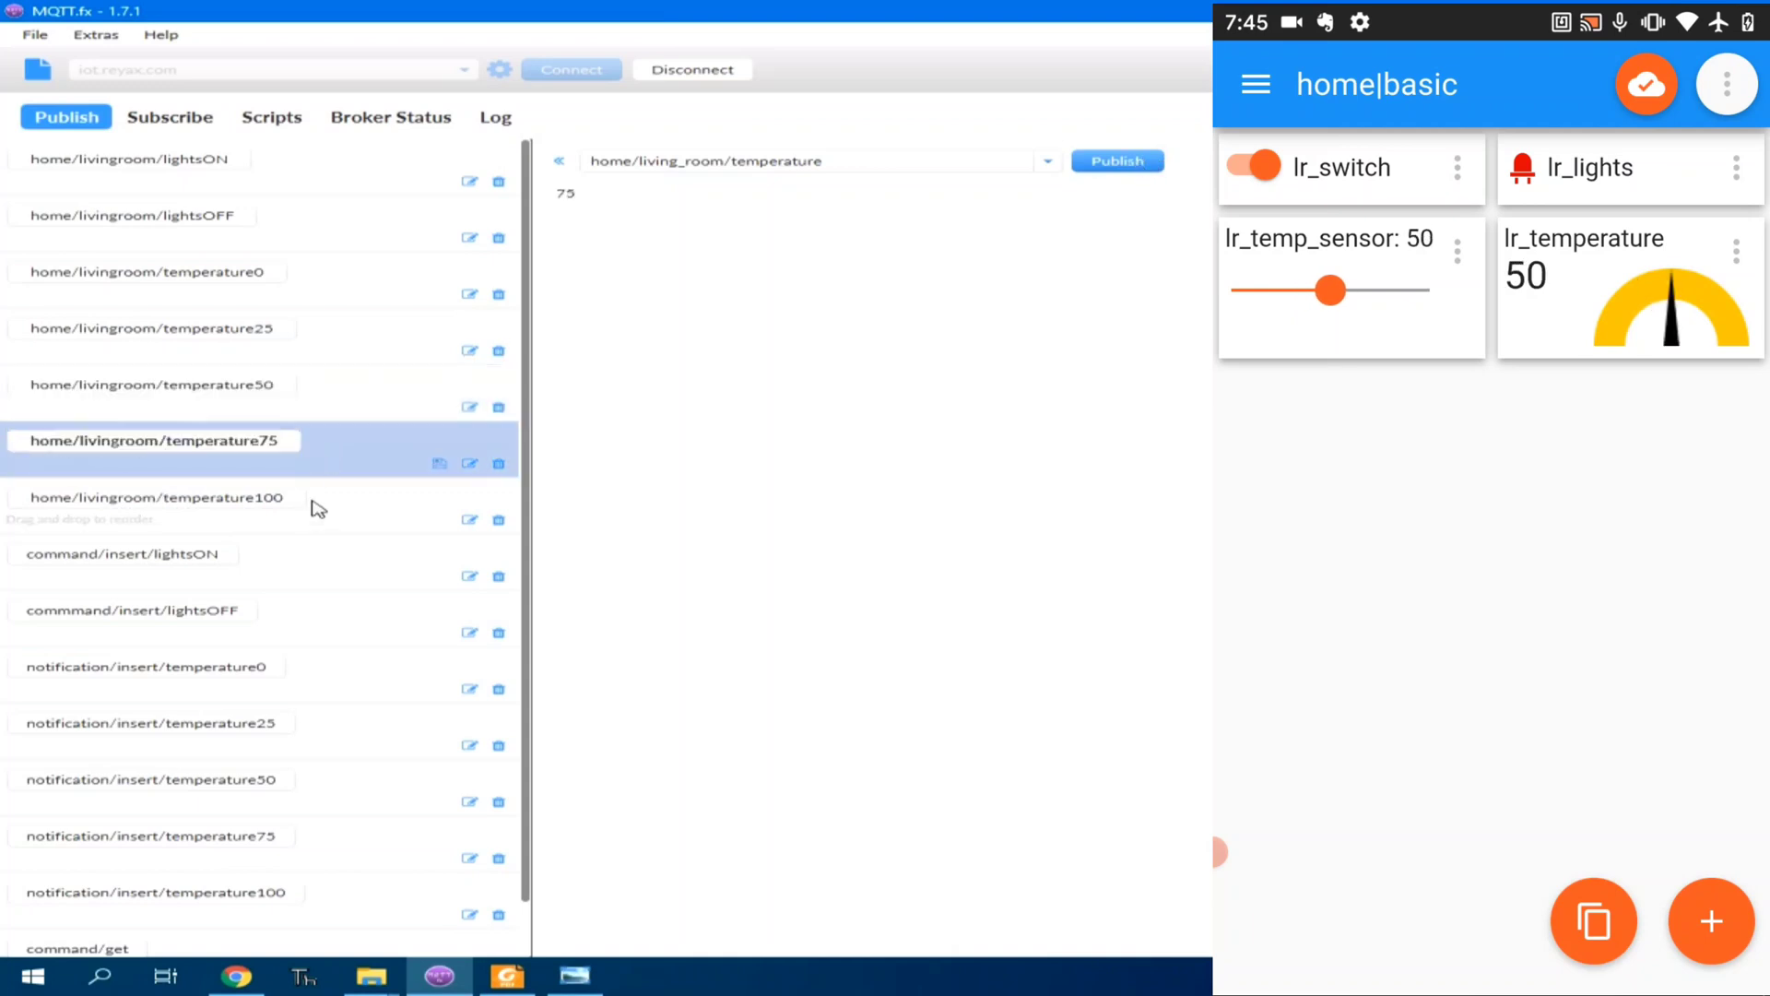
left_click(1116, 160)
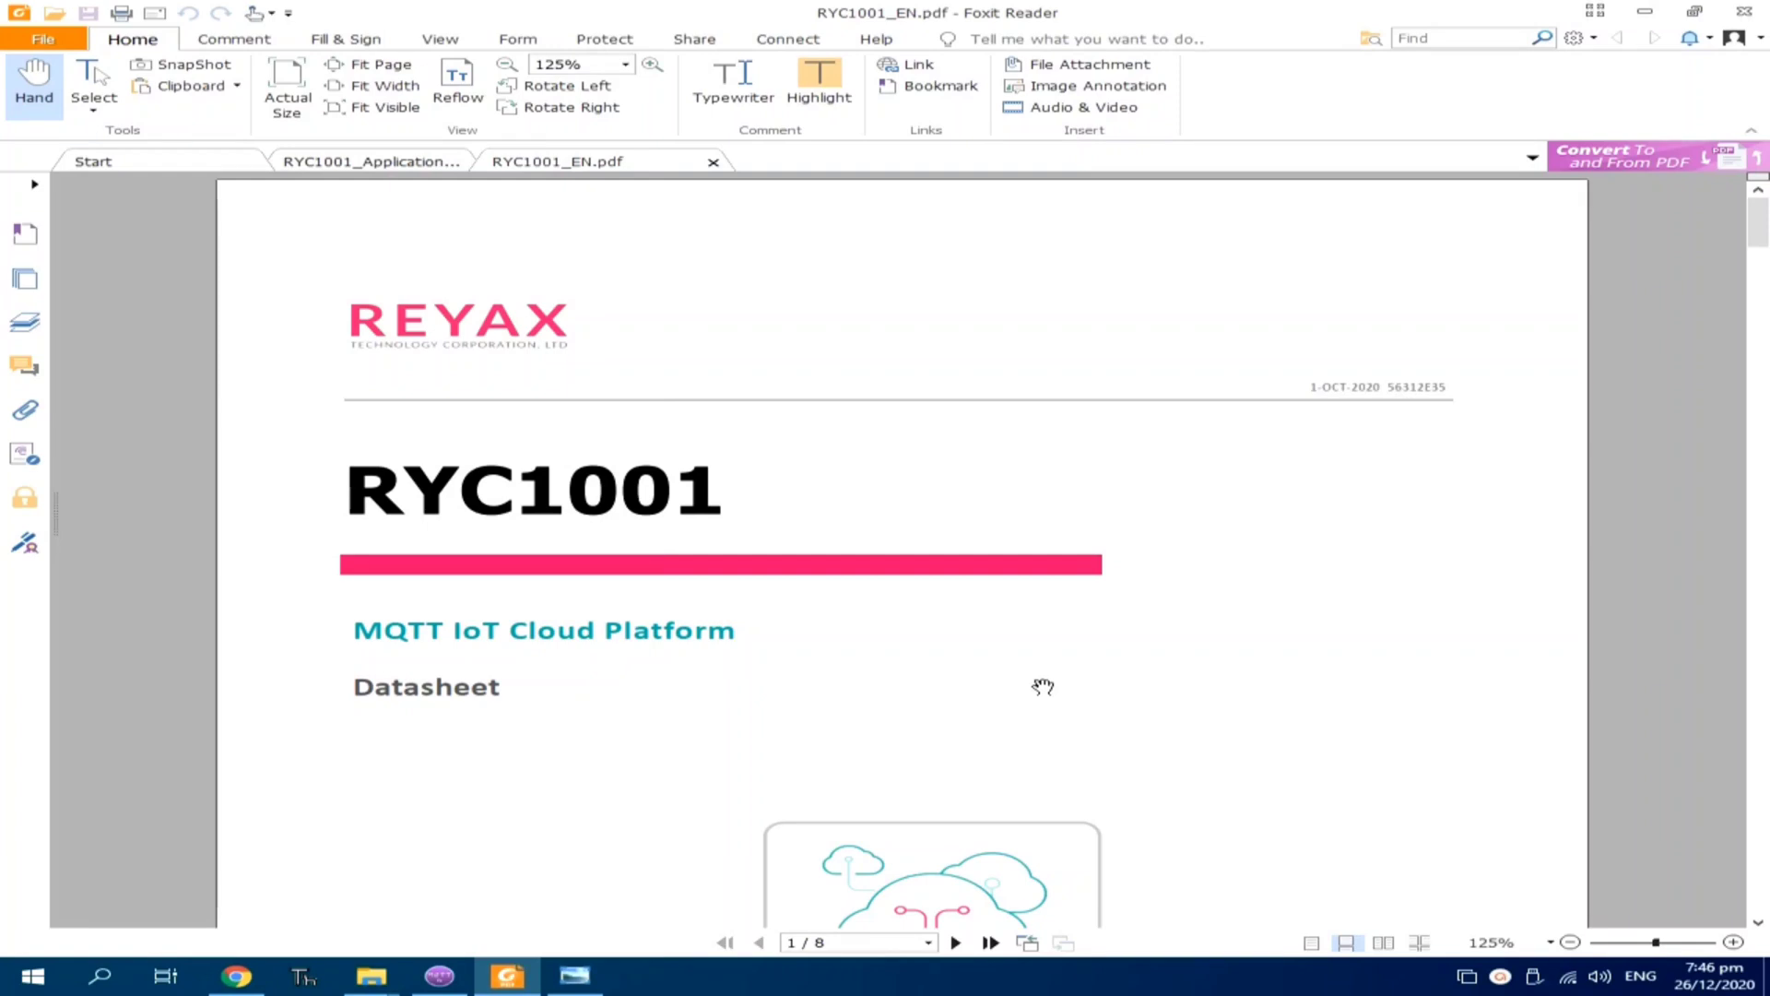
mouse_move(930, 685)
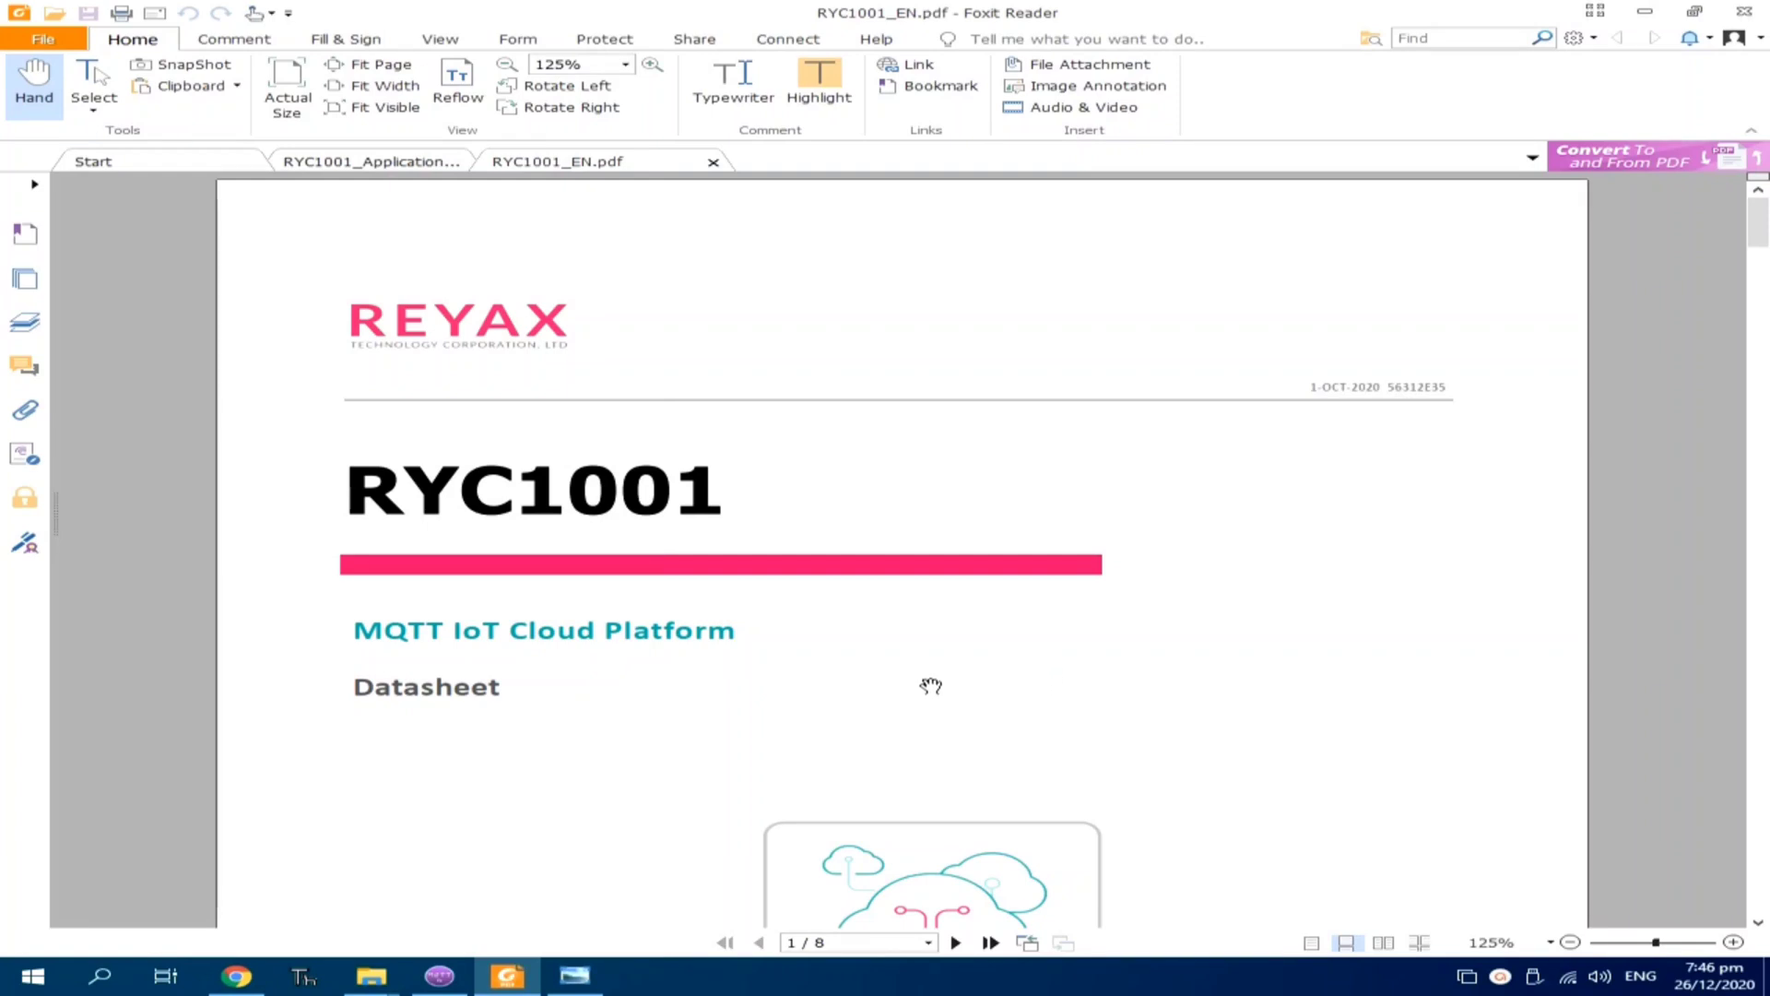
Step: Scroll RYC1001_EN.pdf to page 3's MQTT Operation Flow diagram and usage scenarios
scroll("down", 3)
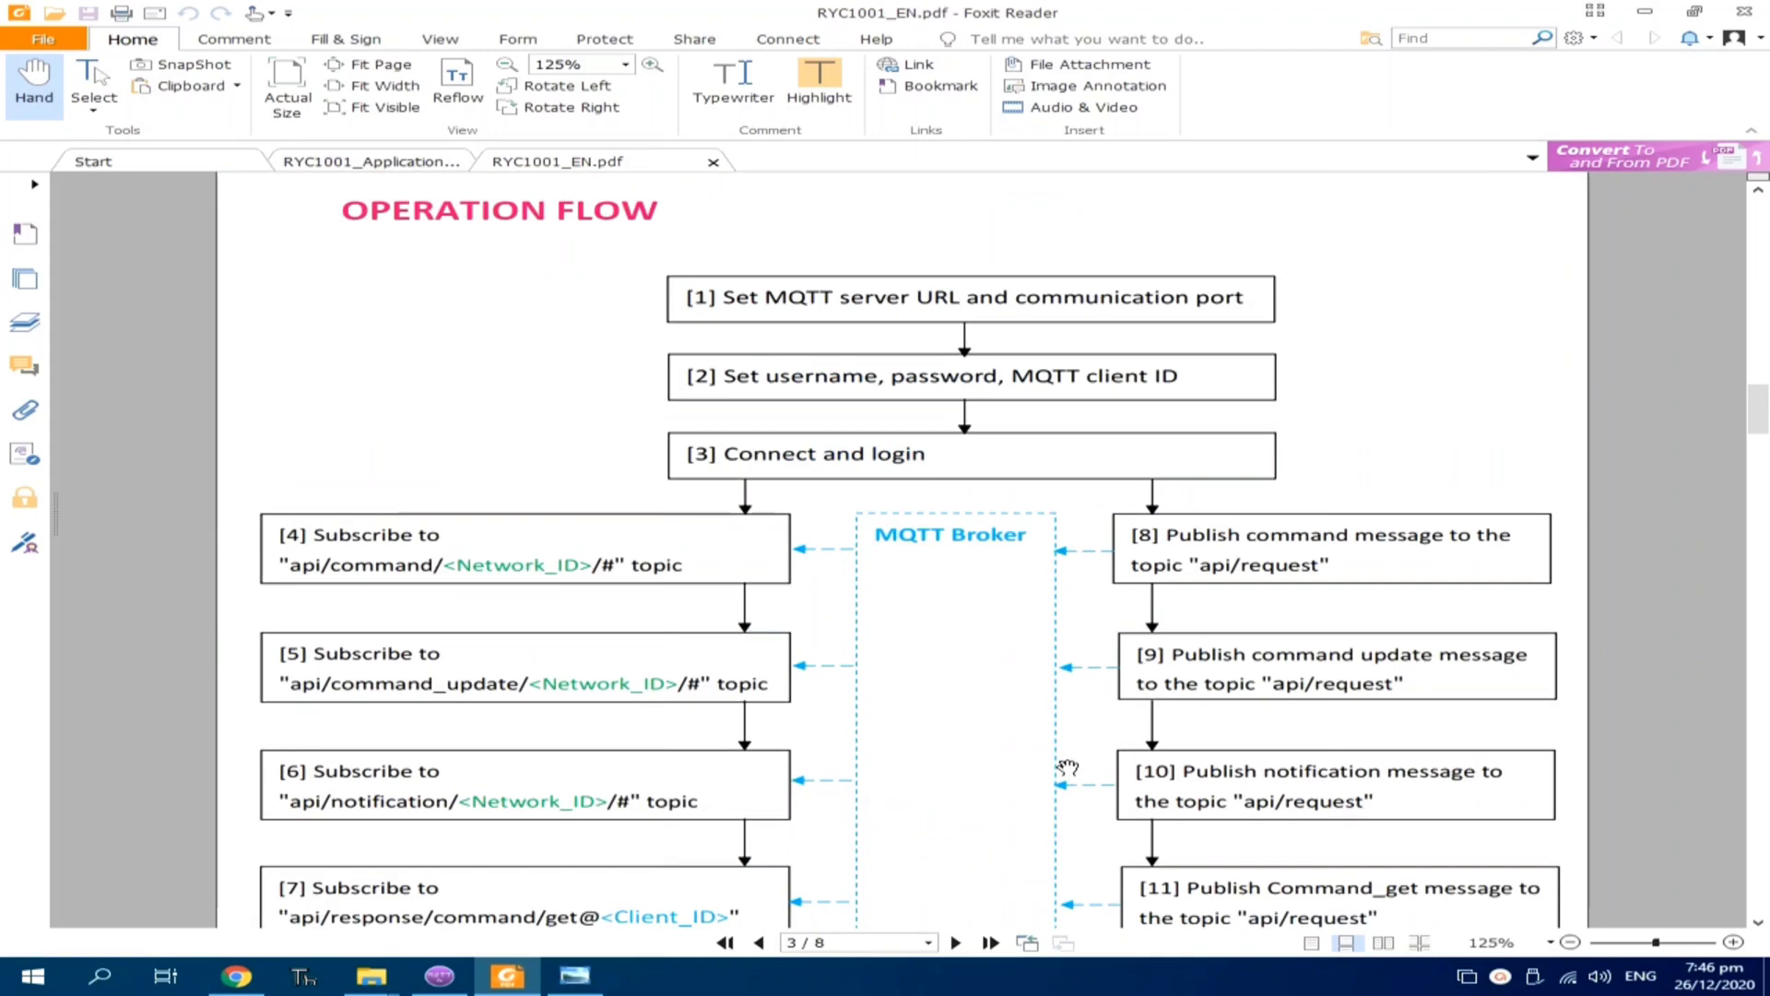
mouse_move(750, 260)
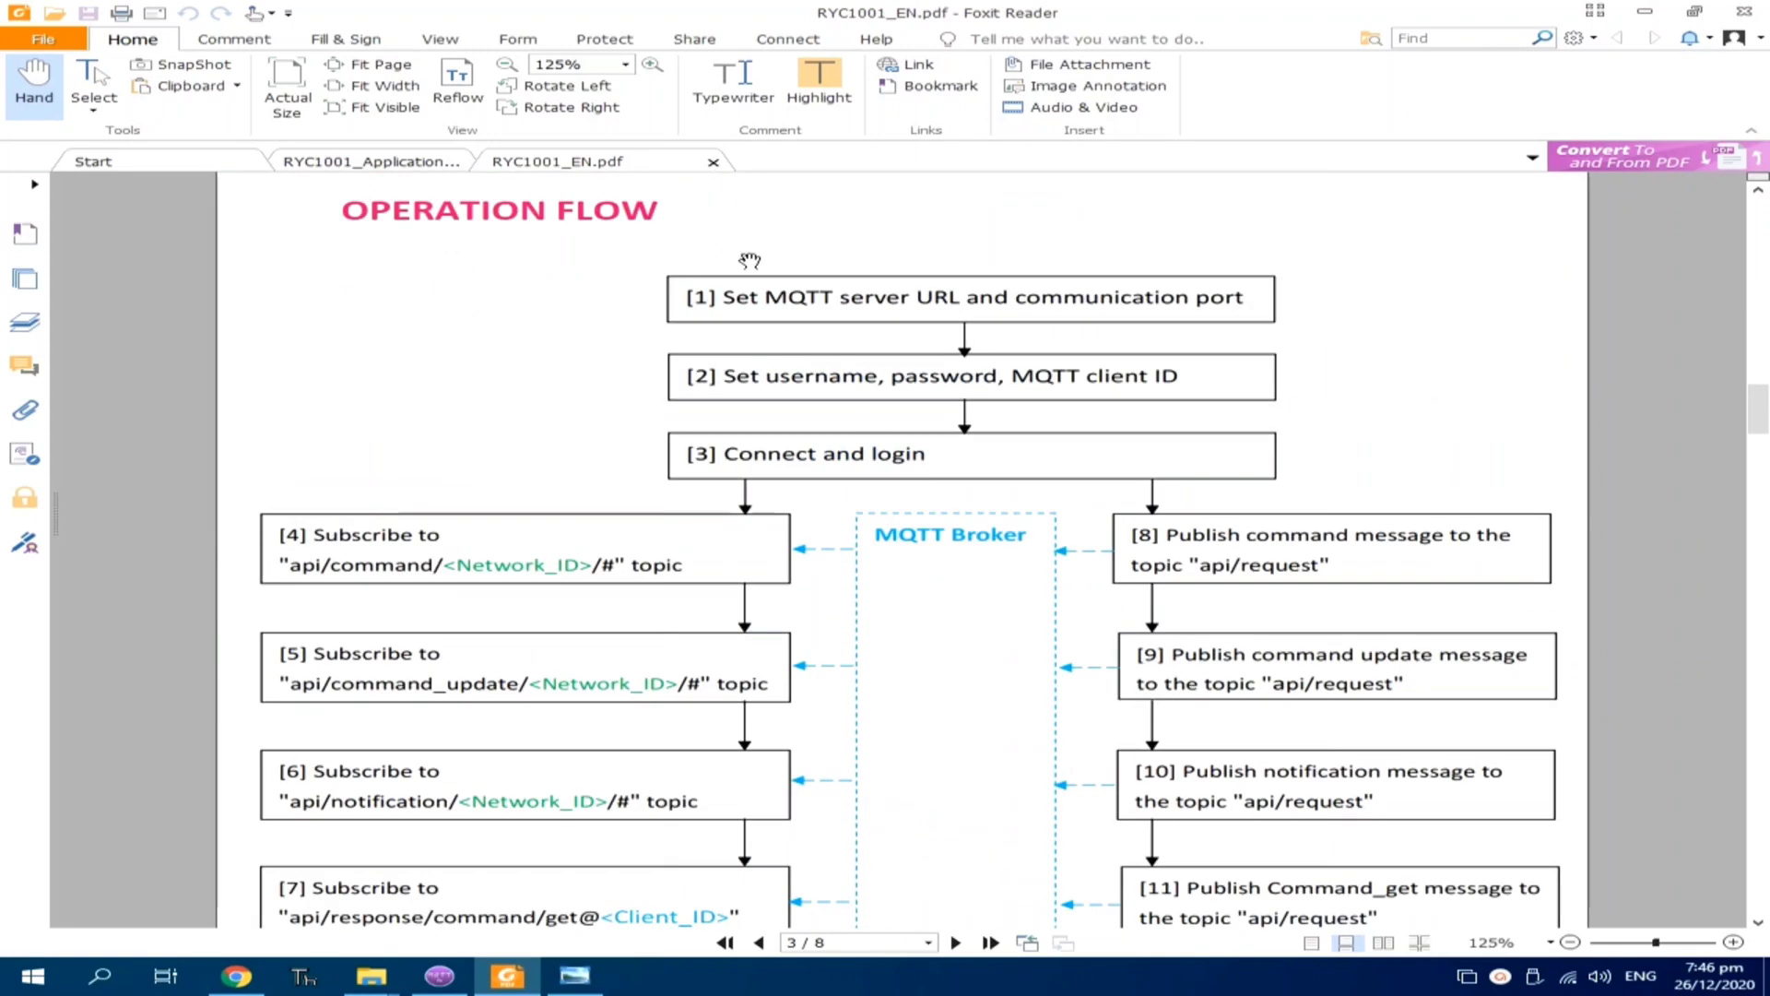
scroll("down", 3)
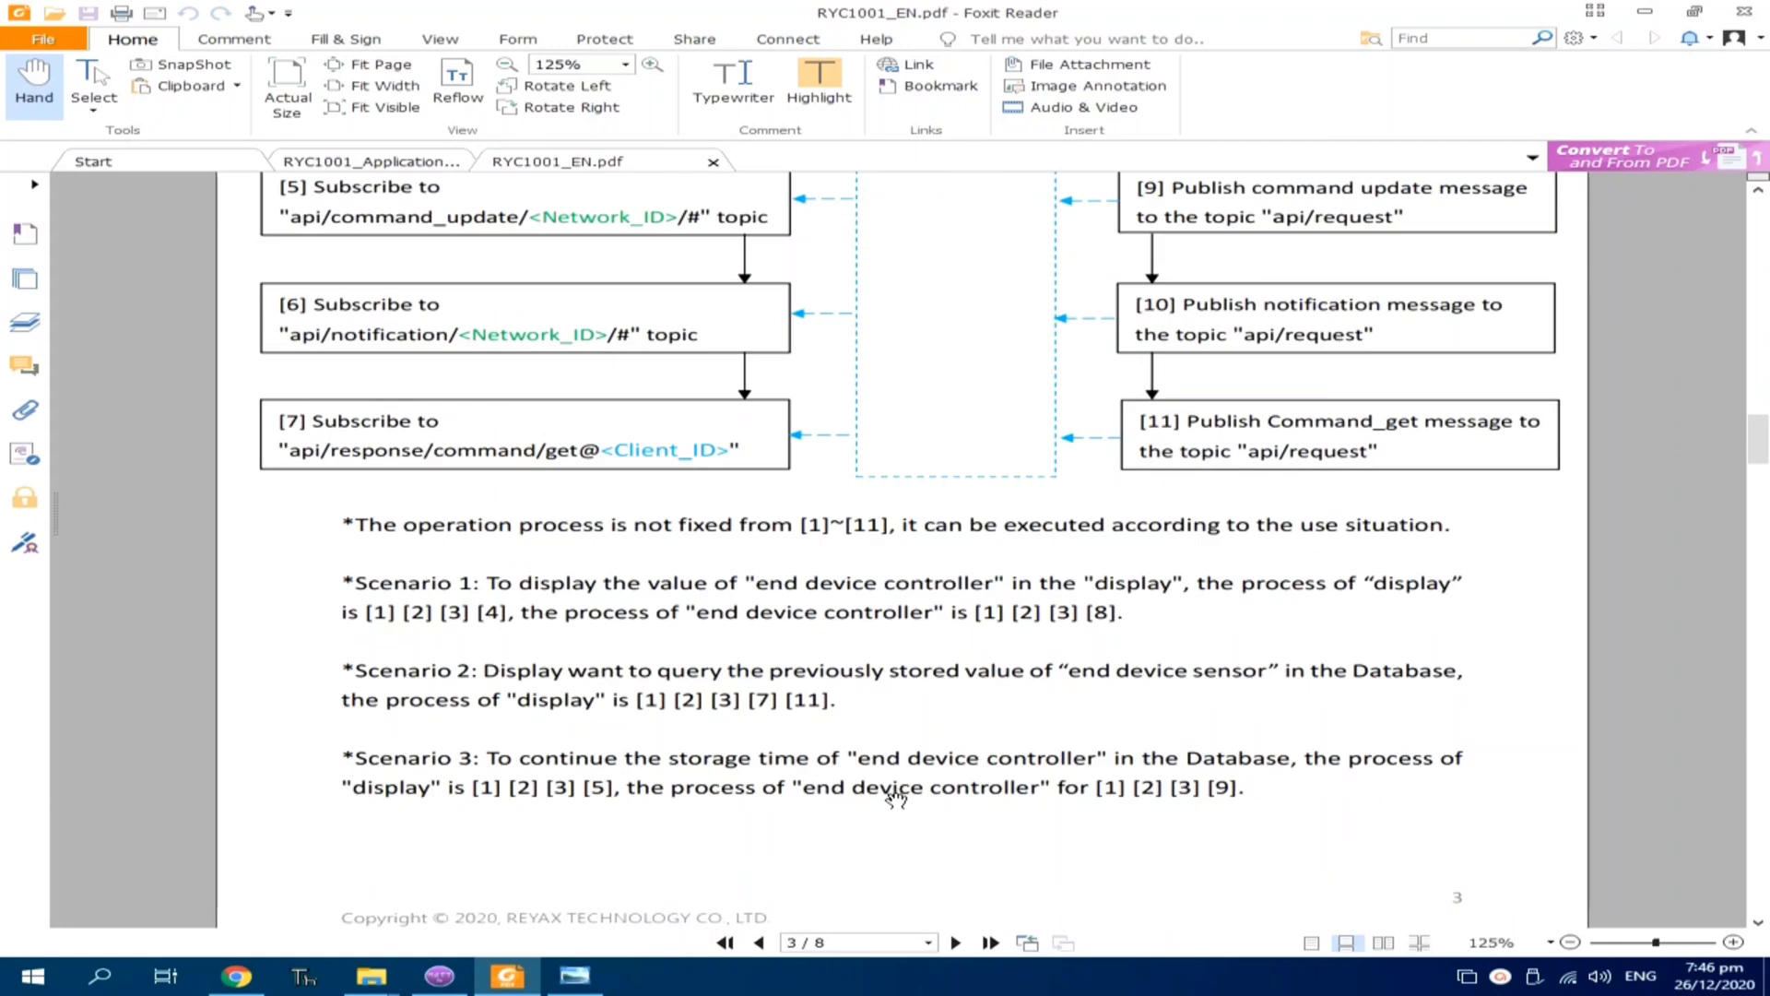
mouse_move(717, 700)
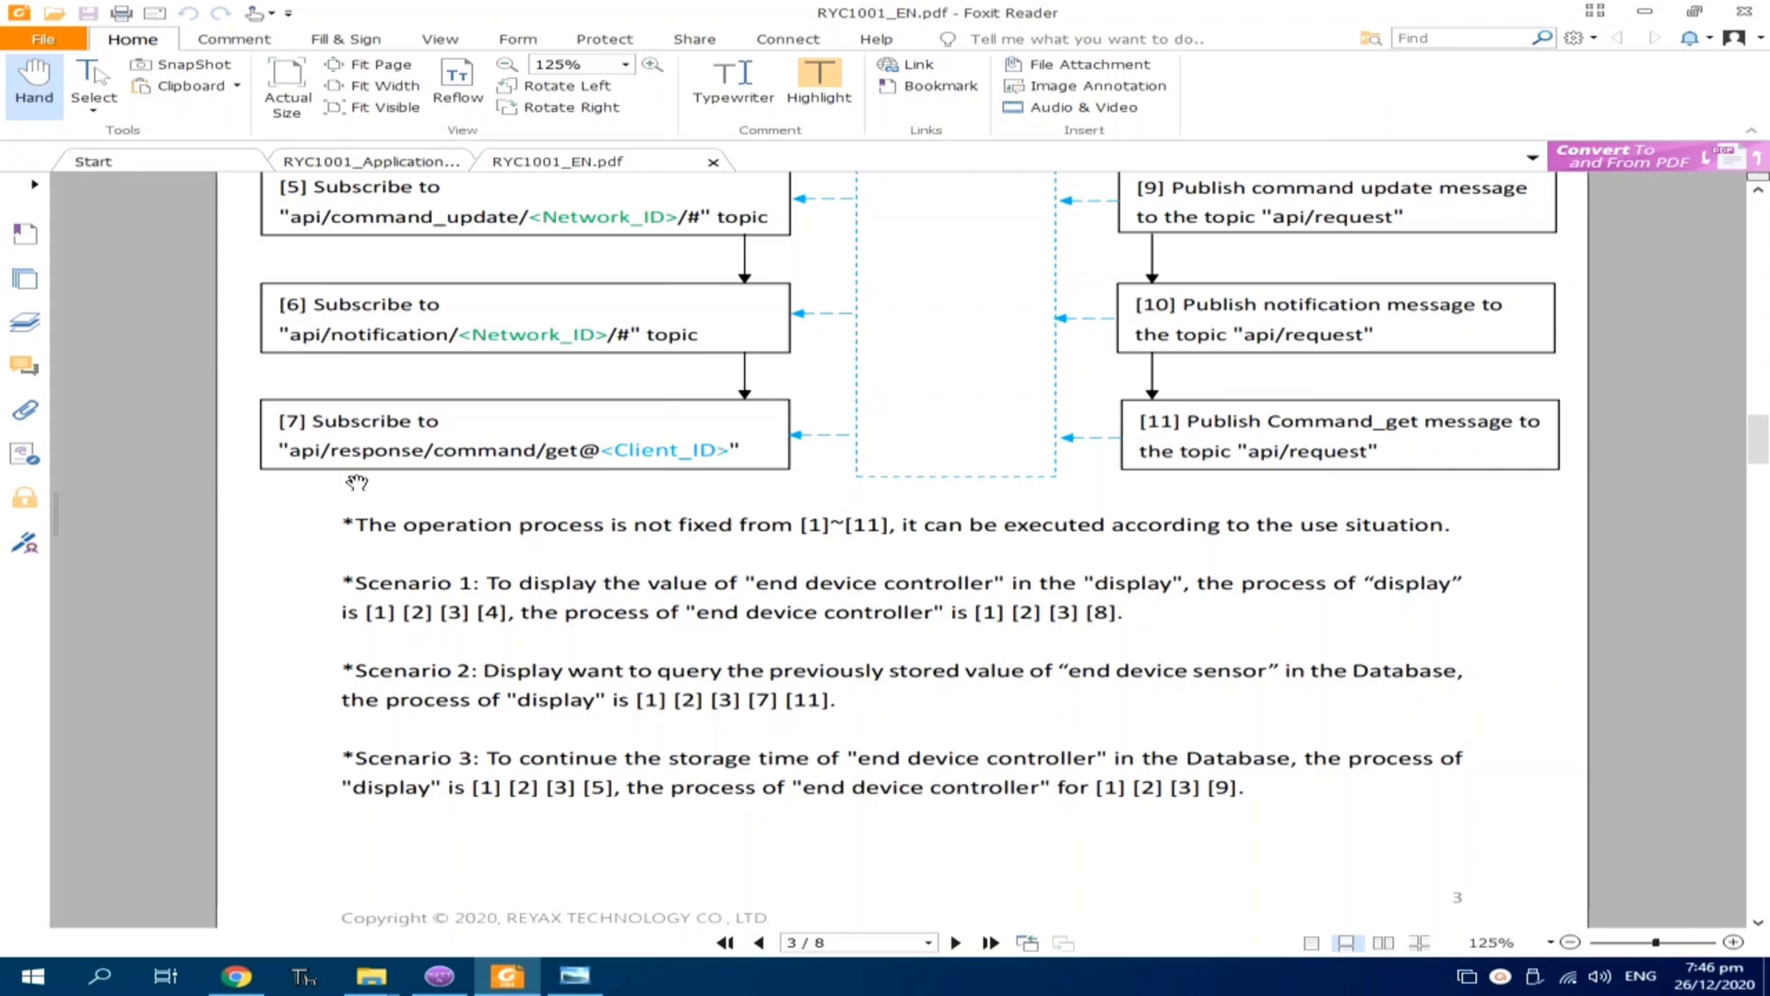
mouse_move(585, 595)
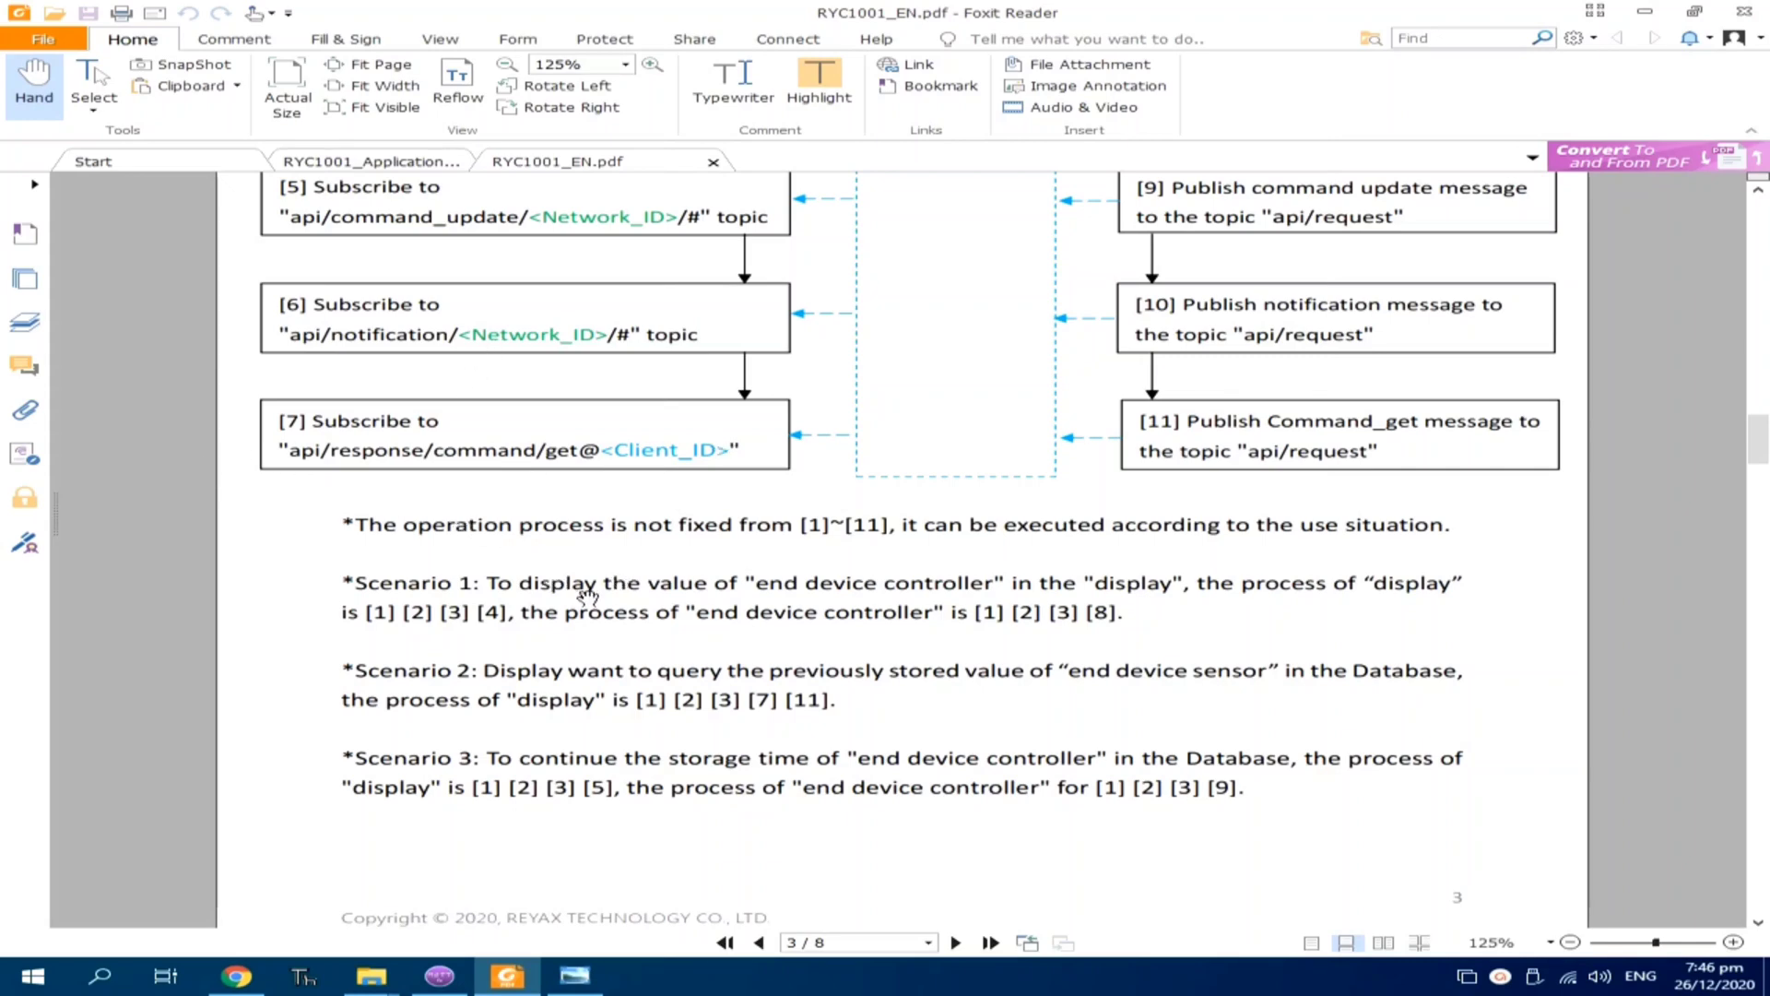
scroll("up", 3)
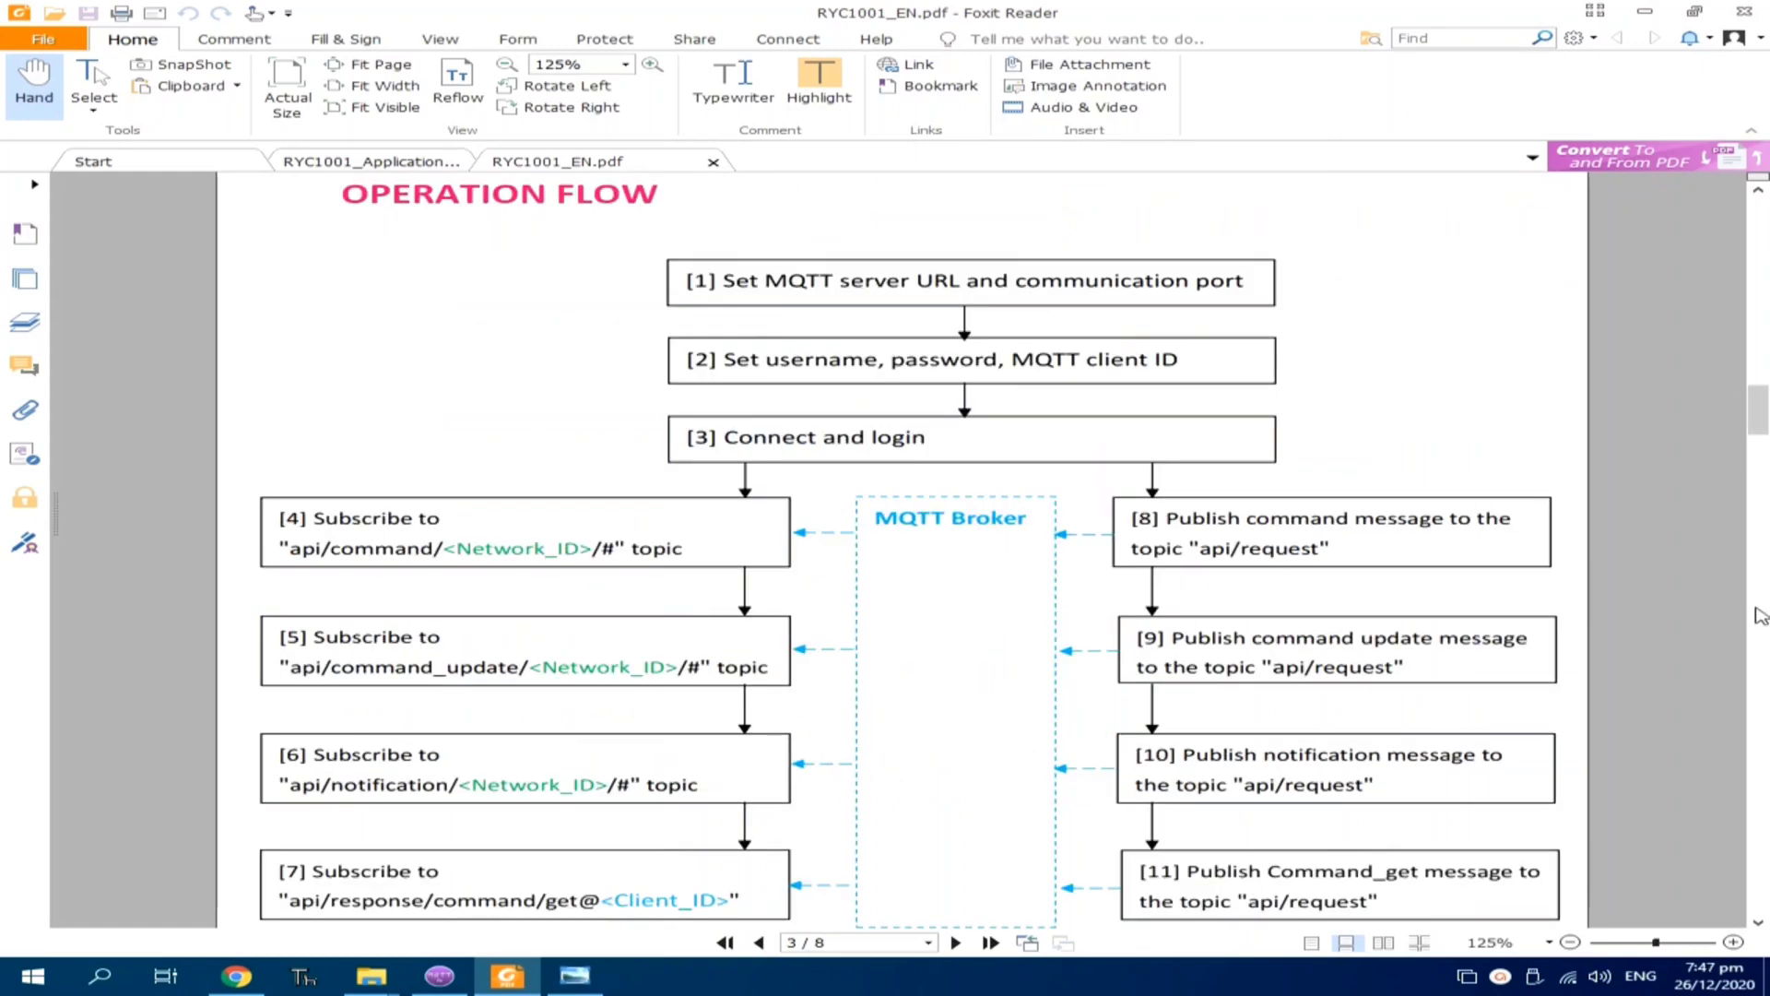
mouse_move(403, 548)
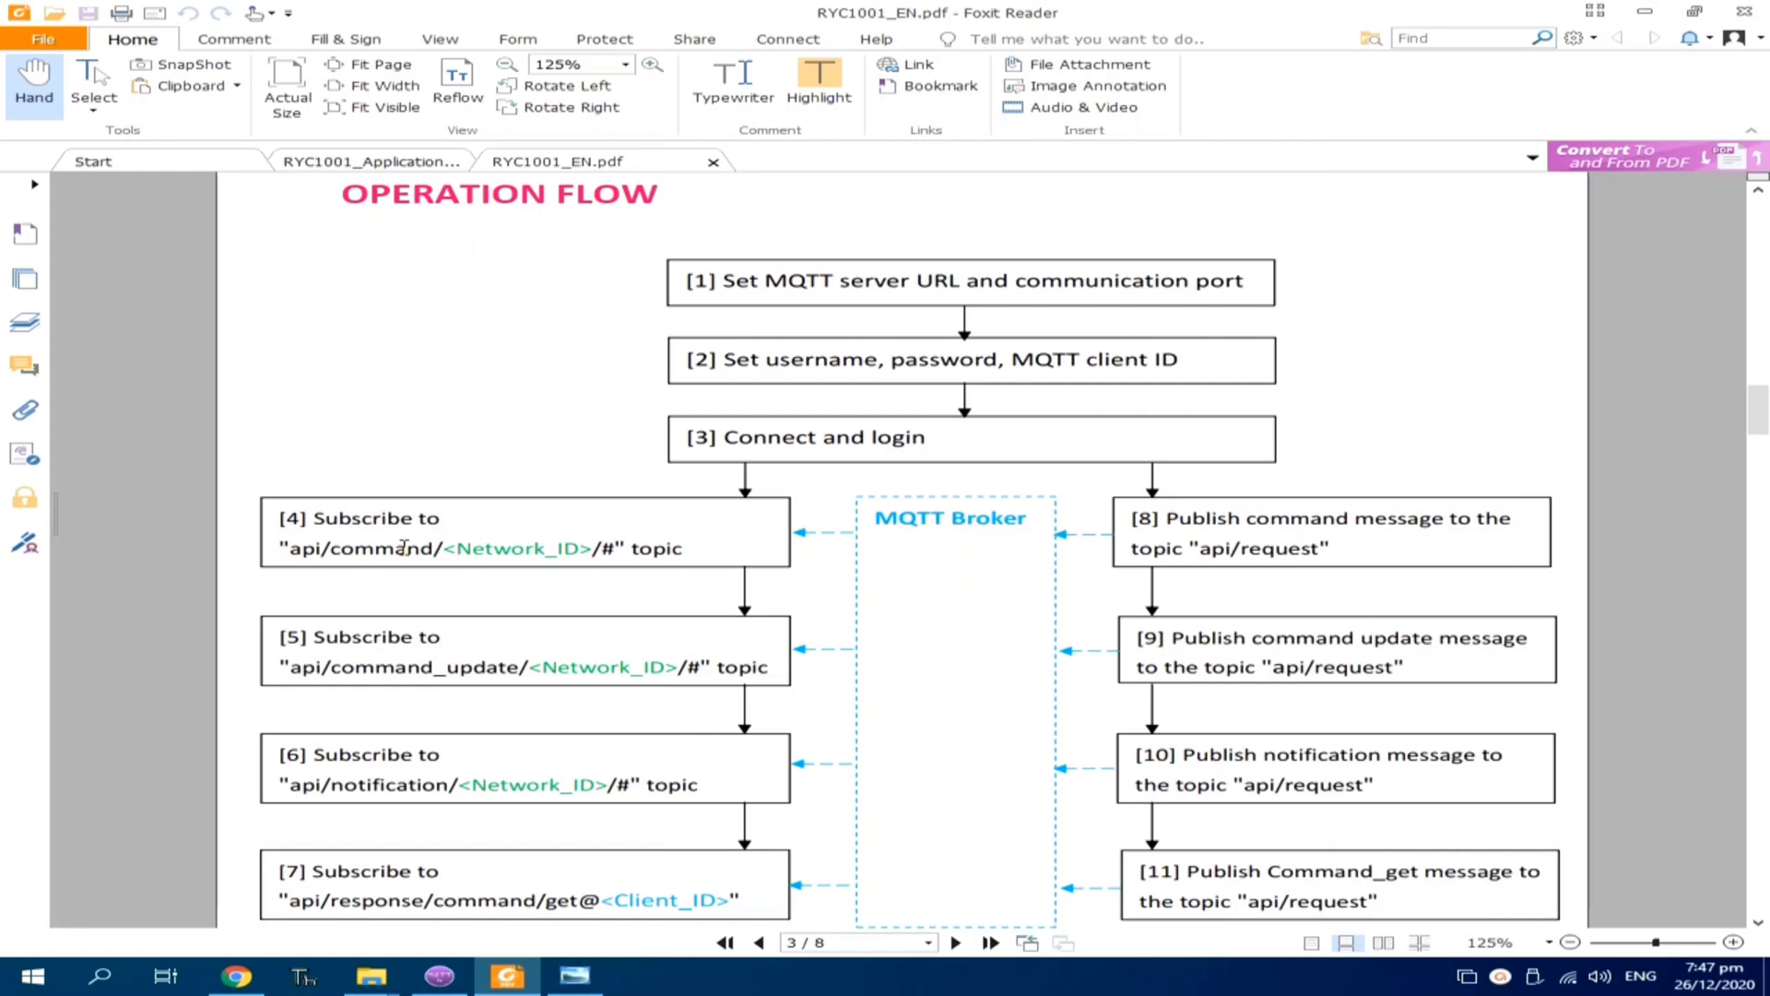
mouse_move(492, 672)
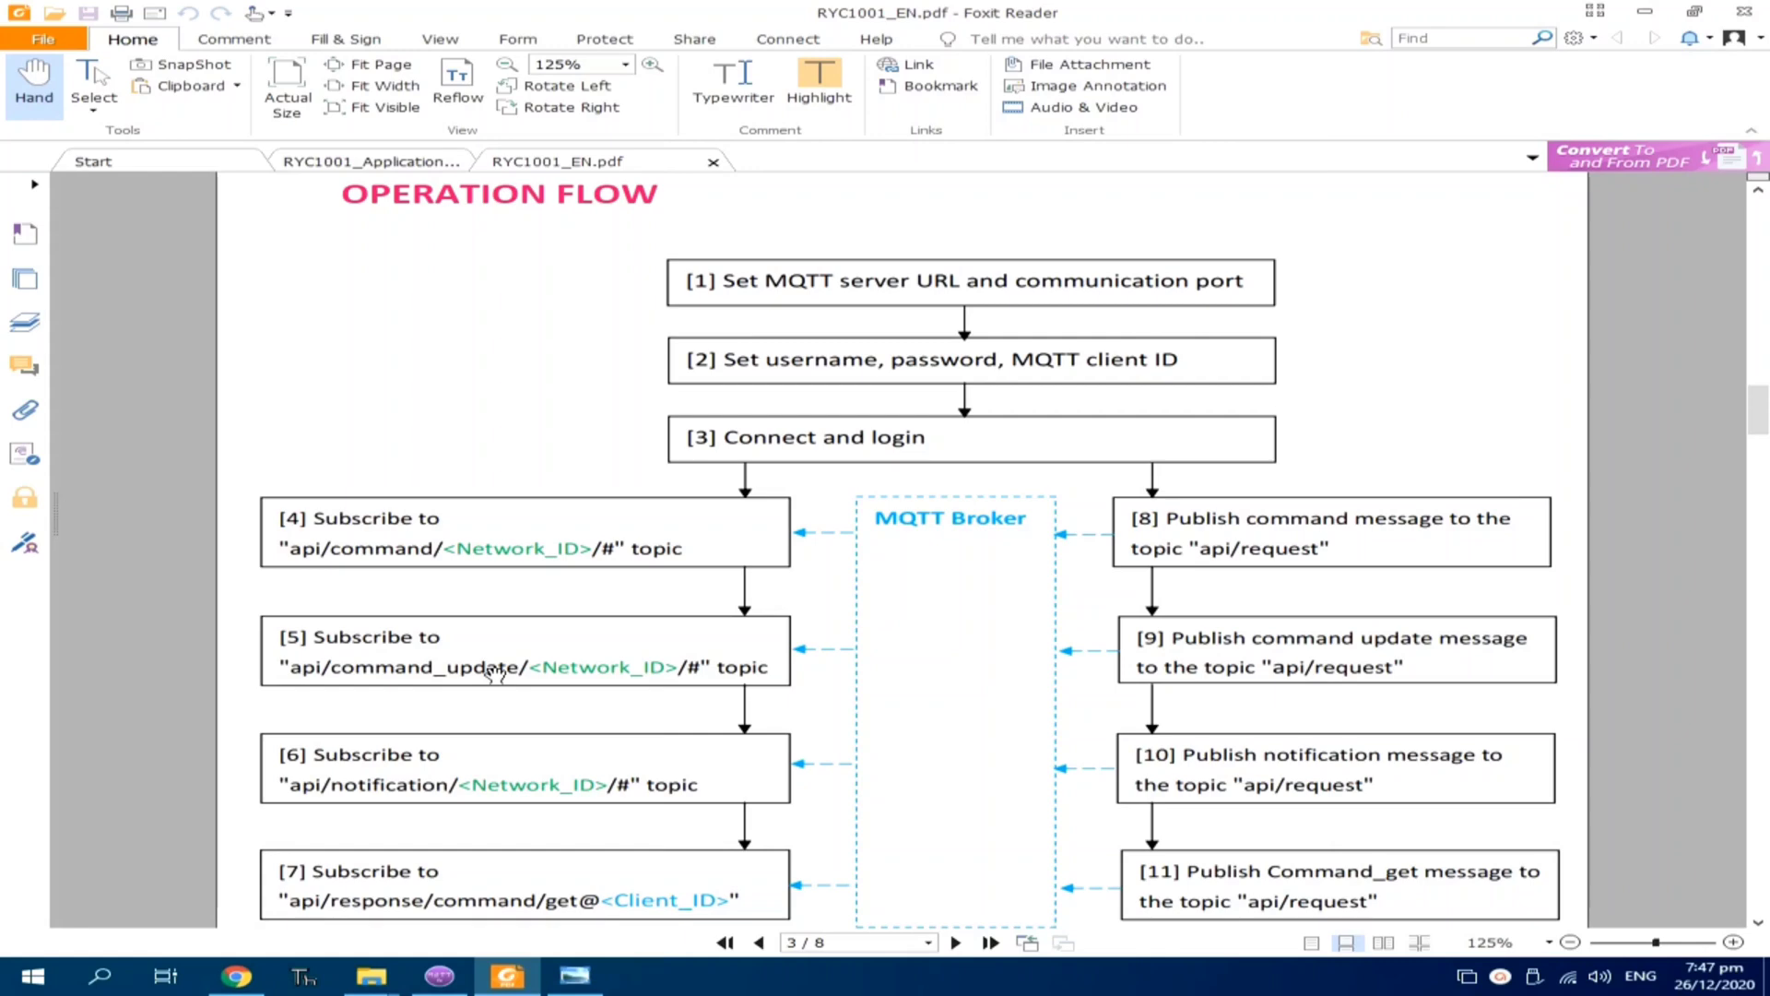
mouse_move(407, 852)
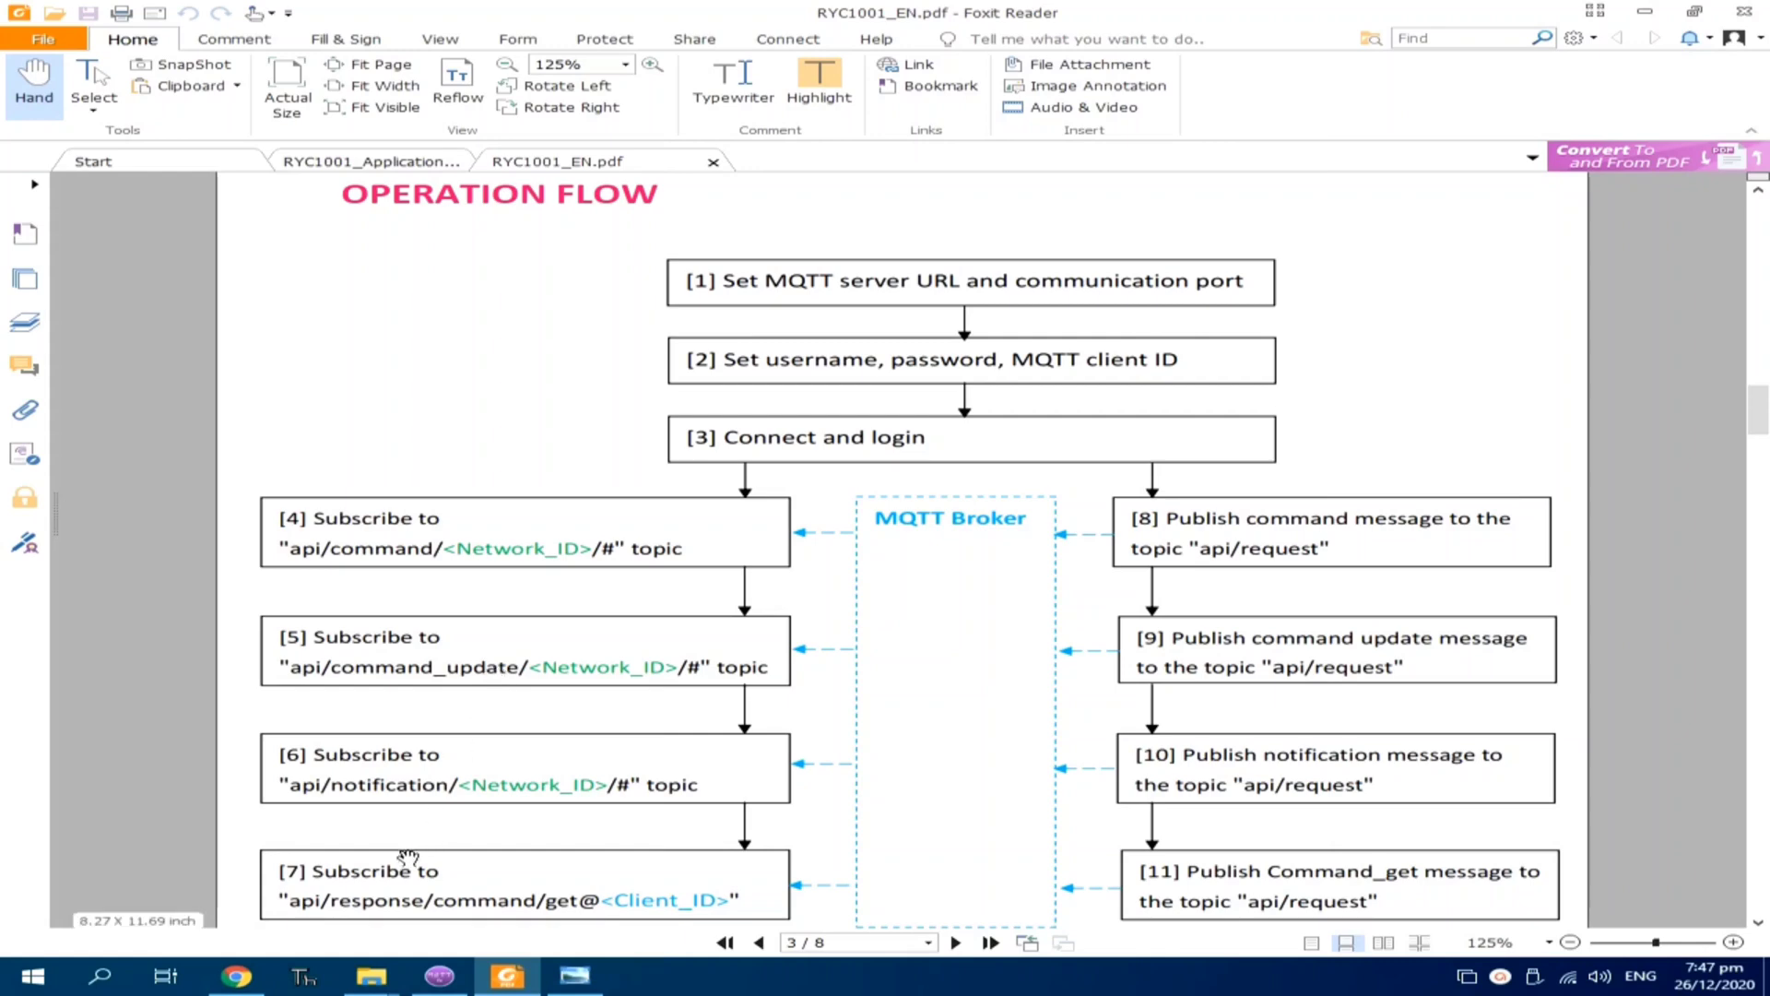
mouse_move(568, 906)
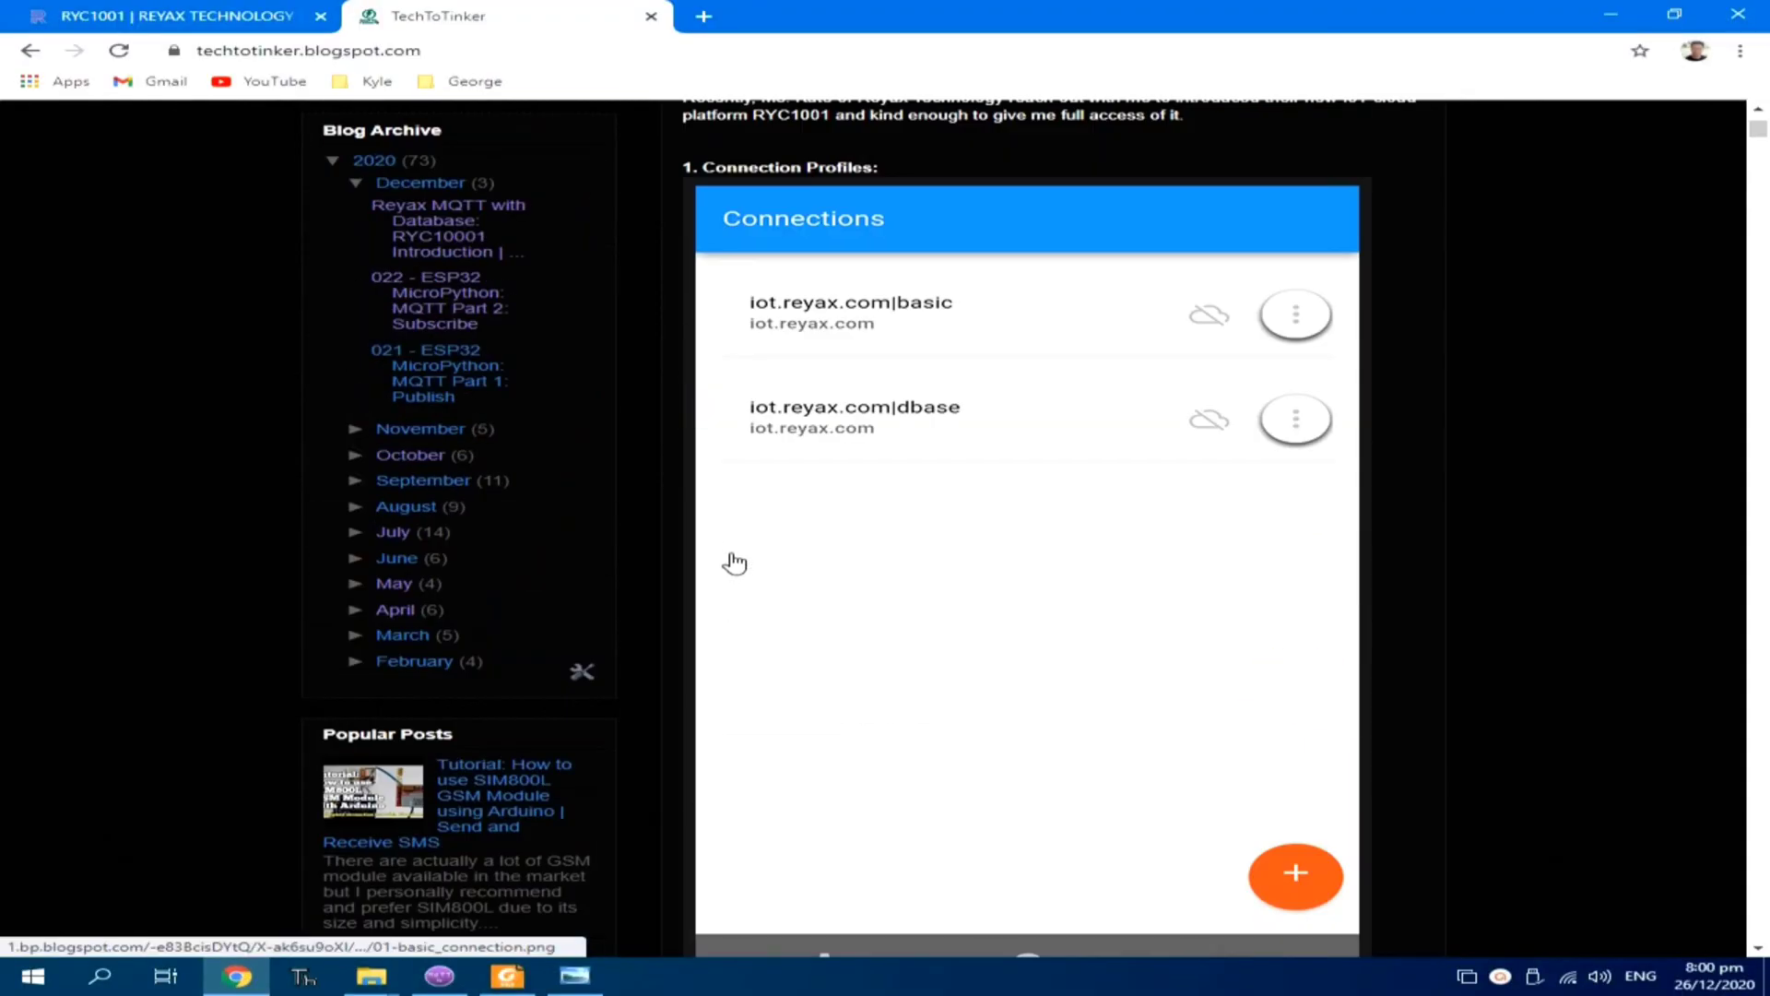
Step: Scroll the TechToTinker RYC1001 post to its Connections image and dbase dashboard
scroll("up", 3)
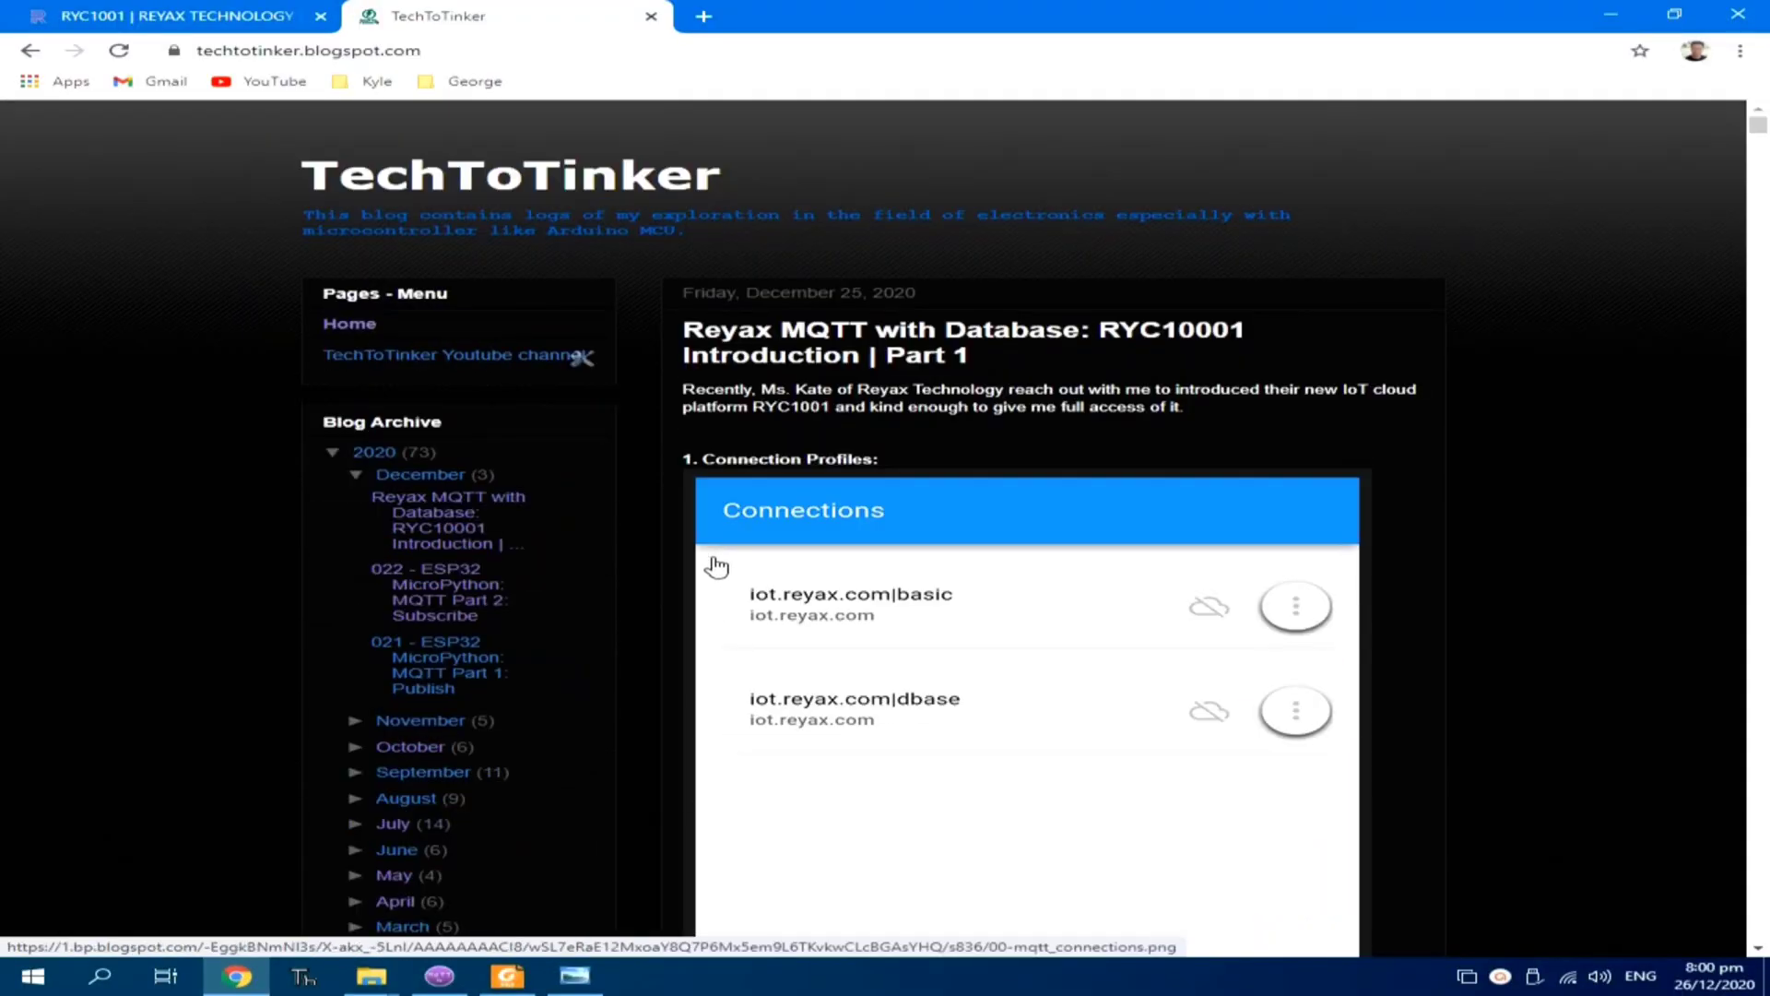
mouse_move(1080, 700)
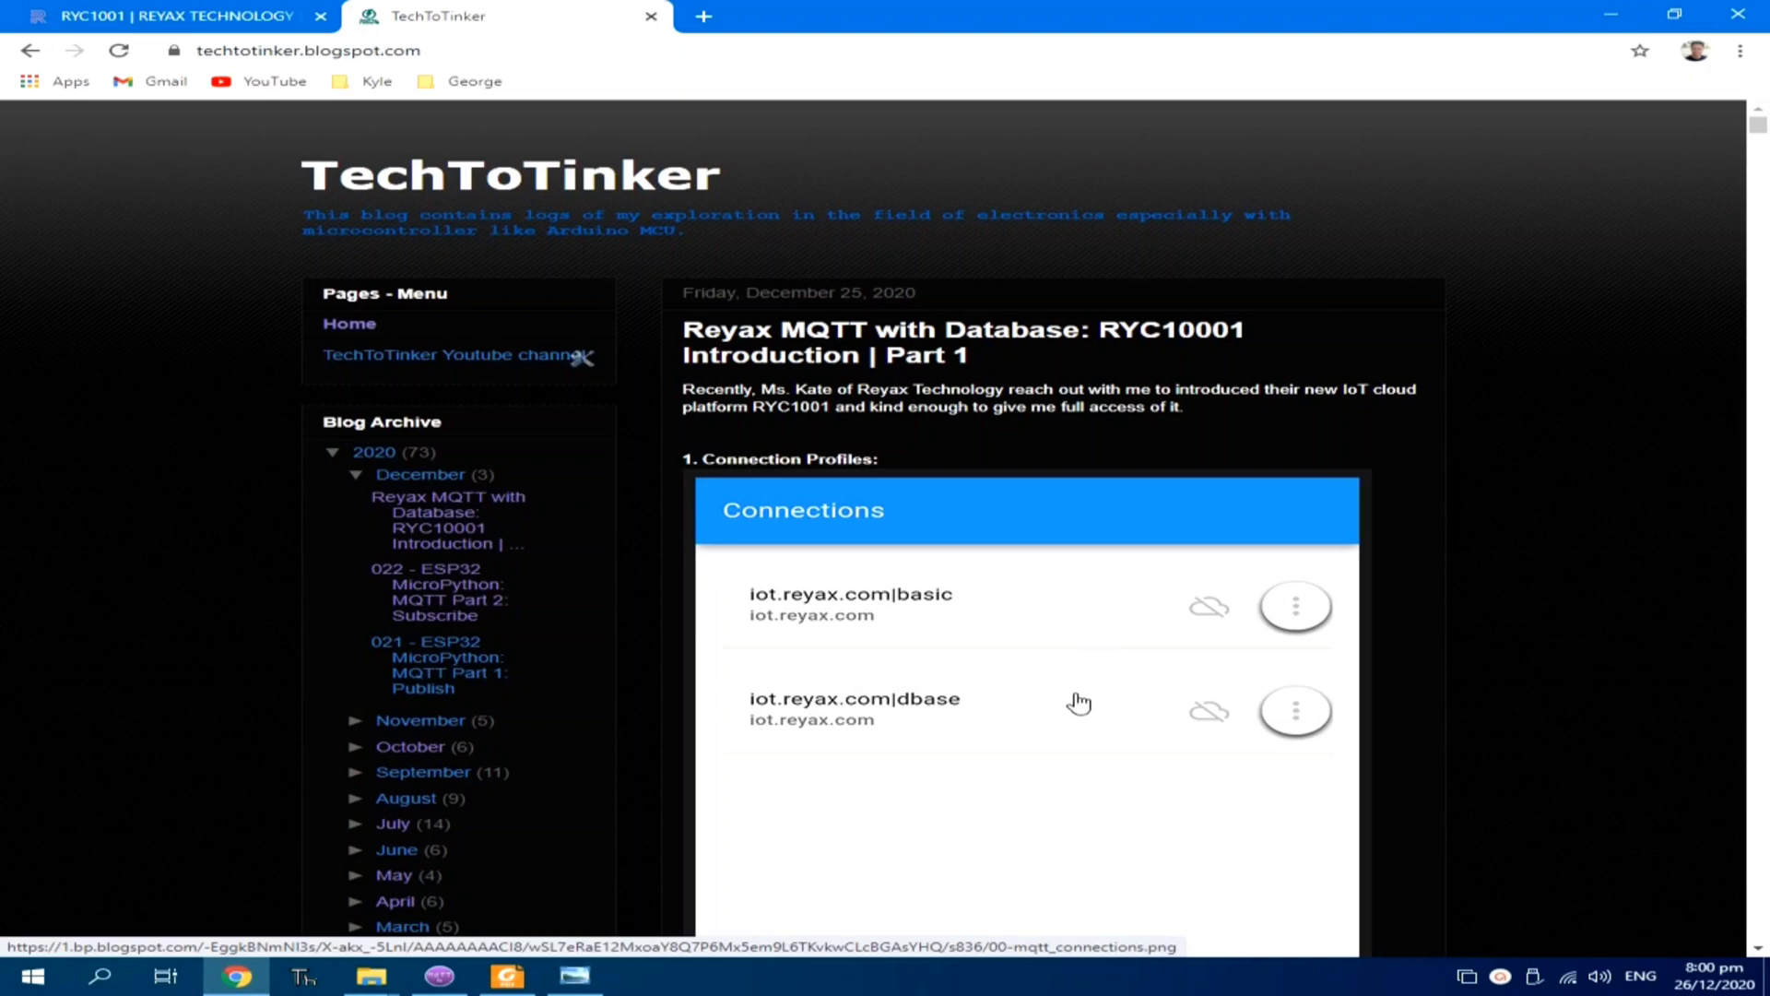
scroll("down", 3)
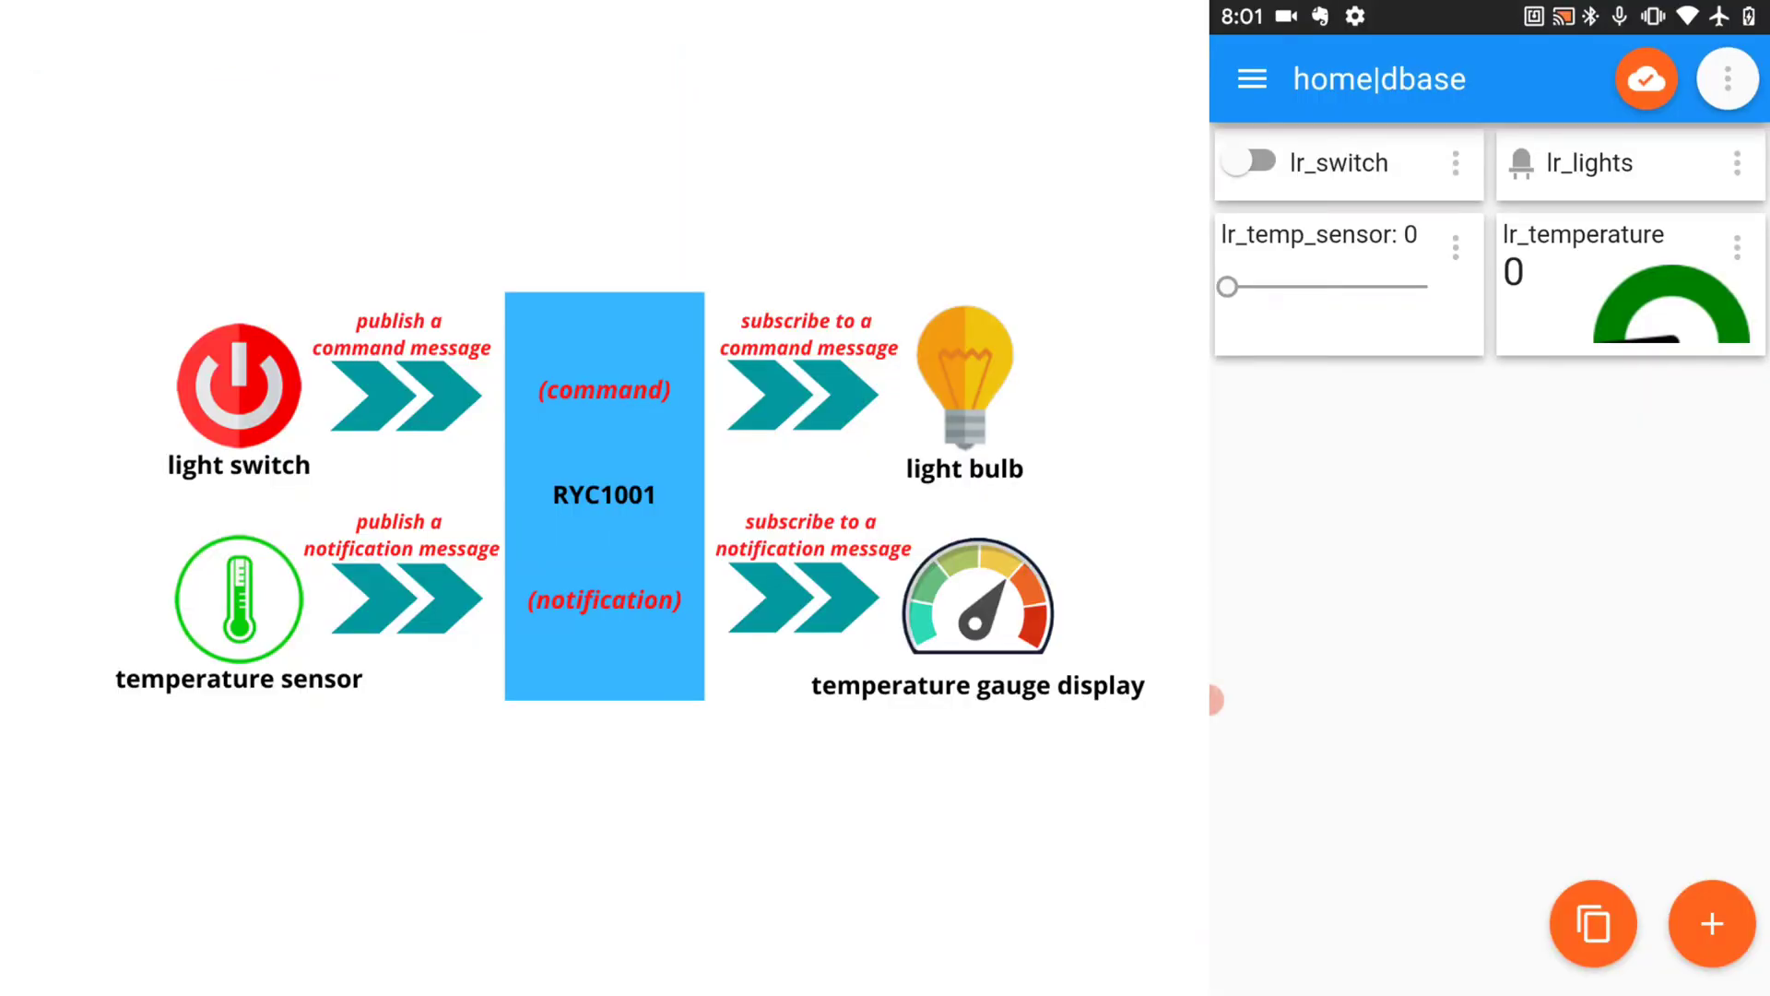
Step: Review lr_switch's api/request topic, ON/OFF payloads and $.command.result.lights path, then cancel
left_click(1725, 79)
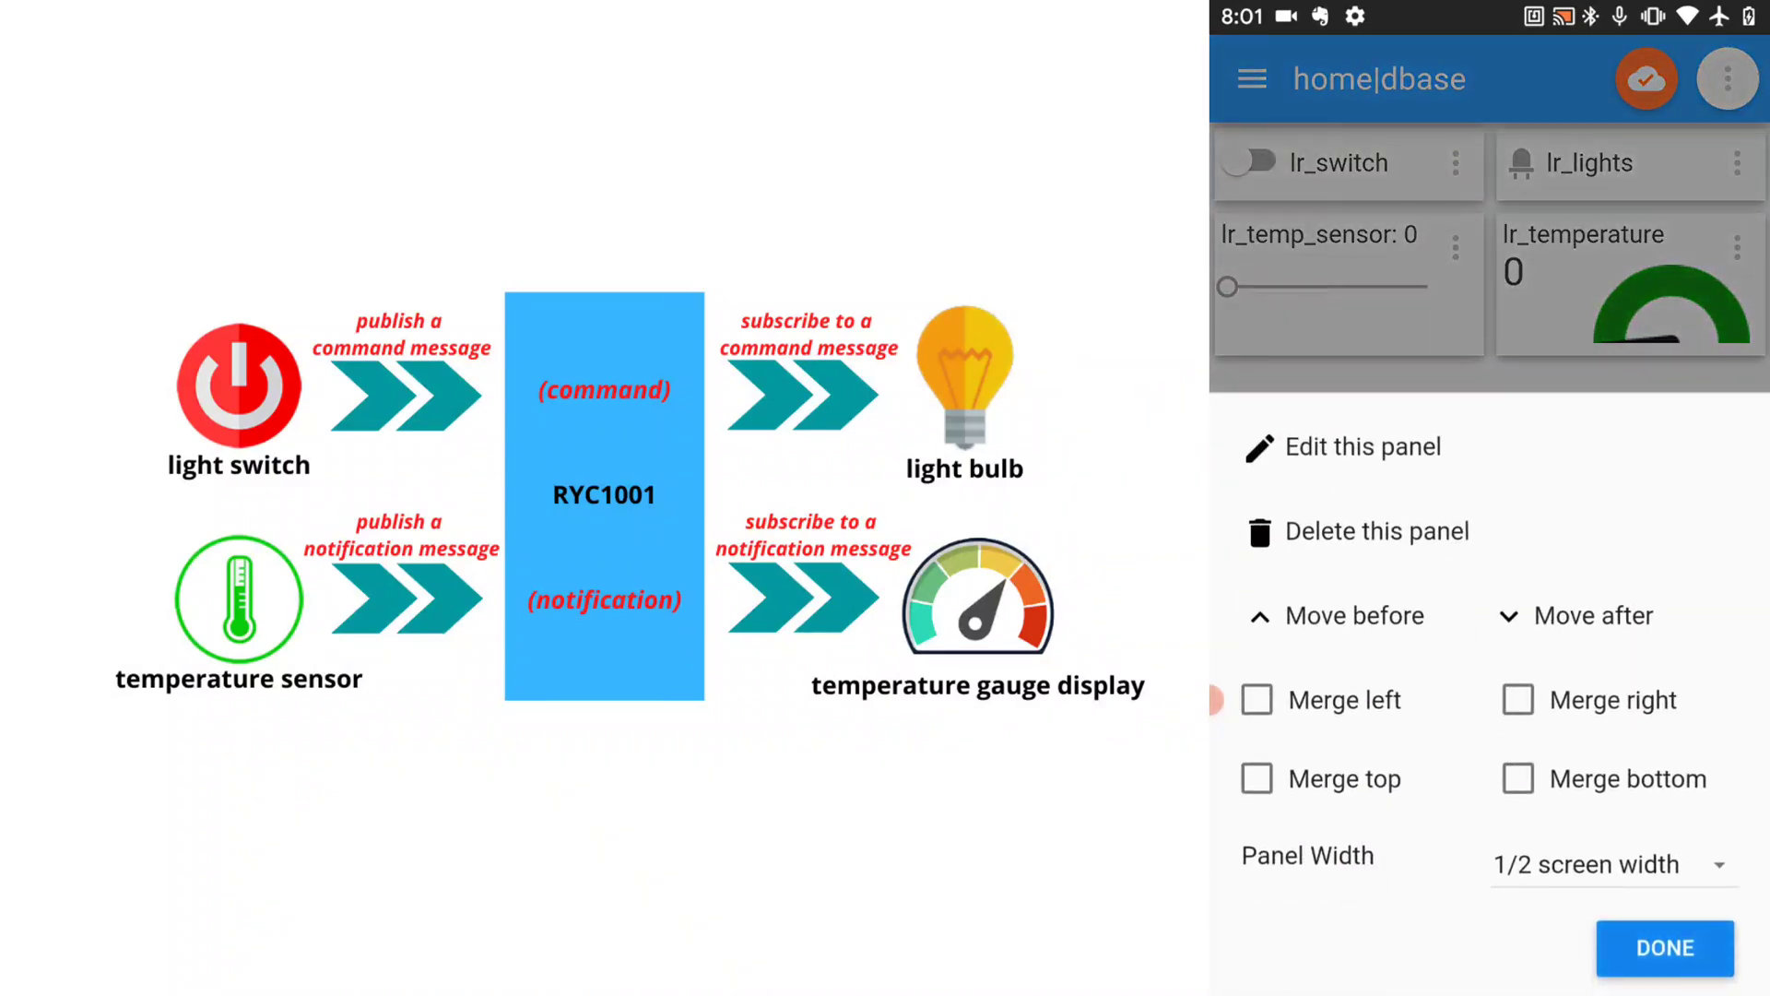
left_click(1664, 949)
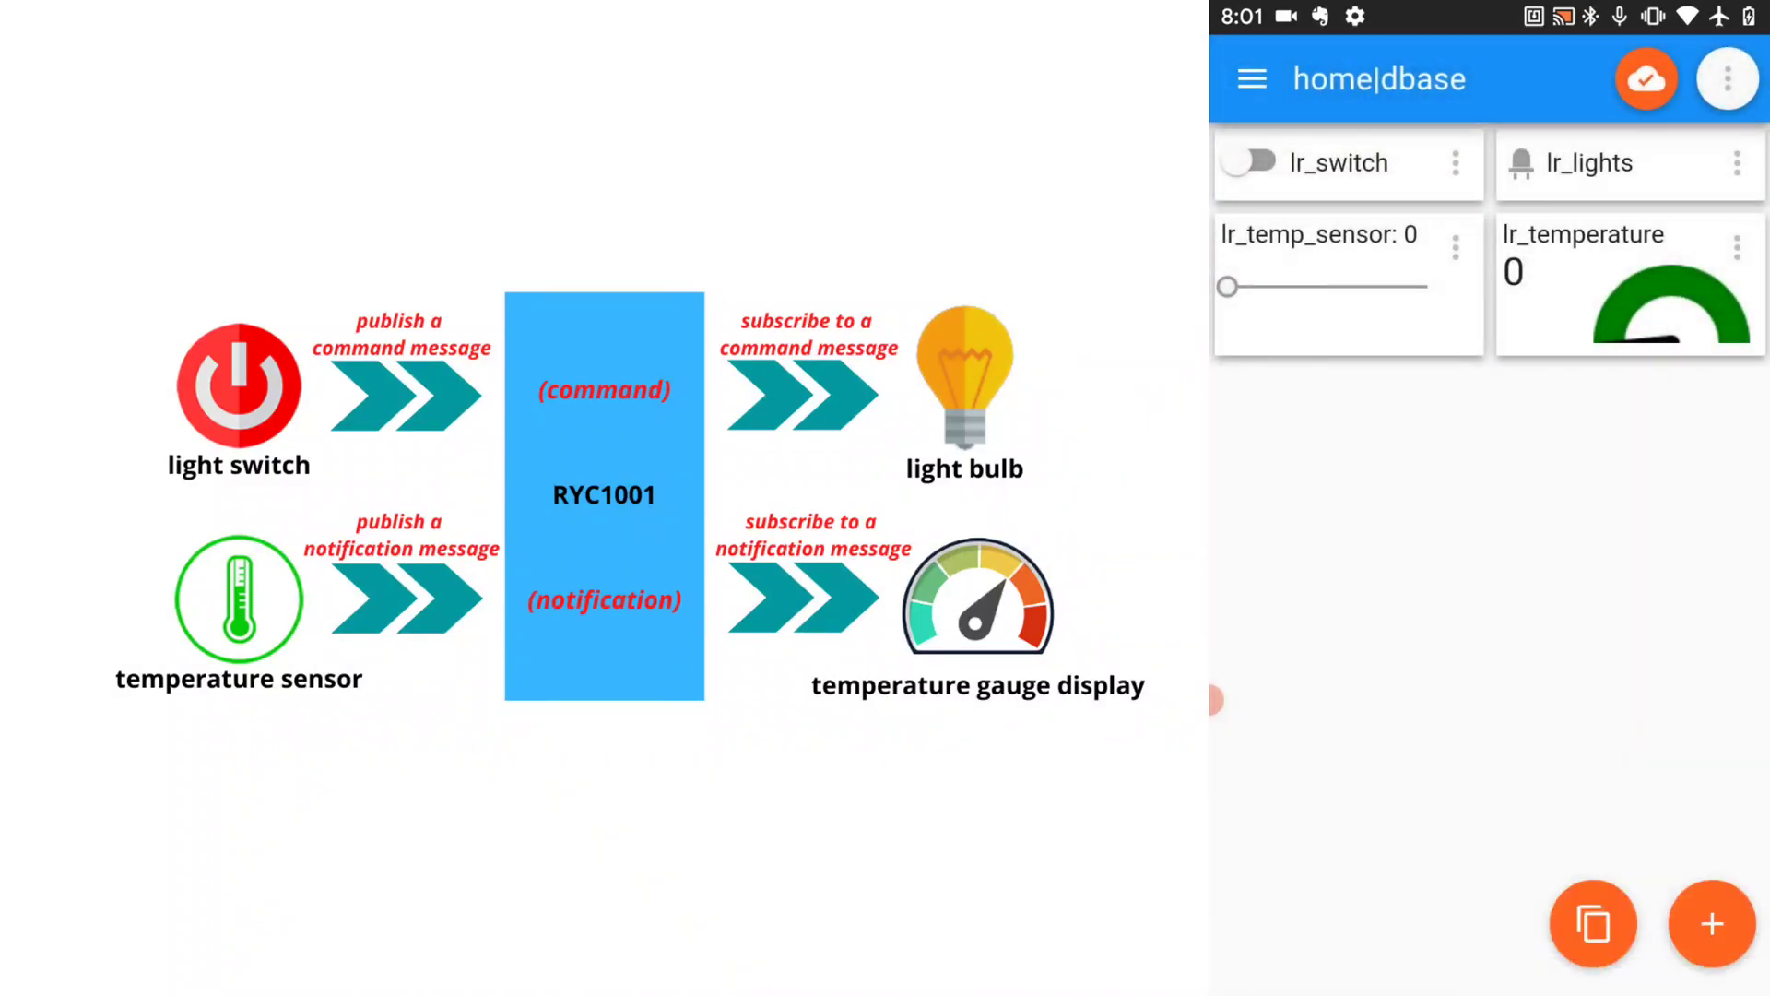
left_click(1458, 164)
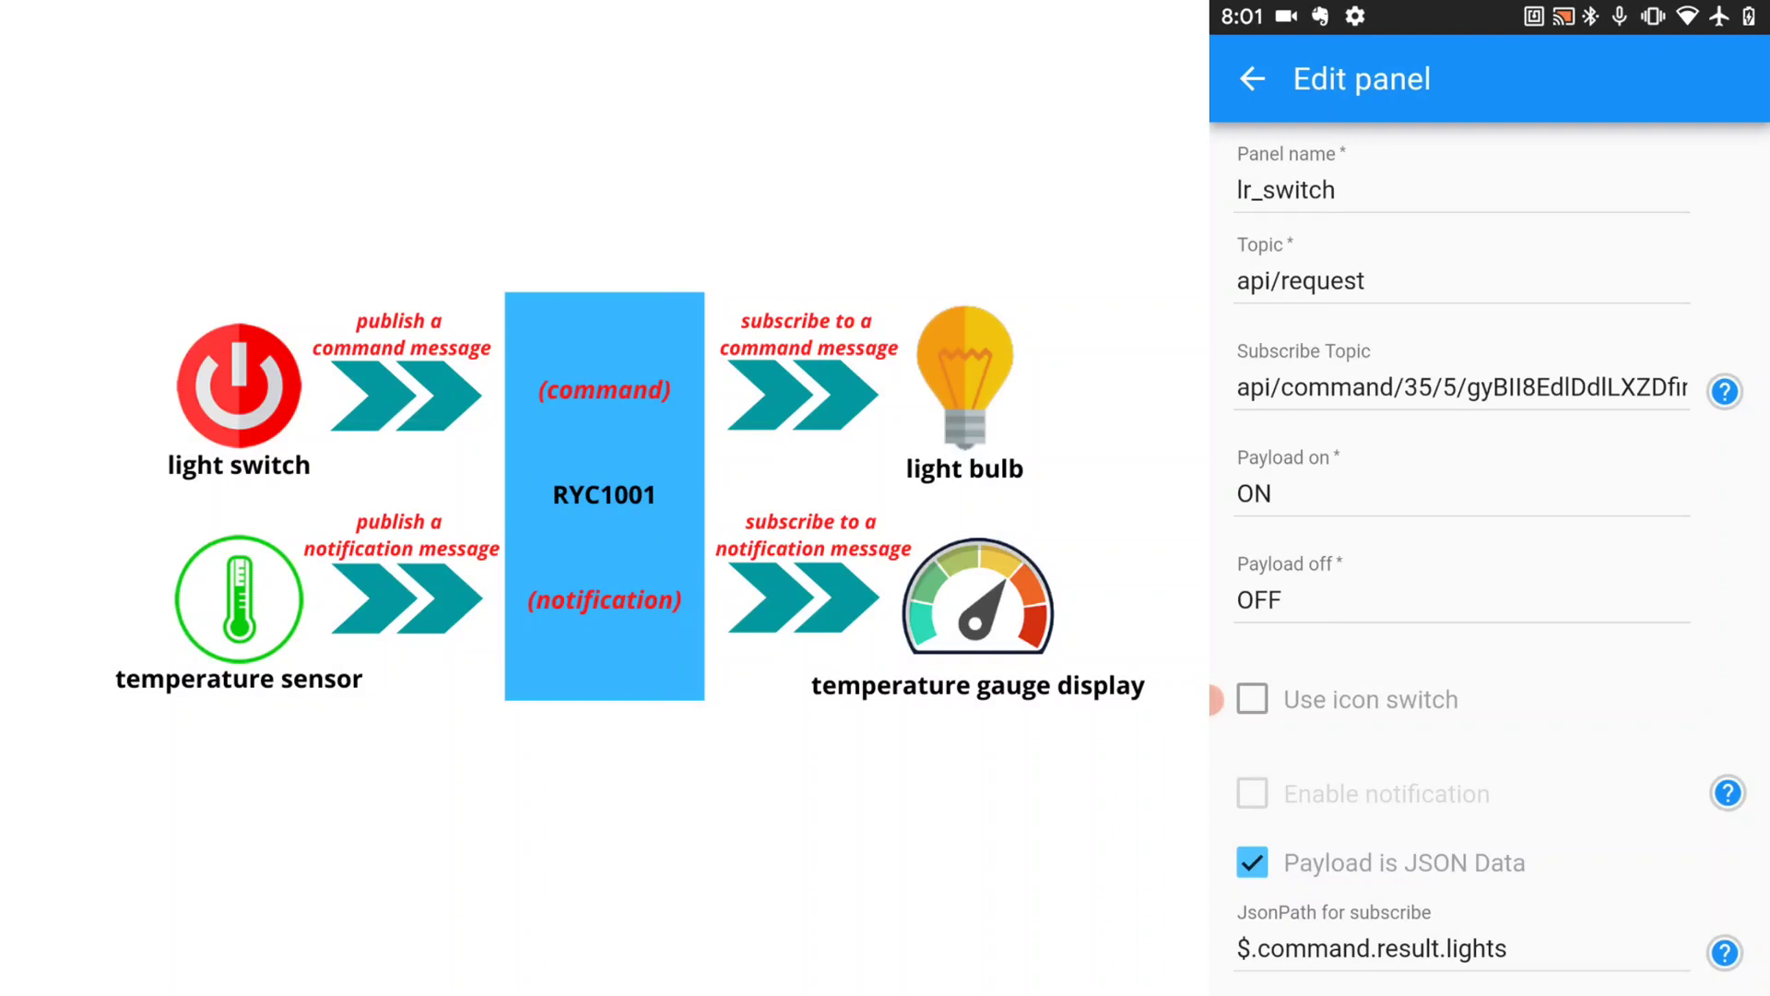
scroll("down", 3)
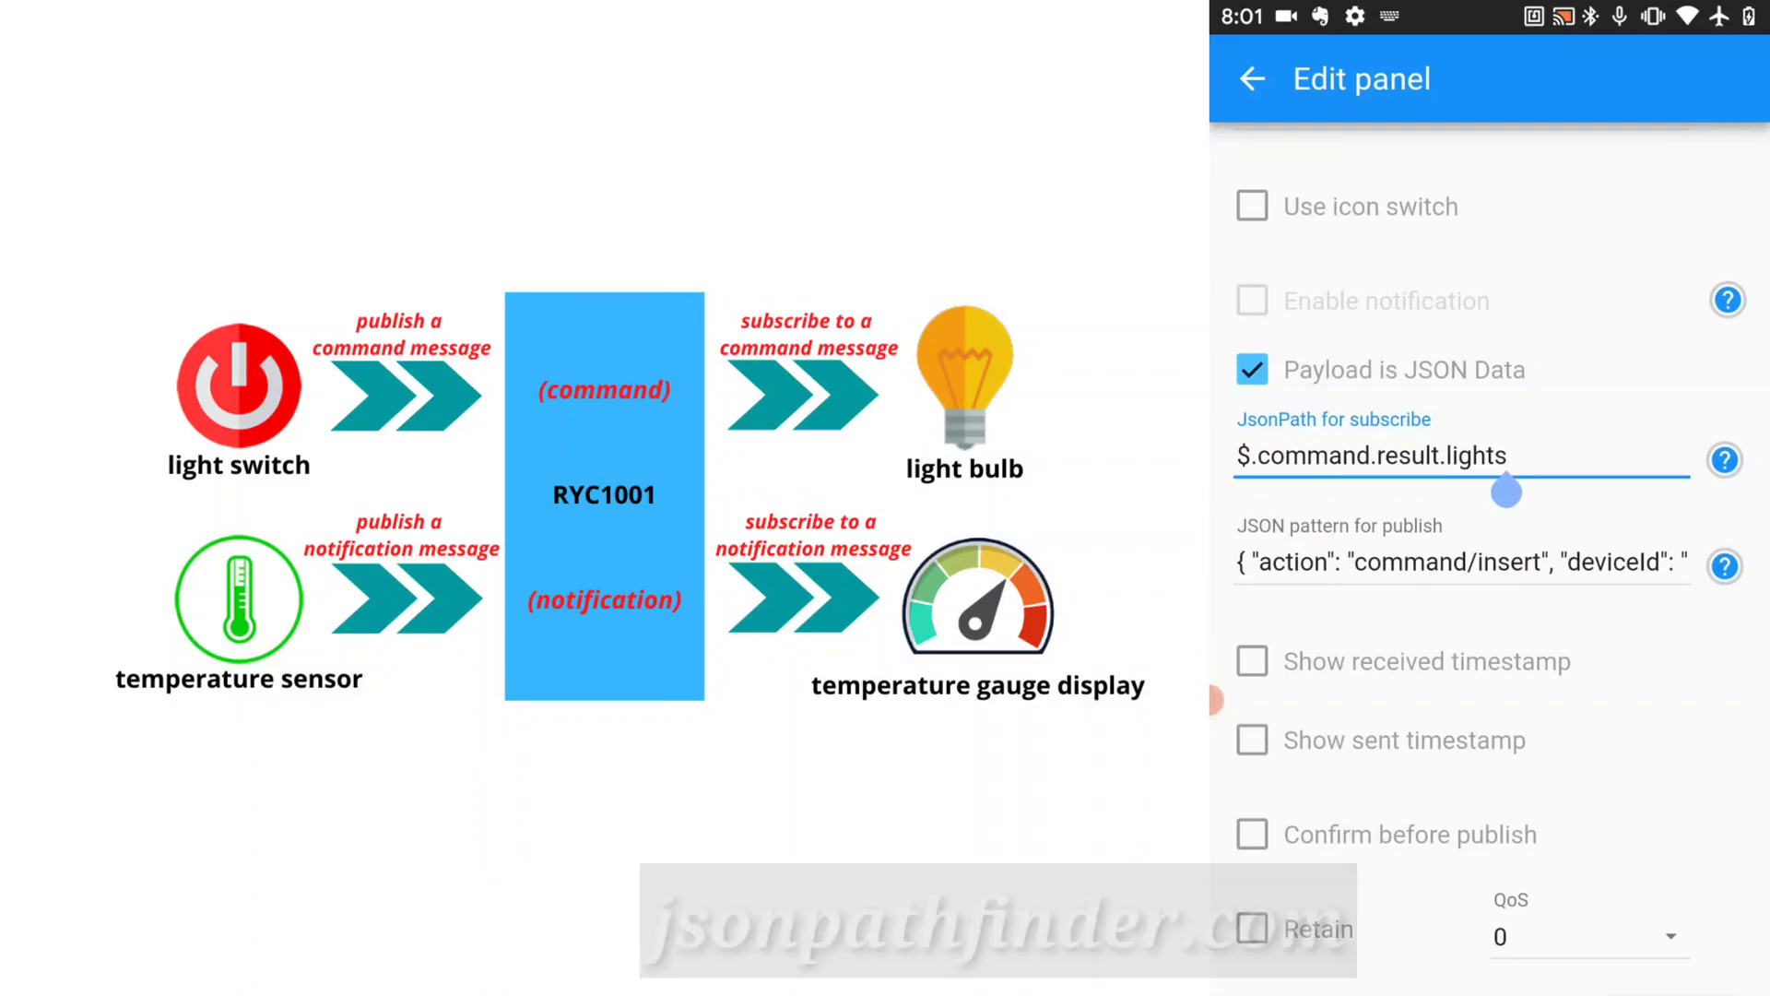
scroll("down", 3)
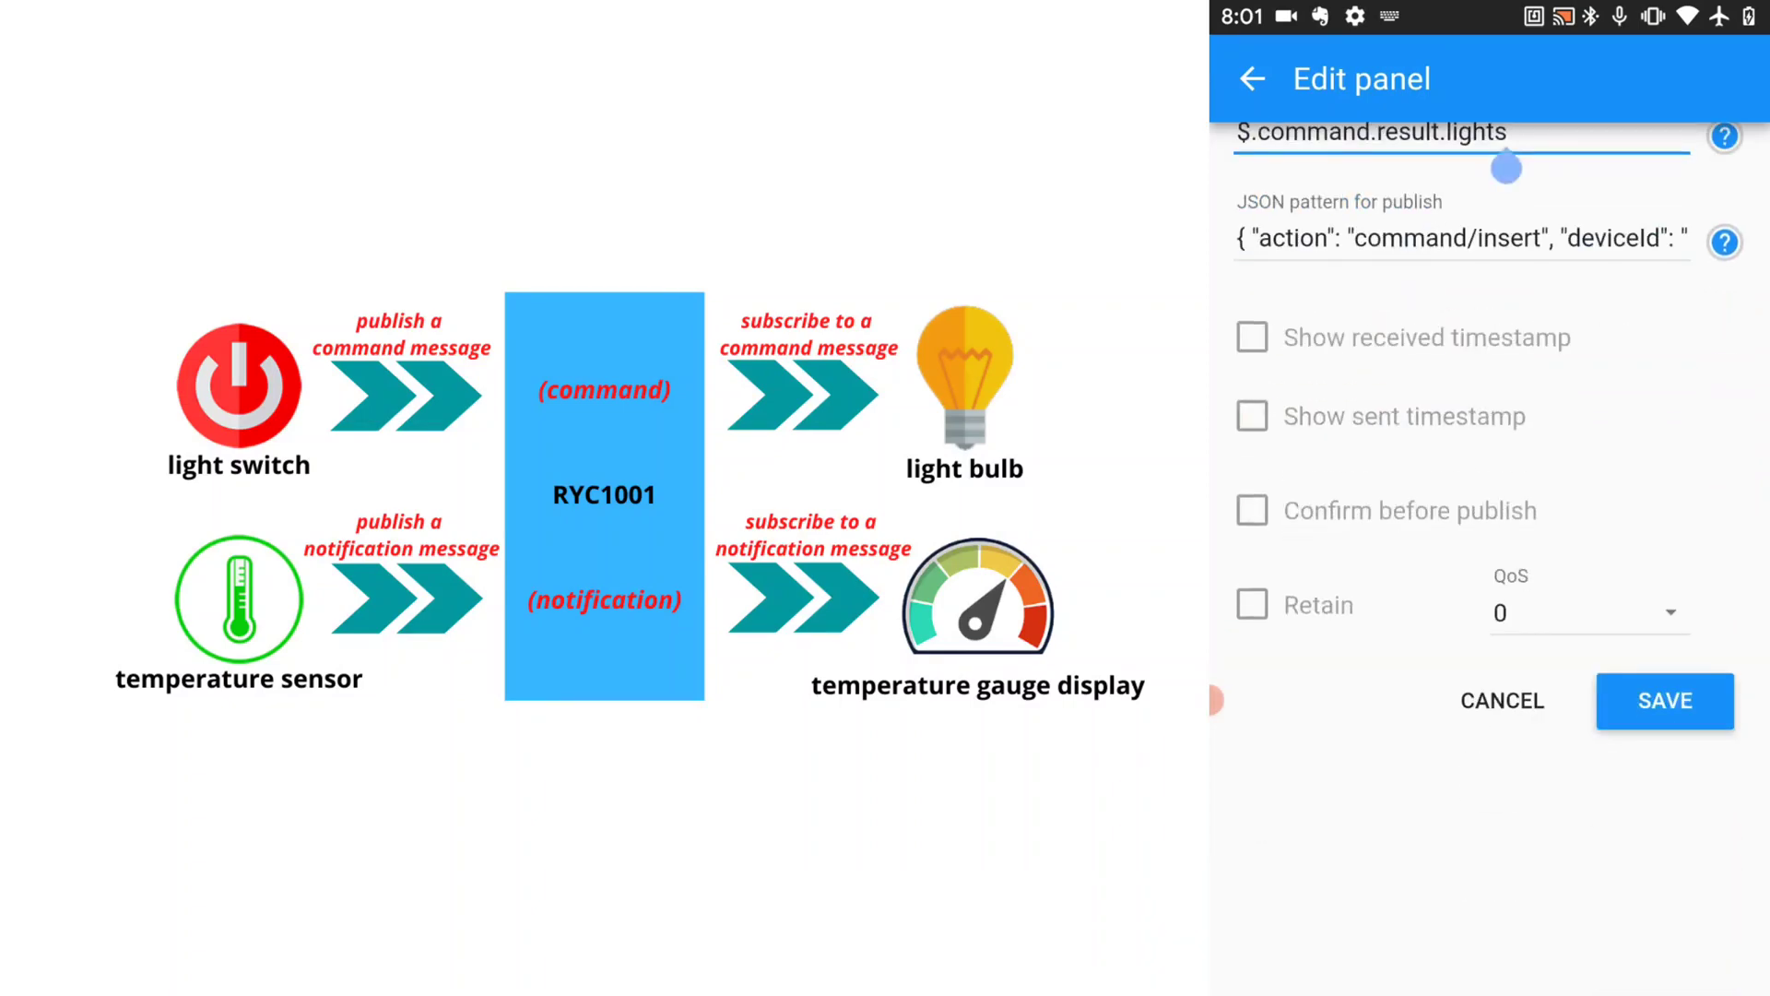
left_click(1664, 700)
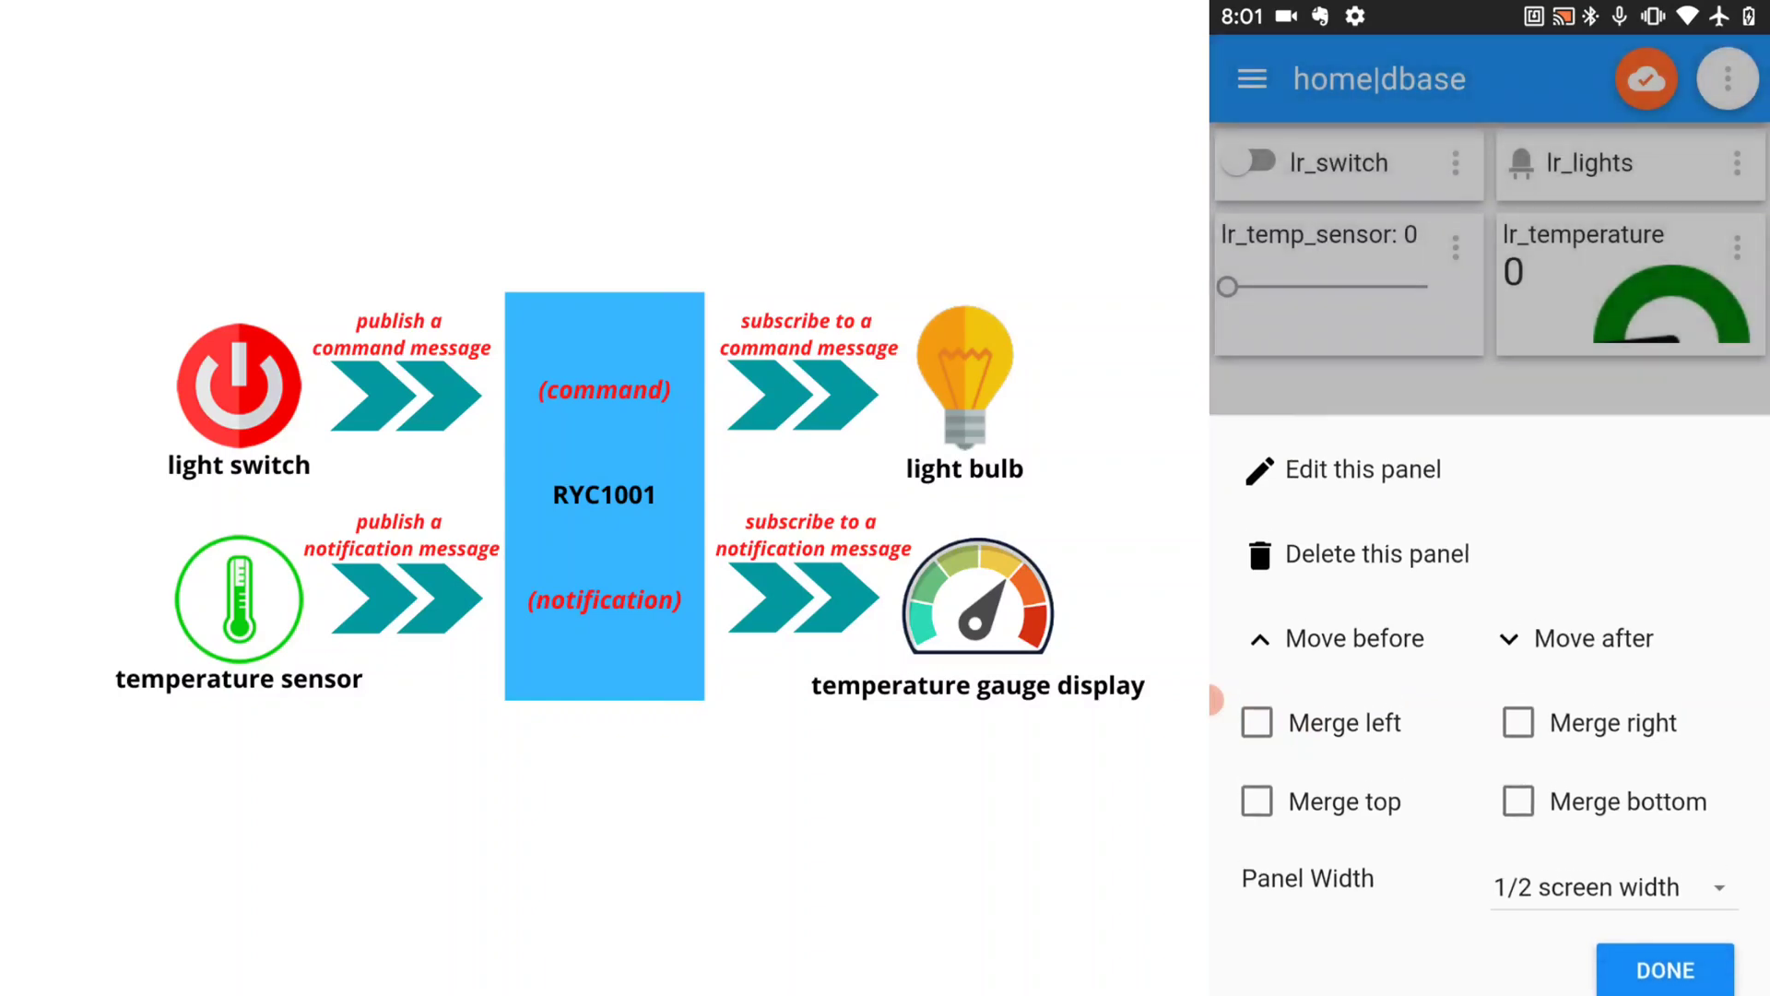
left_click(1362, 468)
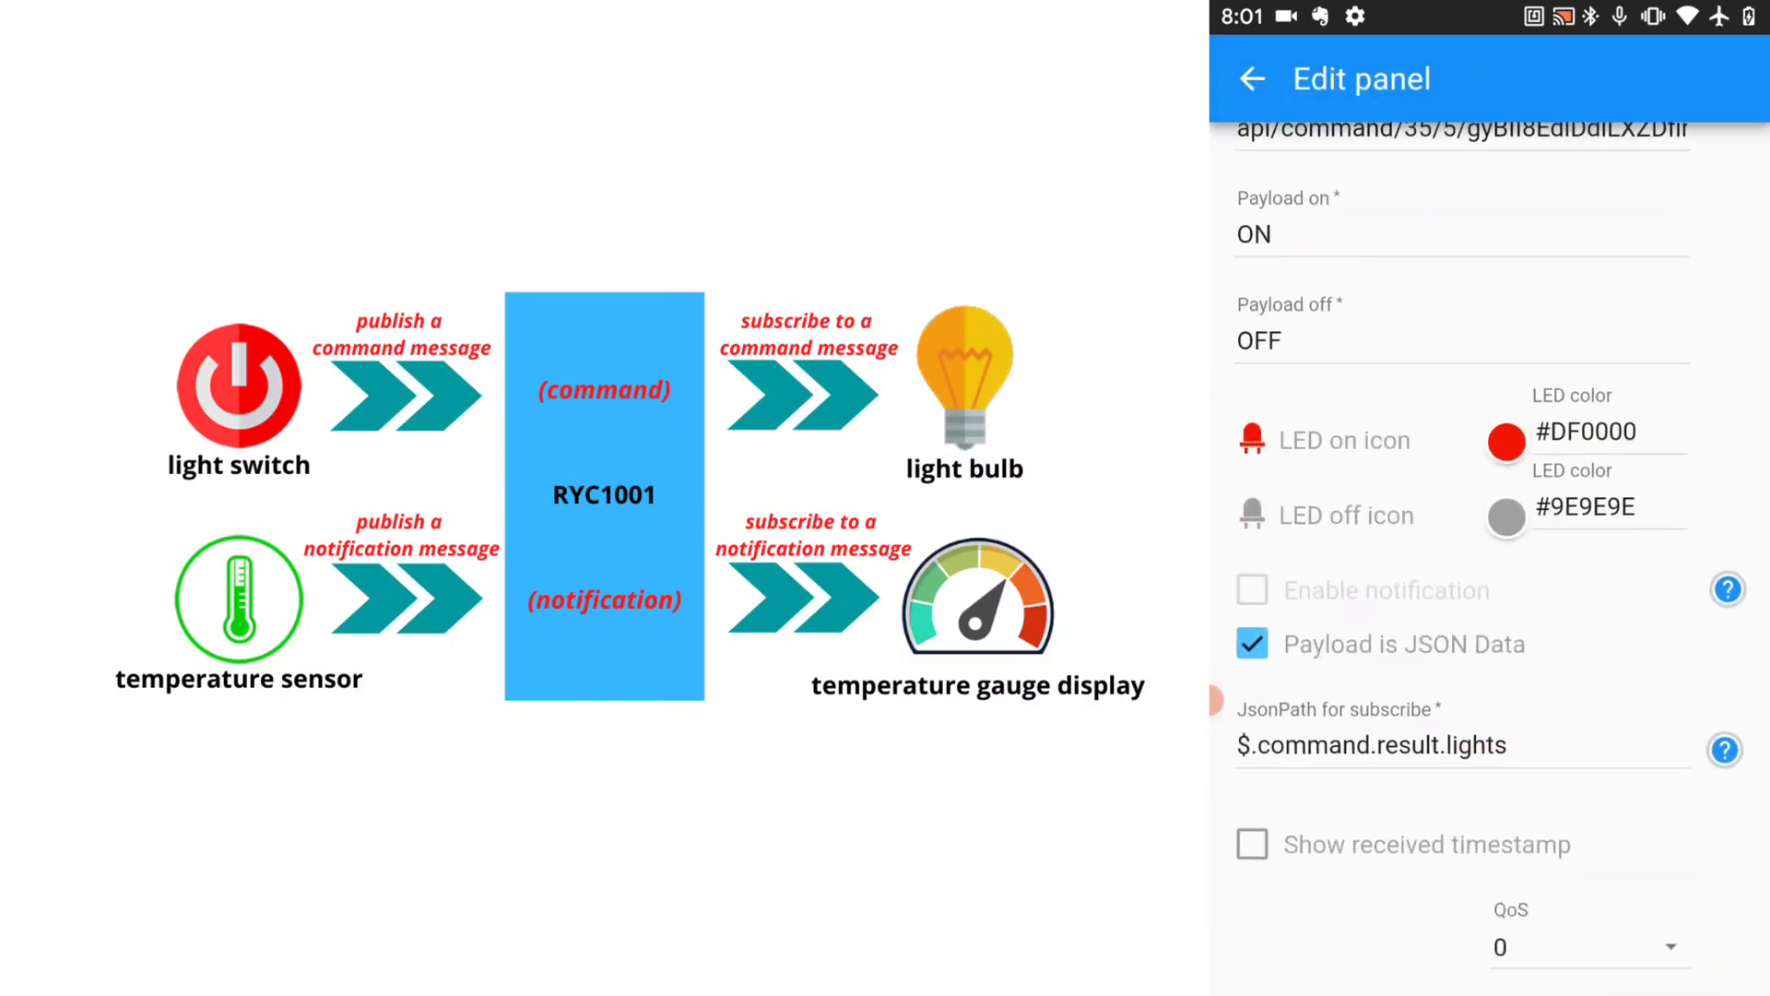
scroll("down", 3)
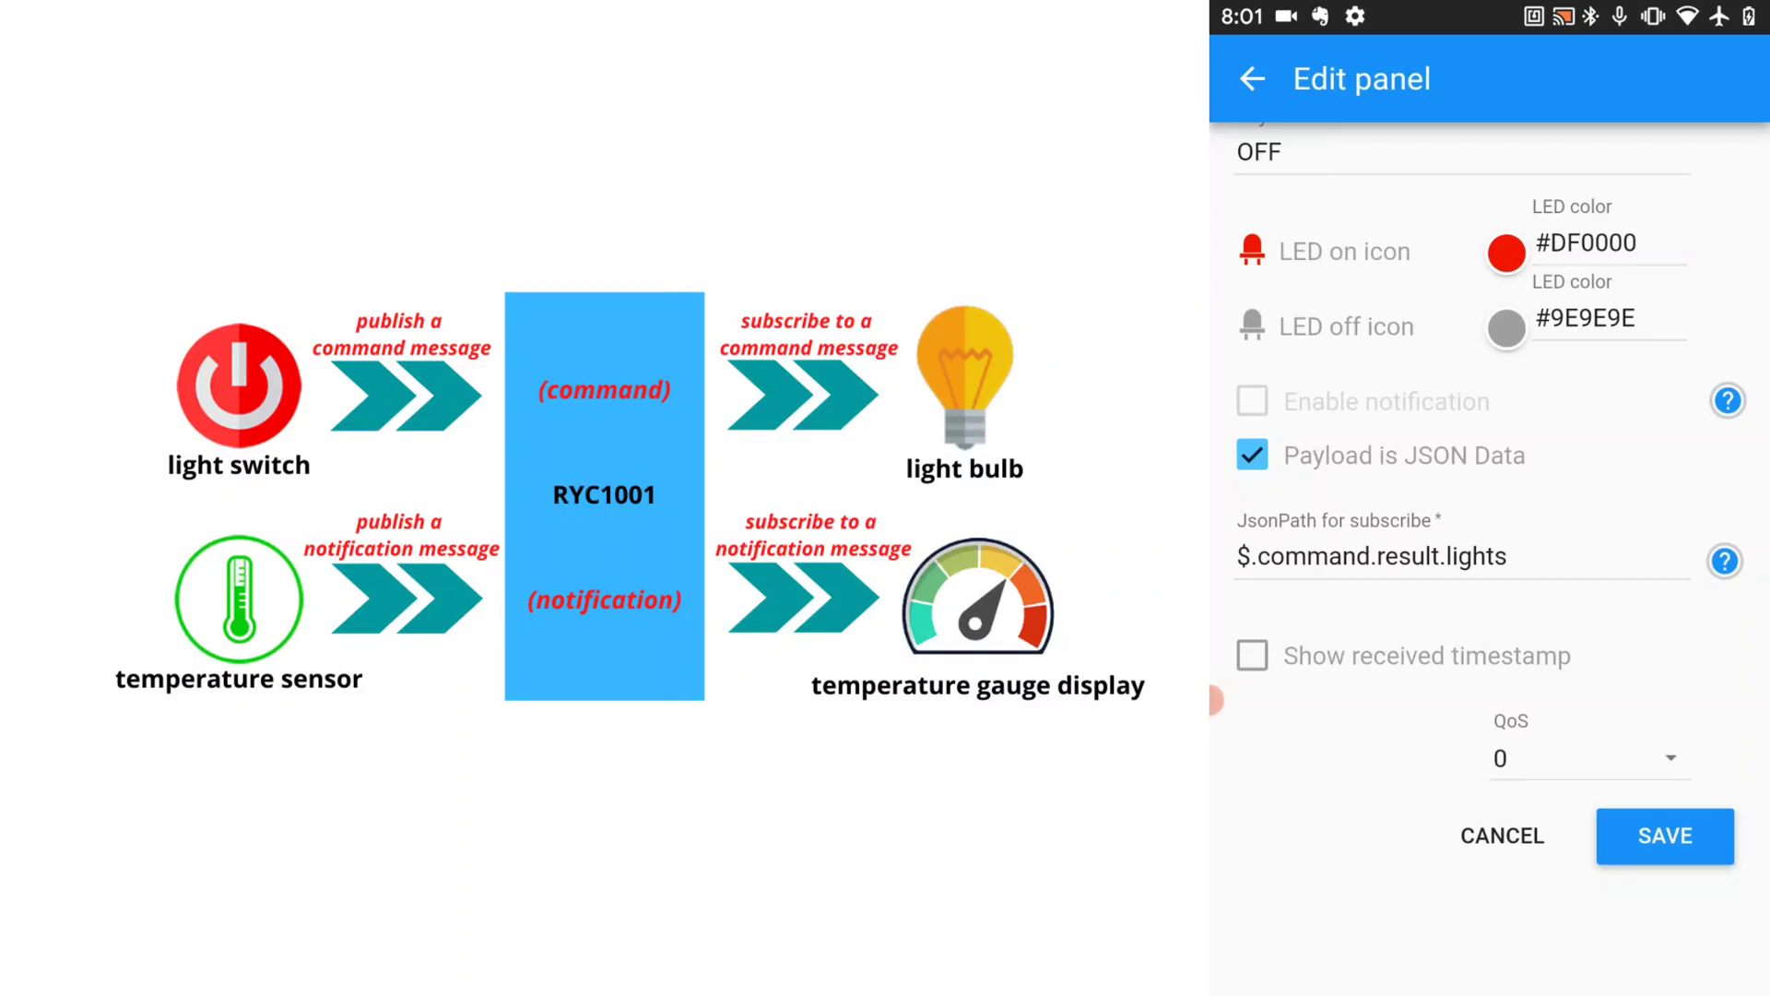
left_click(1664, 835)
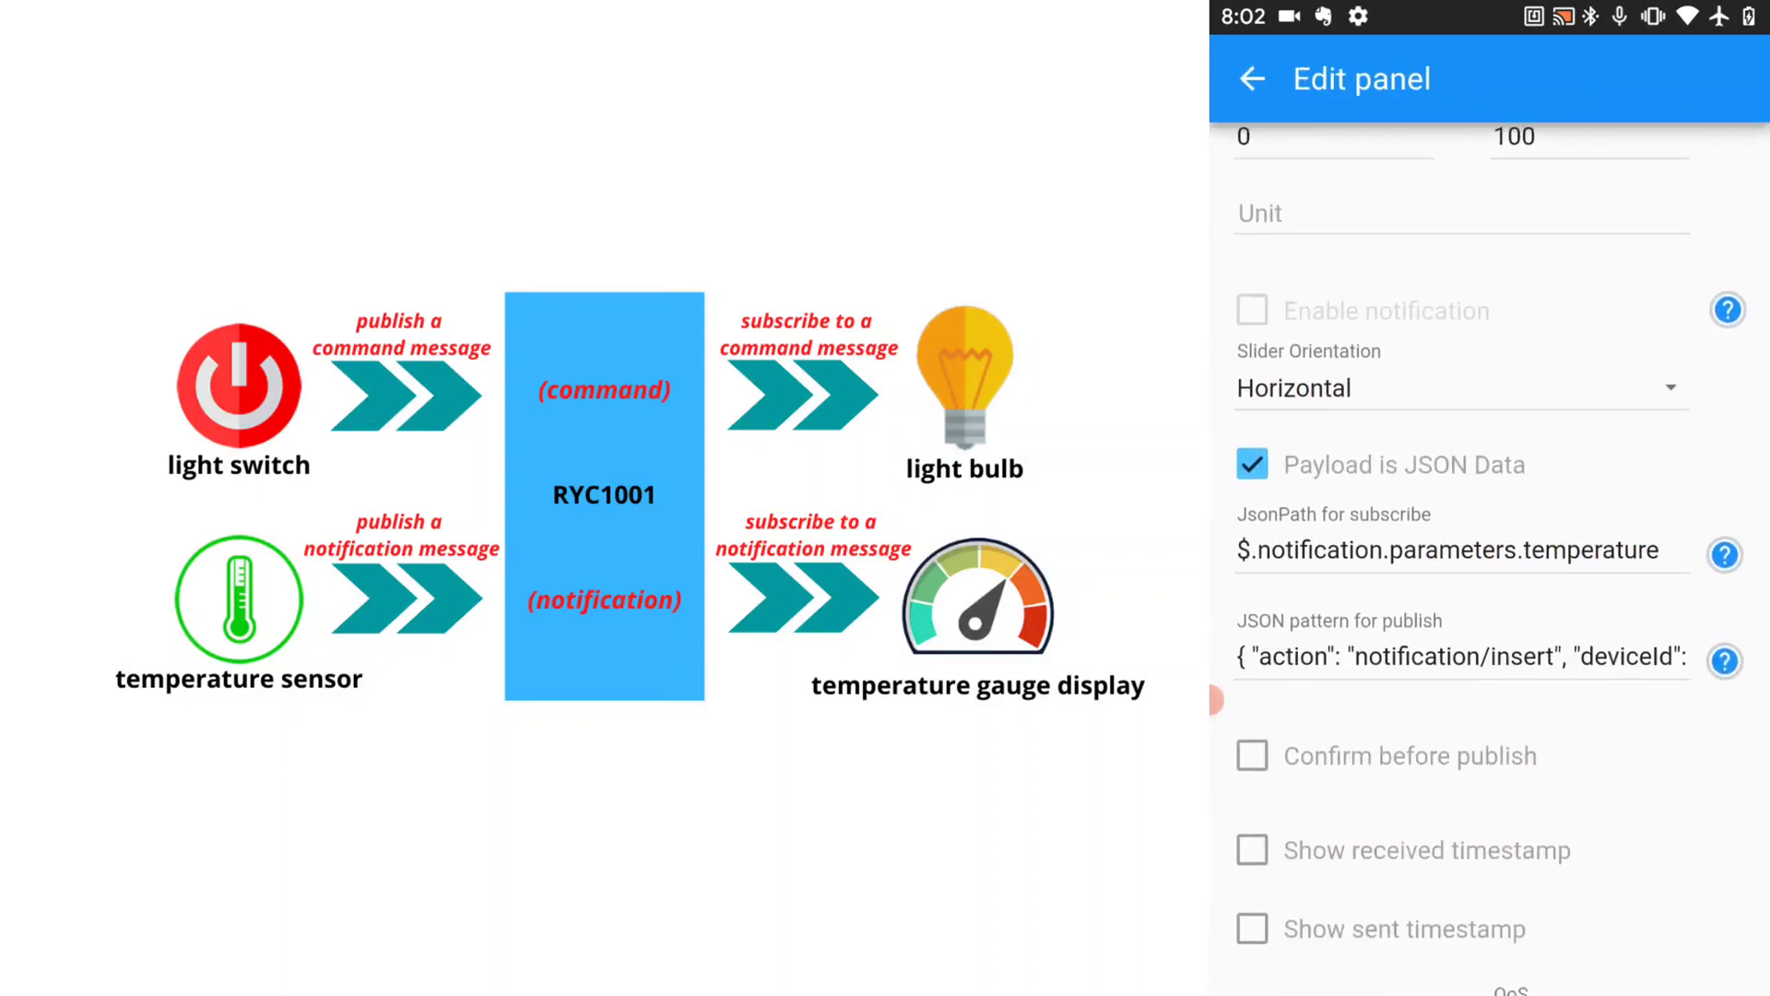
scroll("down", 3)
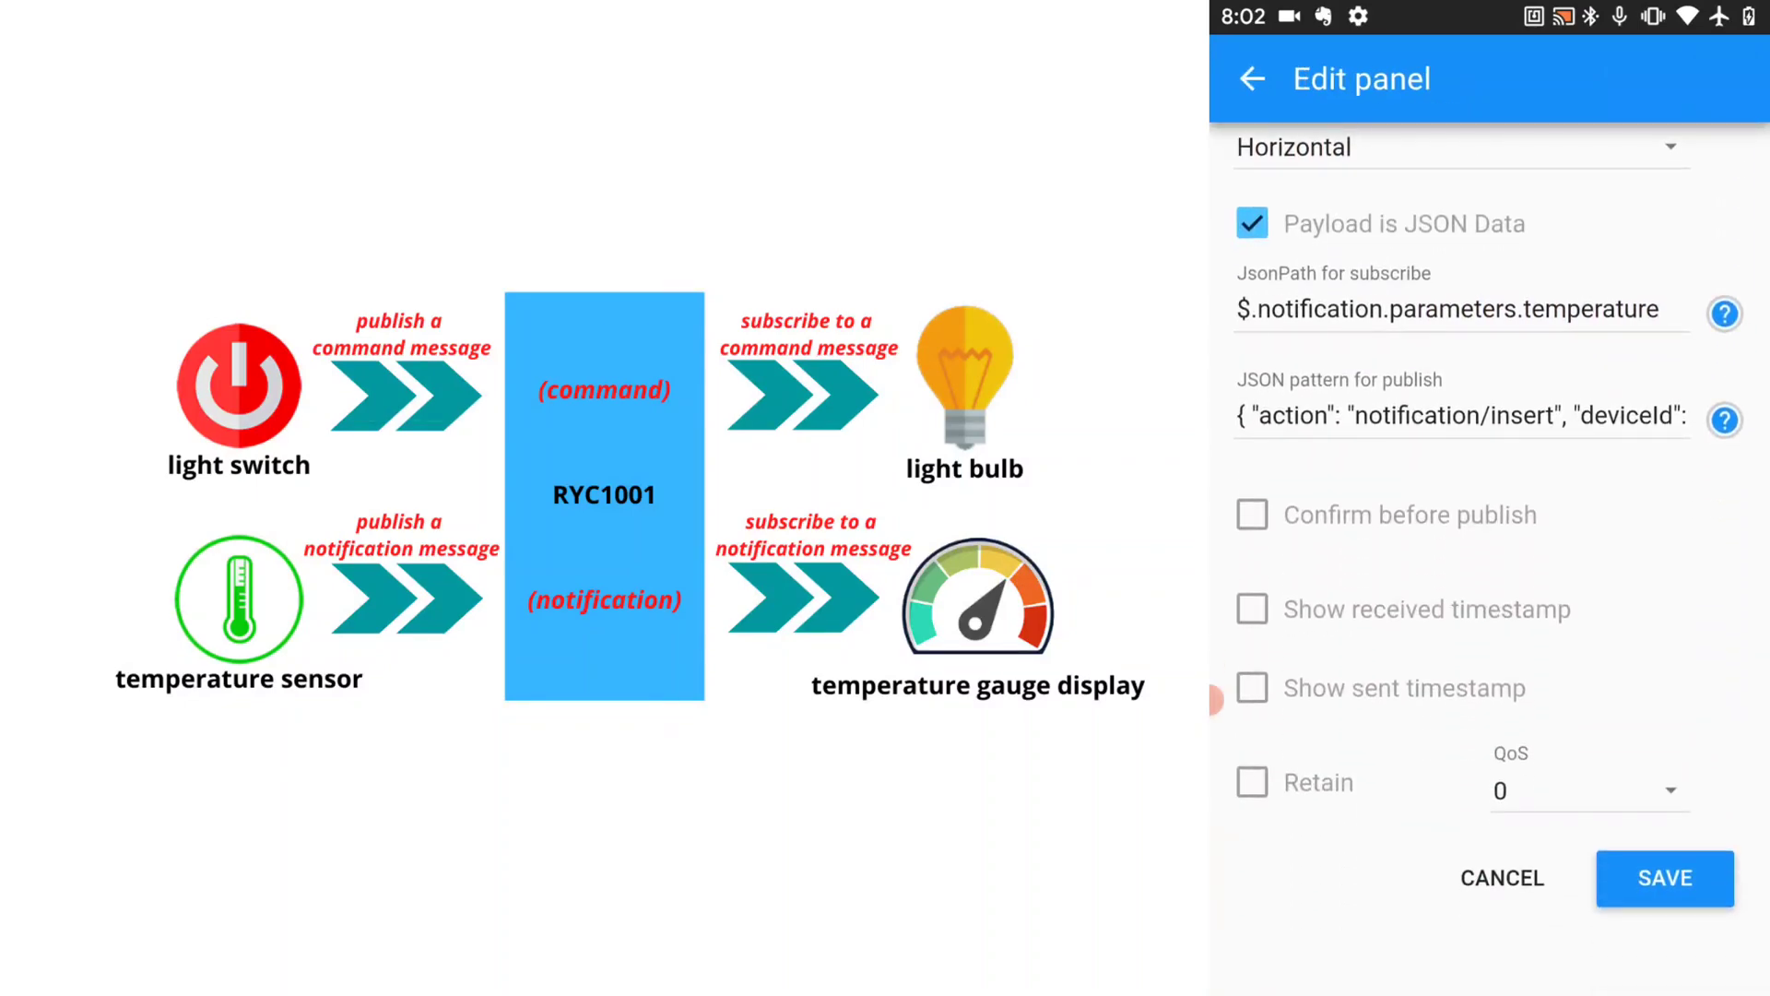
left_click(1456, 416)
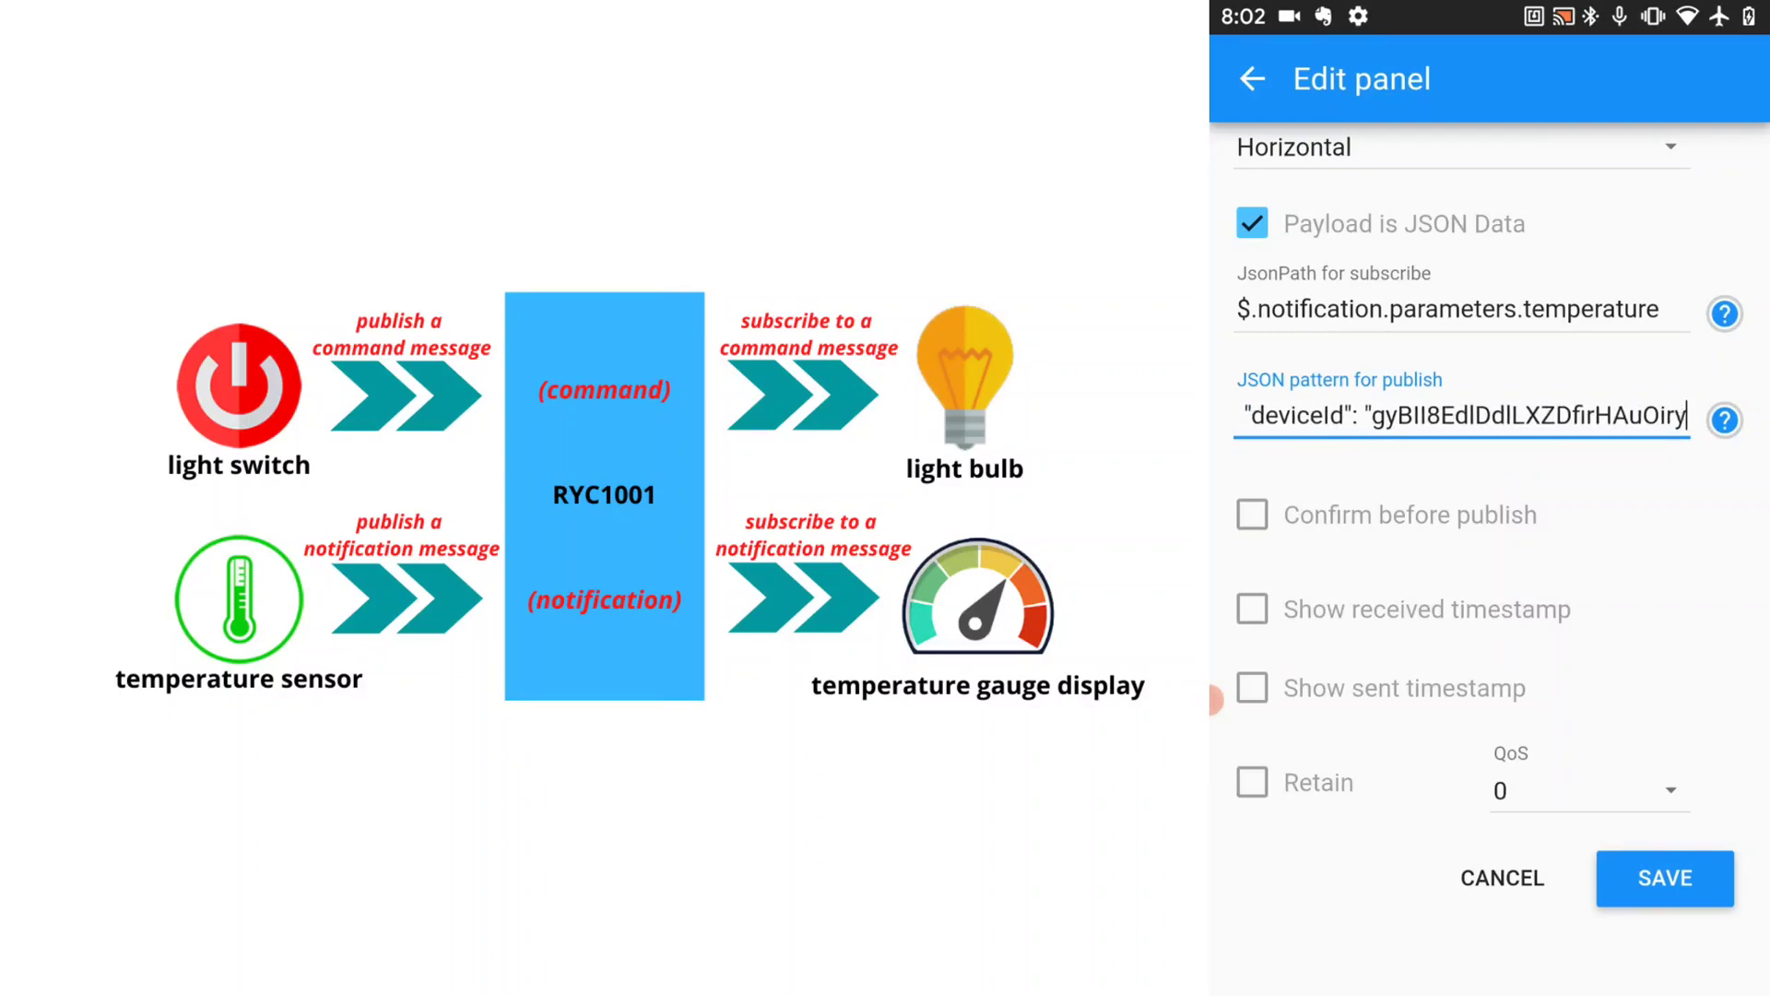
left_click(1664, 879)
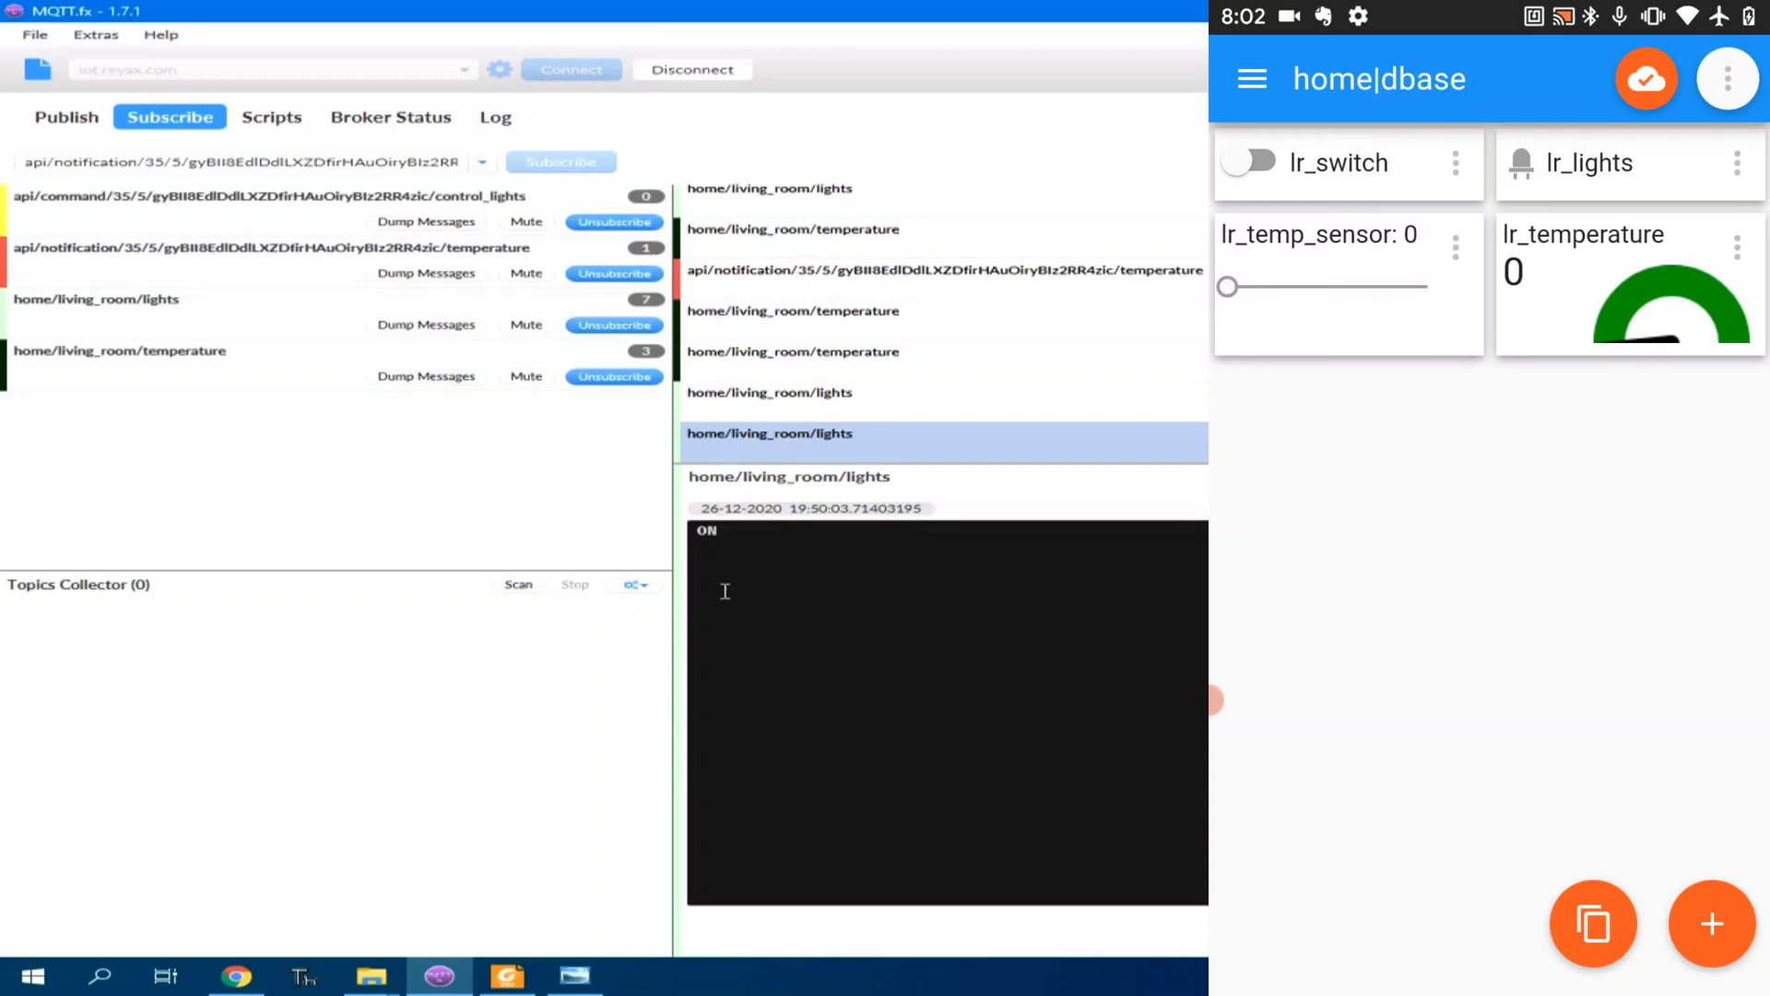
Step: Toggle lr_switch on then off, reading the lights ON and OFF control_lights messages
left_click(1247, 161)
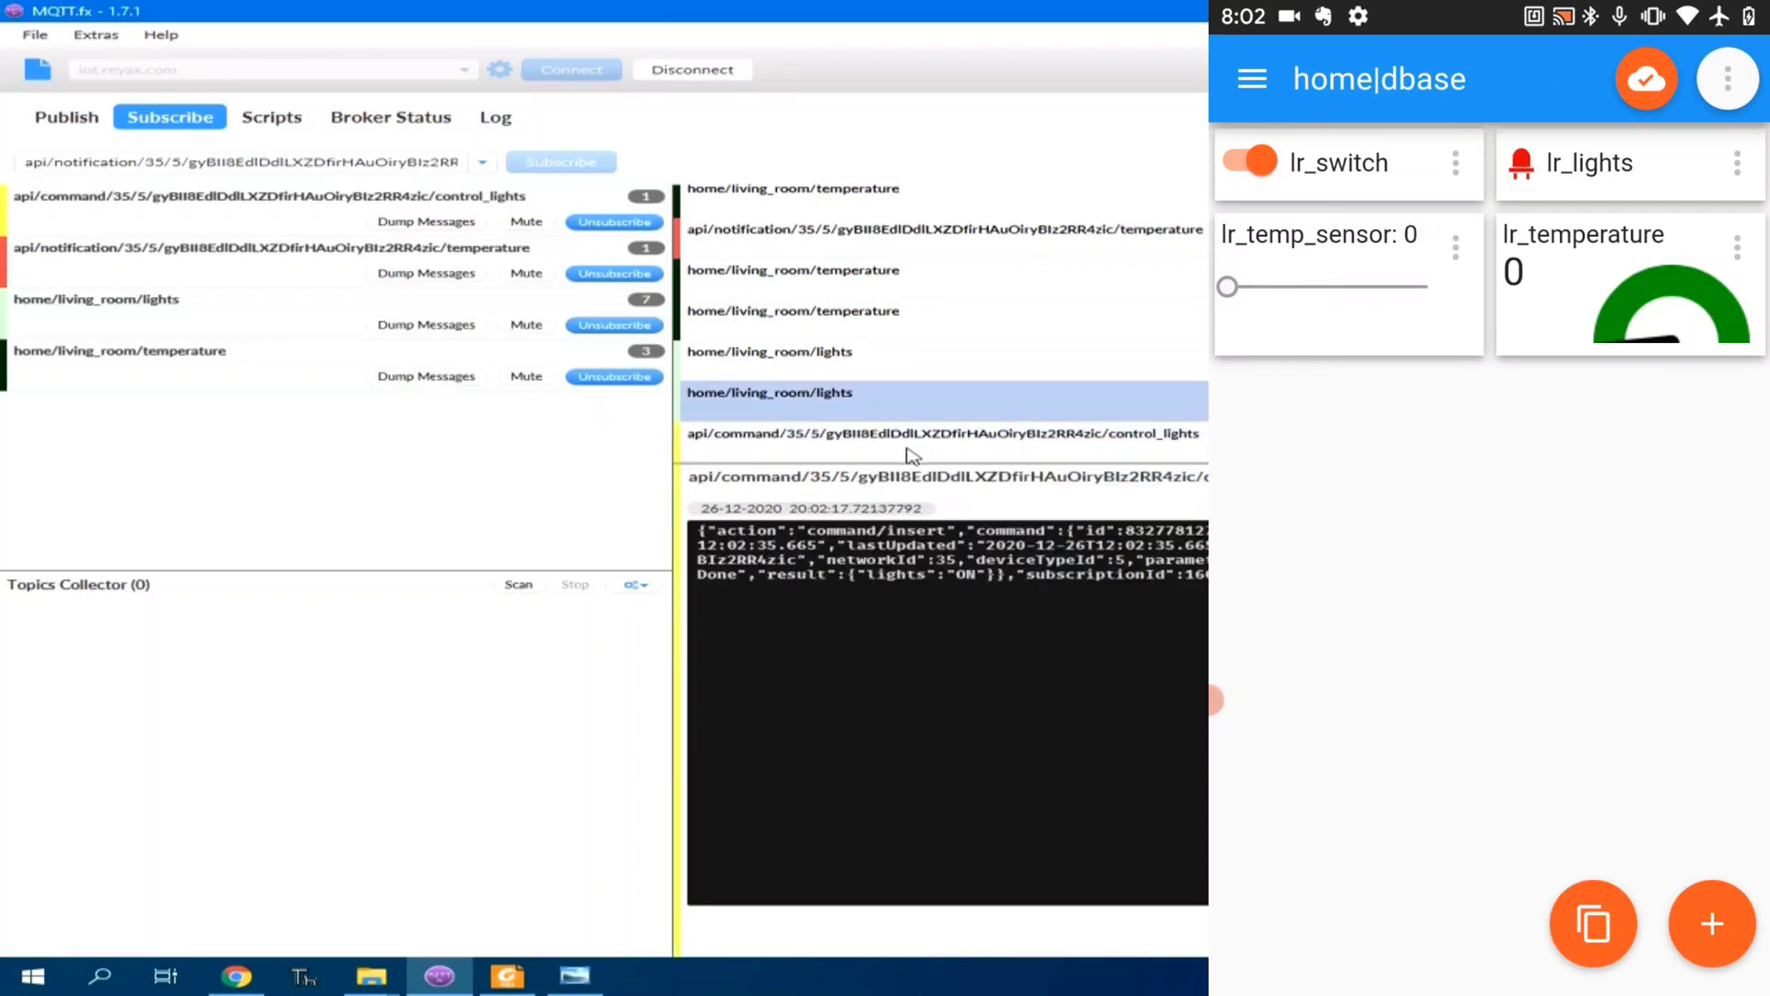
left_click(942, 432)
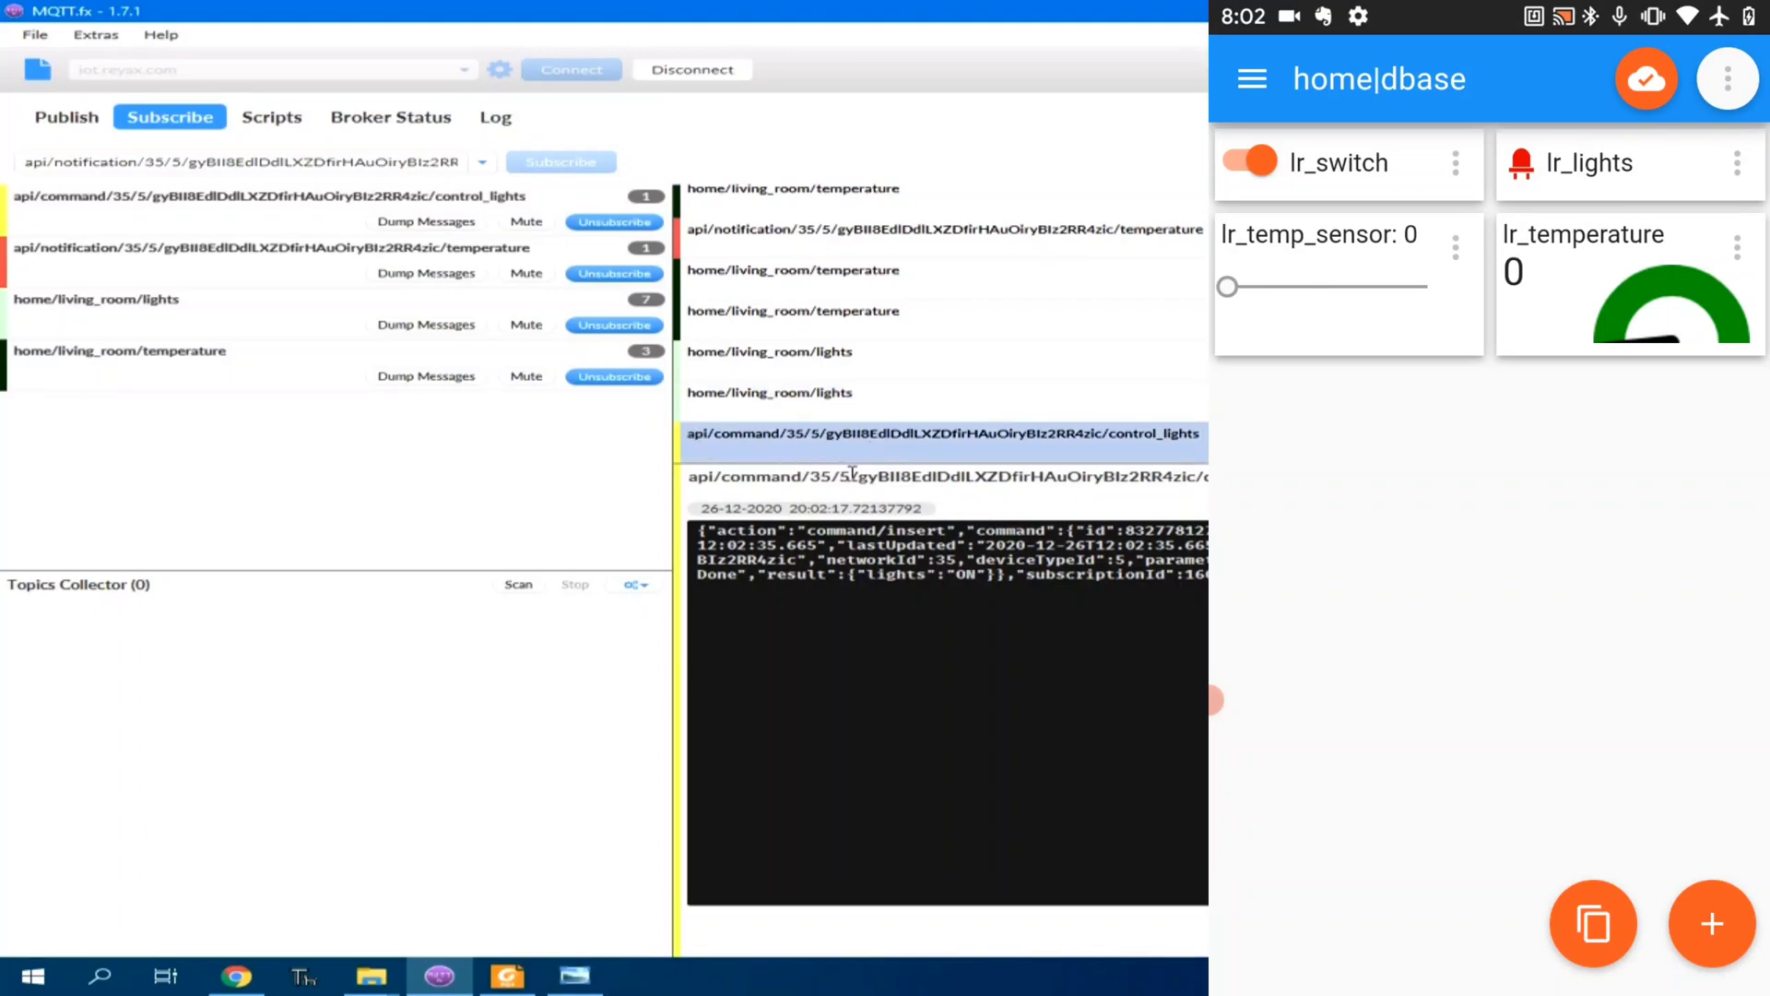
mouse_move(1011, 457)
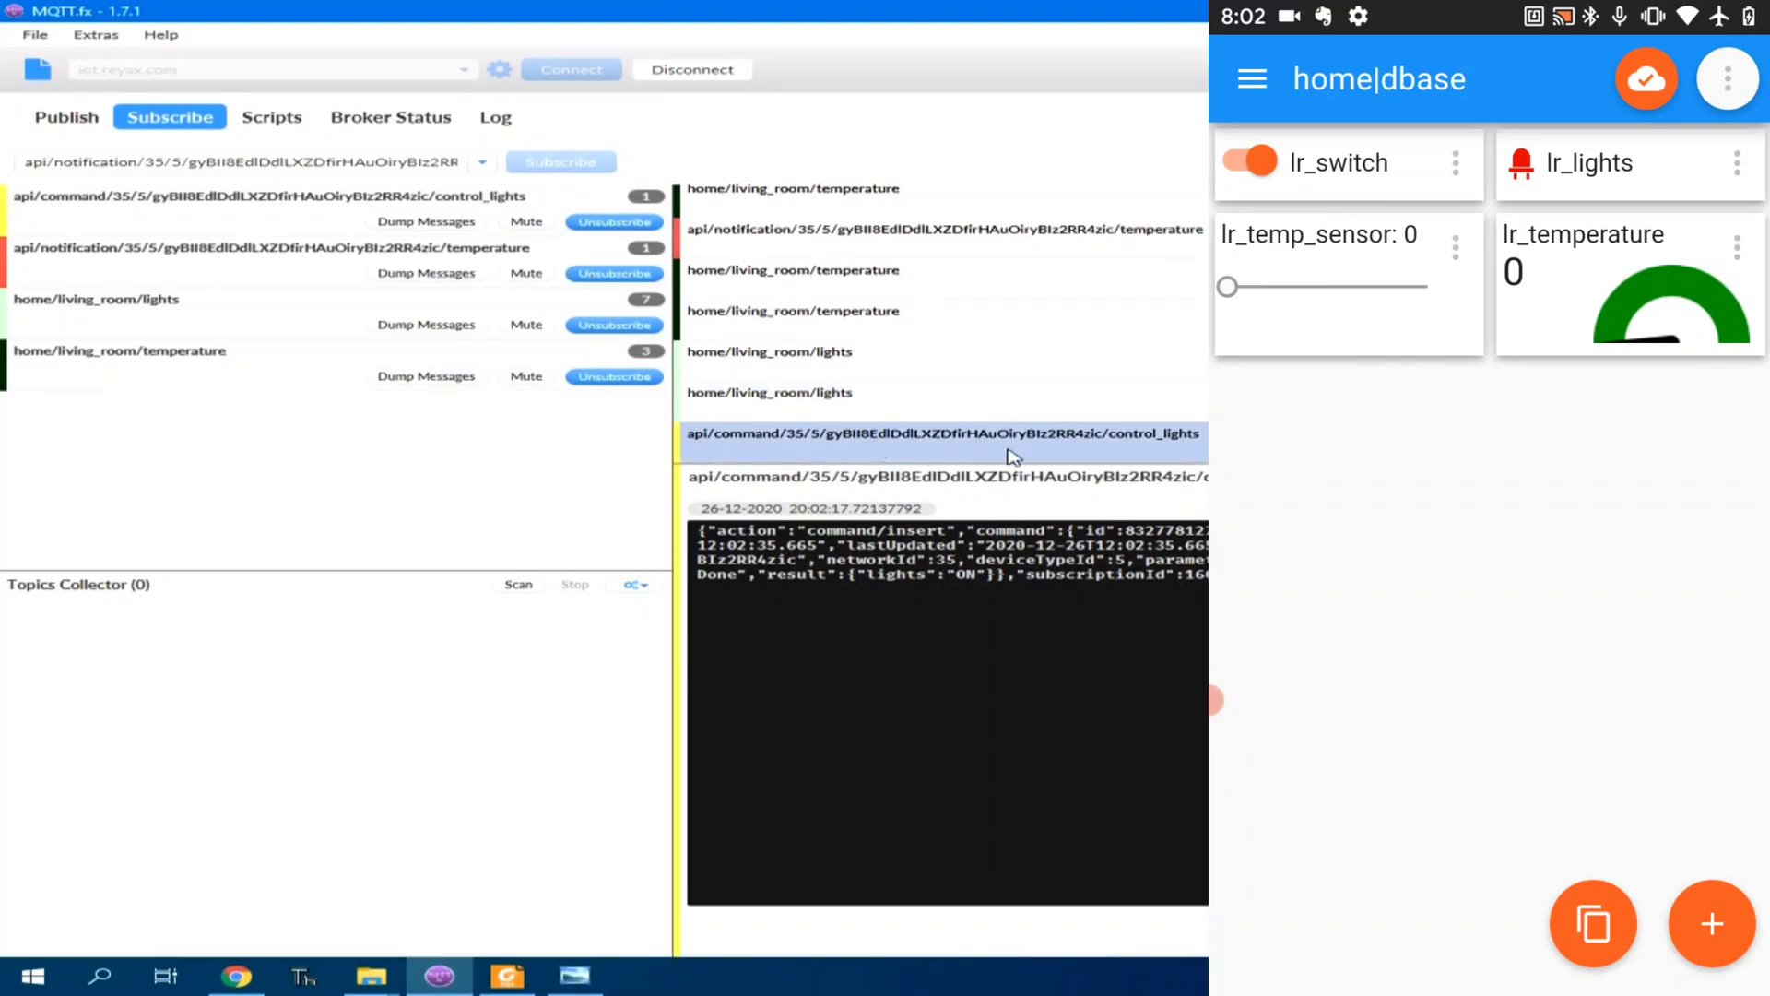
mouse_move(1005, 452)
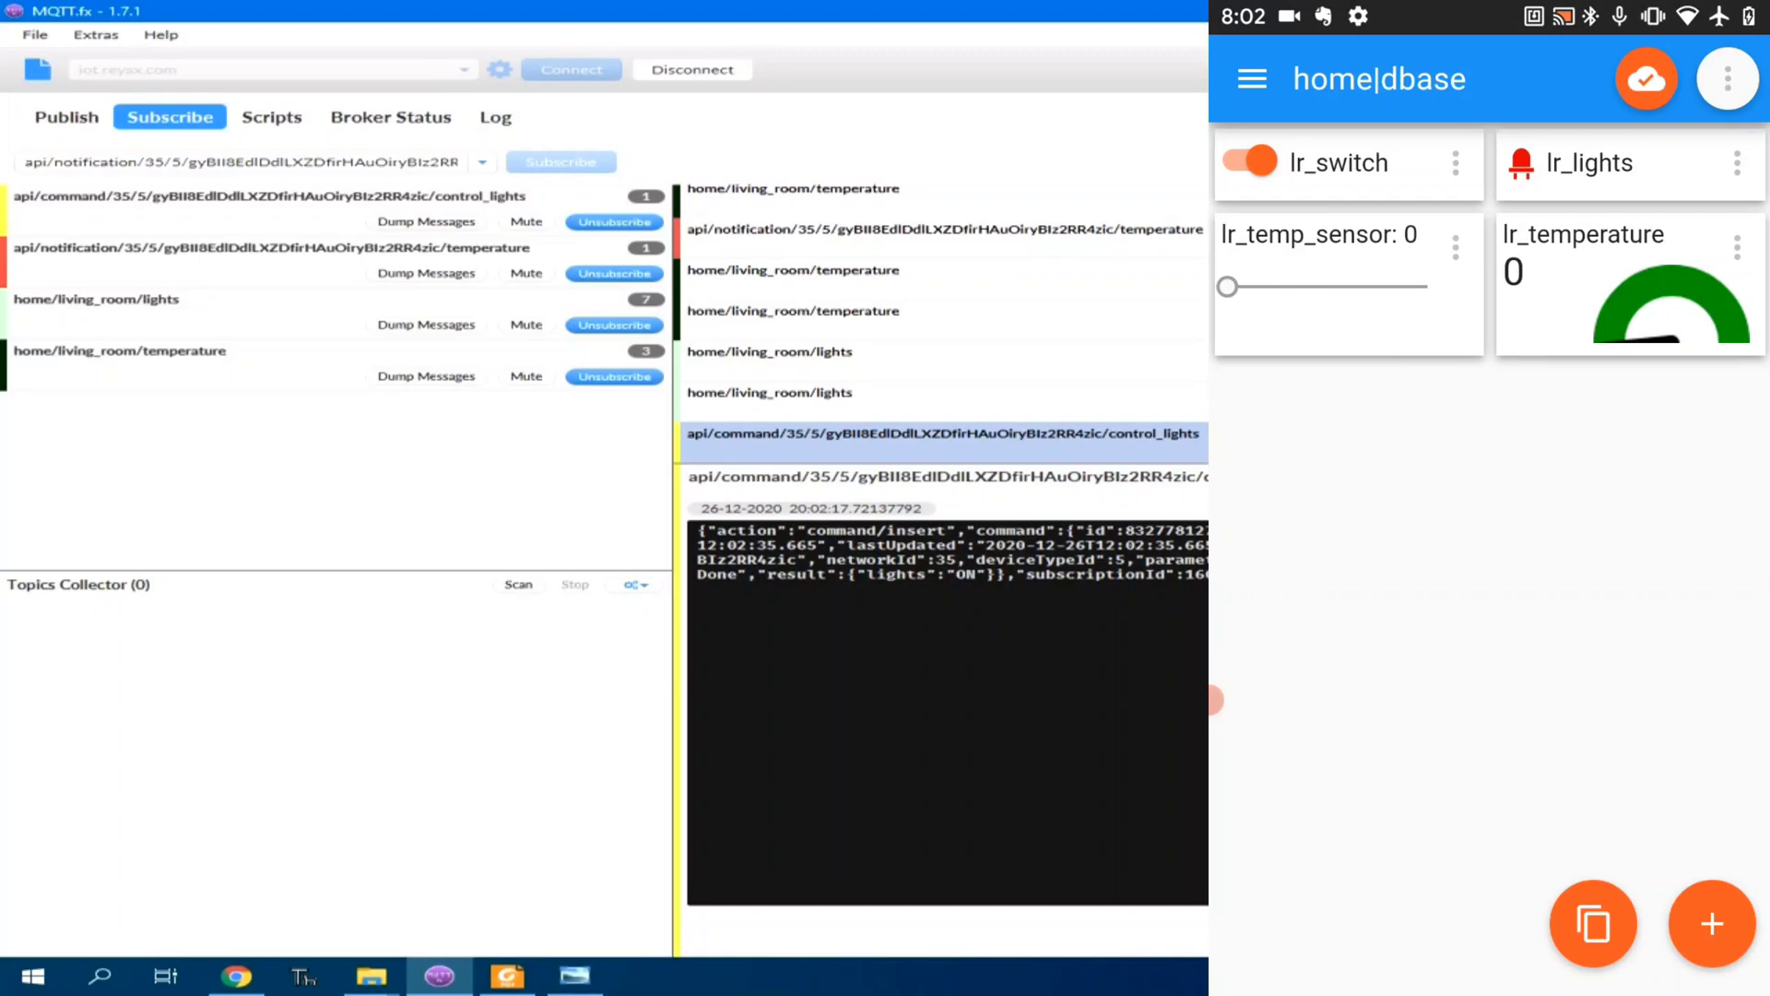
left_click(1245, 162)
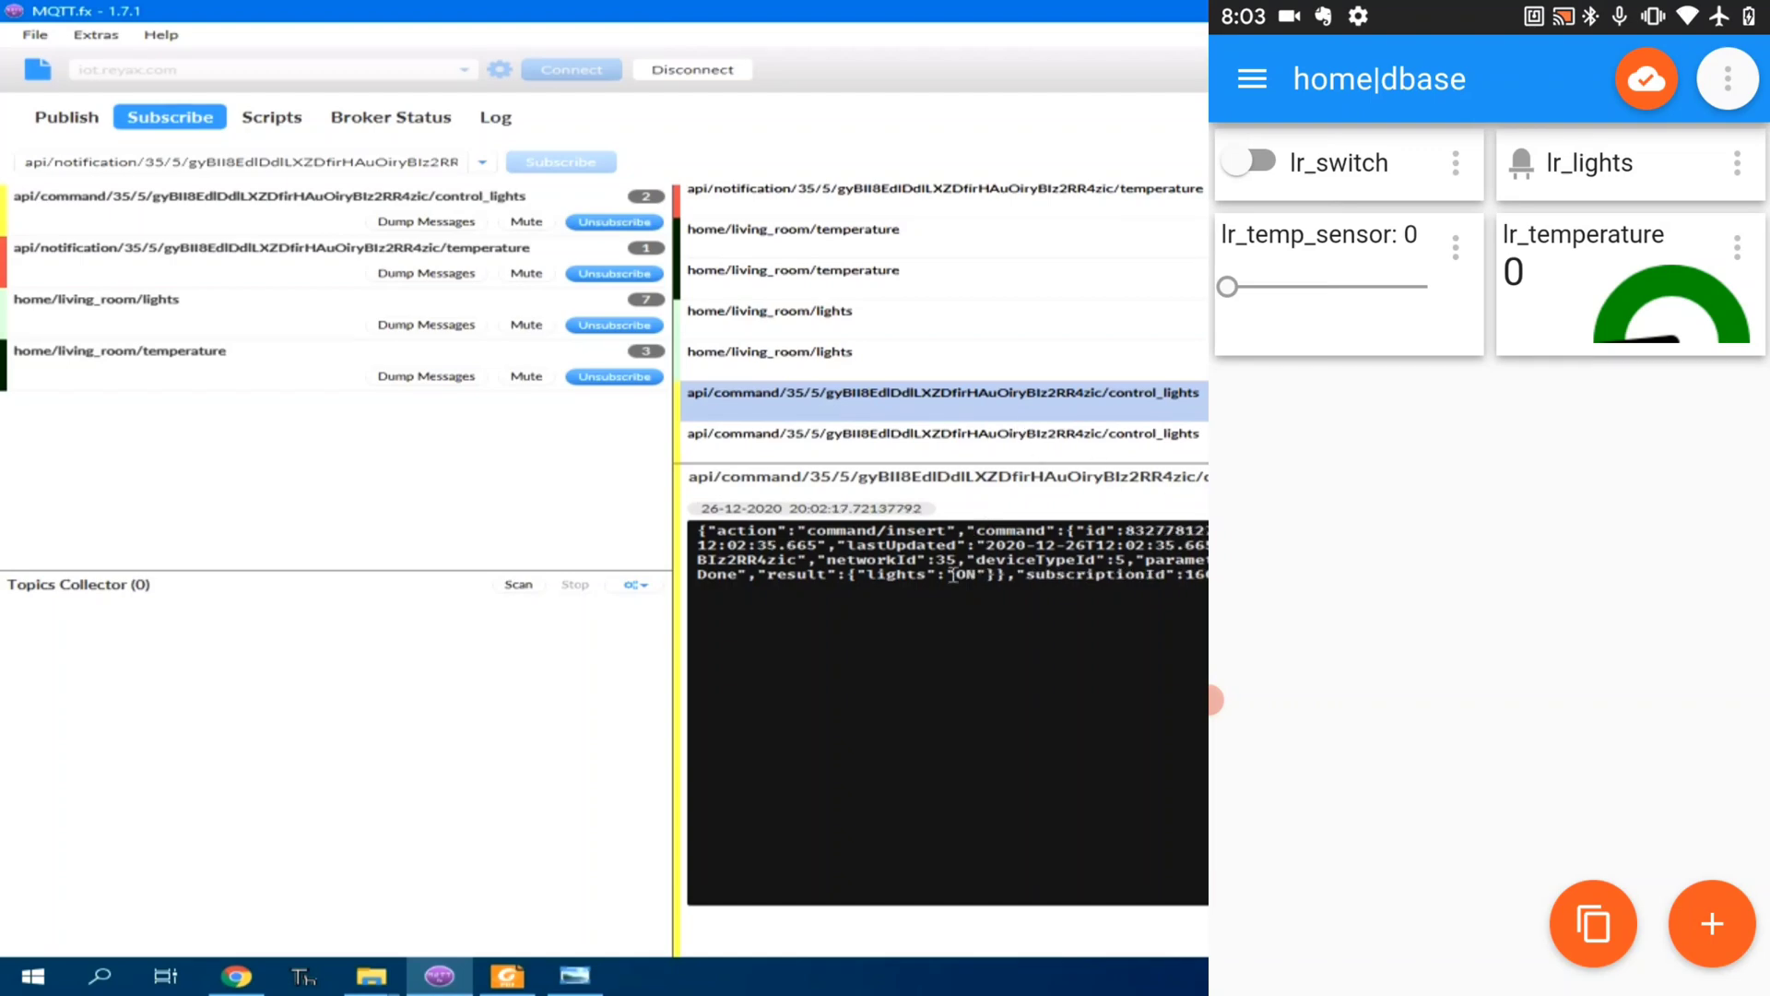
double_click(926, 580)
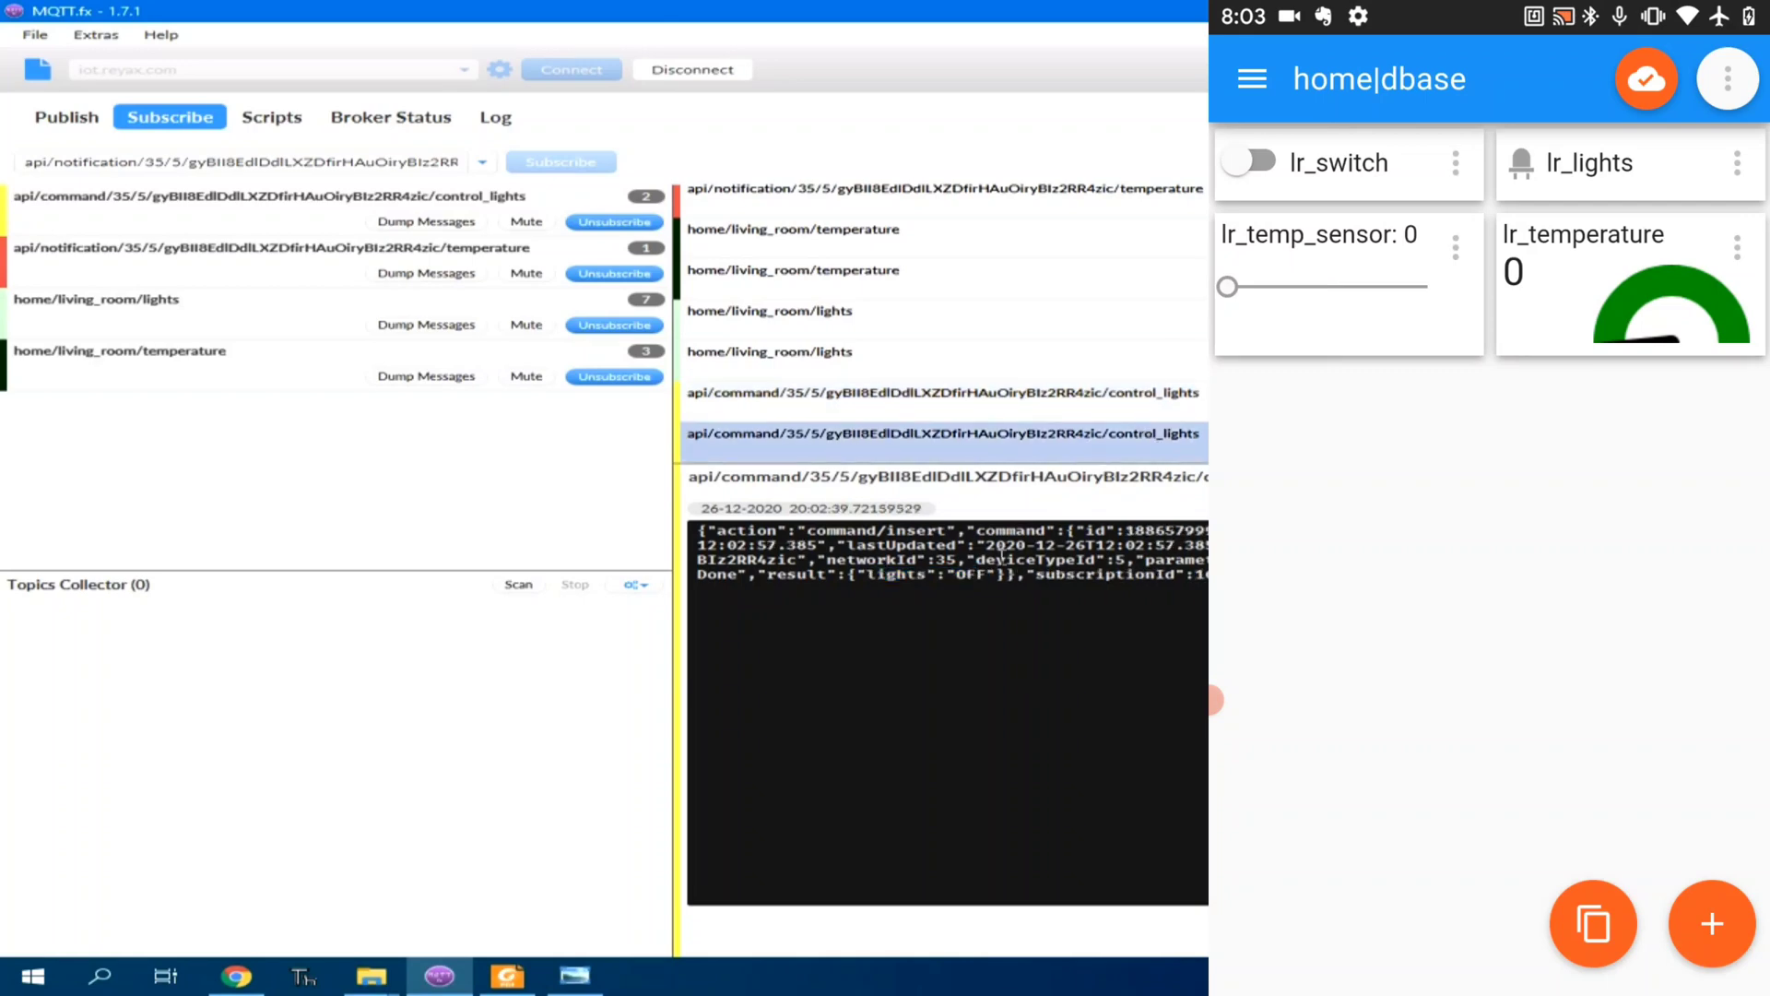
double_click(962, 574)
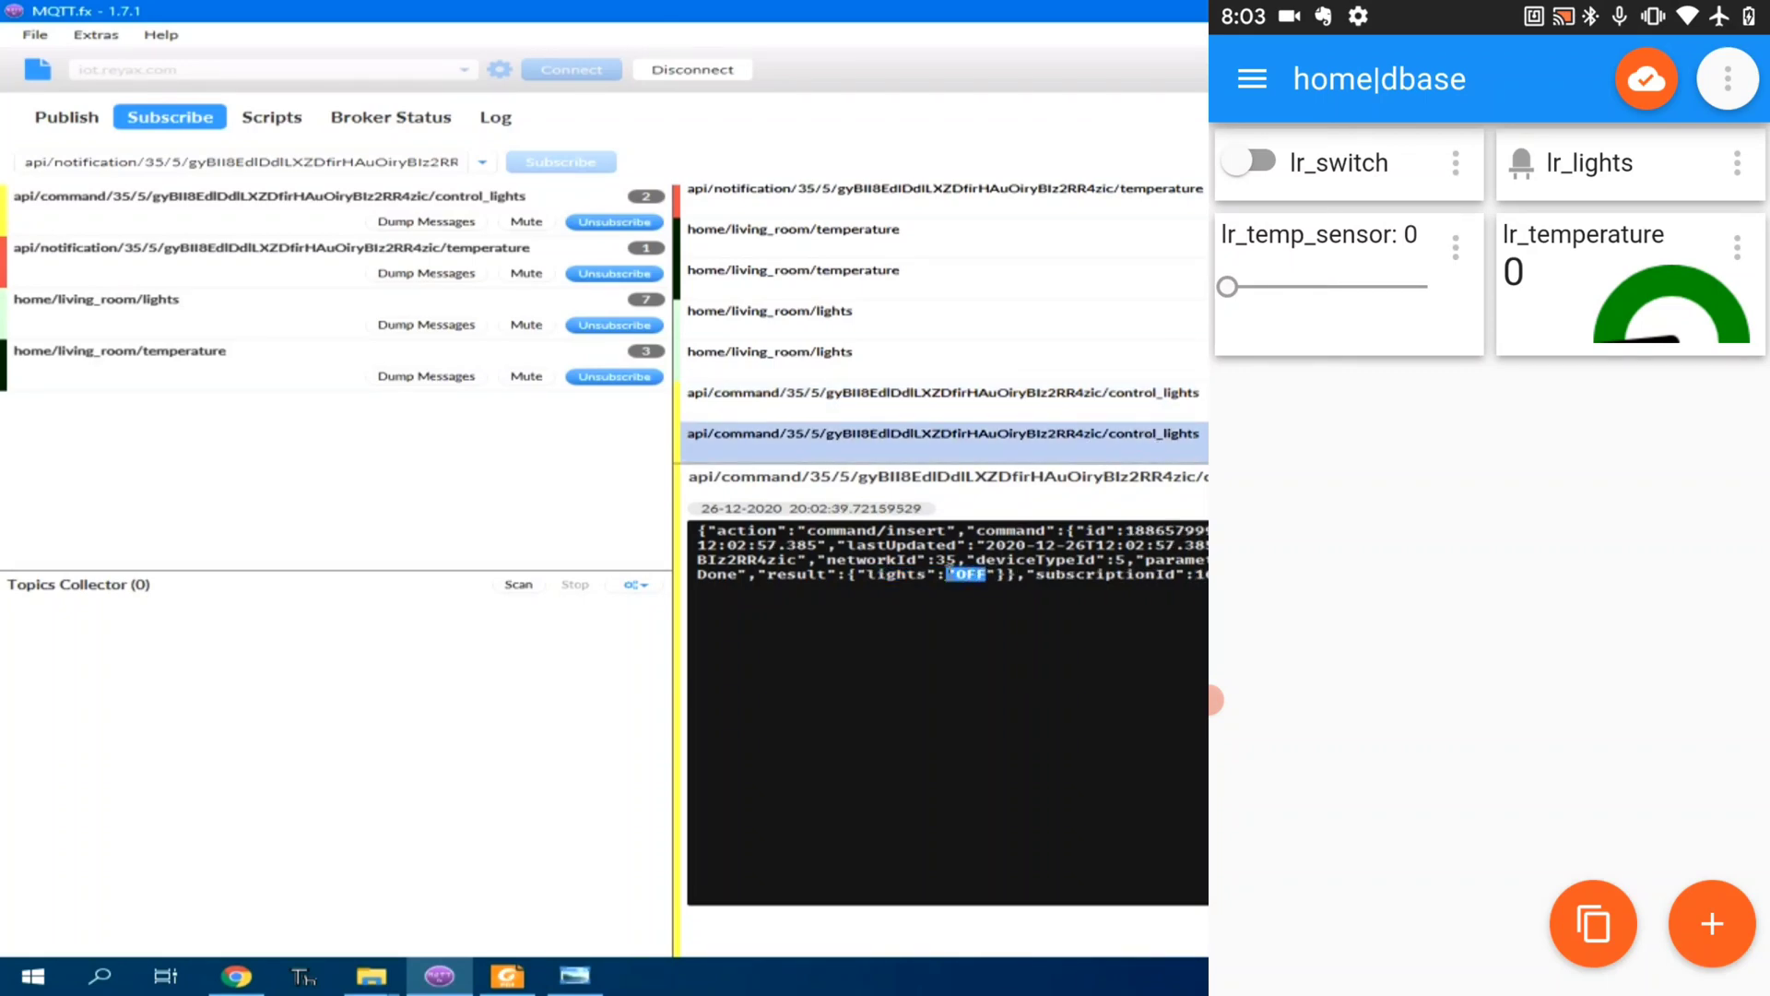
Step: Publish the saved lightsON and lightsOFF commands, then check the temperature 40 notification
left_click(65, 116)
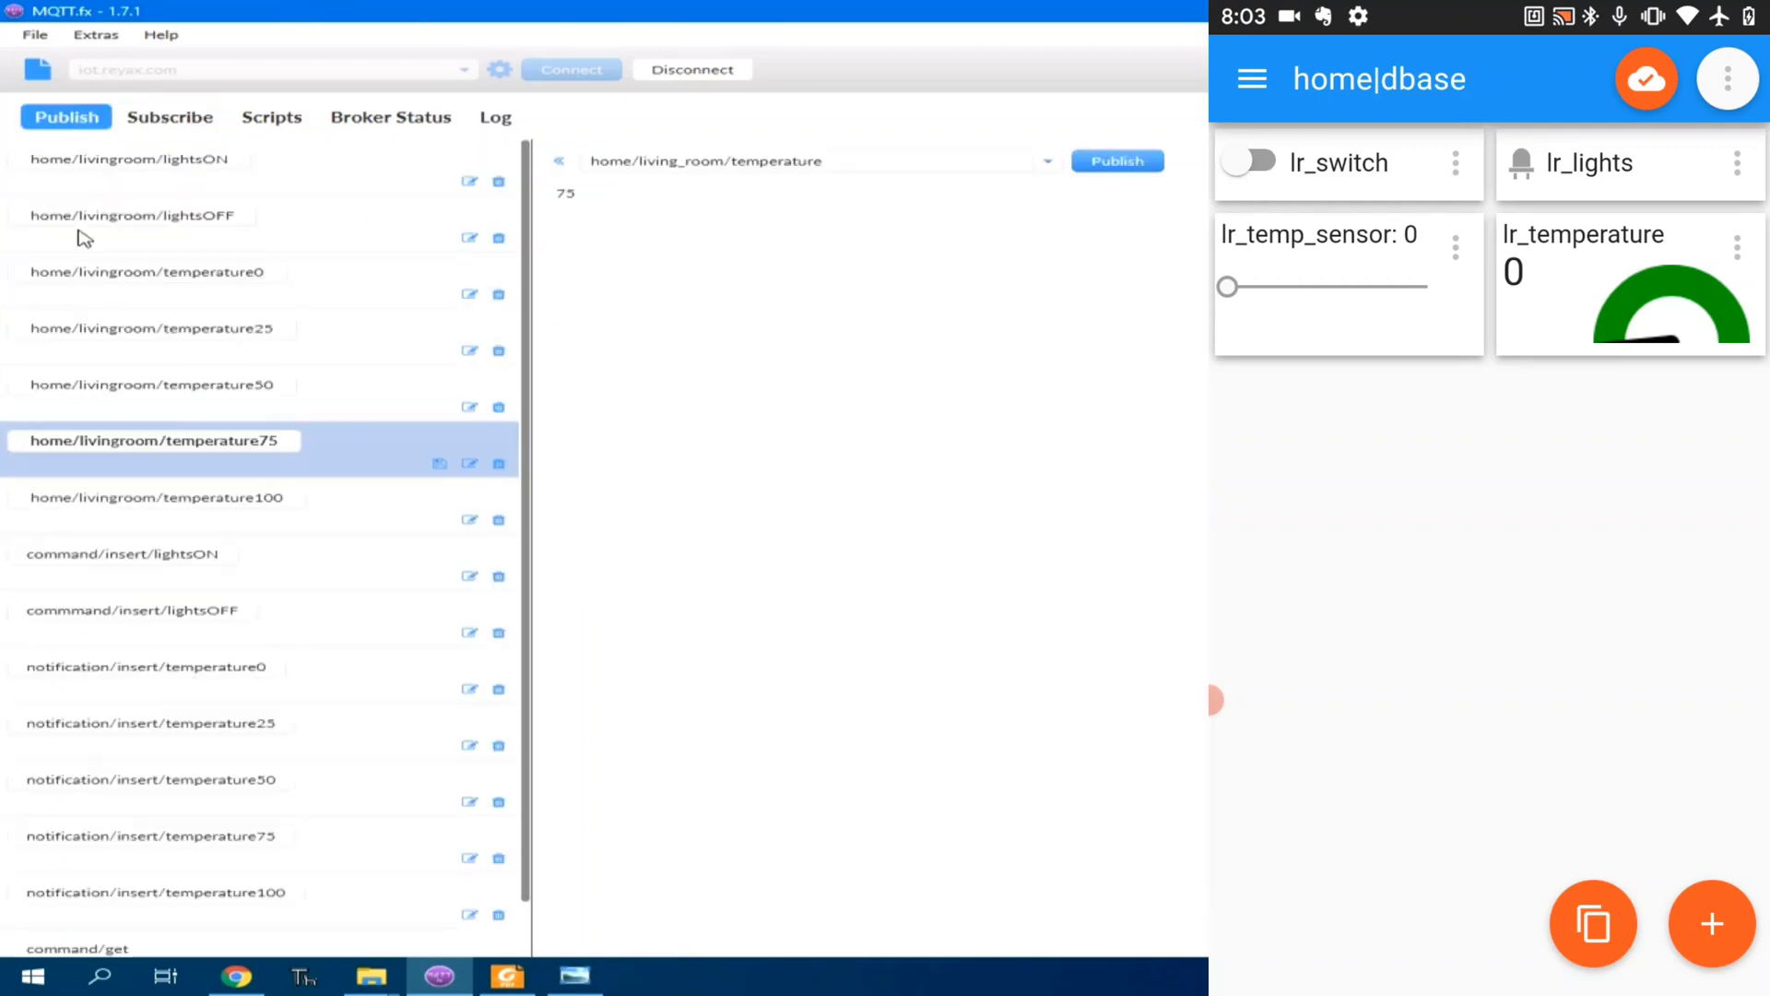
mouse_move(429, 906)
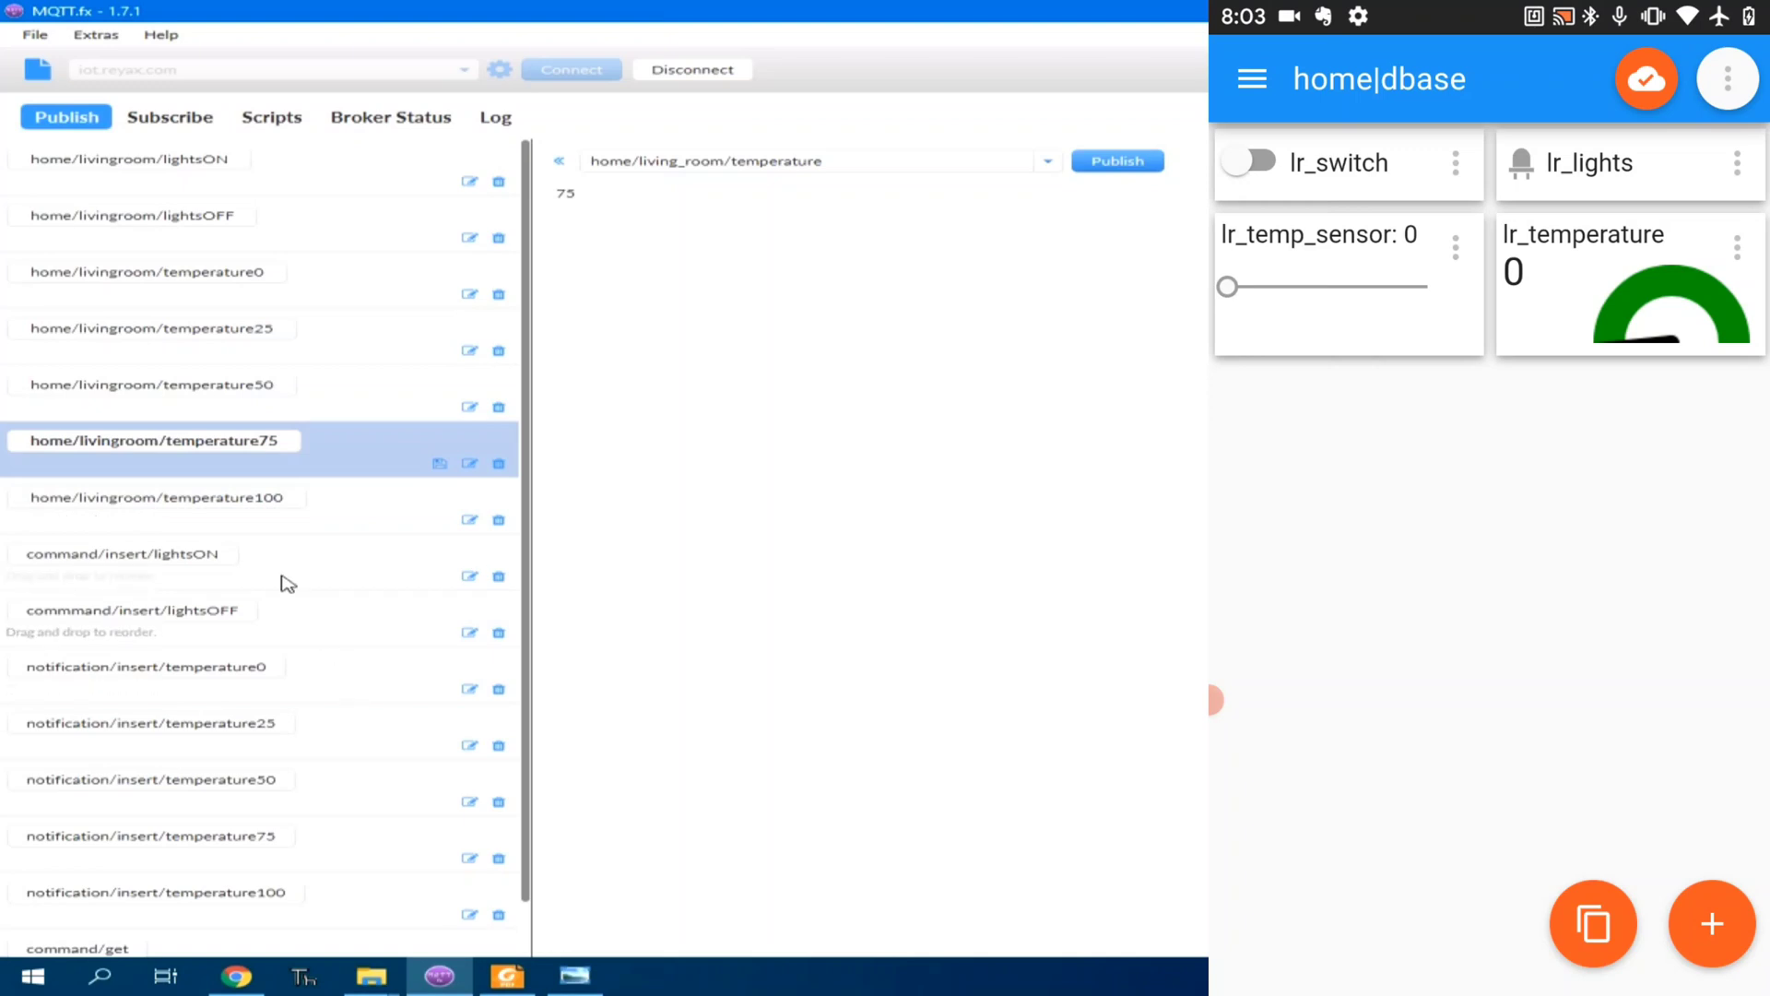
left_click(123, 553)
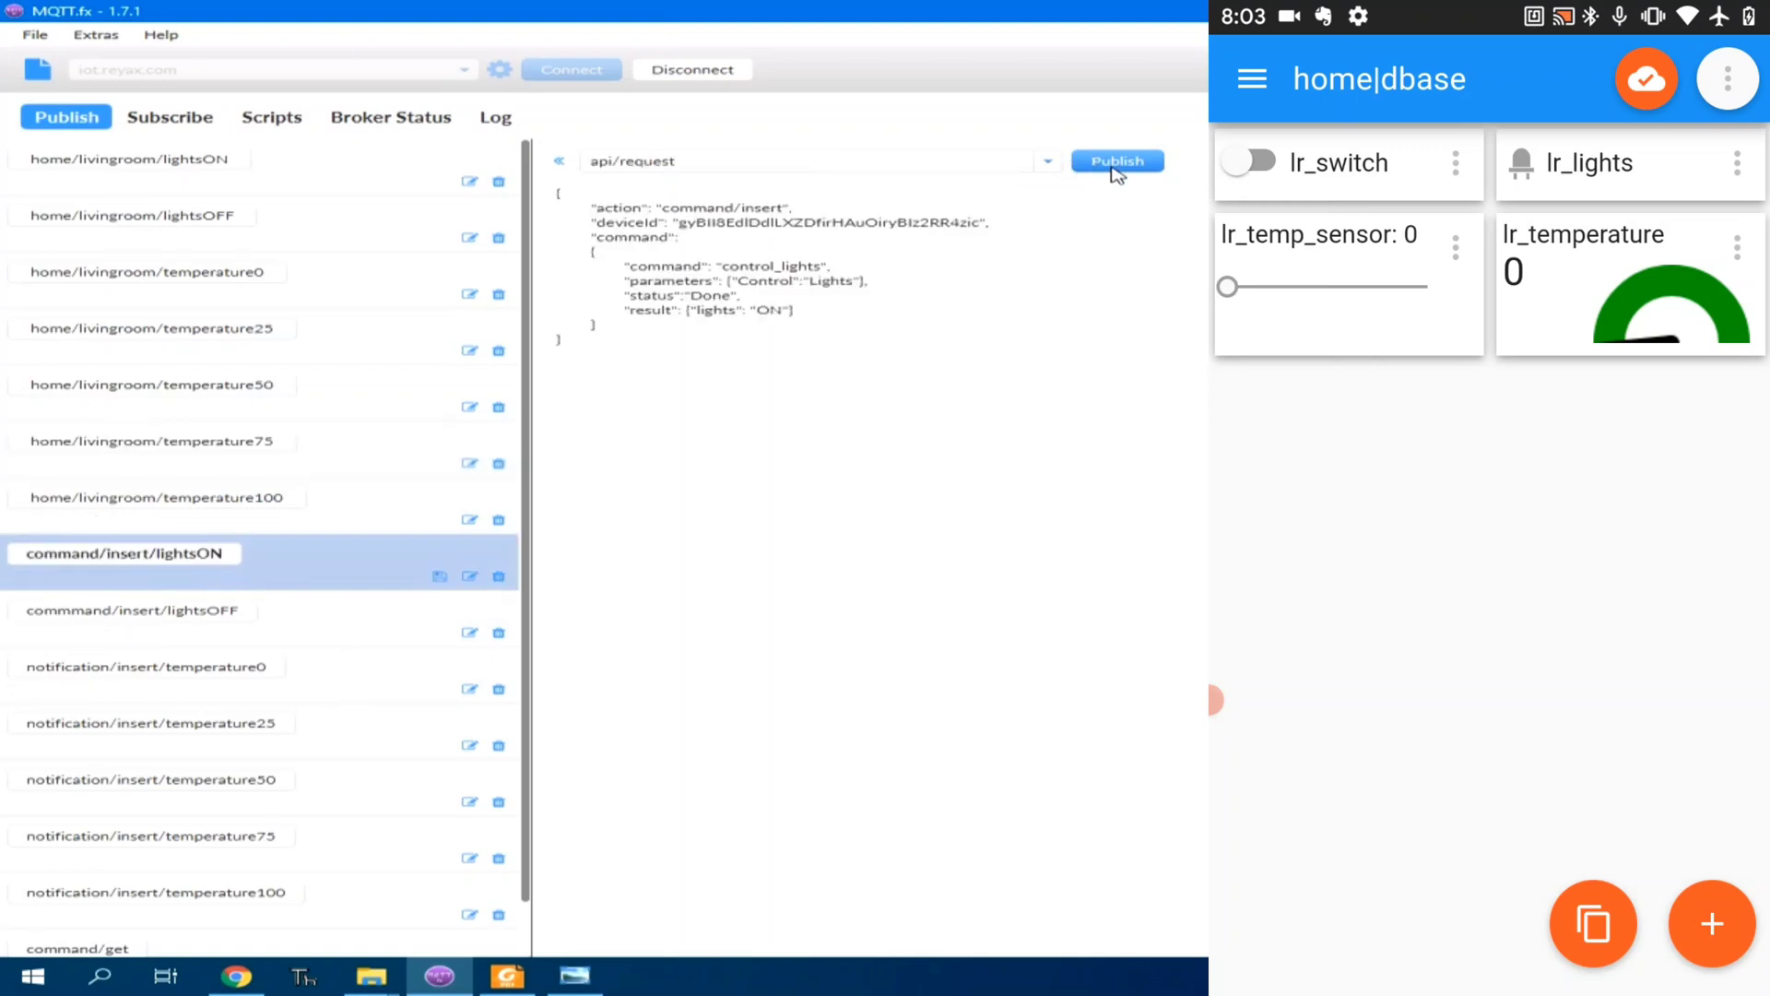
mouse_move(1116, 160)
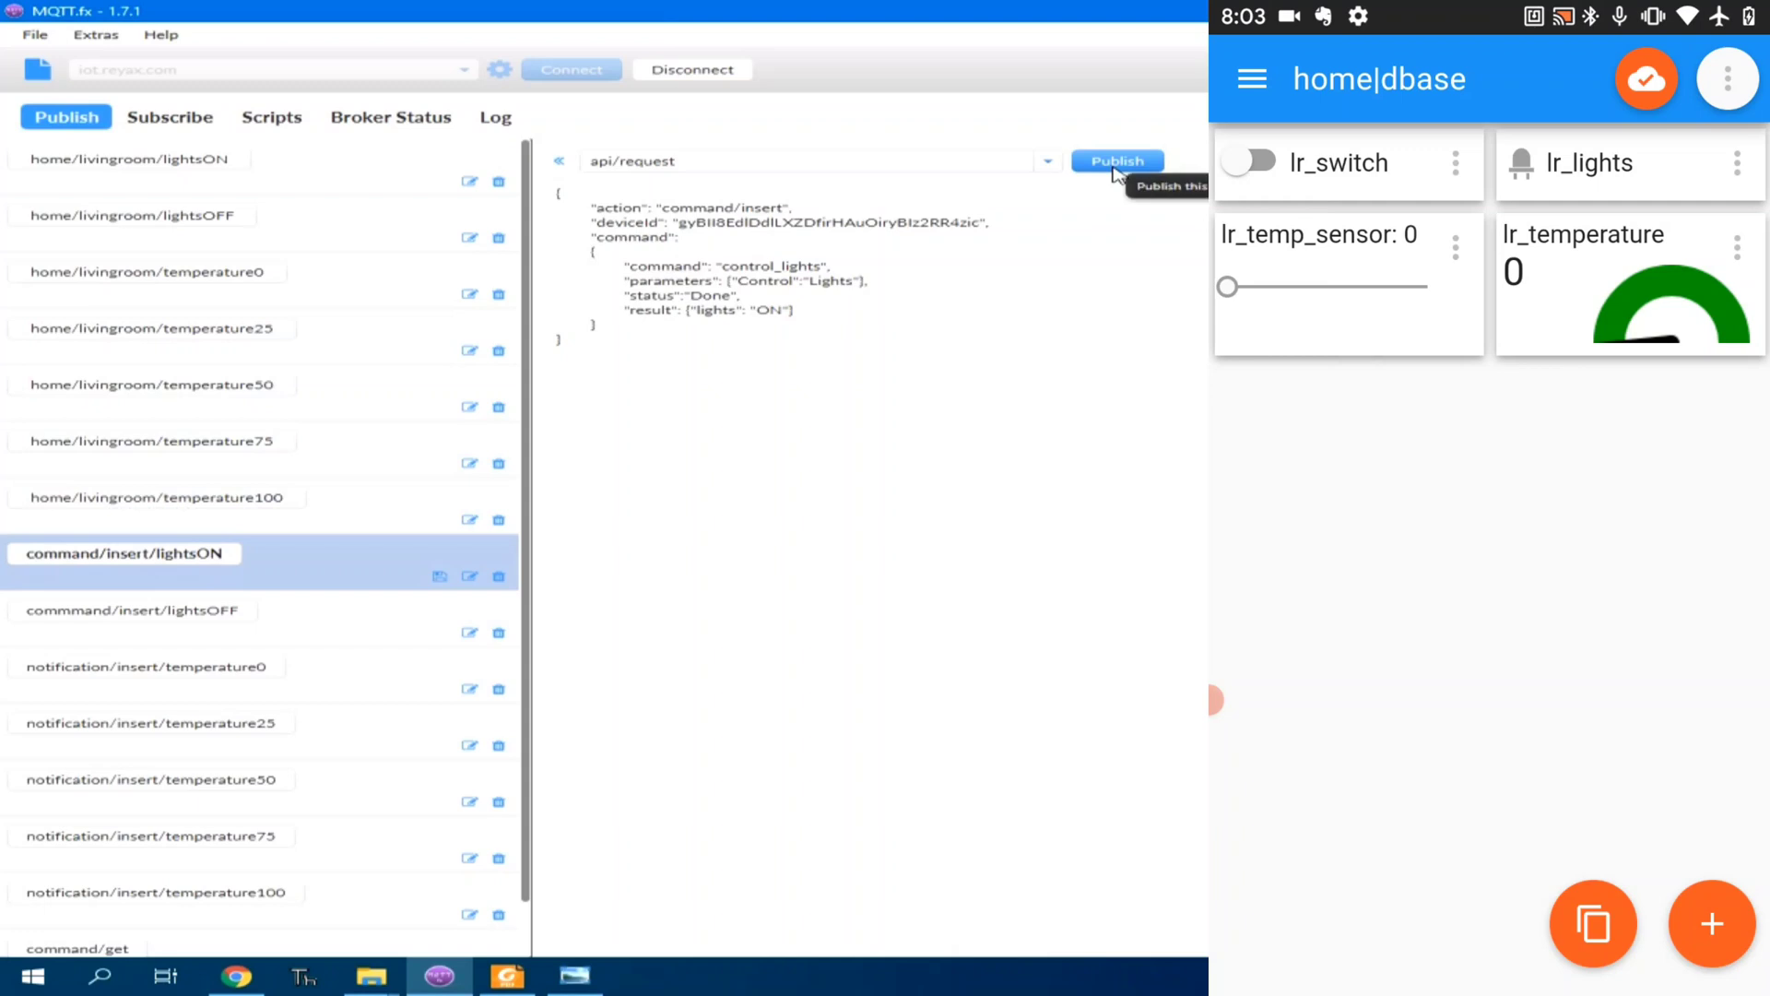
left_click(1116, 160)
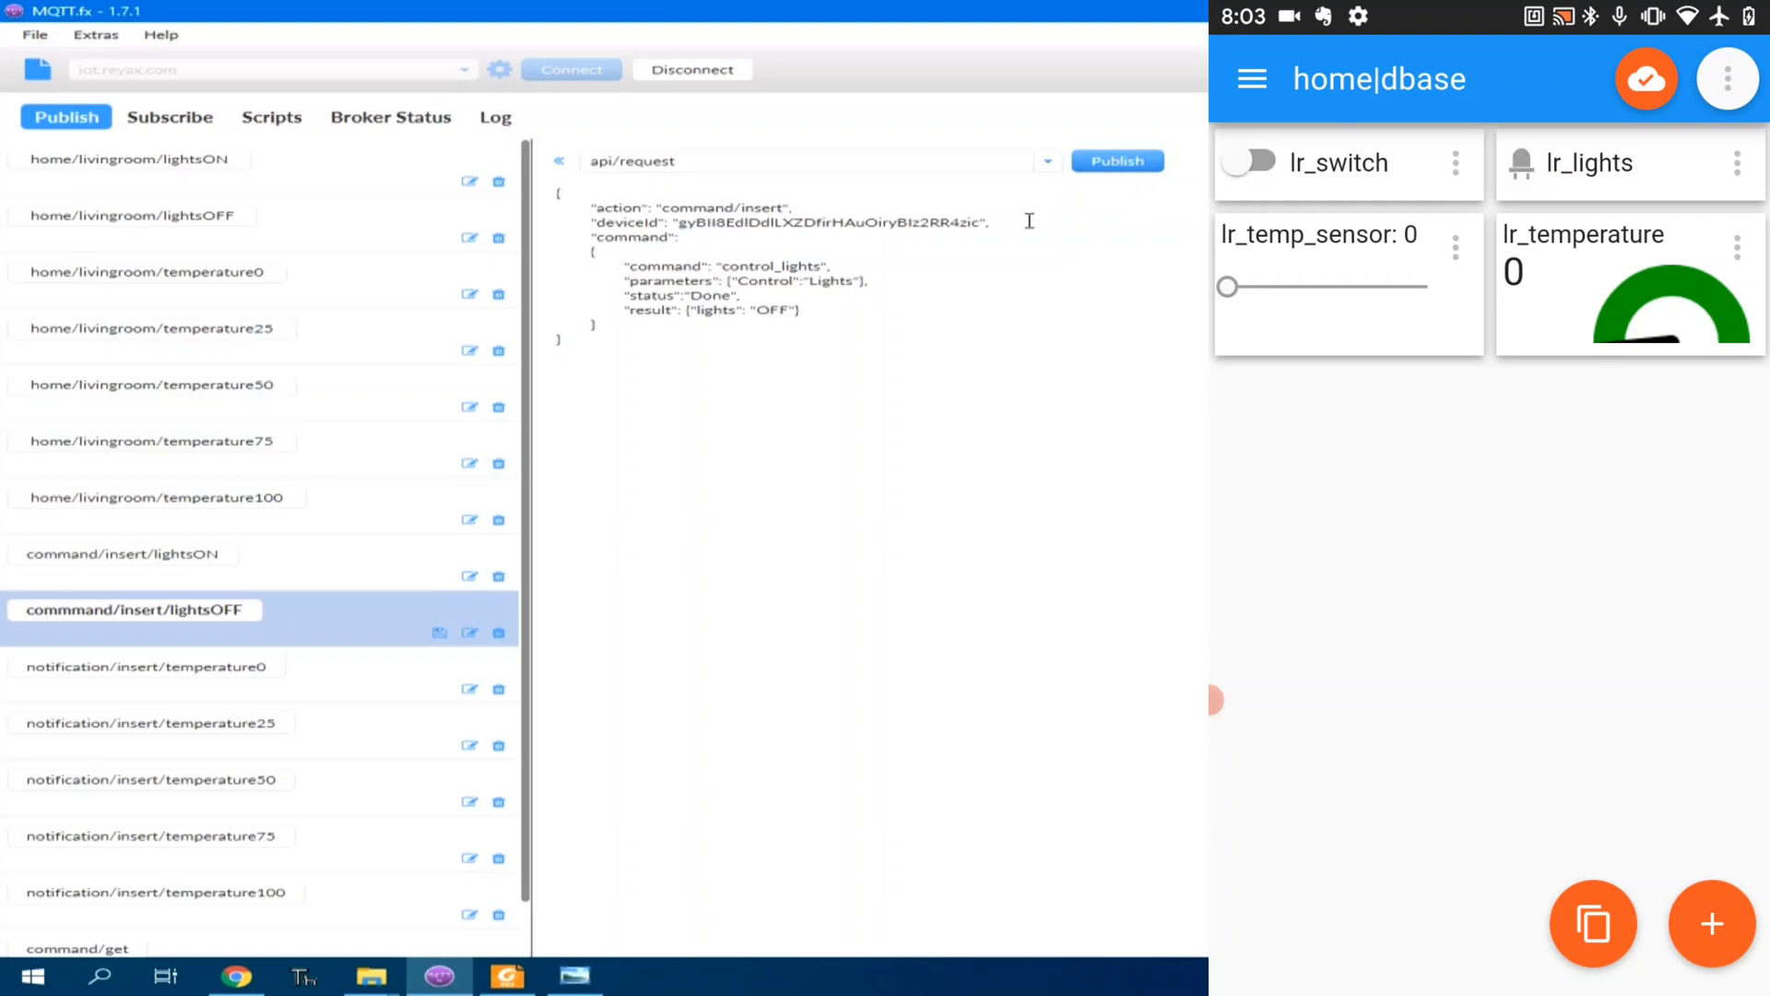
left_click(170, 116)
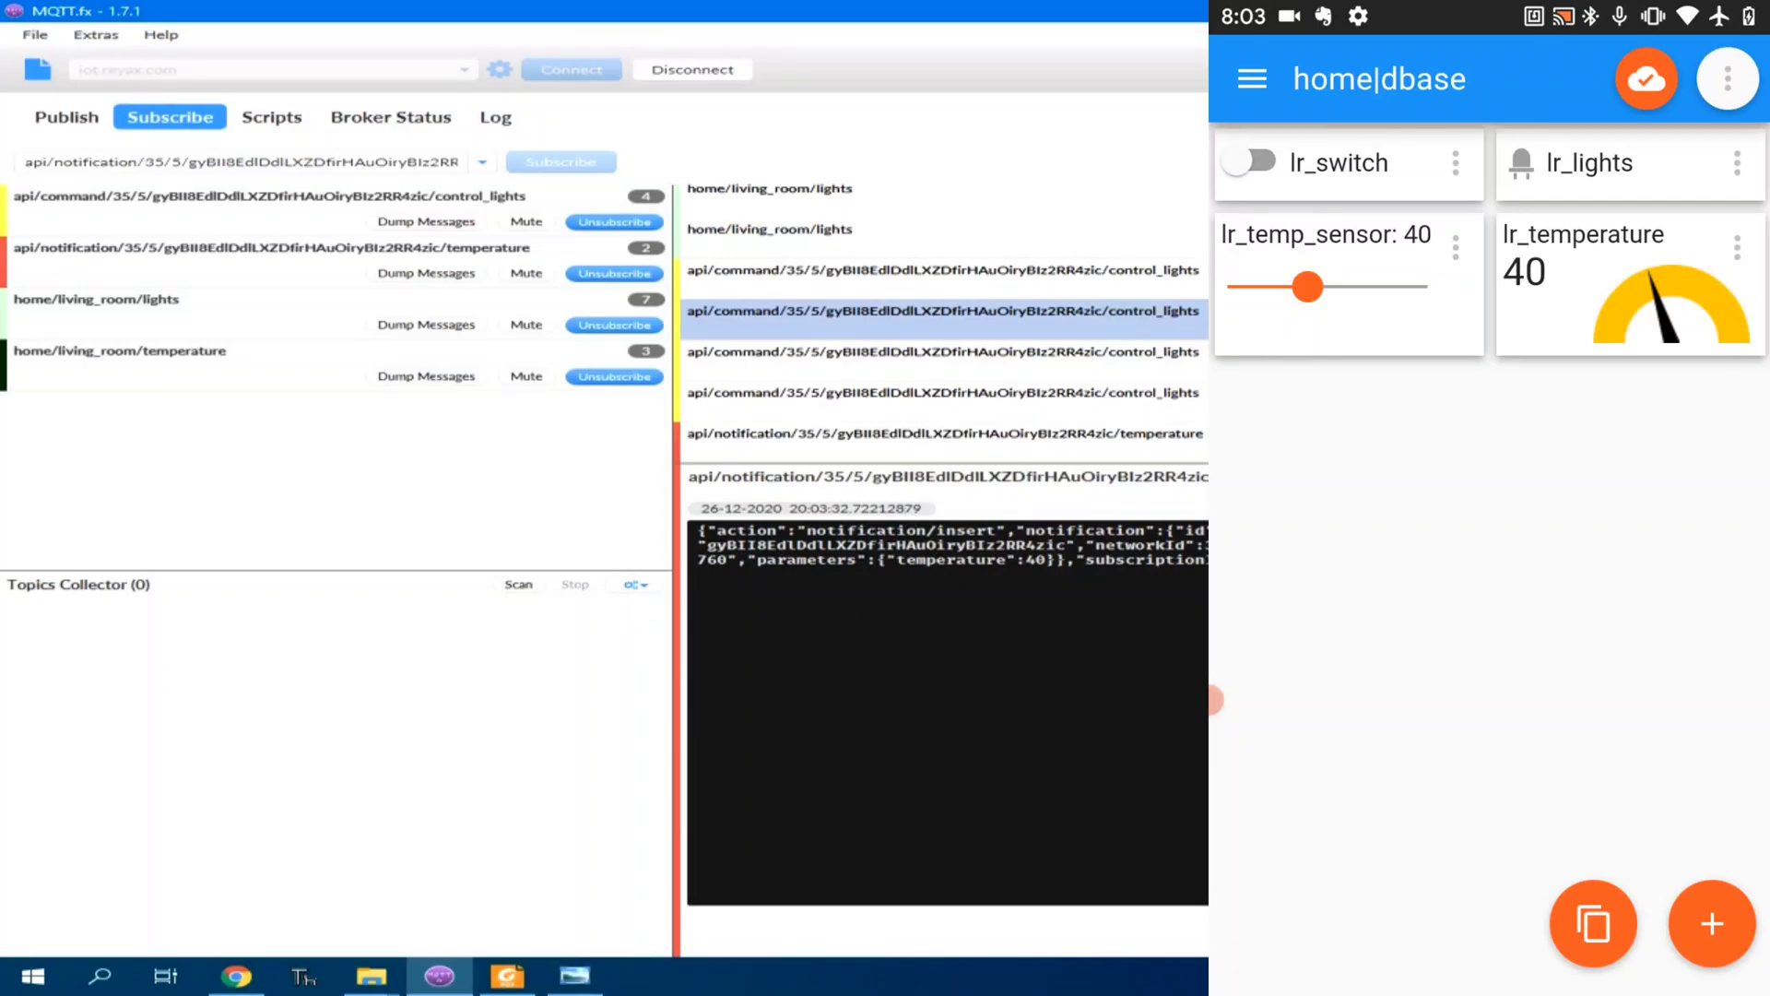
left_click(944, 432)
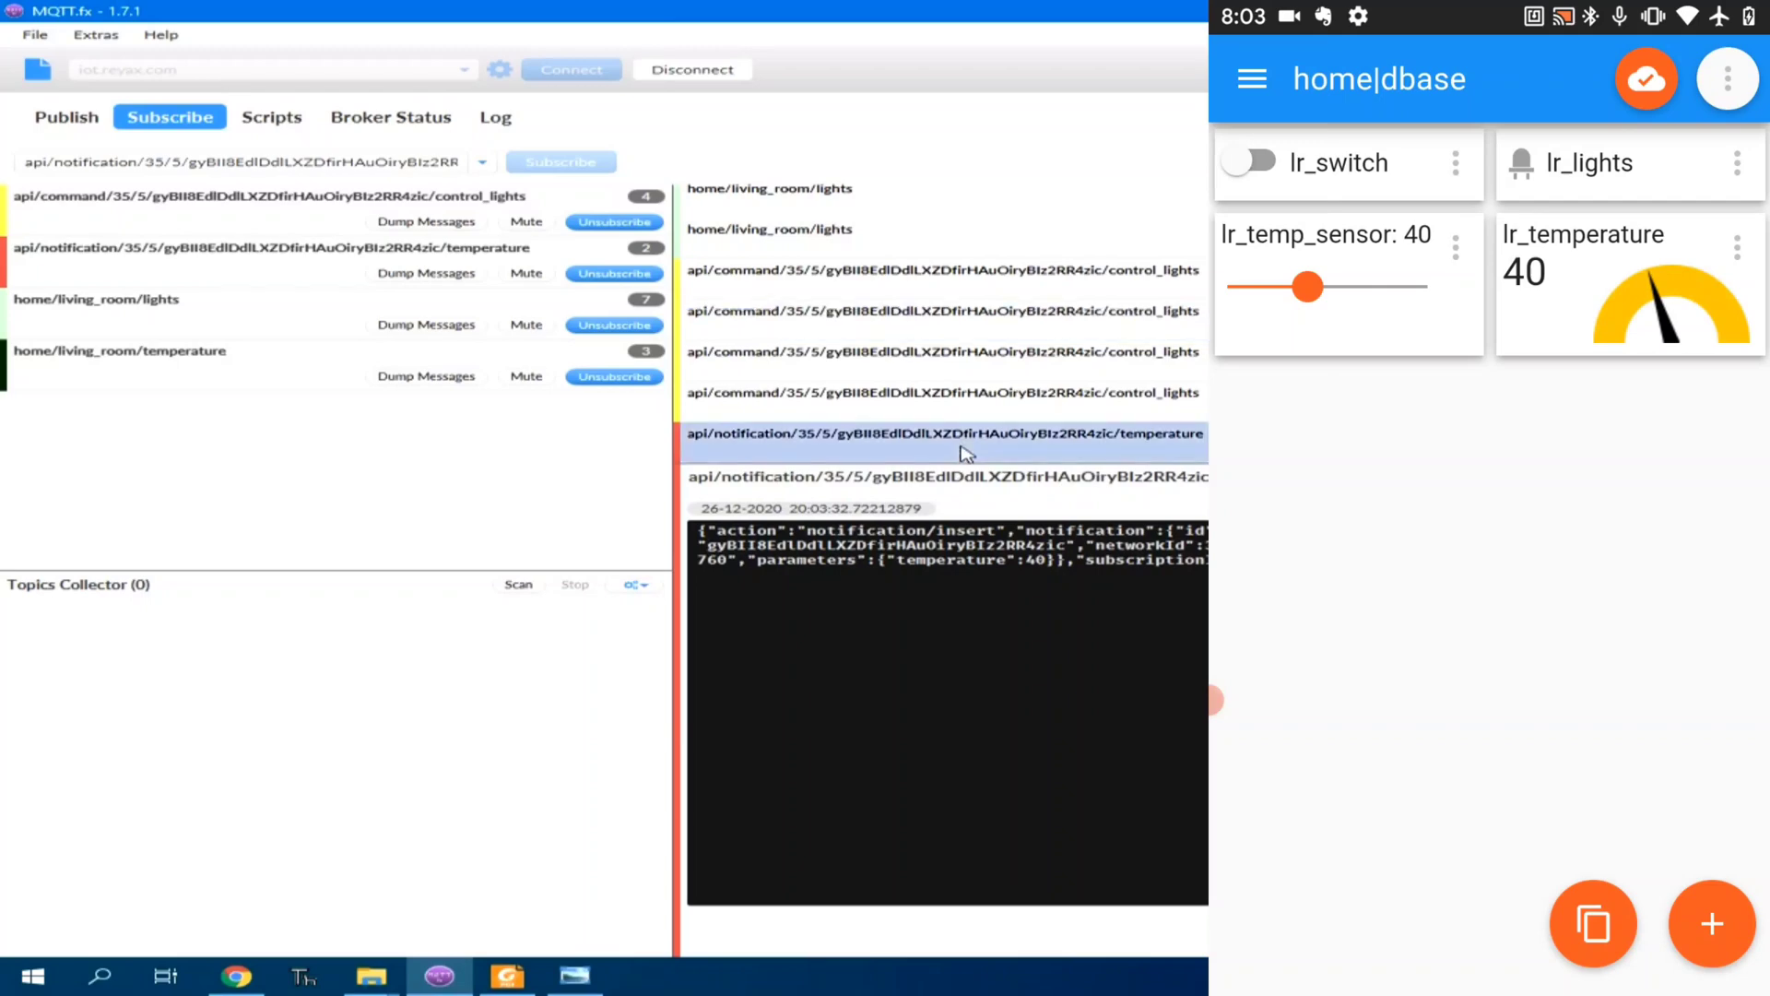
mouse_move(725, 250)
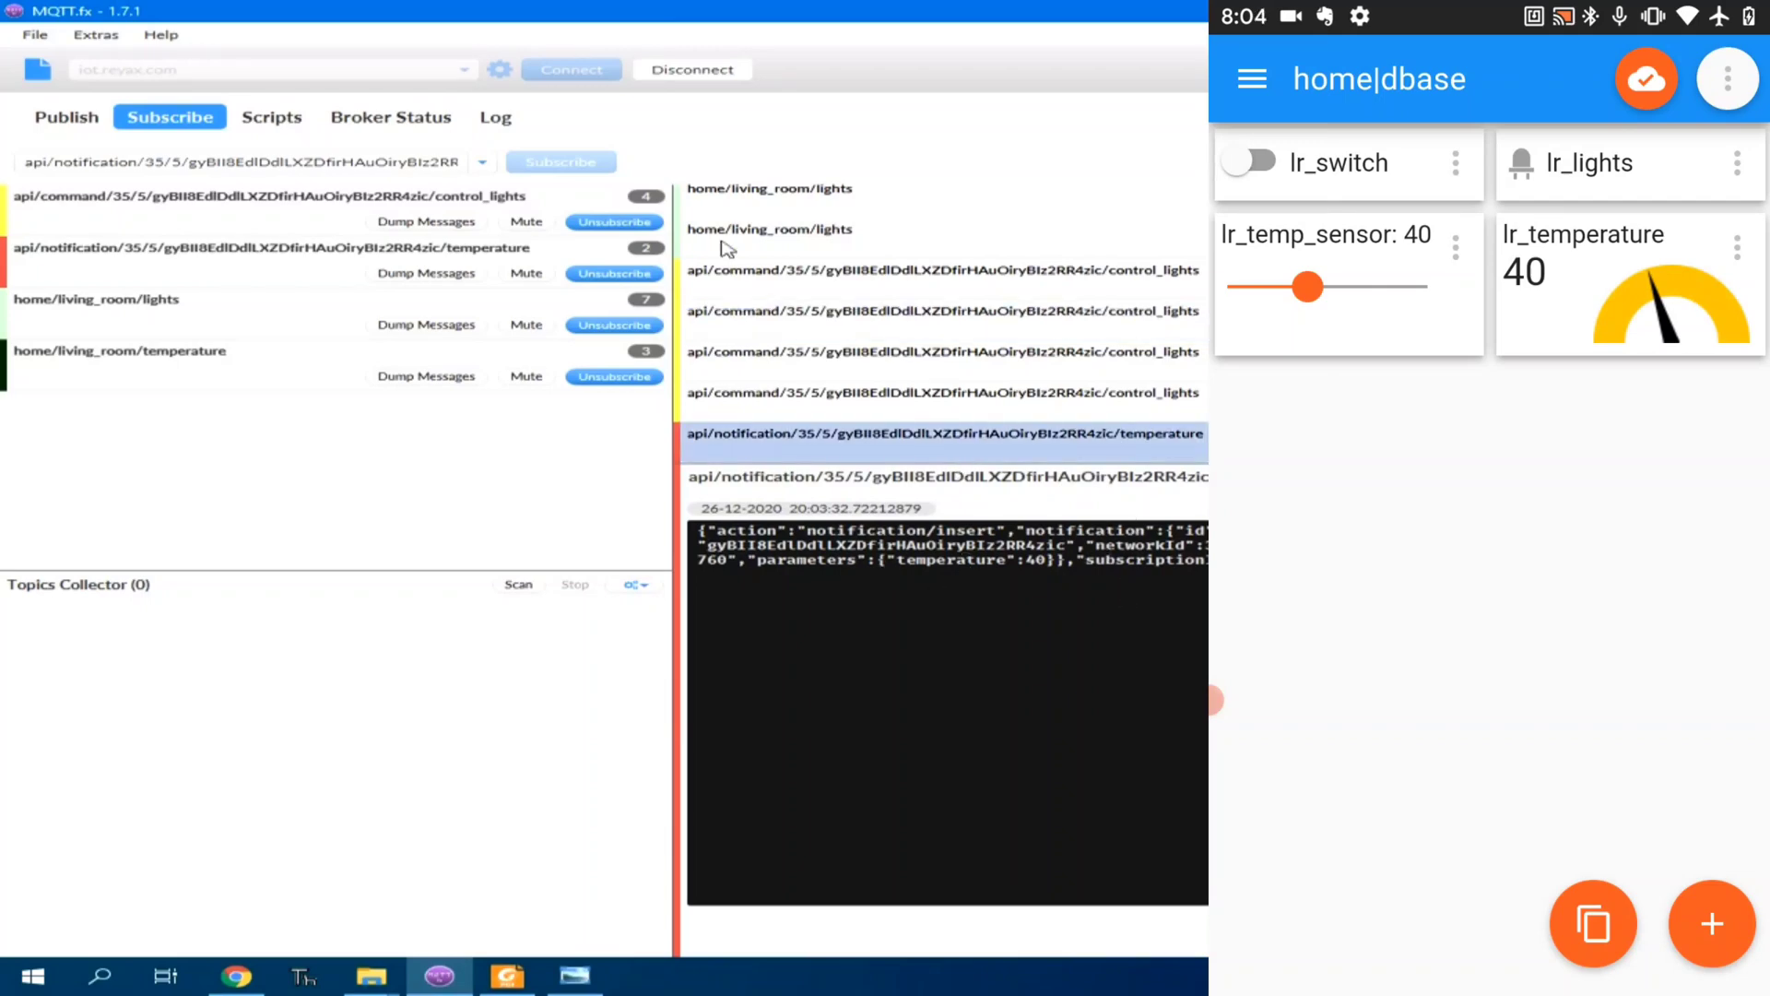
left_click(65, 116)
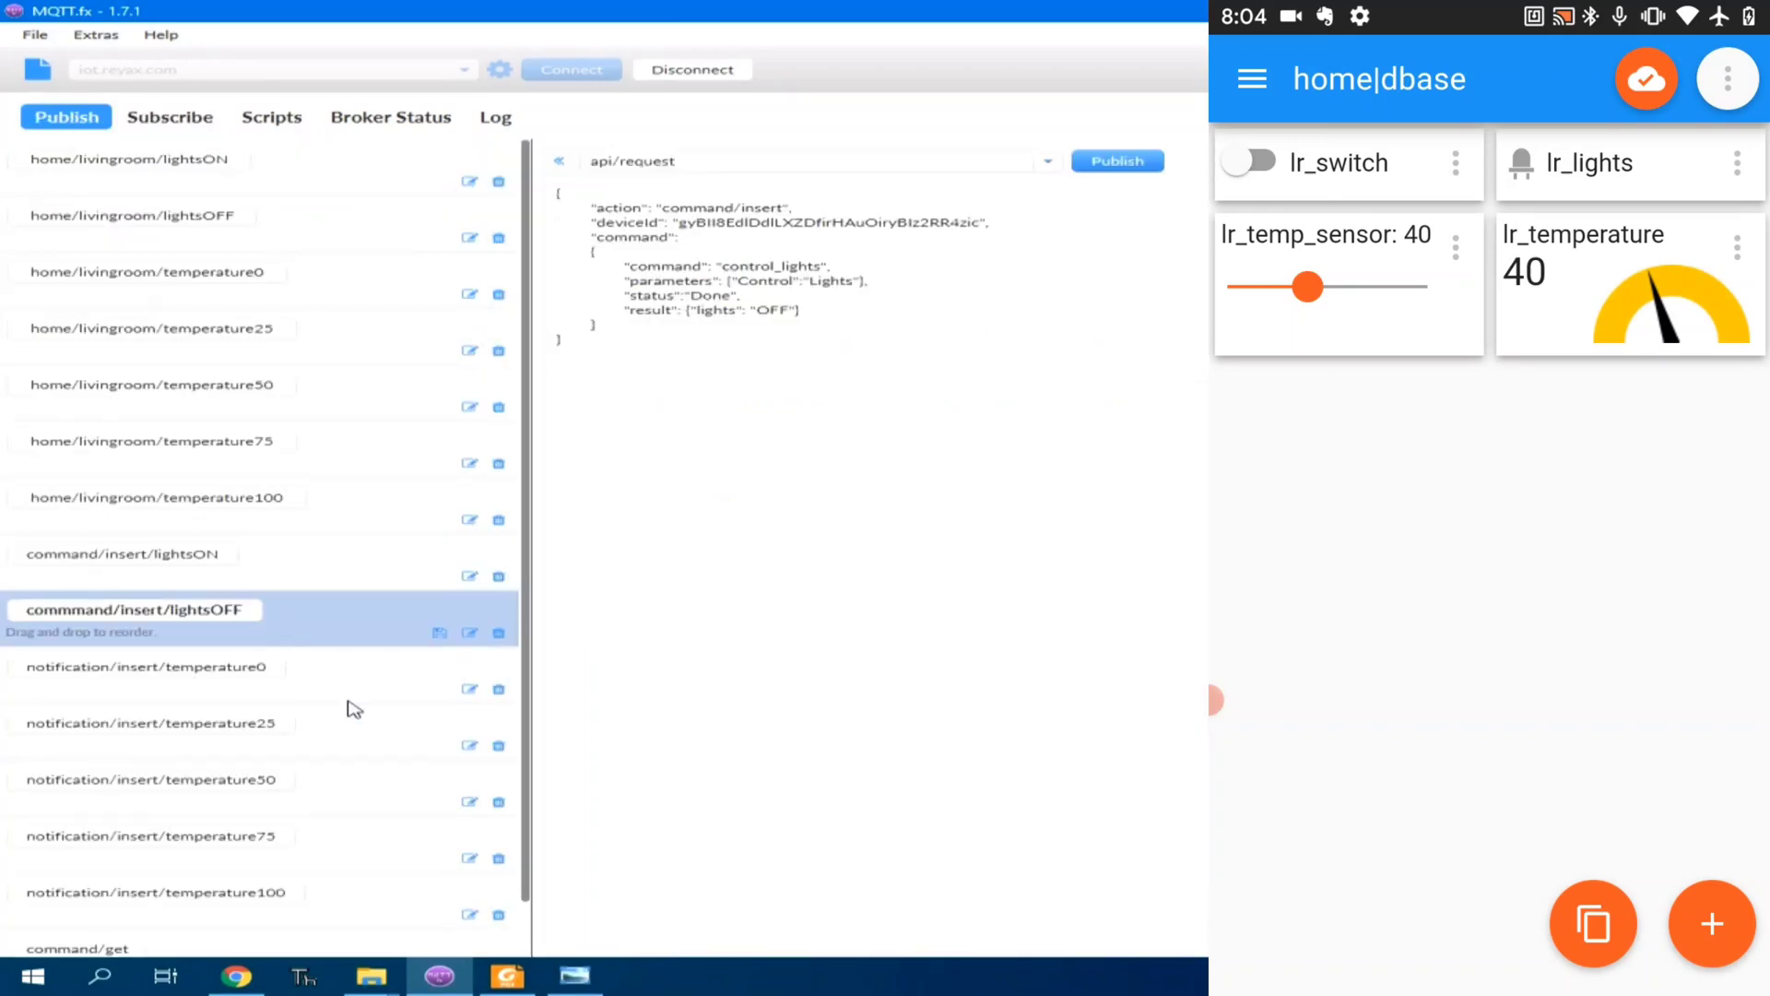
Step: Load notification/insert/temperature75 and publish it to api/request
left_click(155, 836)
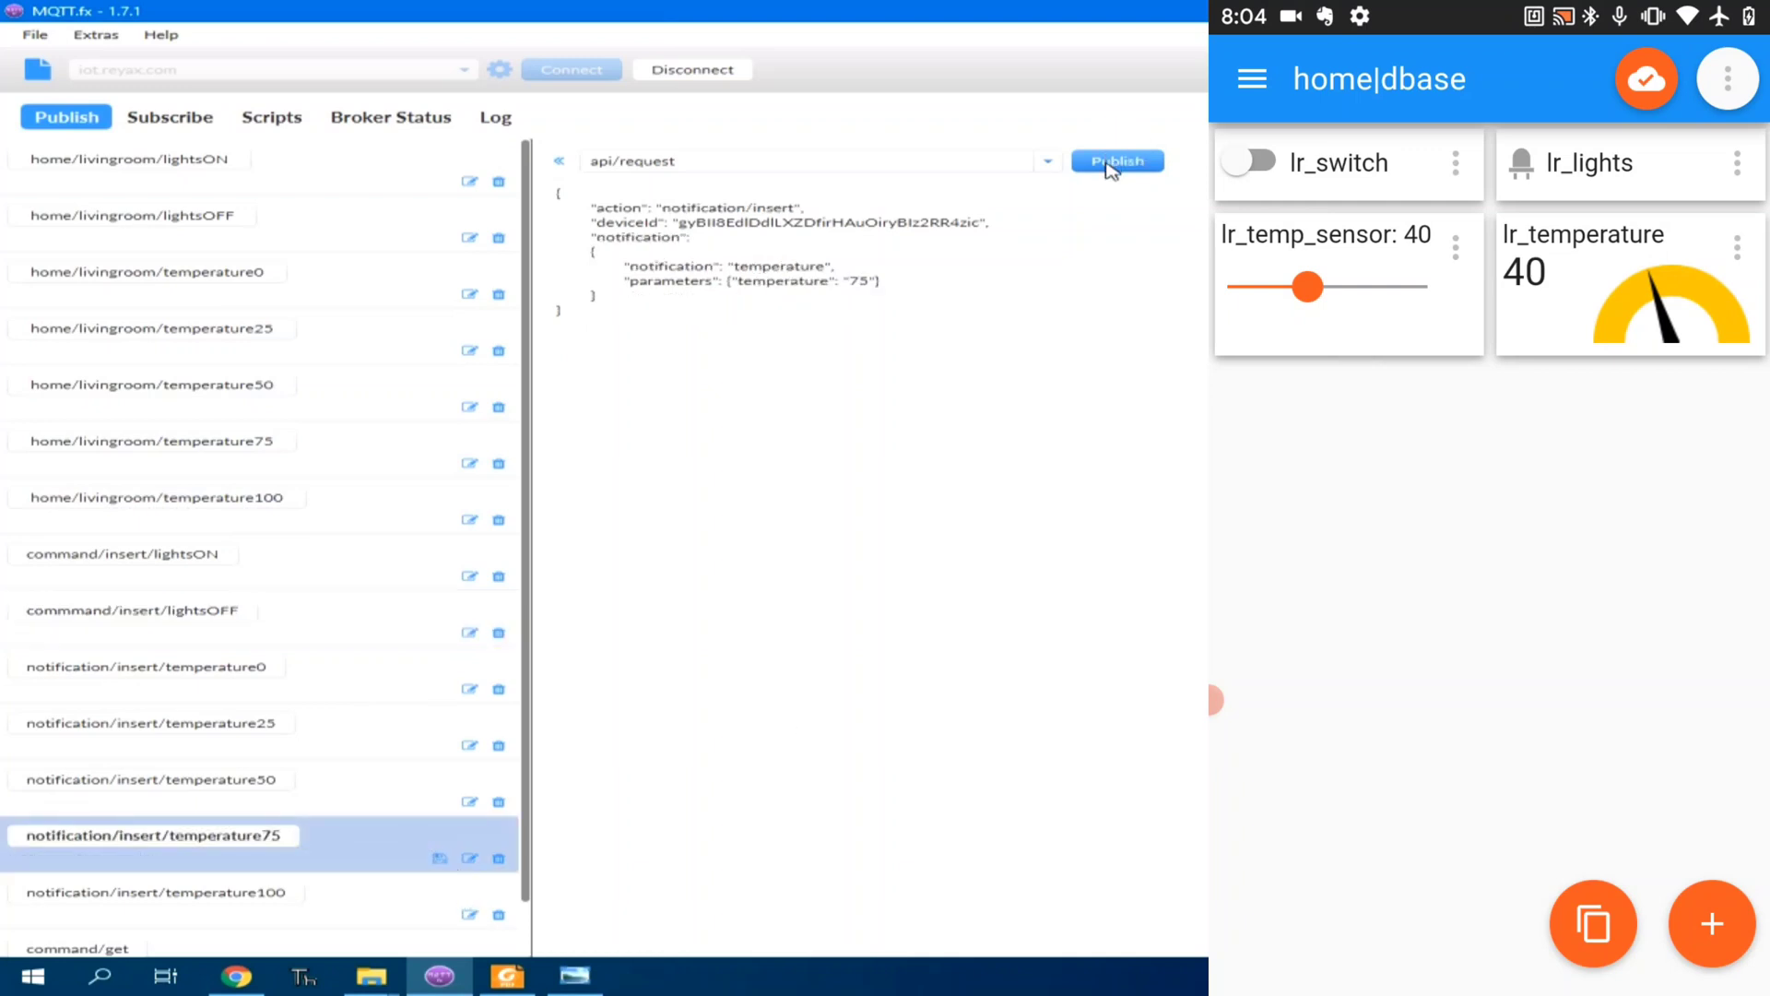
left_click(1116, 160)
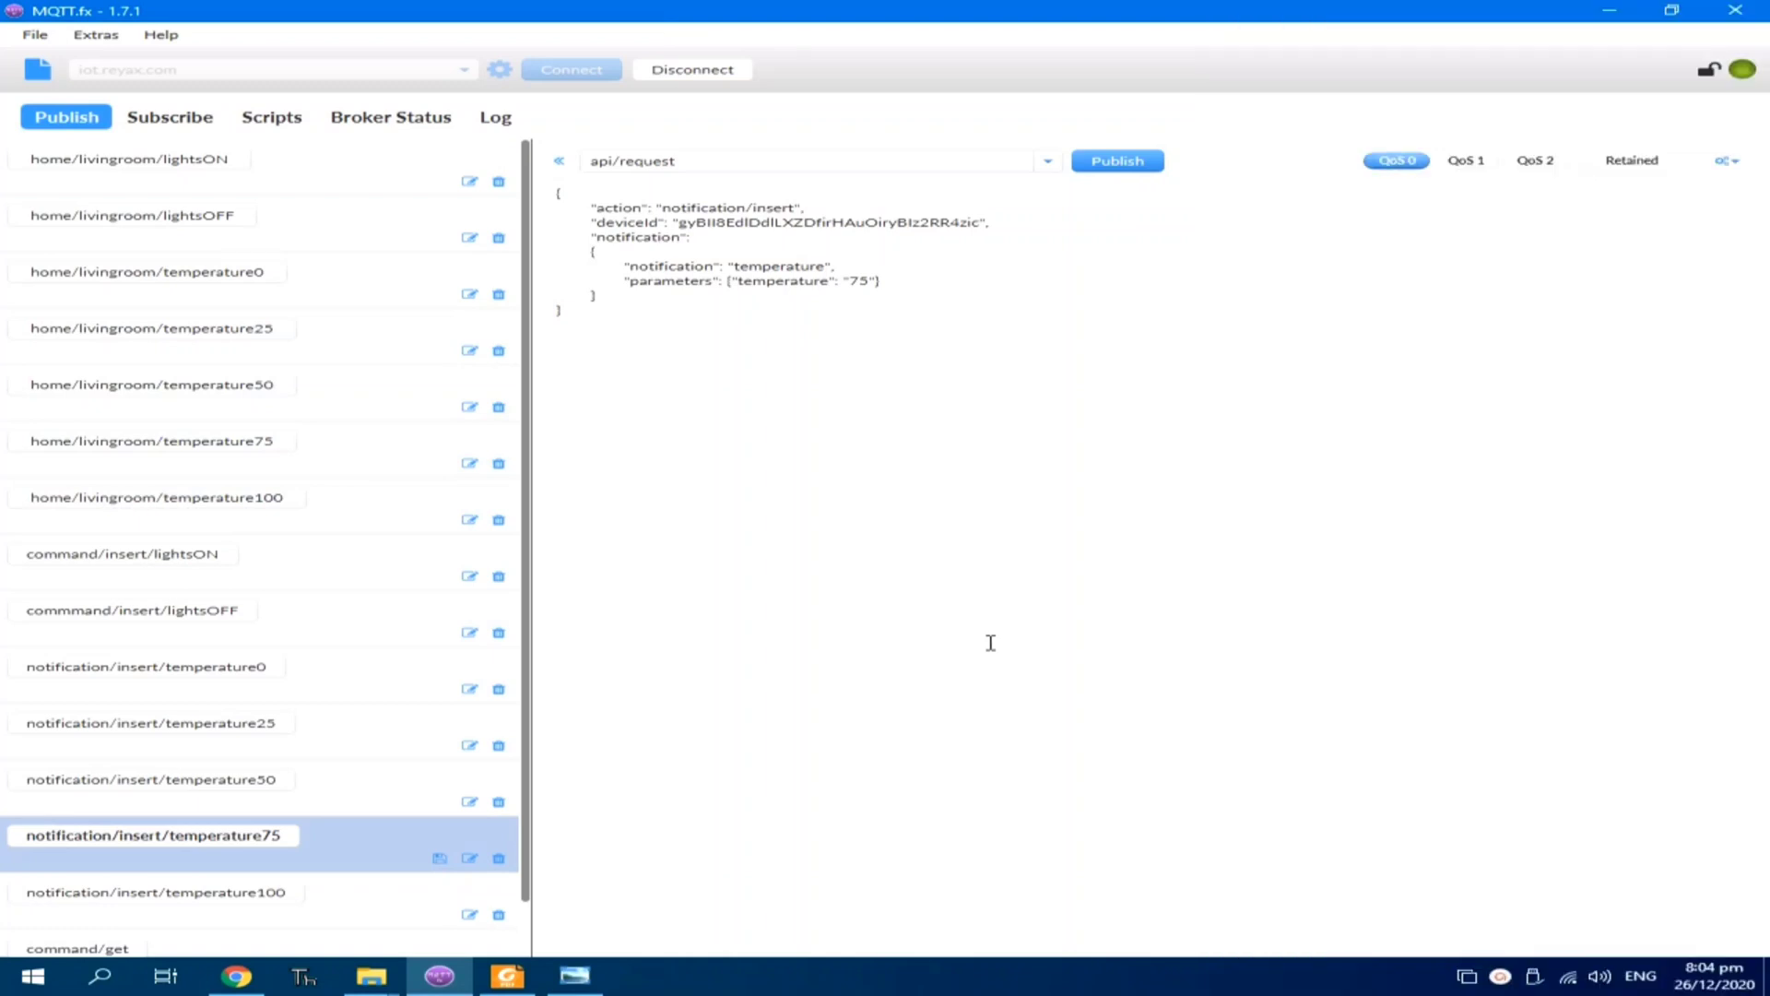
mouse_move(575, 976)
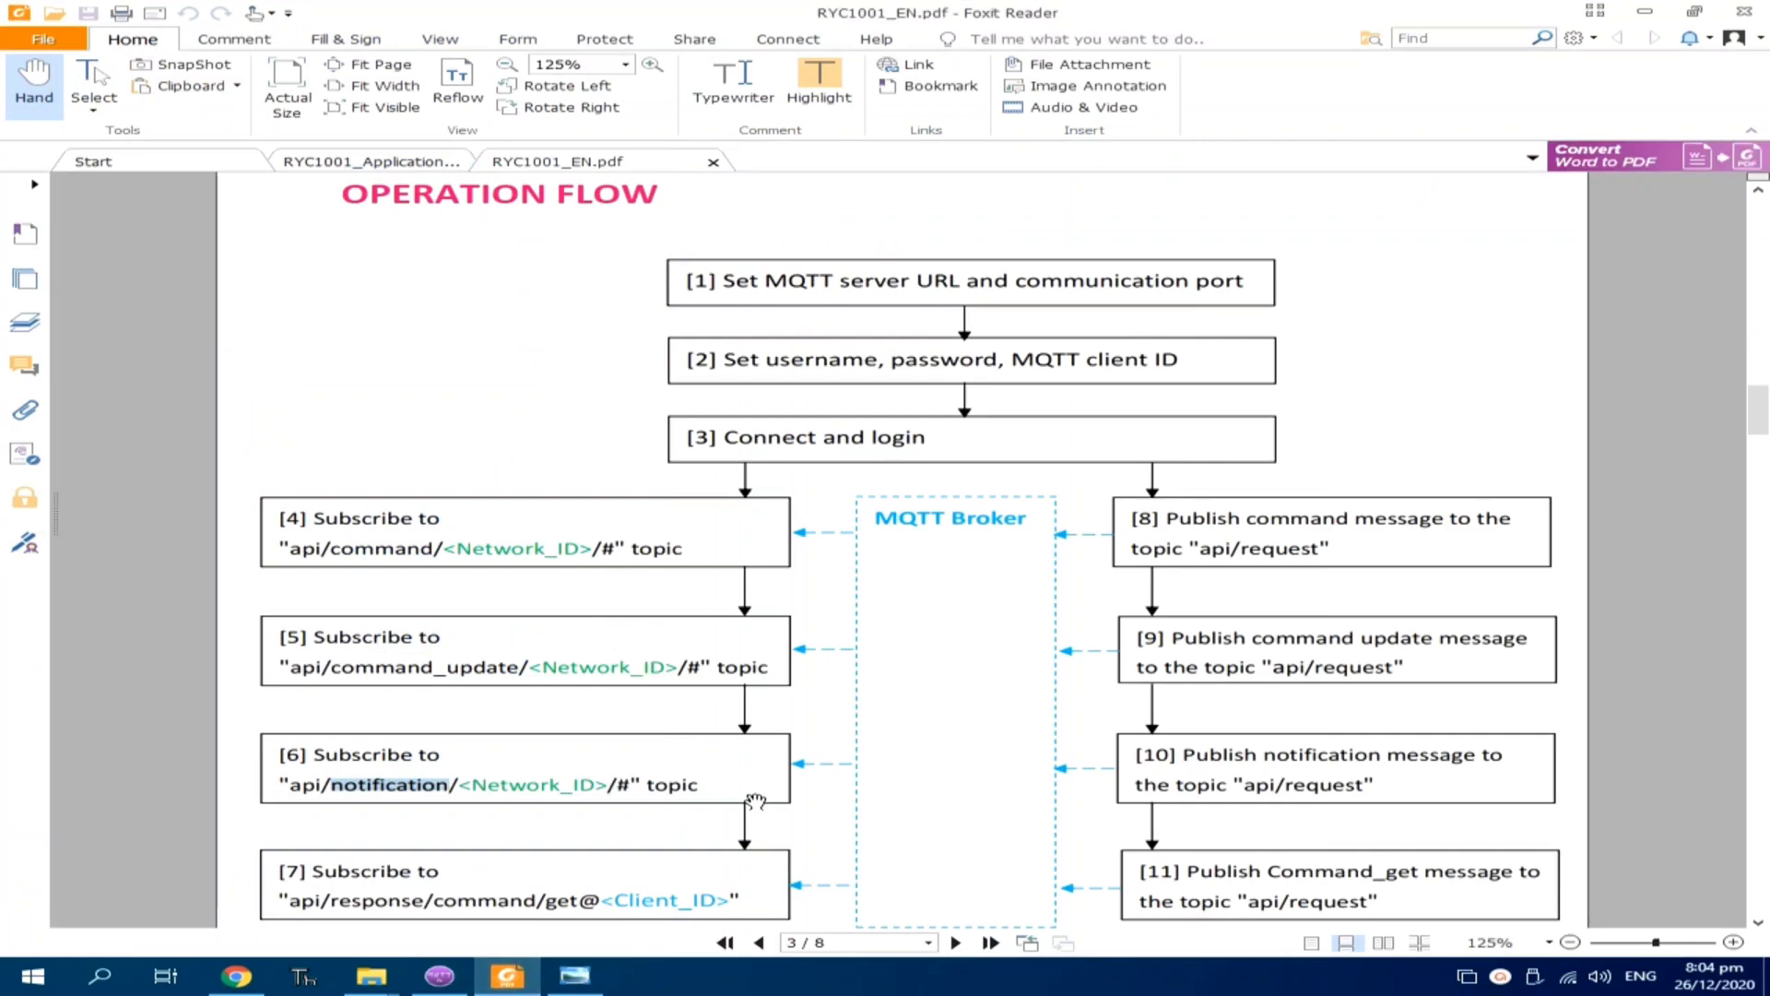
Step: Scroll the Operation Flow diagram, then view application note section 3.2, Publish command_update
scroll("down", 3)
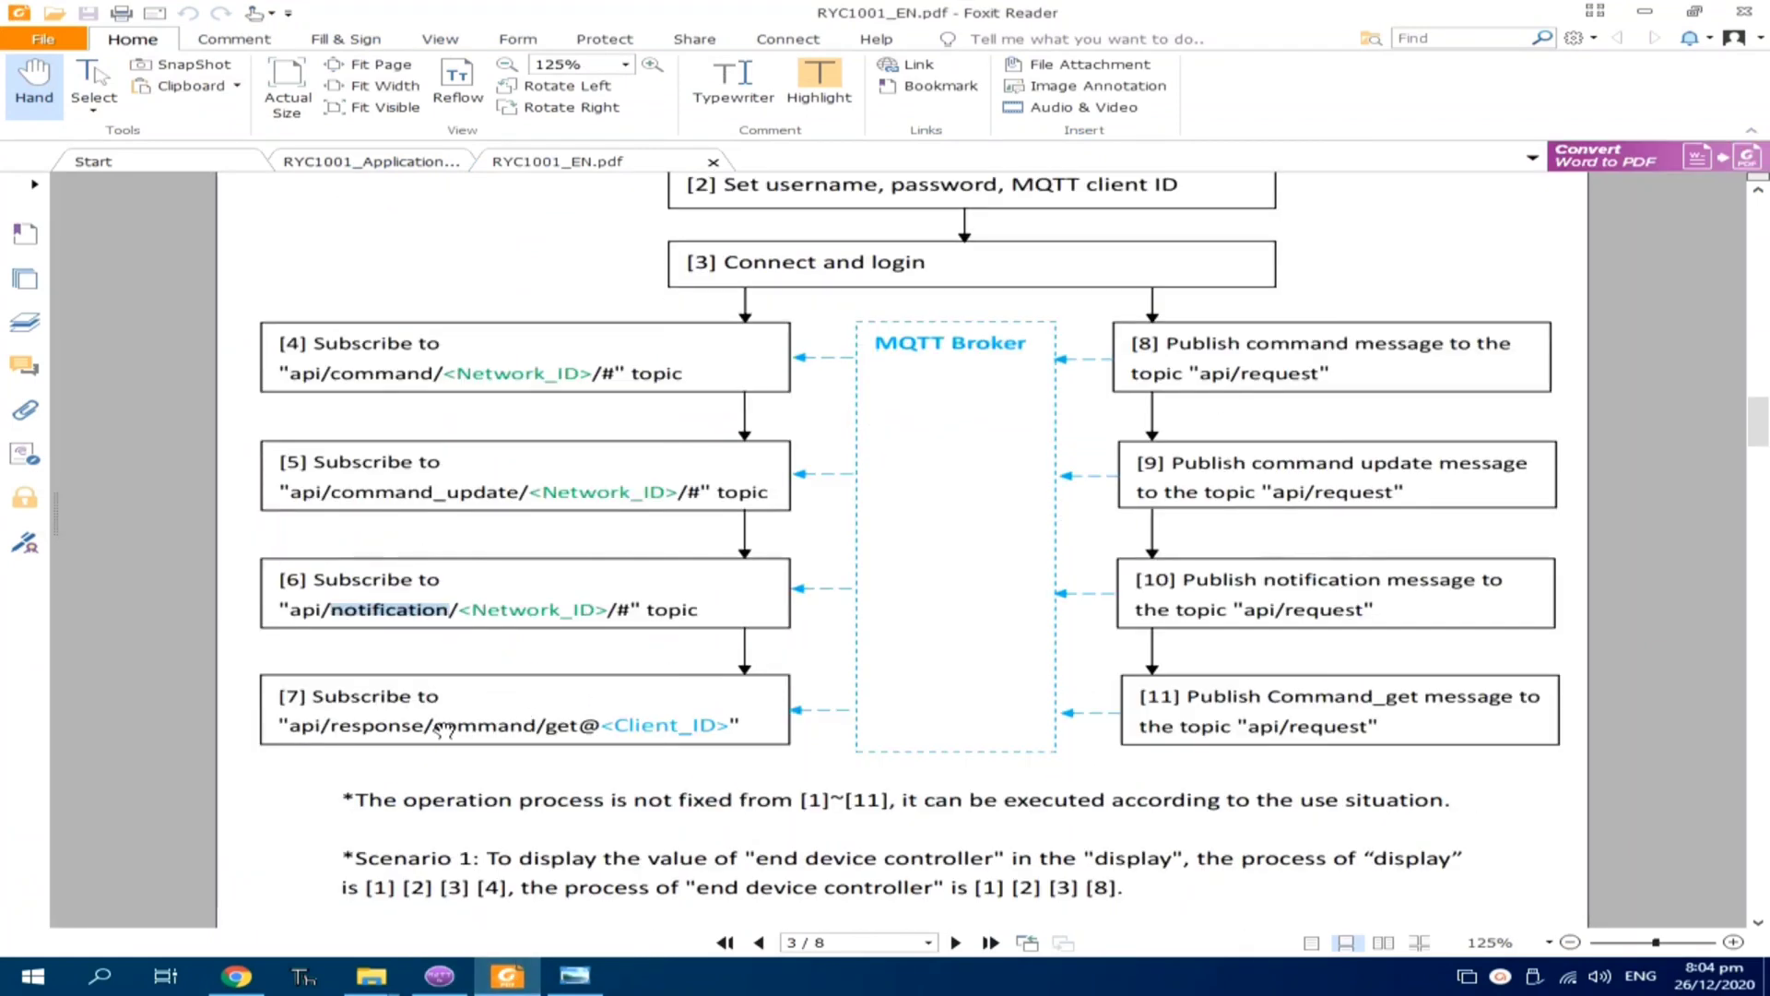
scroll("up", 3)
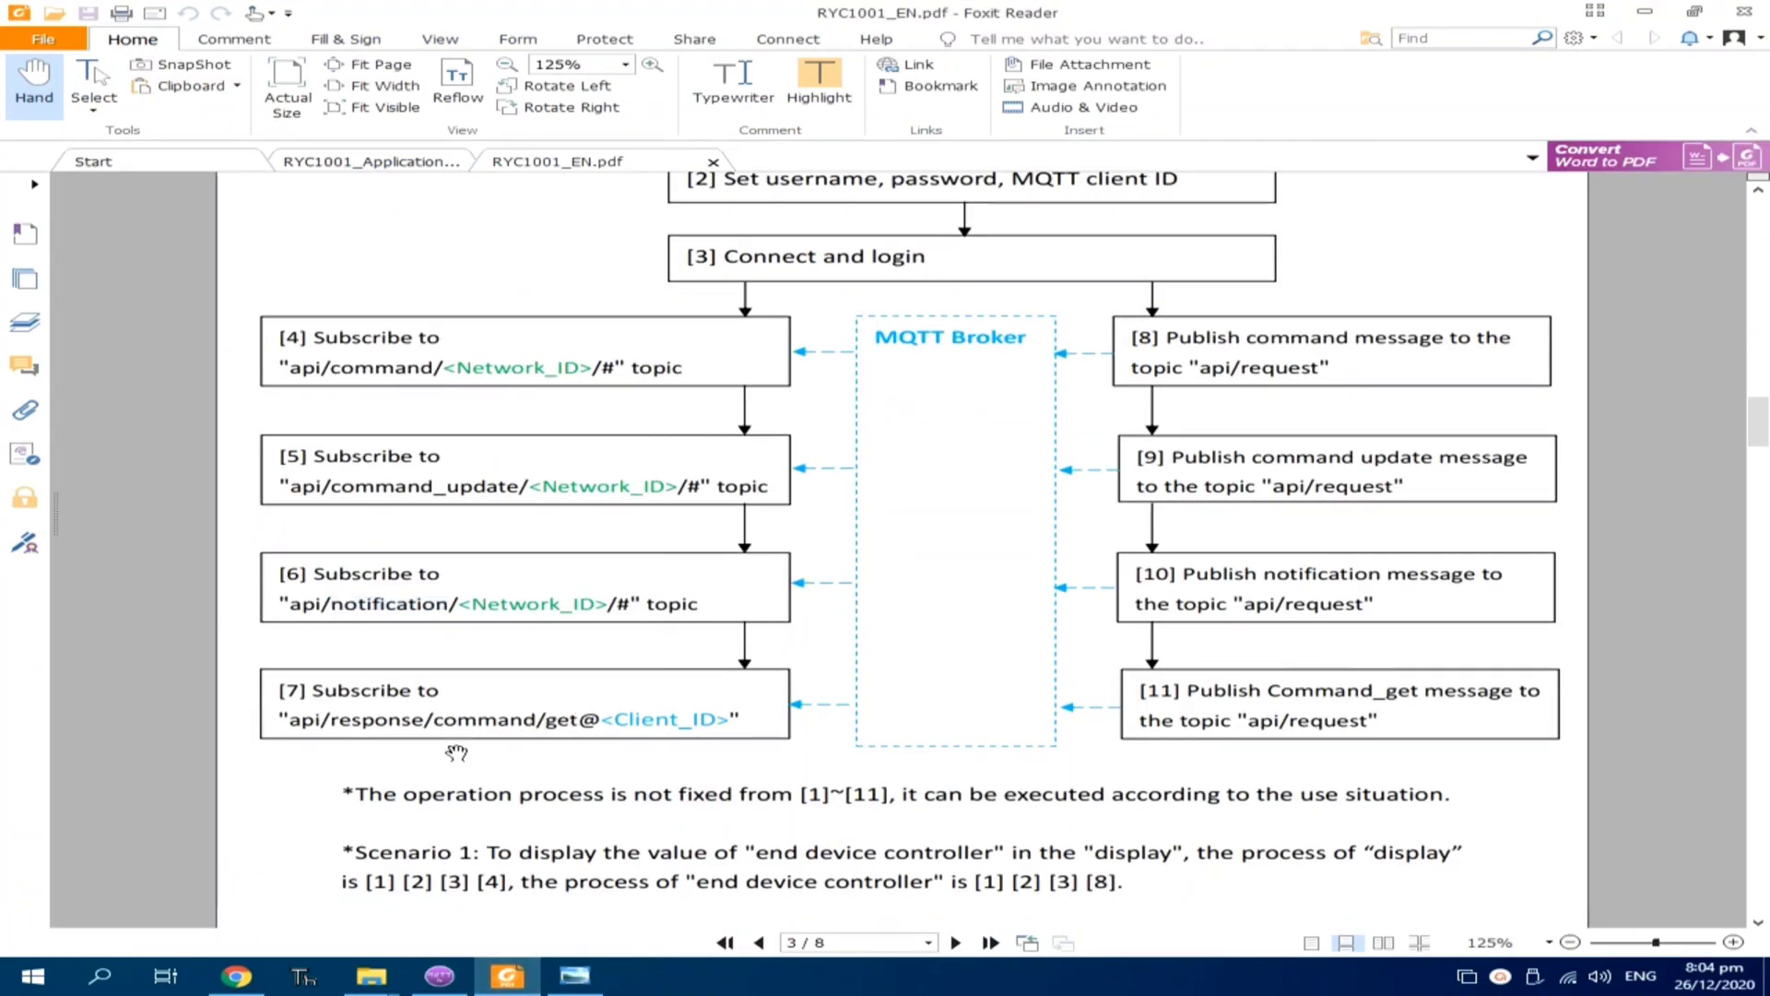
mouse_move(517, 709)
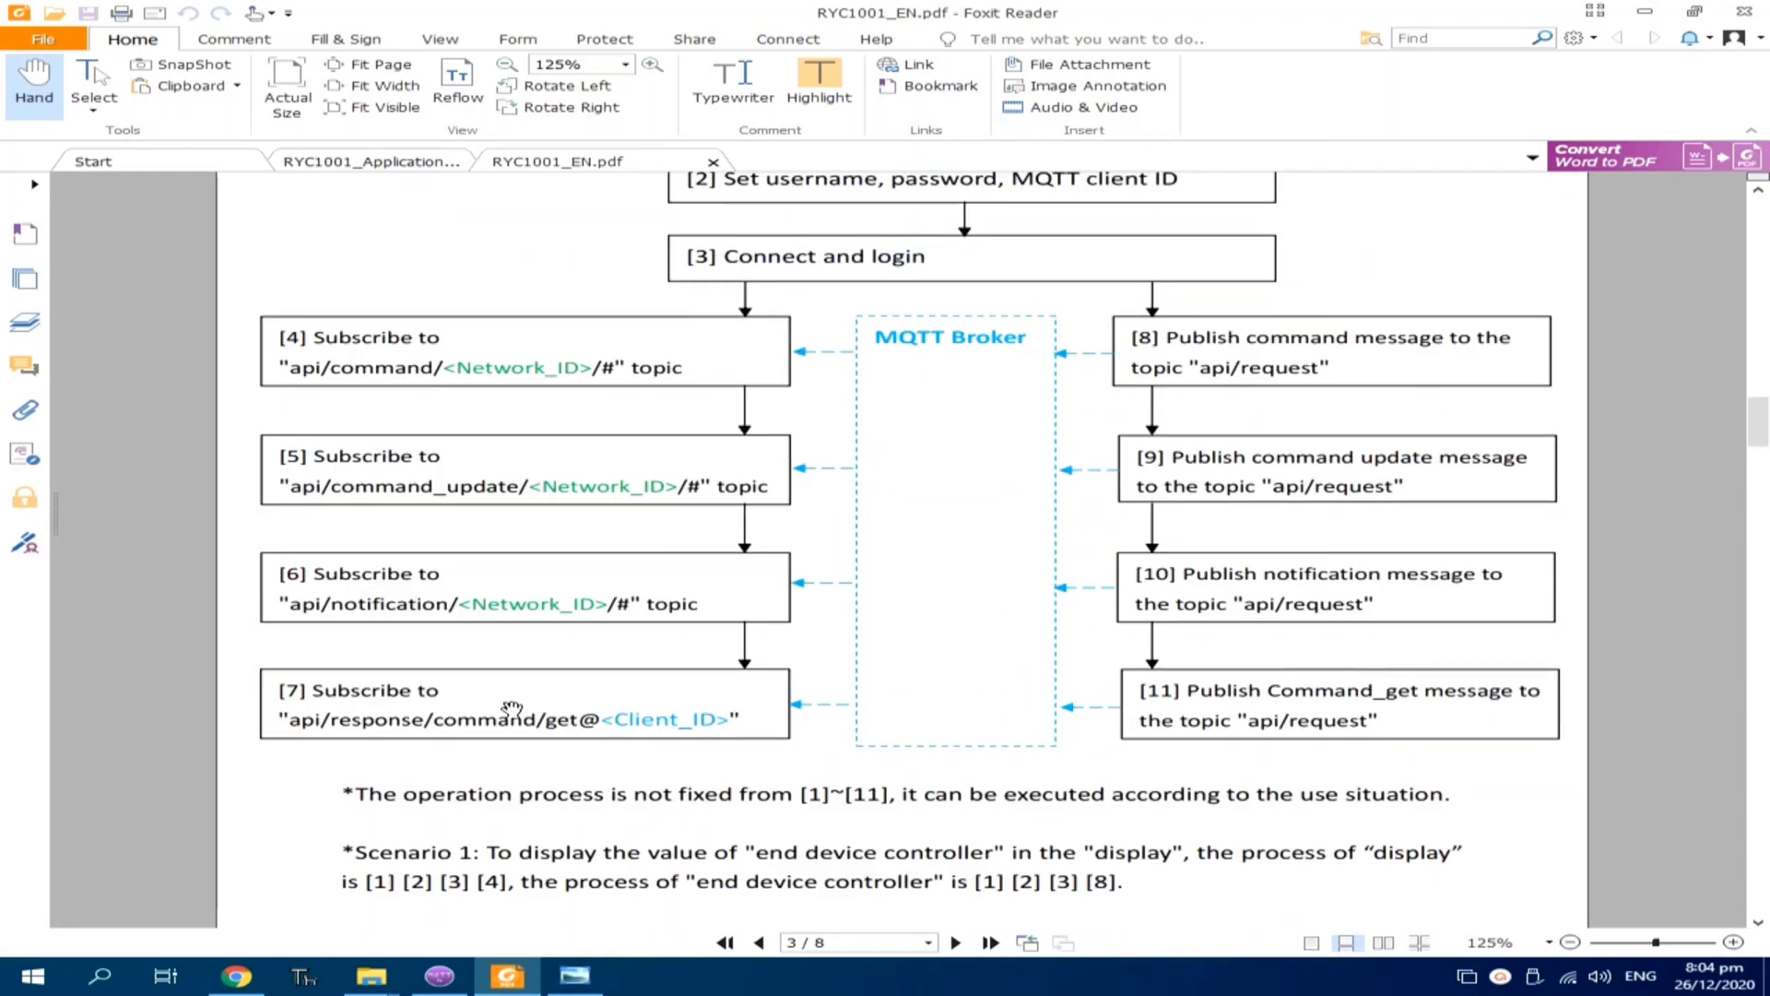
mouse_move(533, 741)
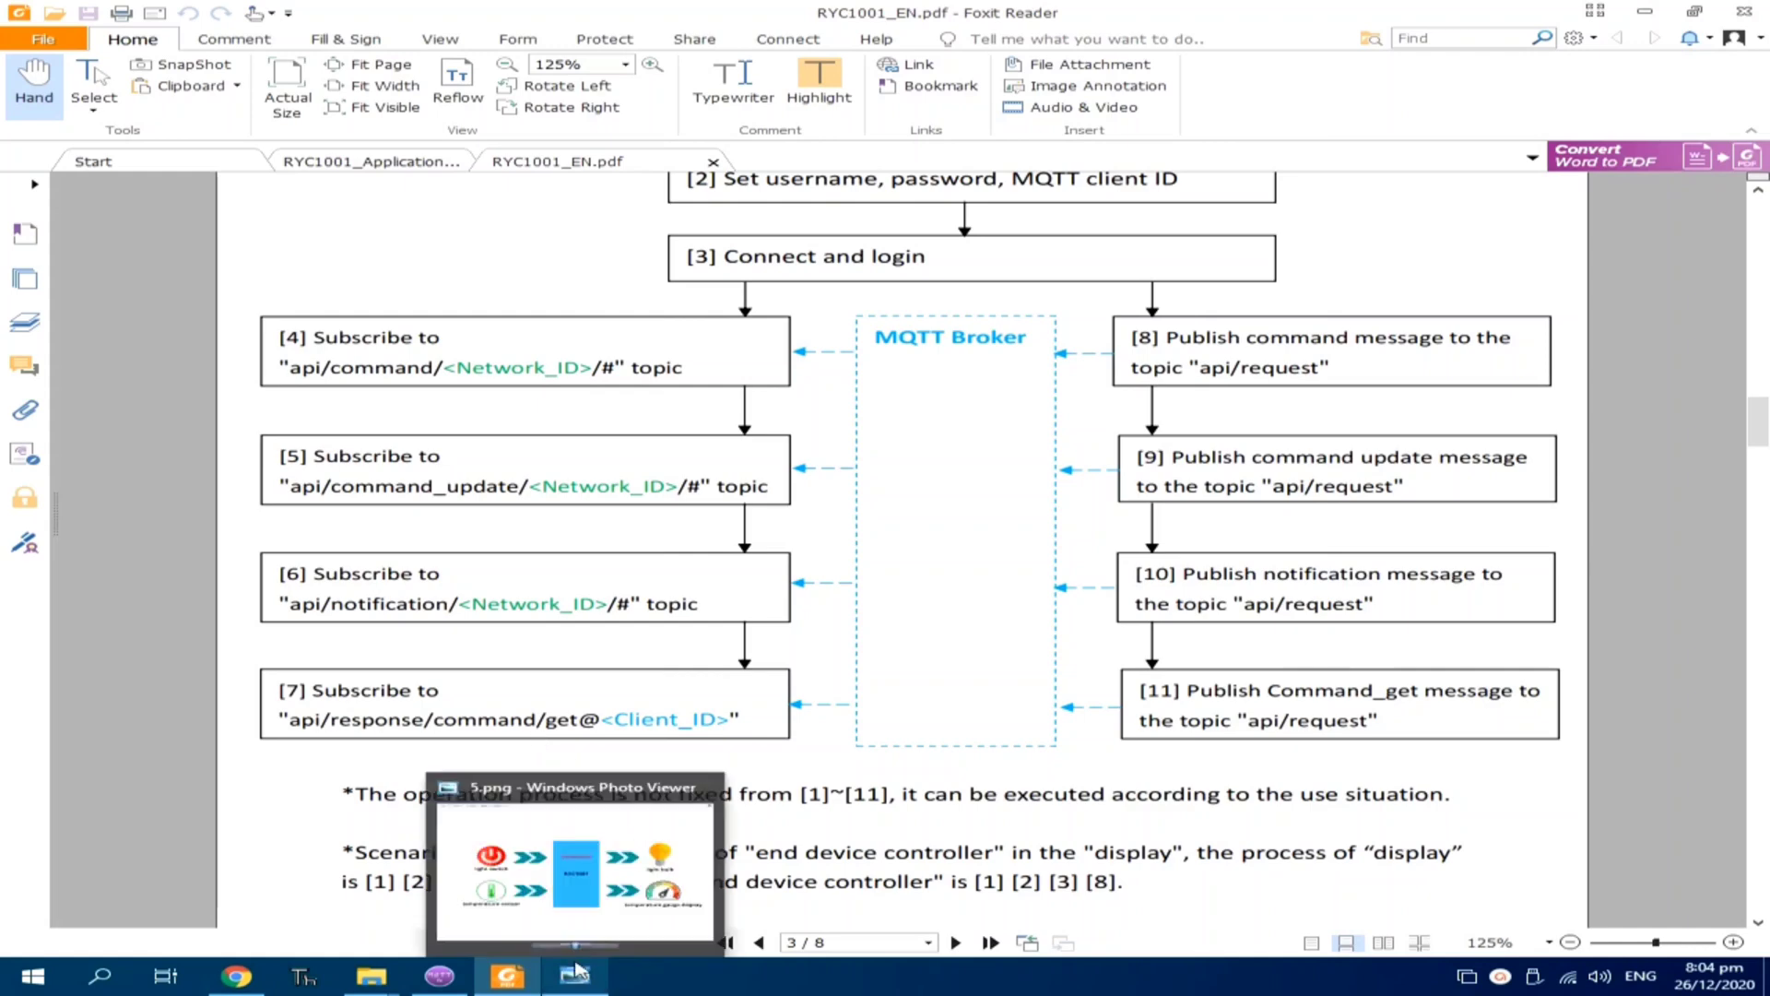
left_click(372, 161)
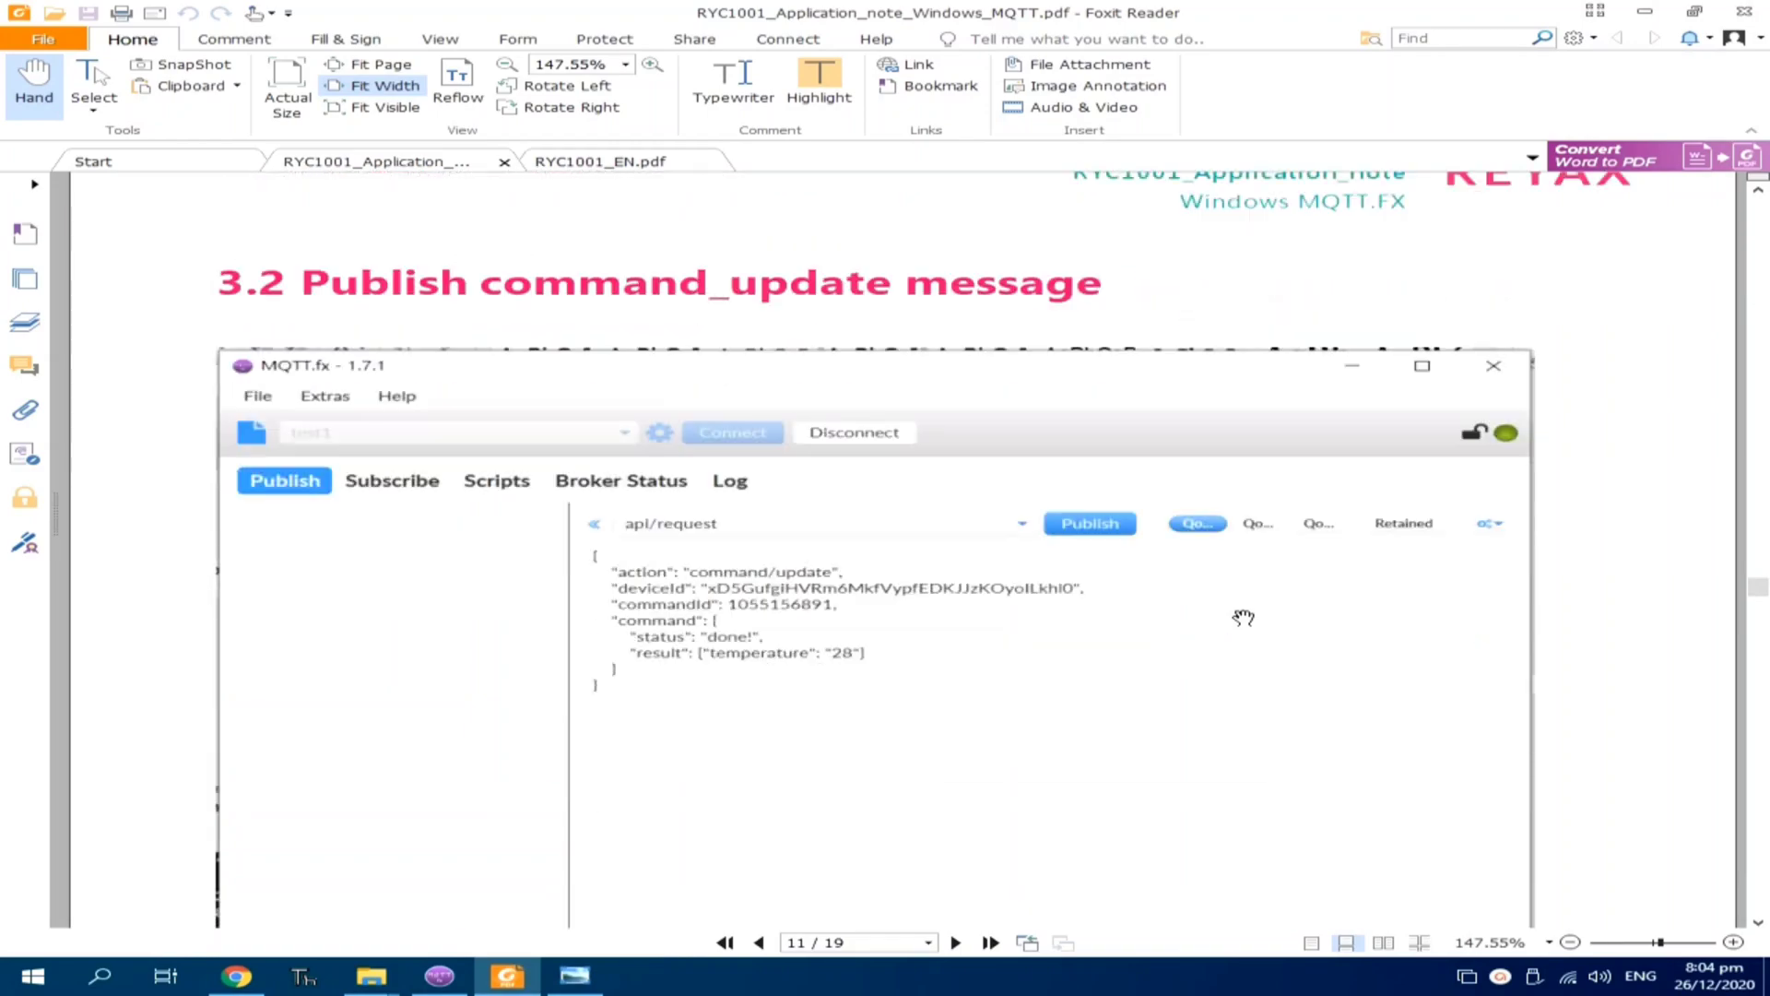
Step: Scroll the application note to section 5.2's command/get query example on page 17
scroll("down", 3)
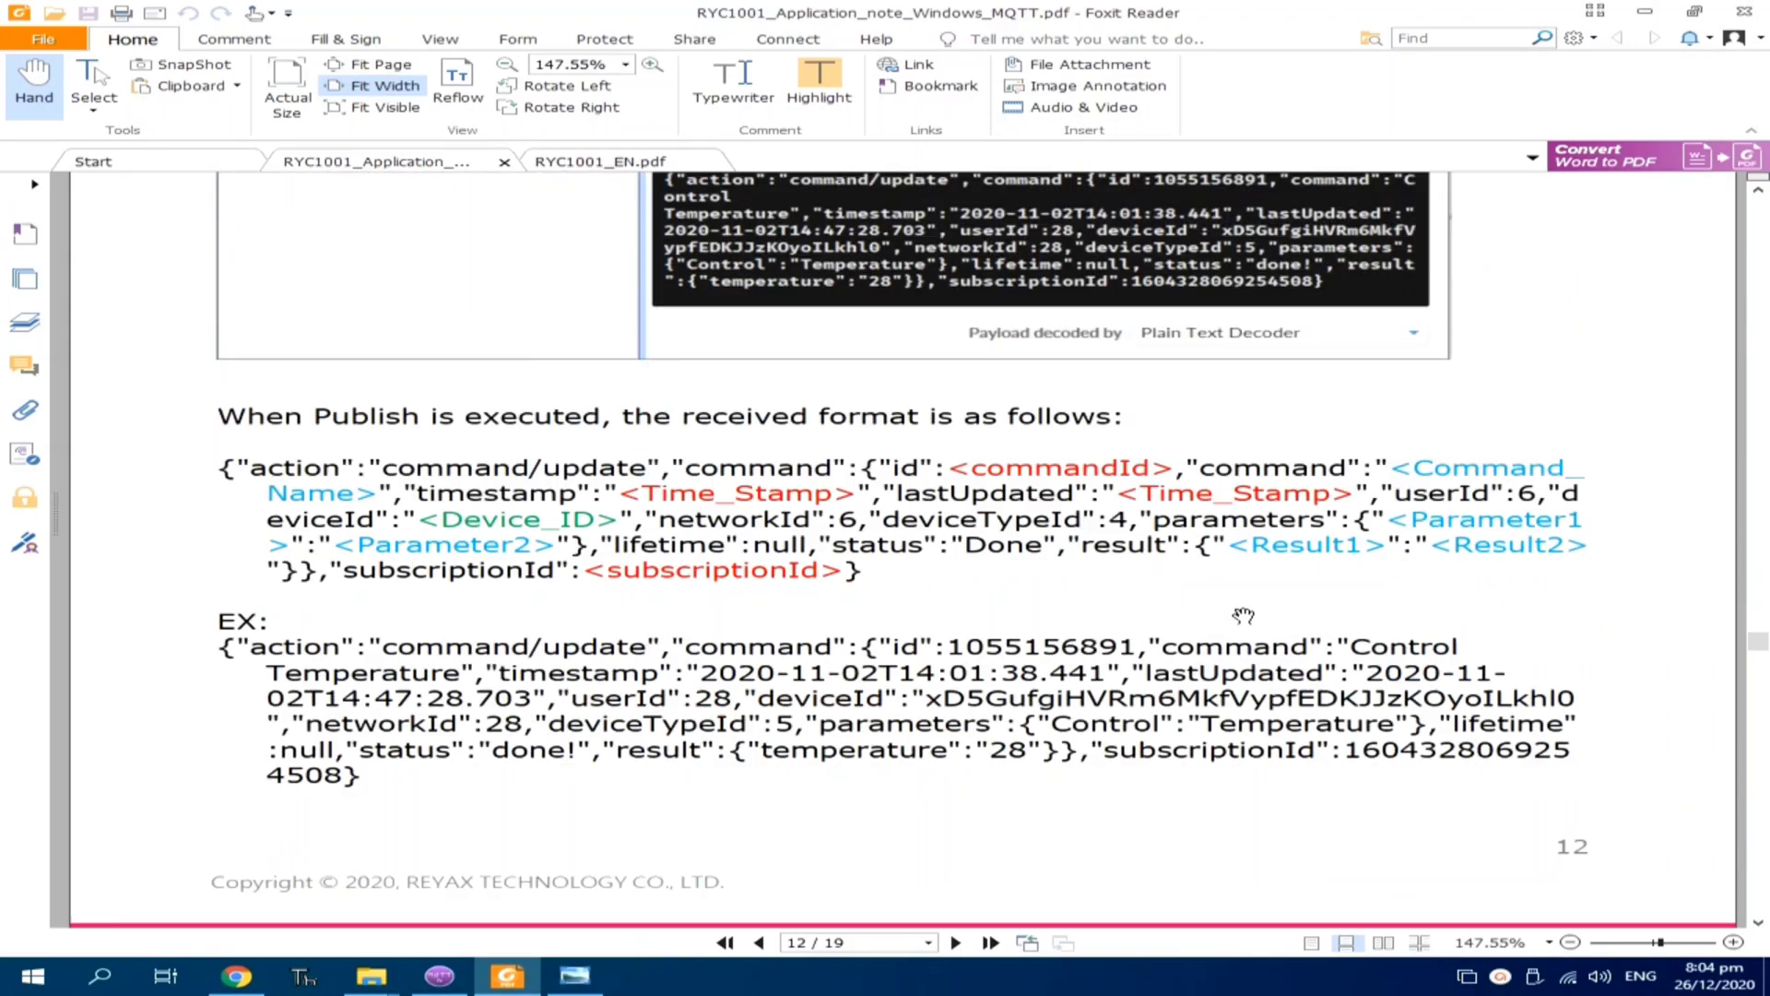
scroll("down", 3)
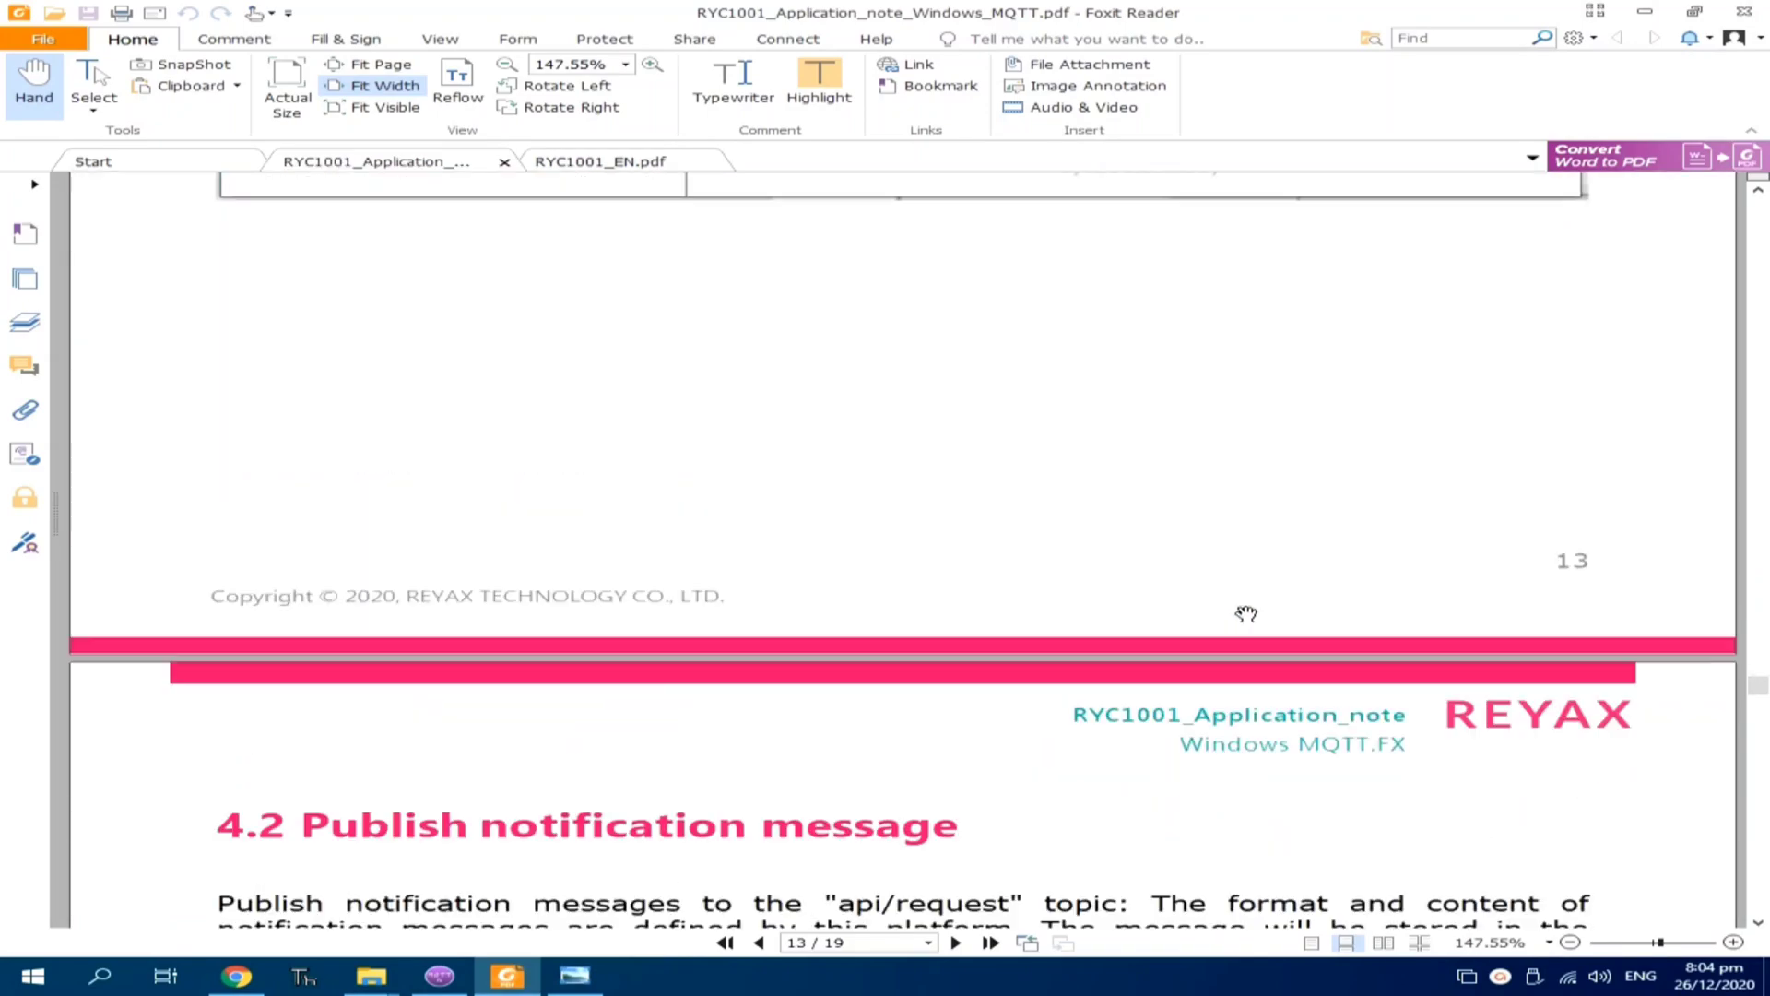
scroll("down", 3)
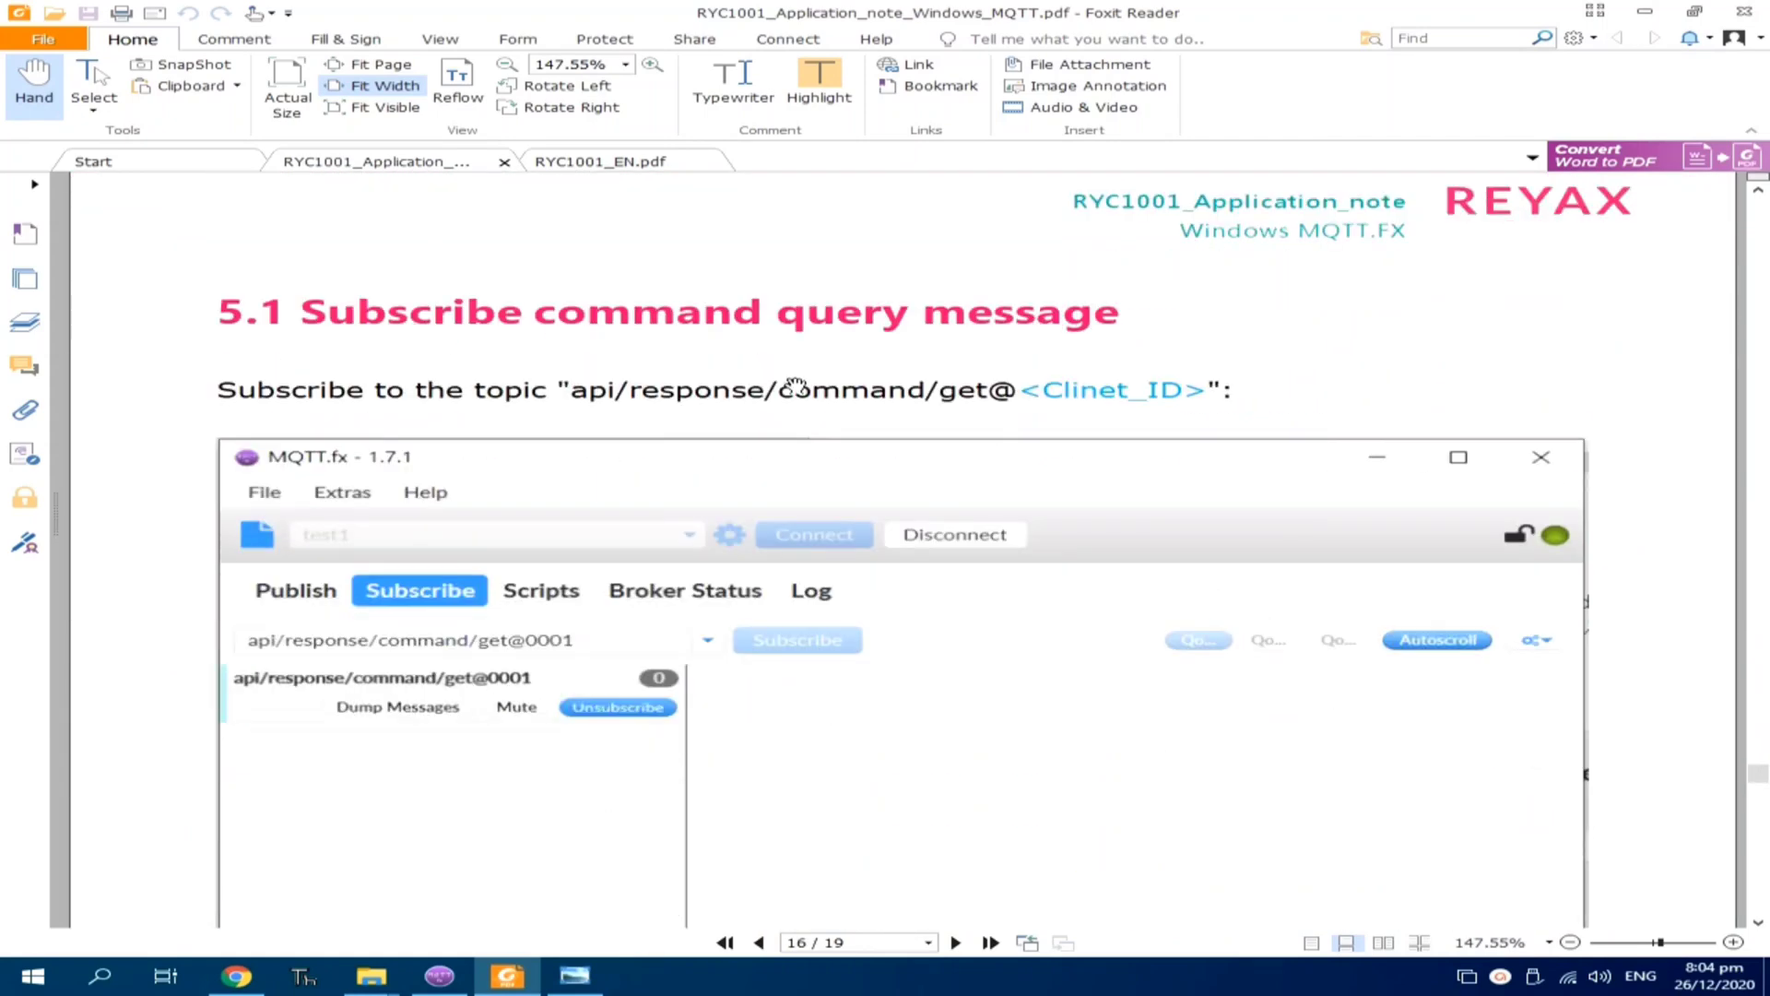
mouse_move(384, 316)
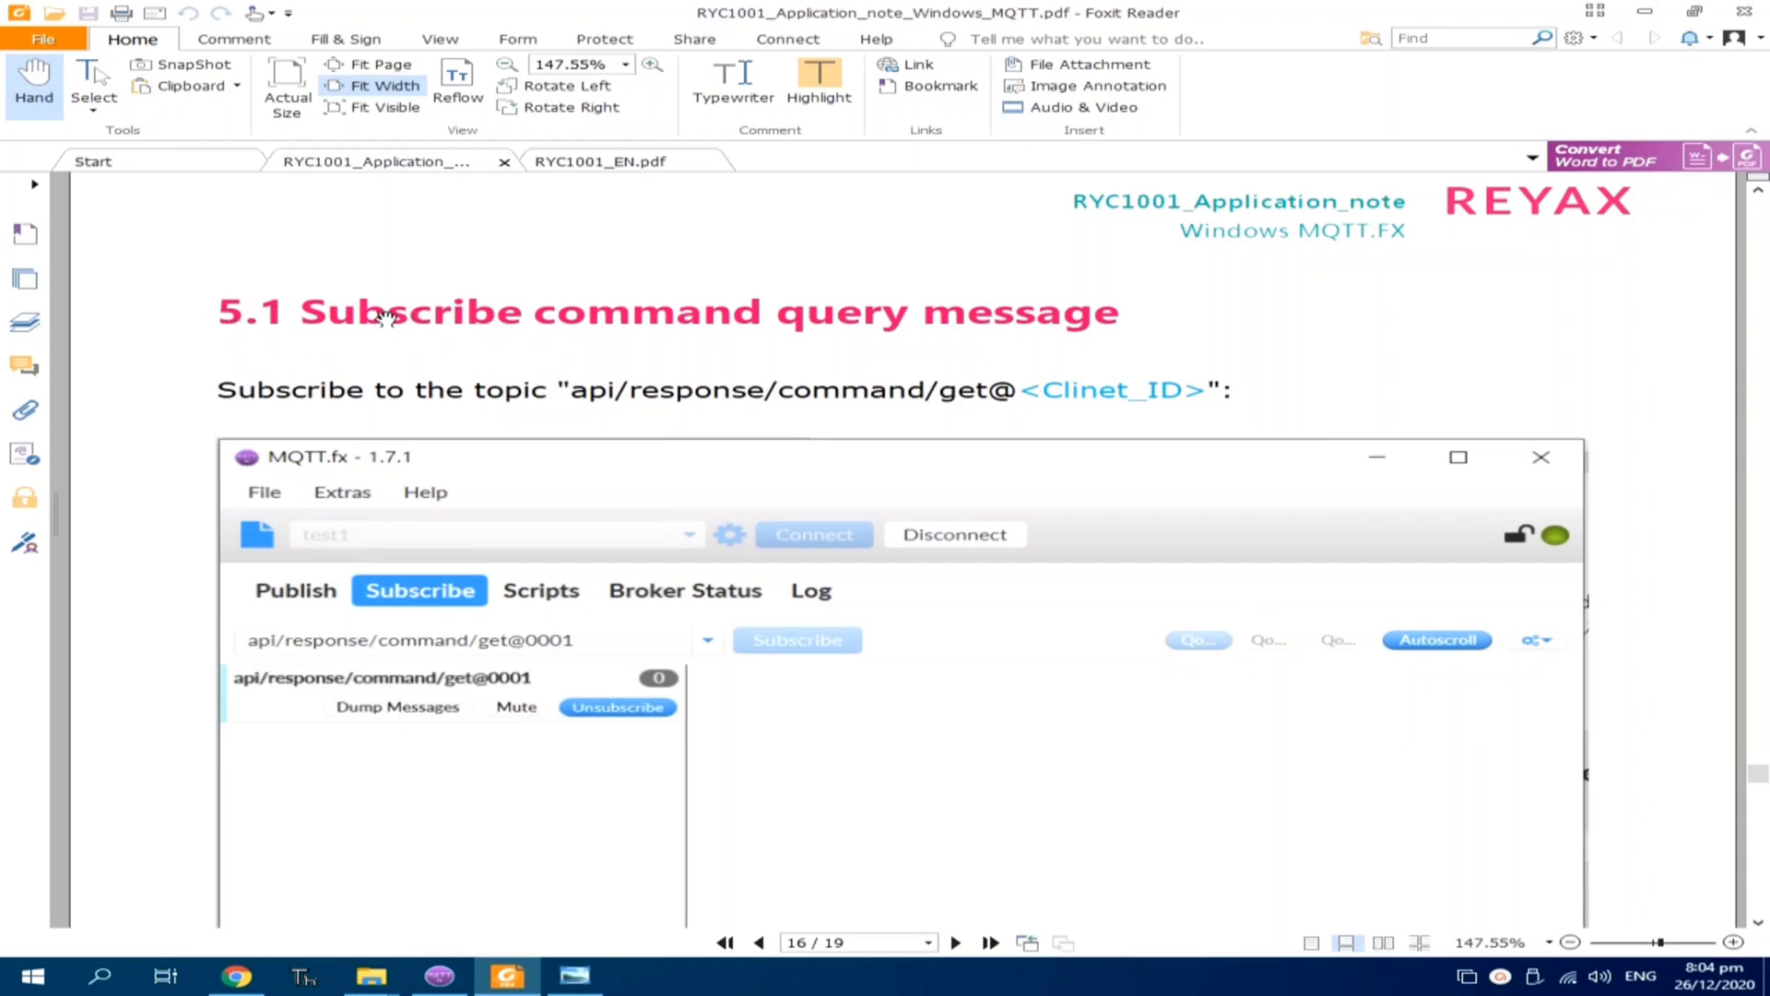
mouse_move(878, 388)
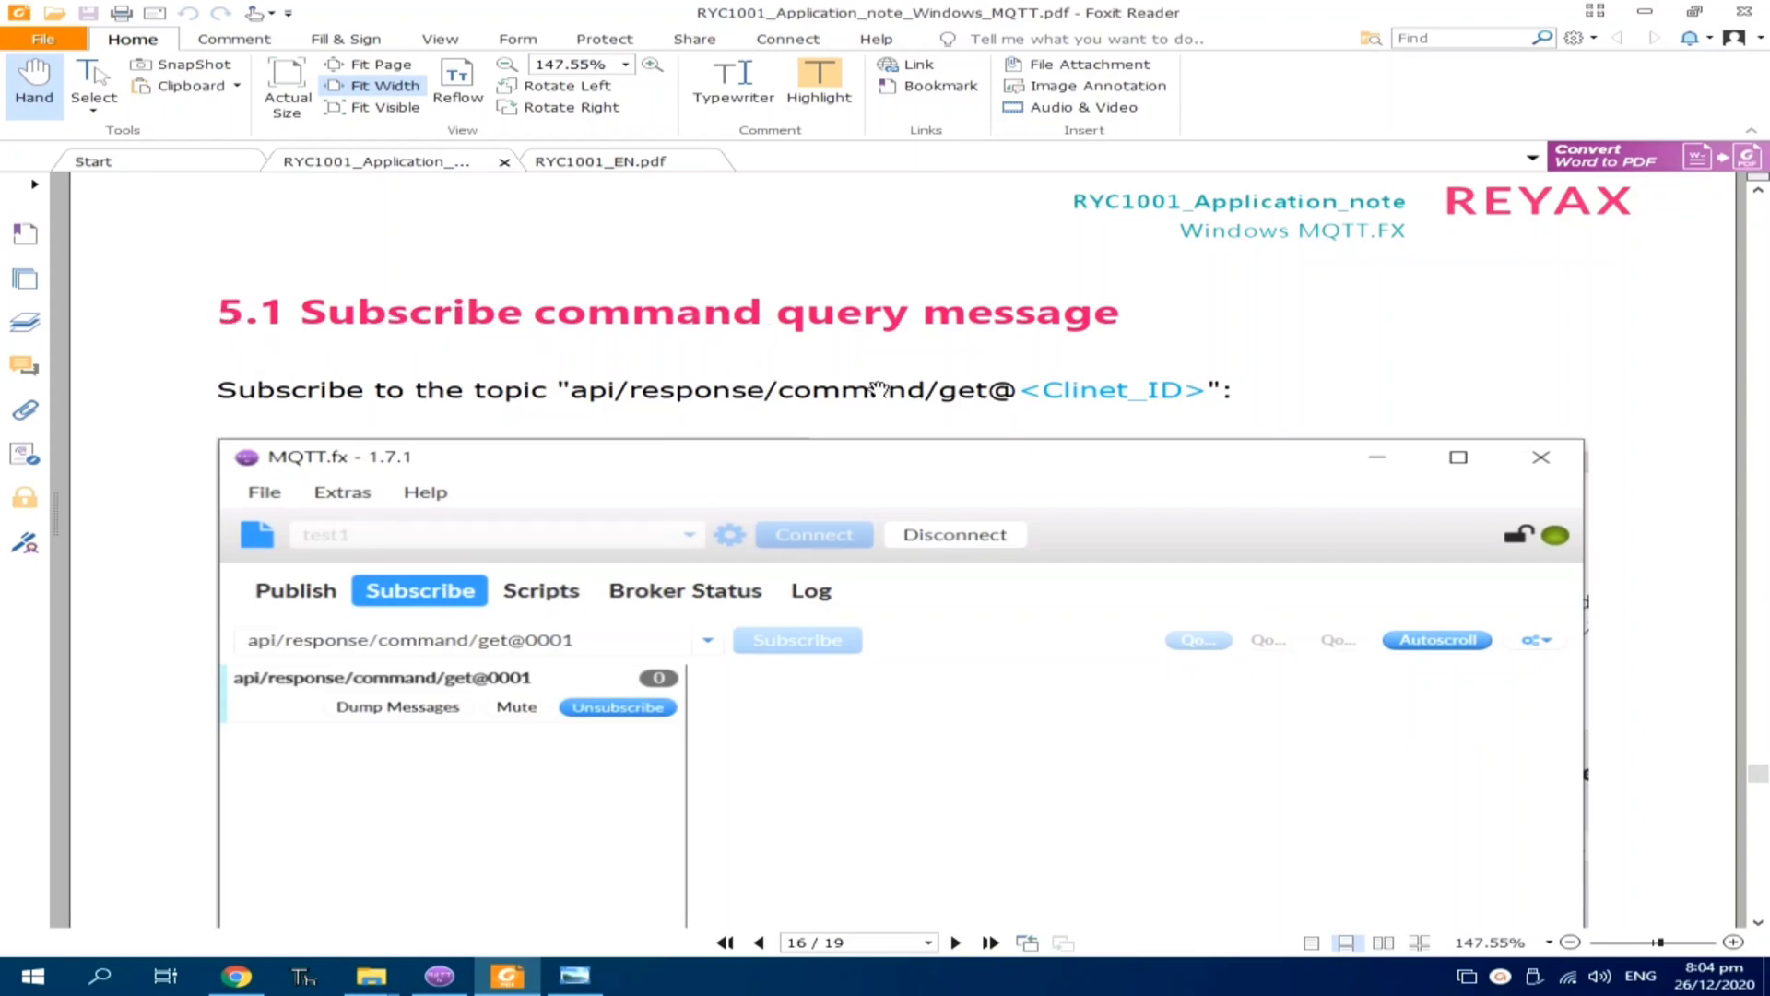
mouse_move(1067, 610)
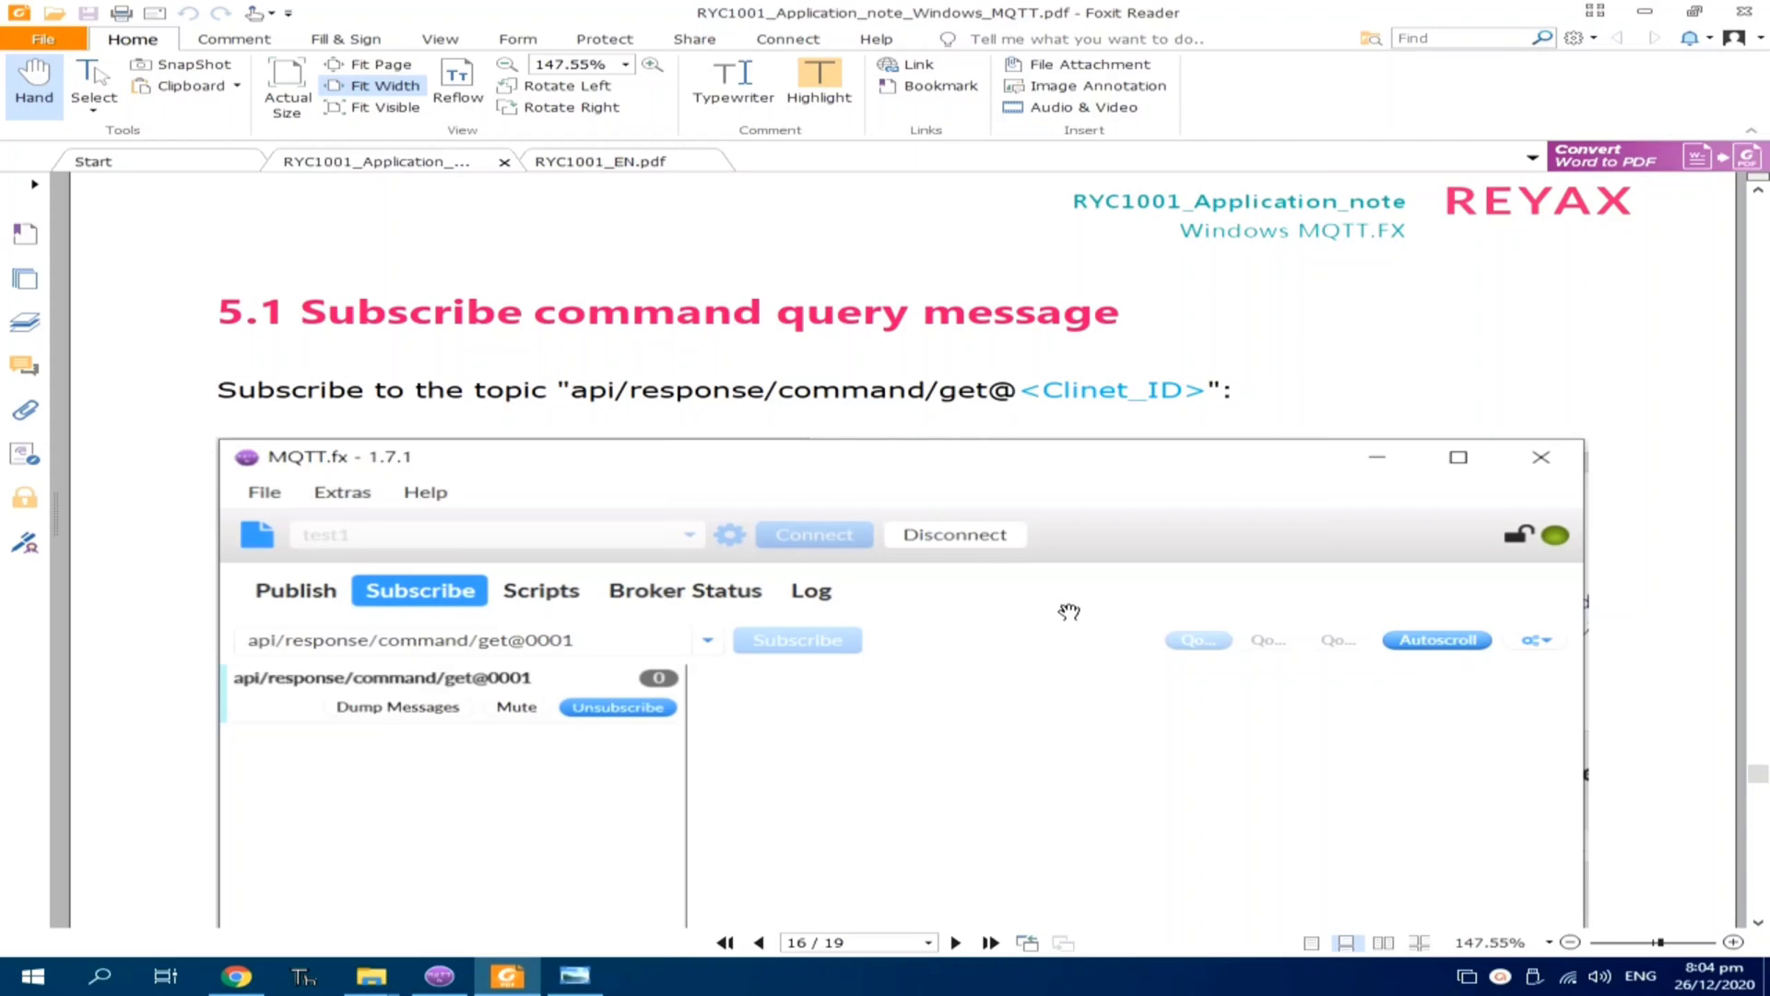
scroll("down", 3)
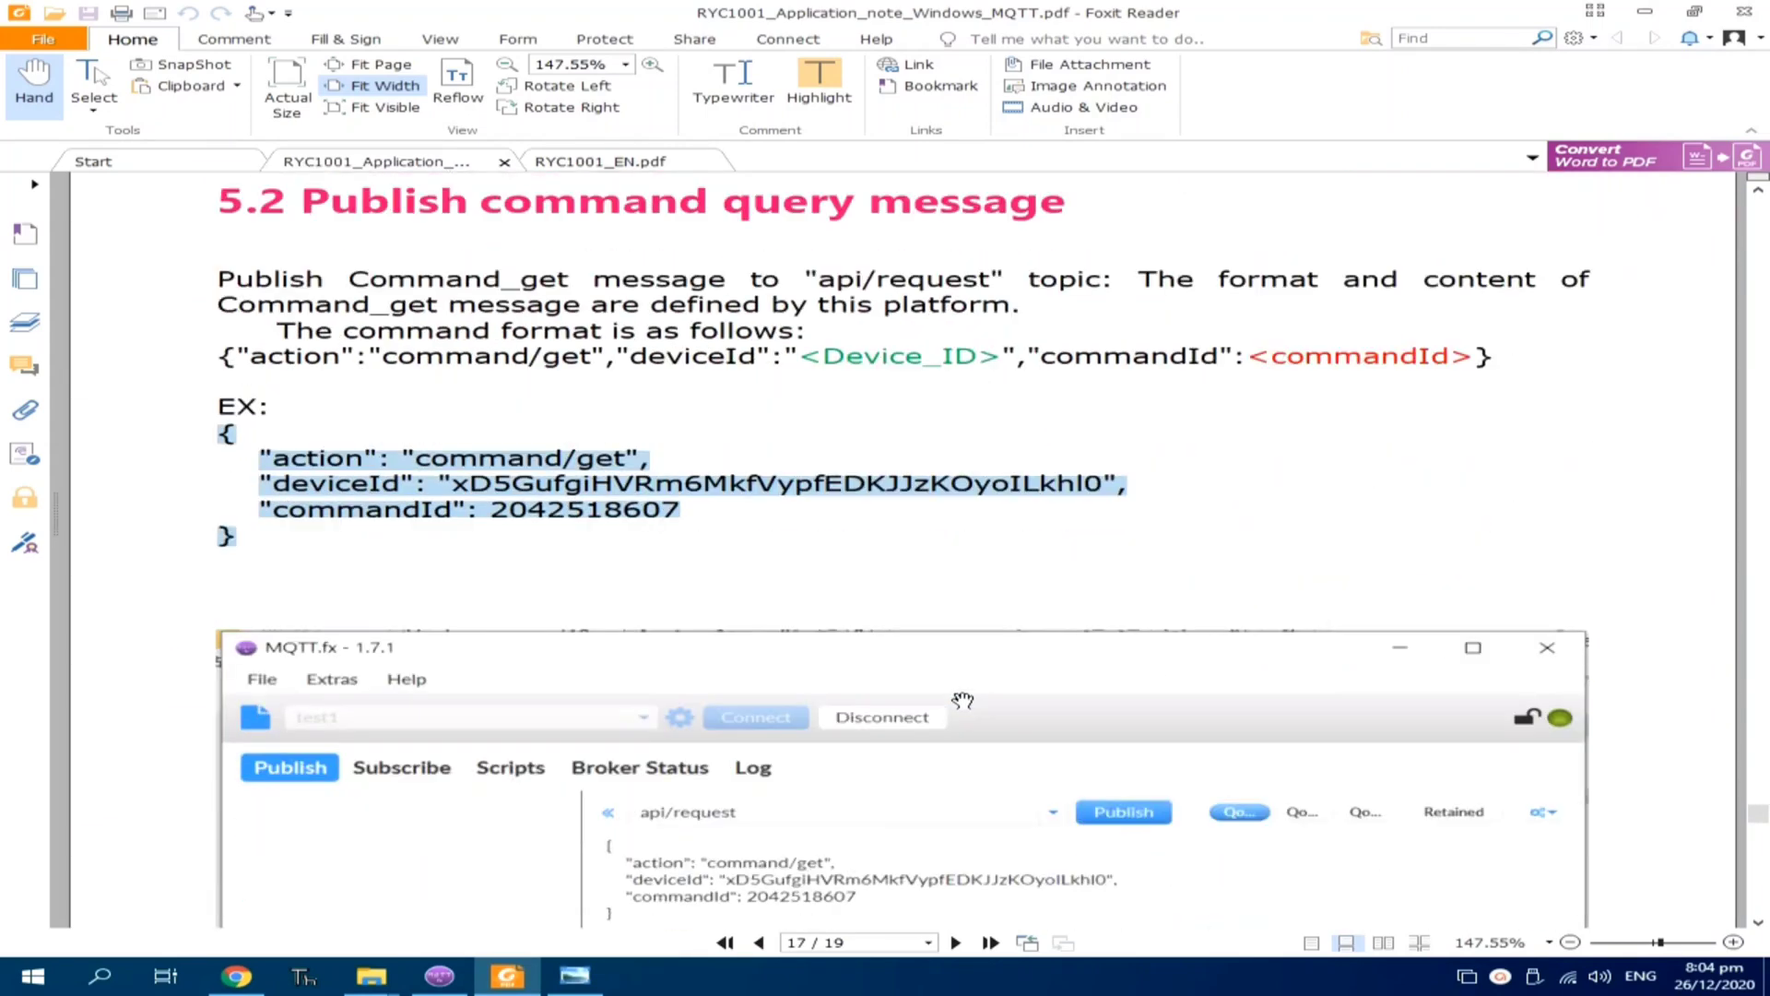
left_click(348, 456)
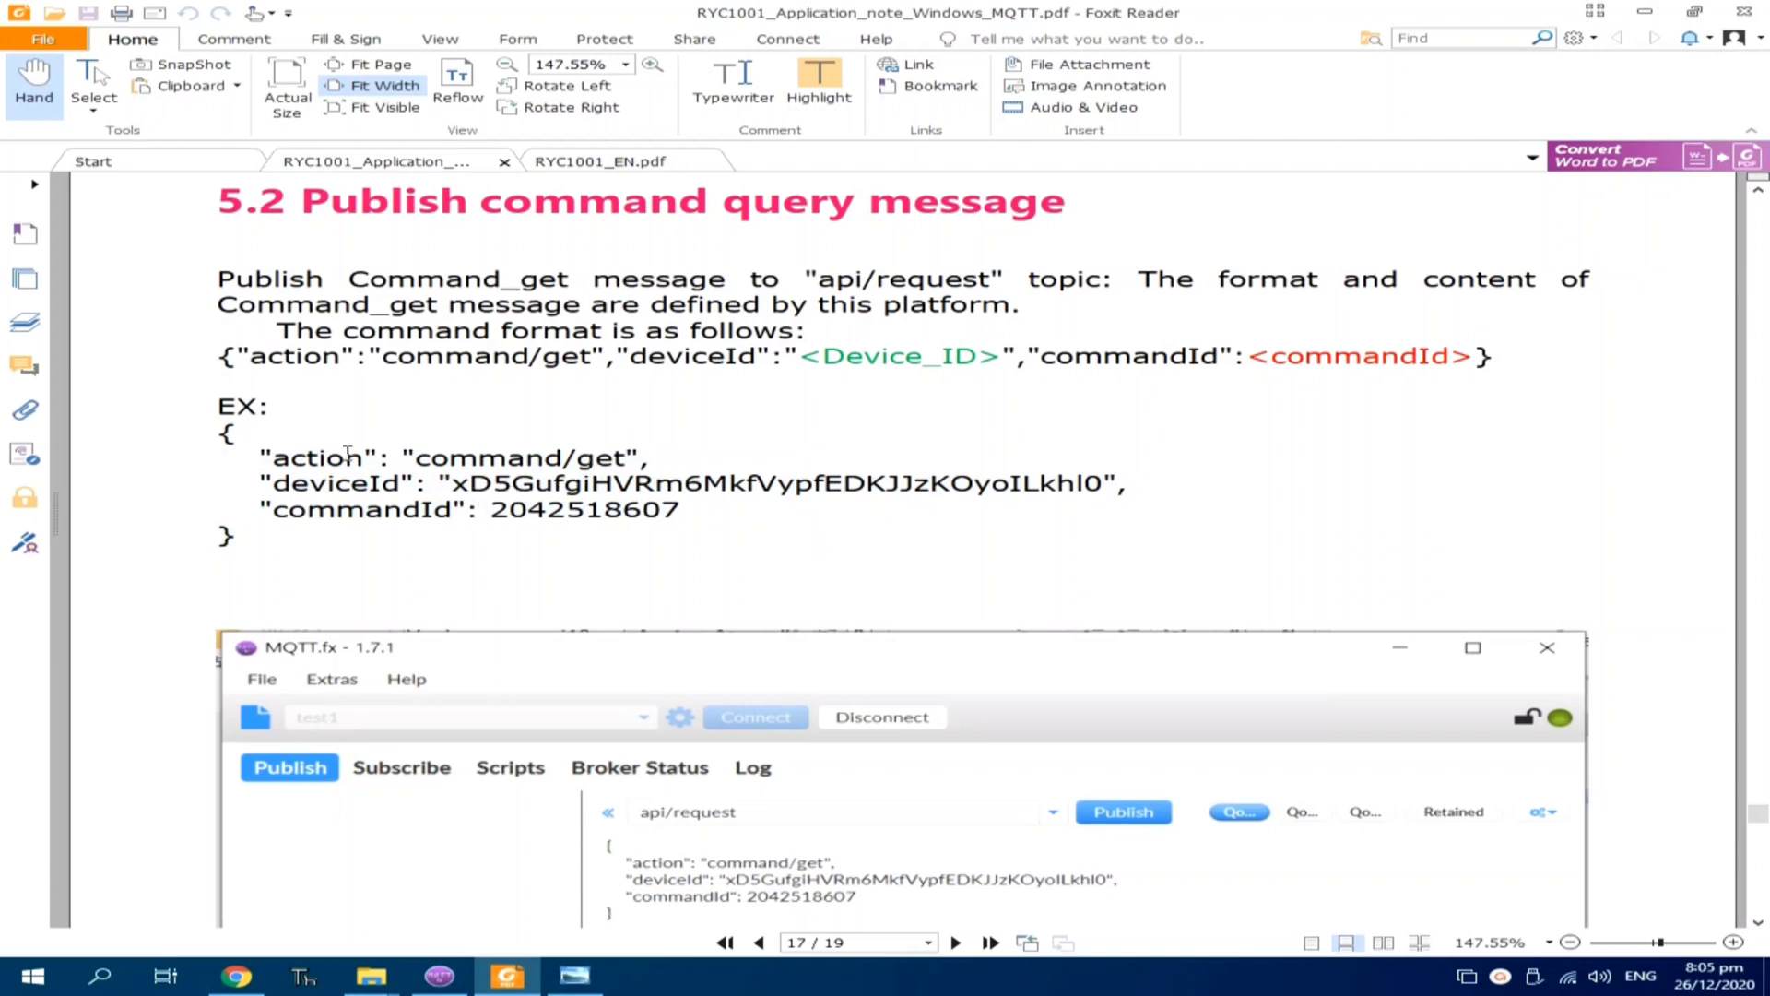
mouse_move(889, 162)
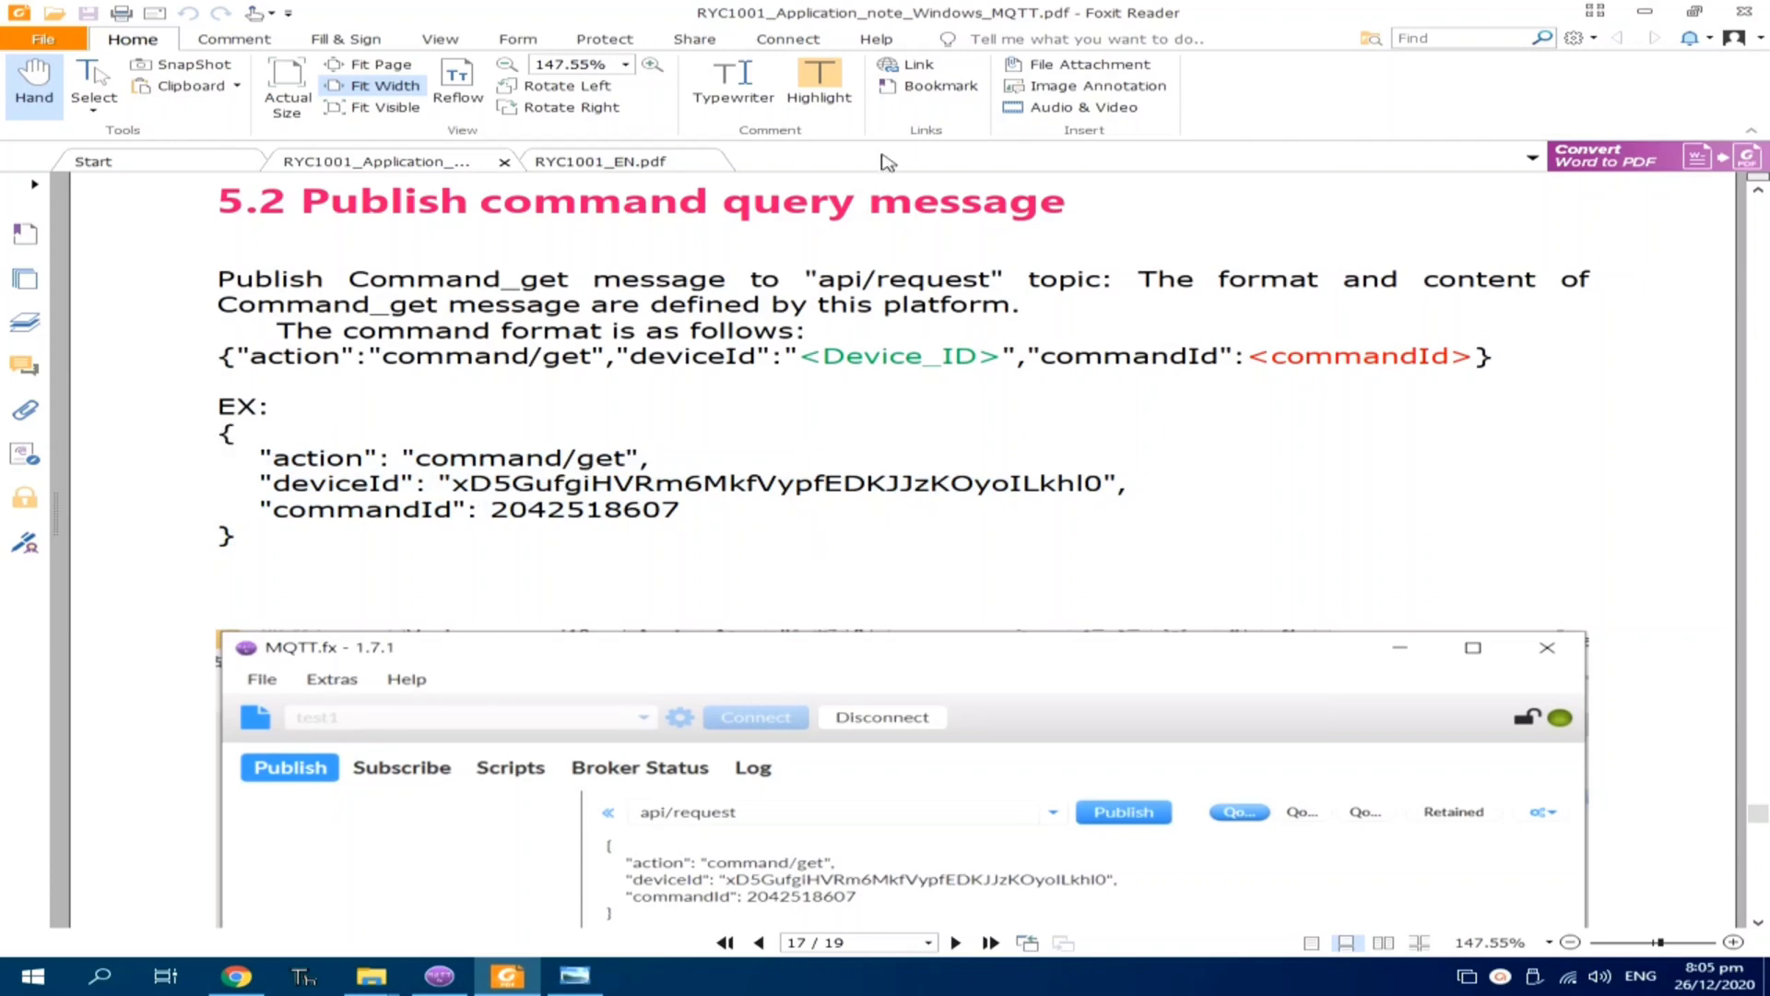
mouse_move(565, 356)
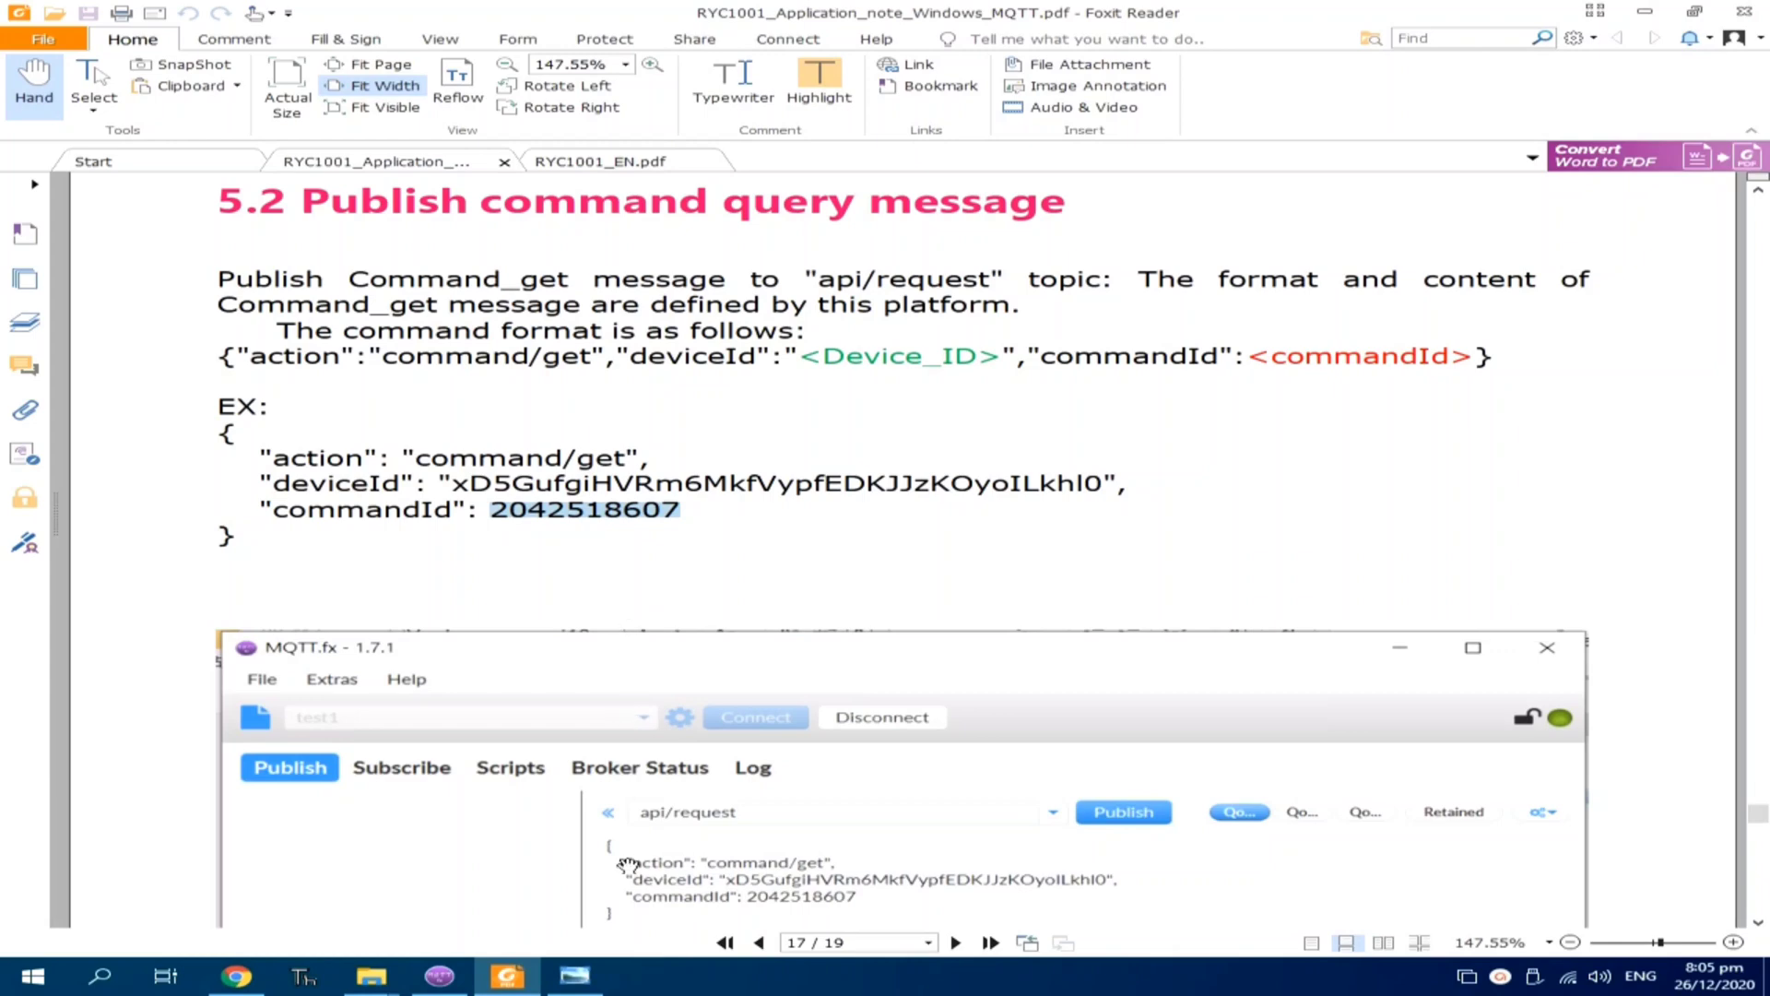
mouse_move(438, 973)
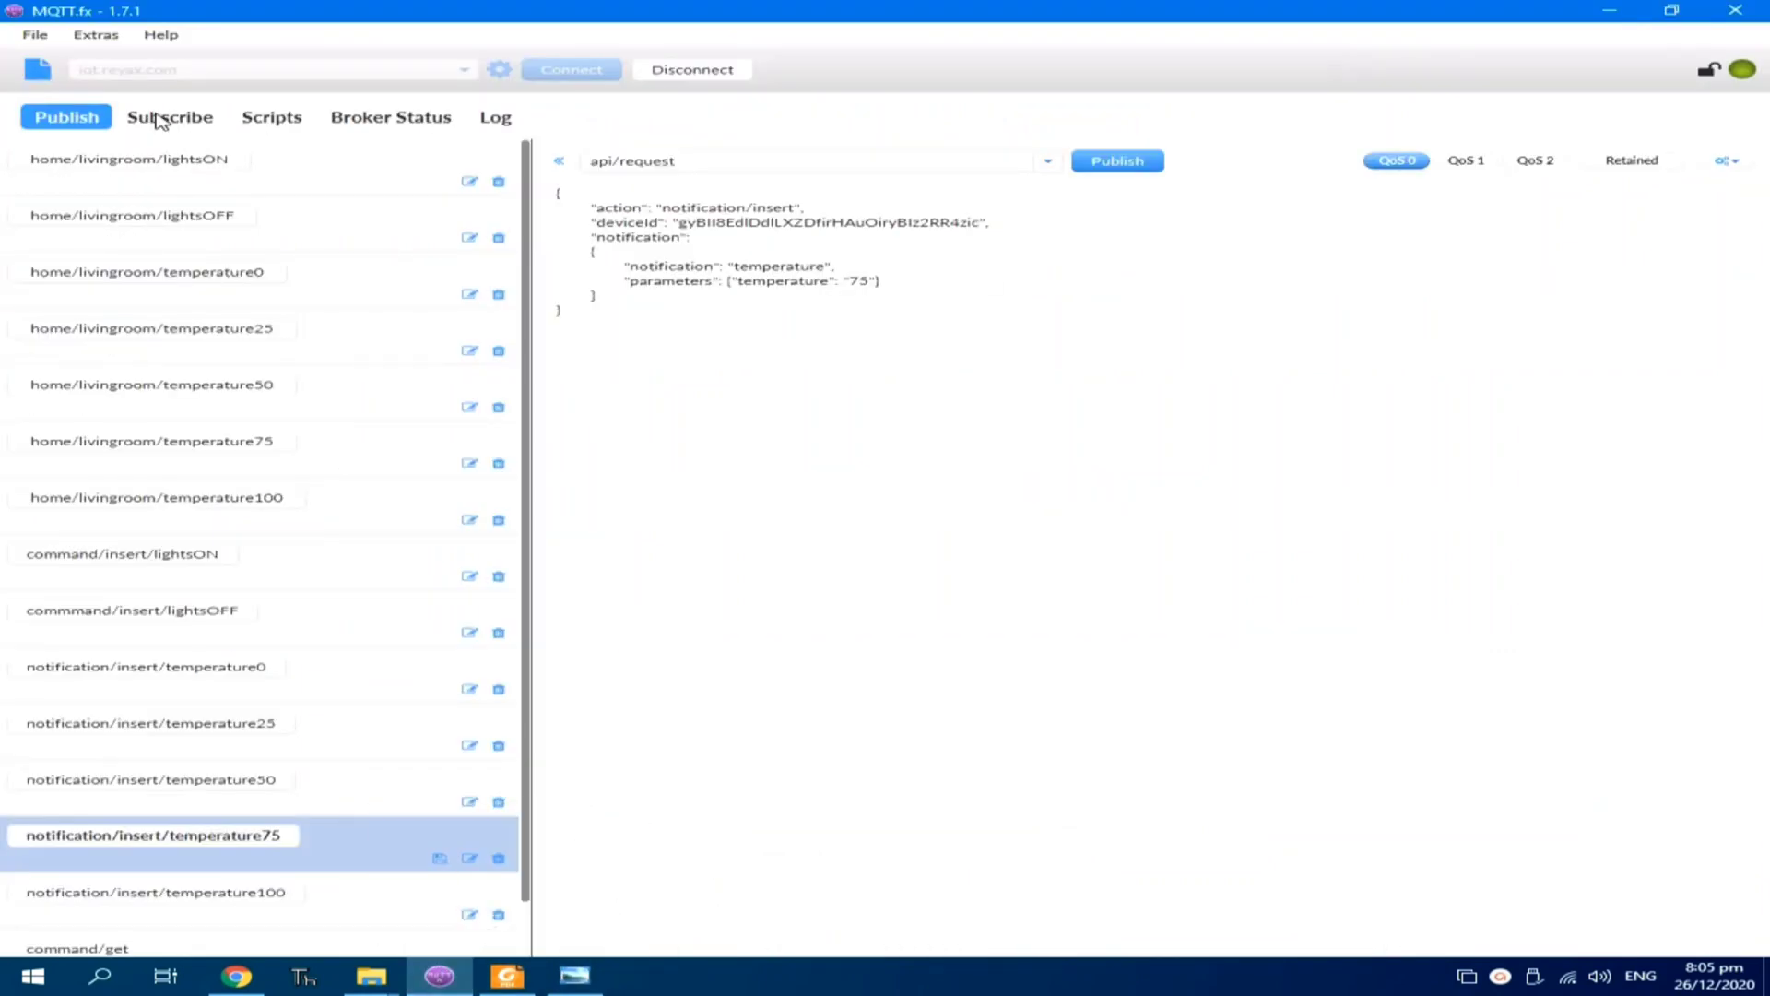
Step: Open the control_lights message 15 payload and highlight its command id value
left_click(170, 116)
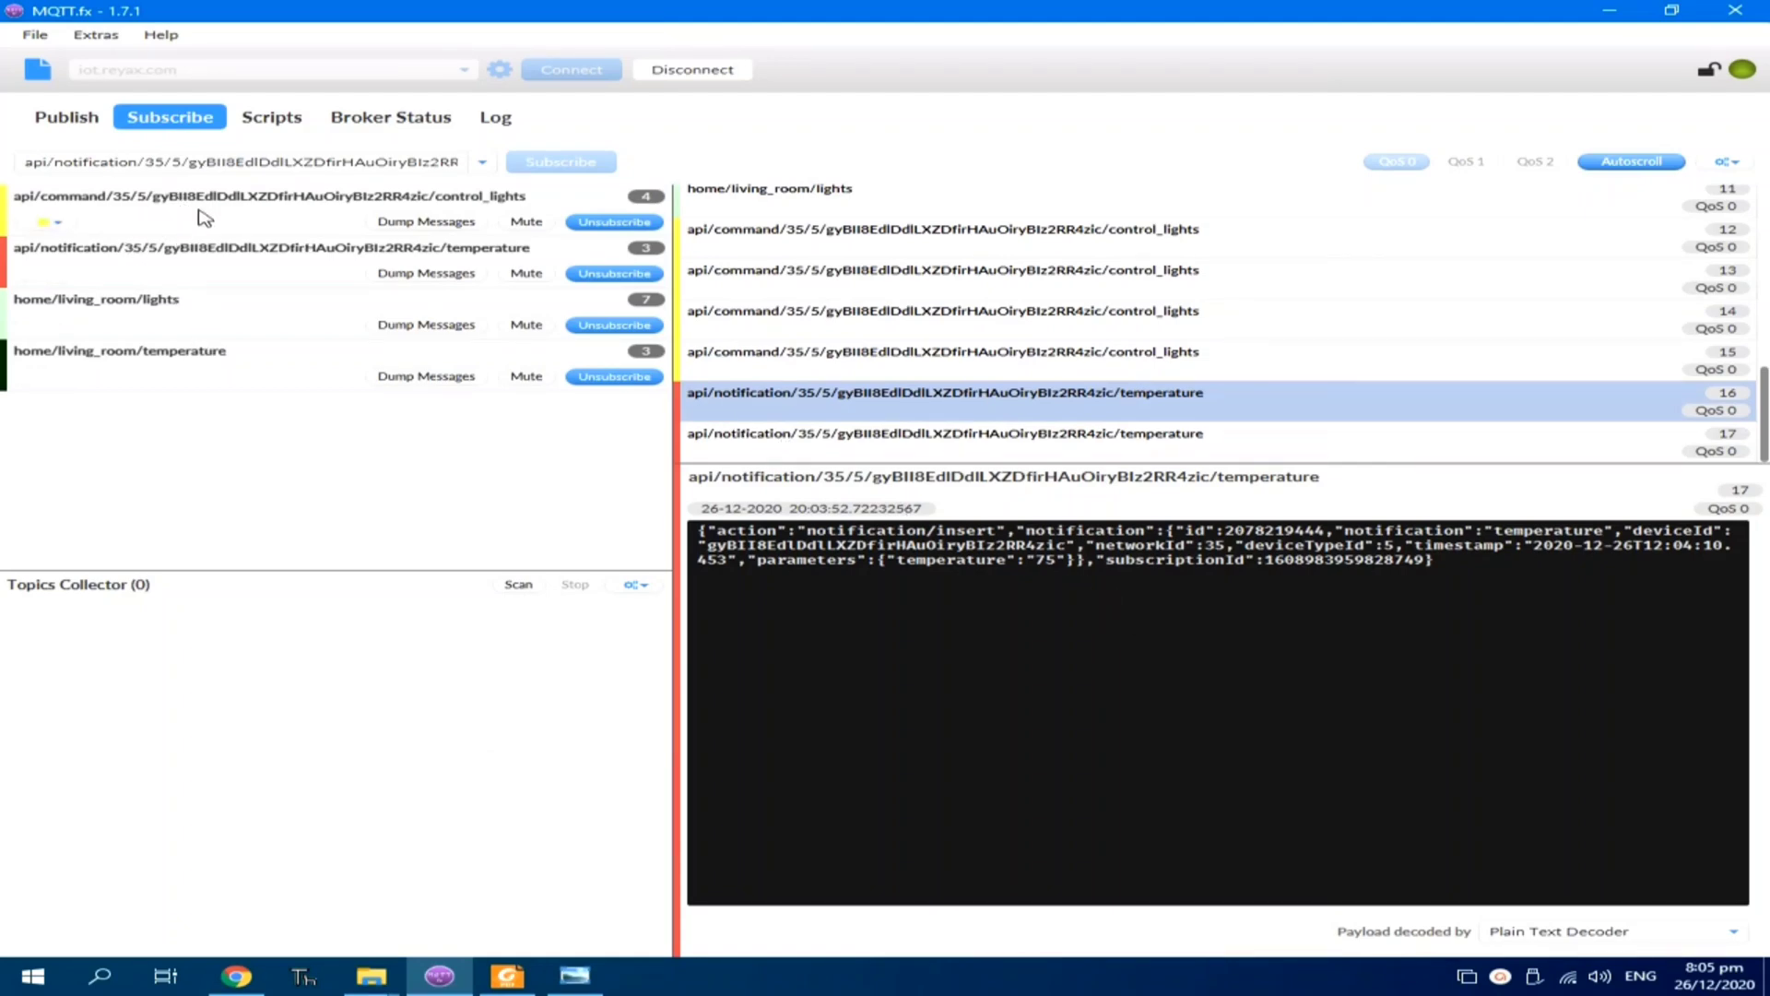
mouse_move(895, 327)
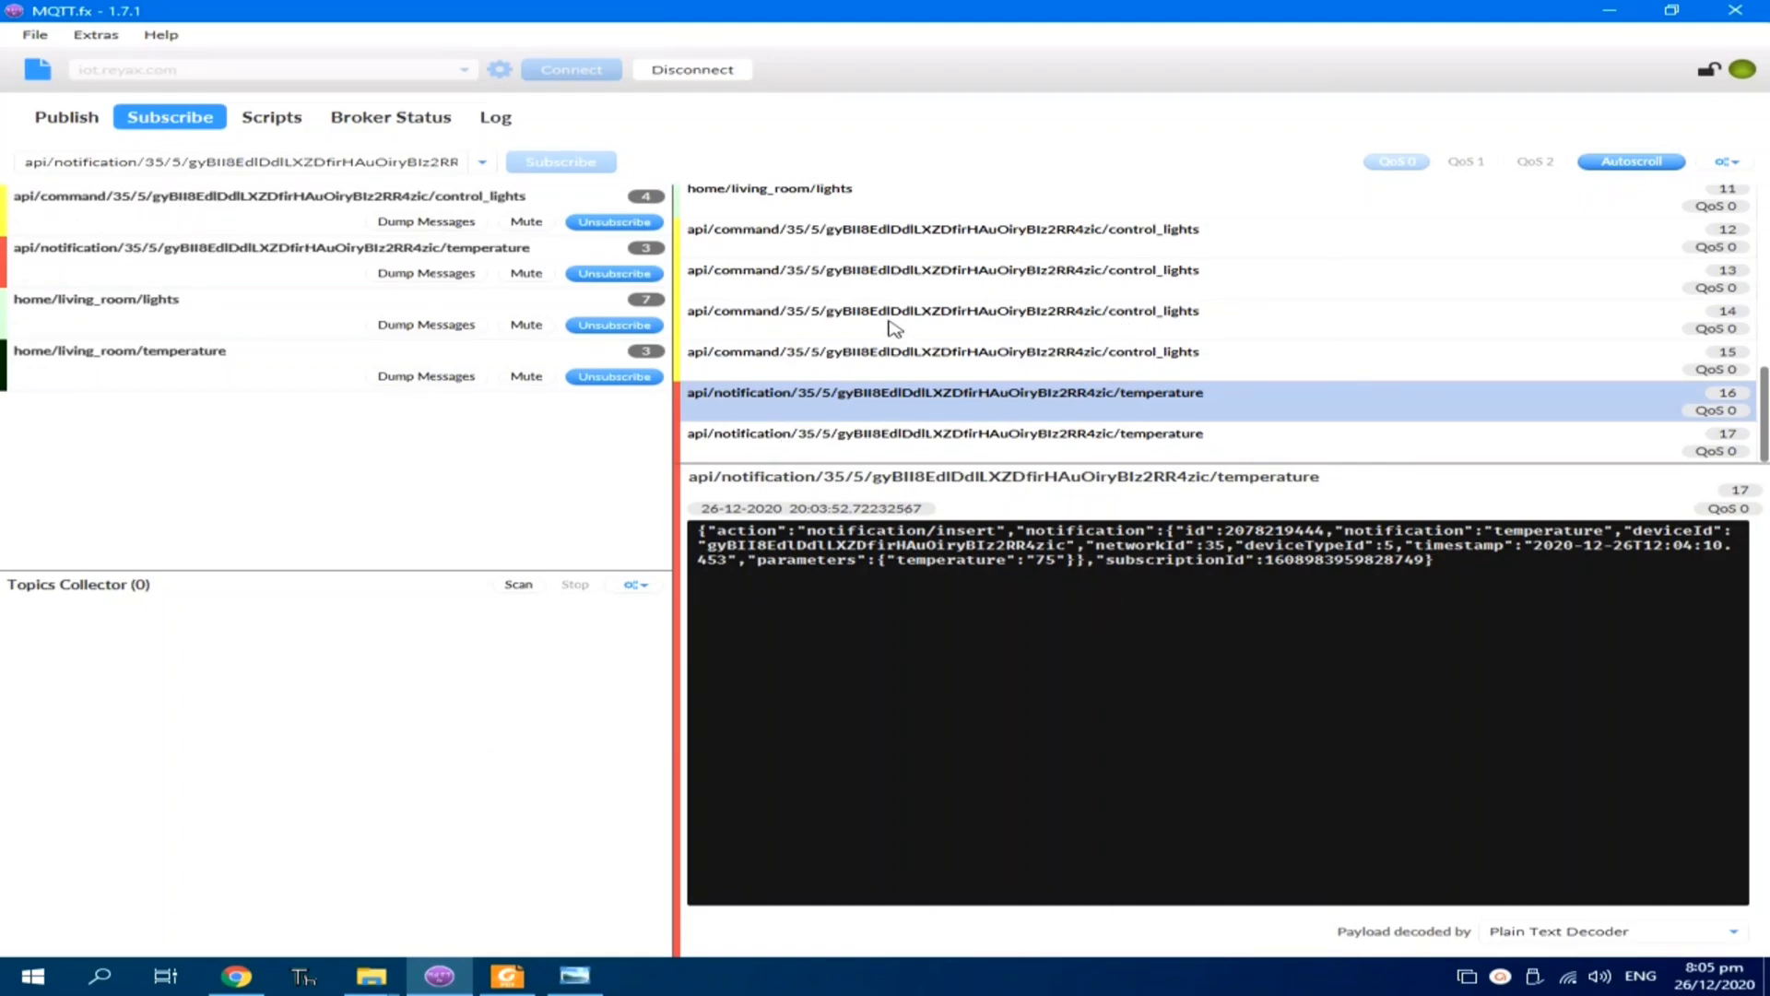
mouse_move(1145, 363)
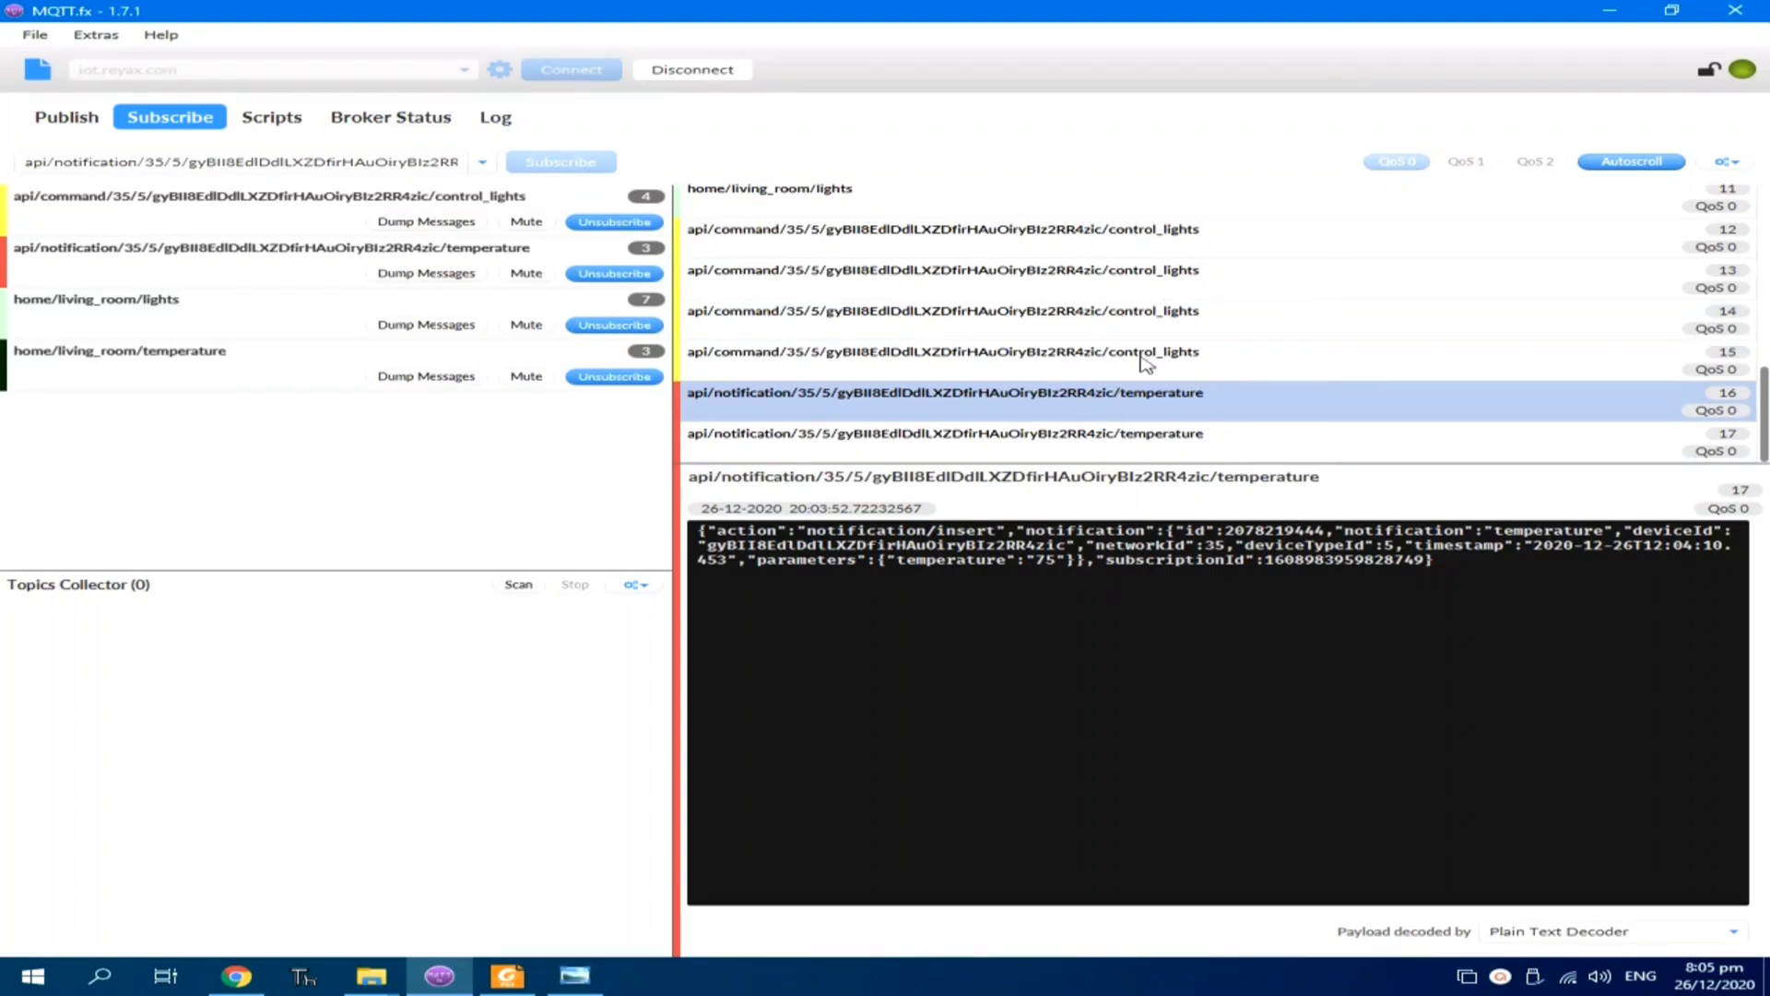
left_click(940, 351)
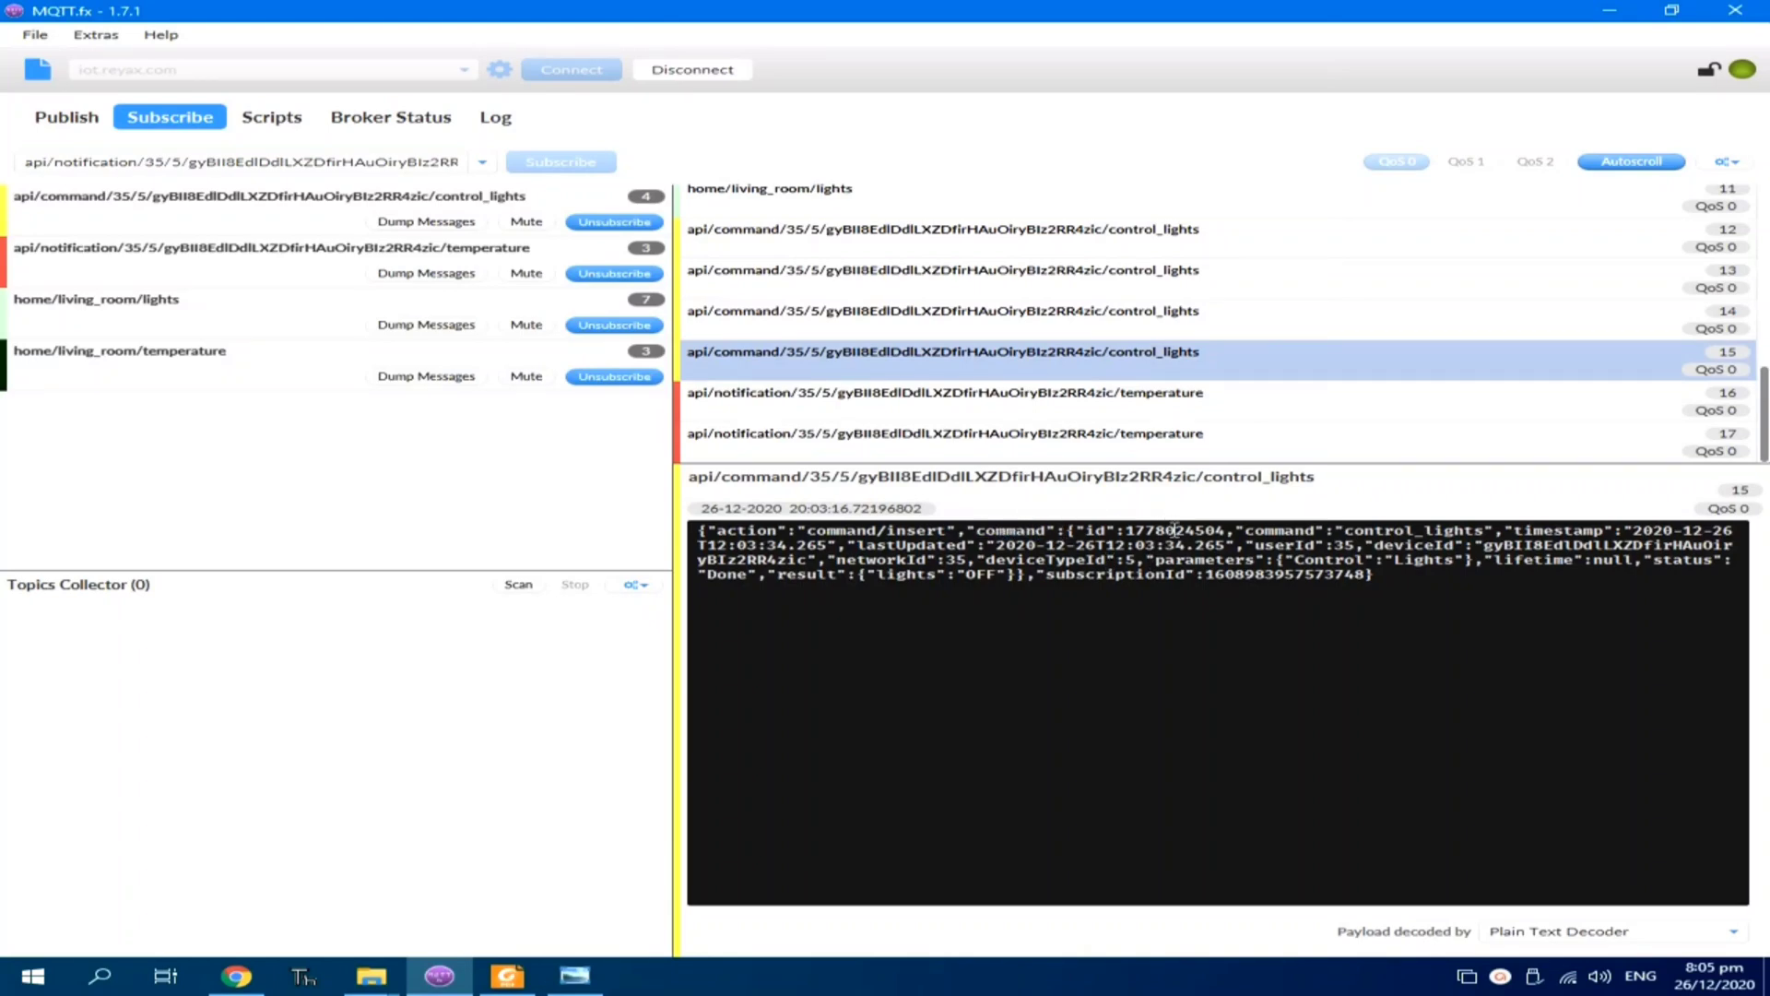
double_click(1170, 531)
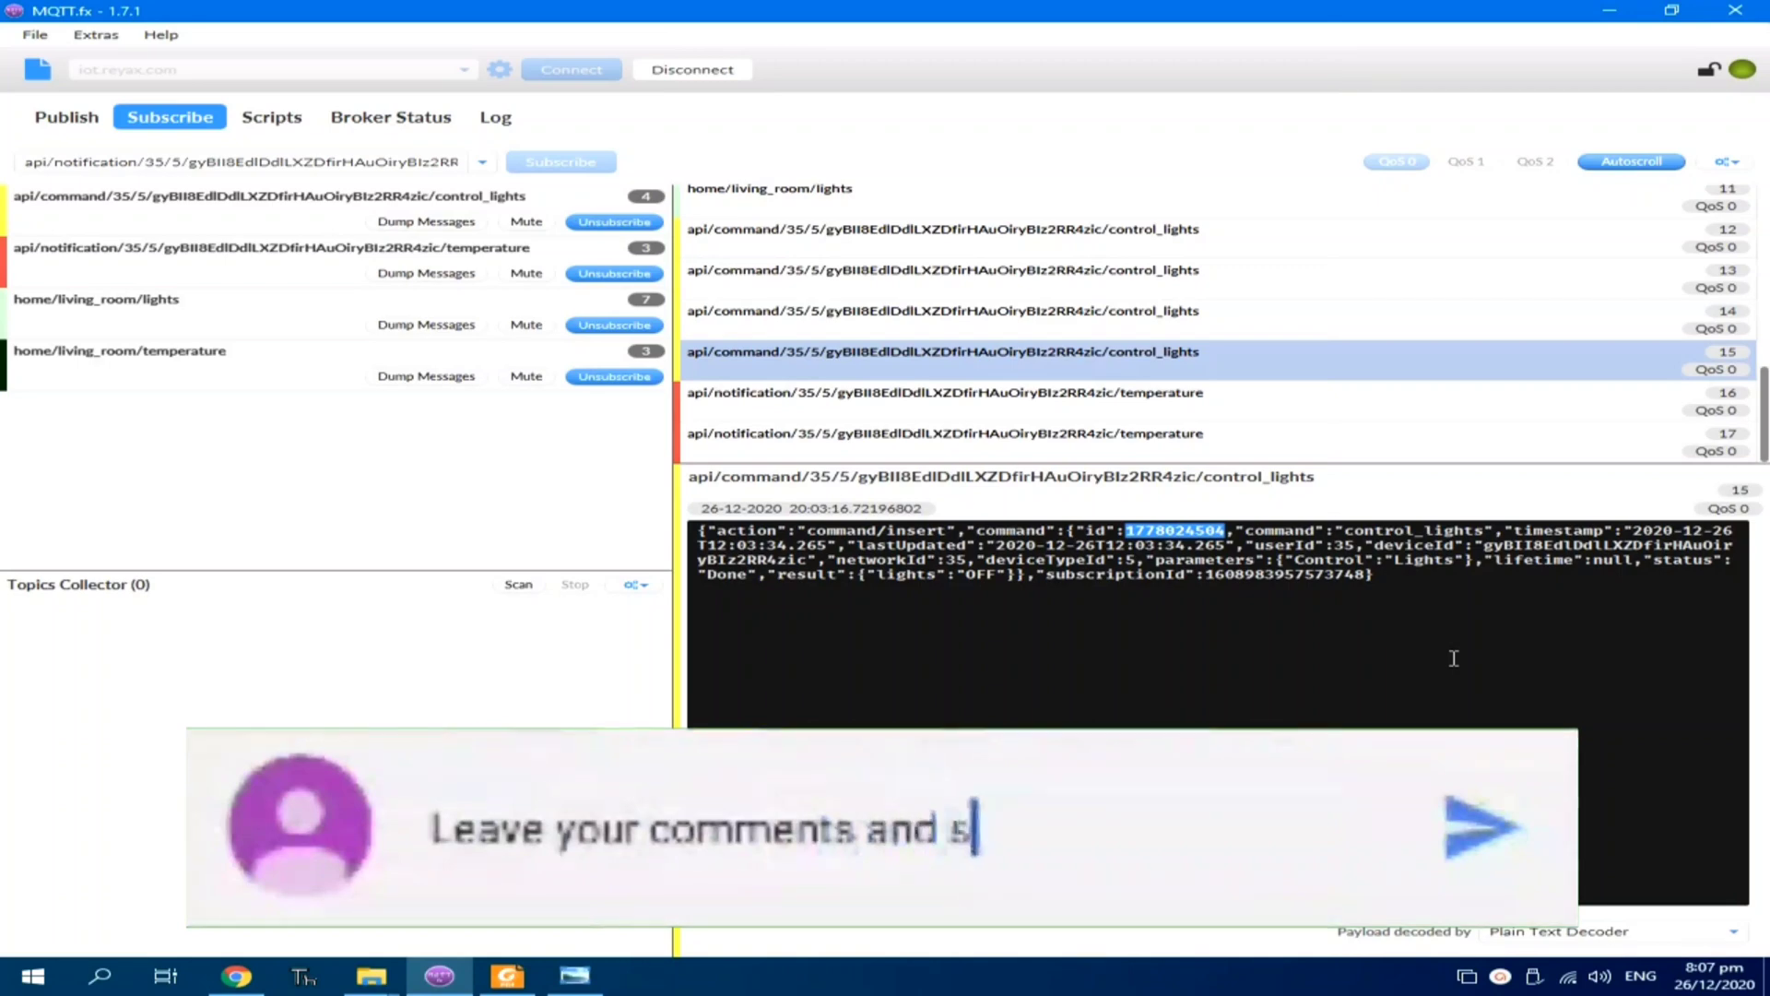
type("uggestions.")
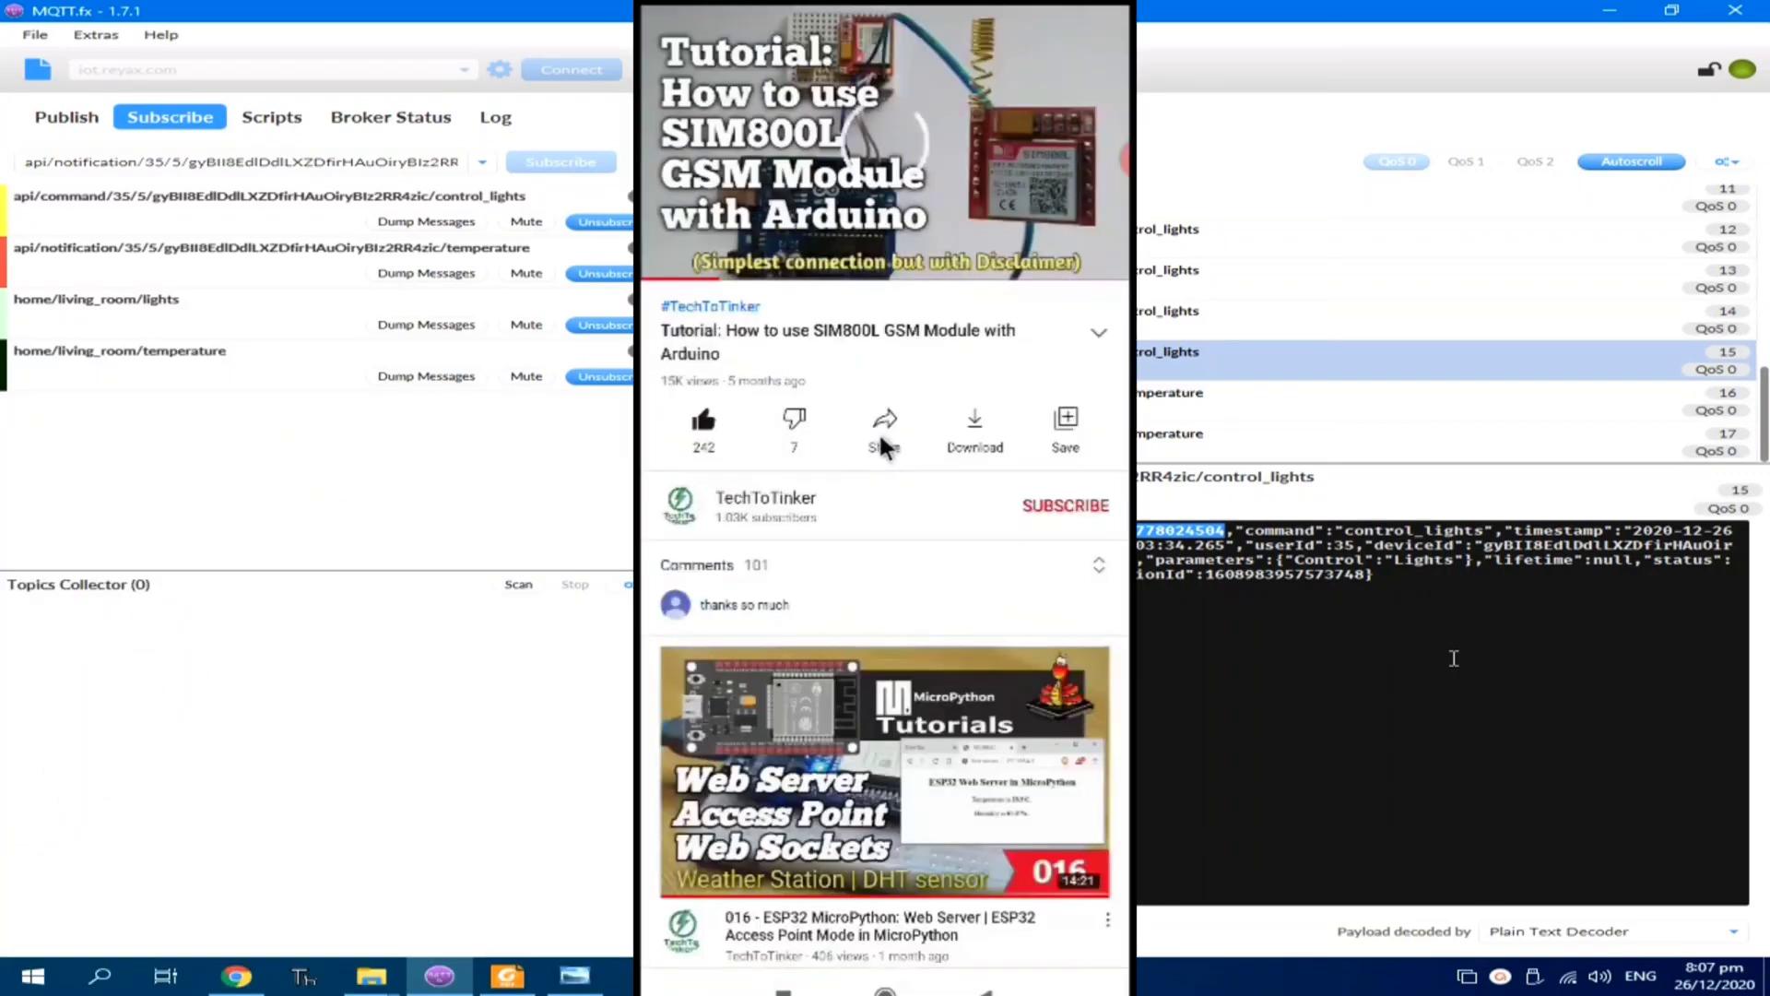
left_click(884, 429)
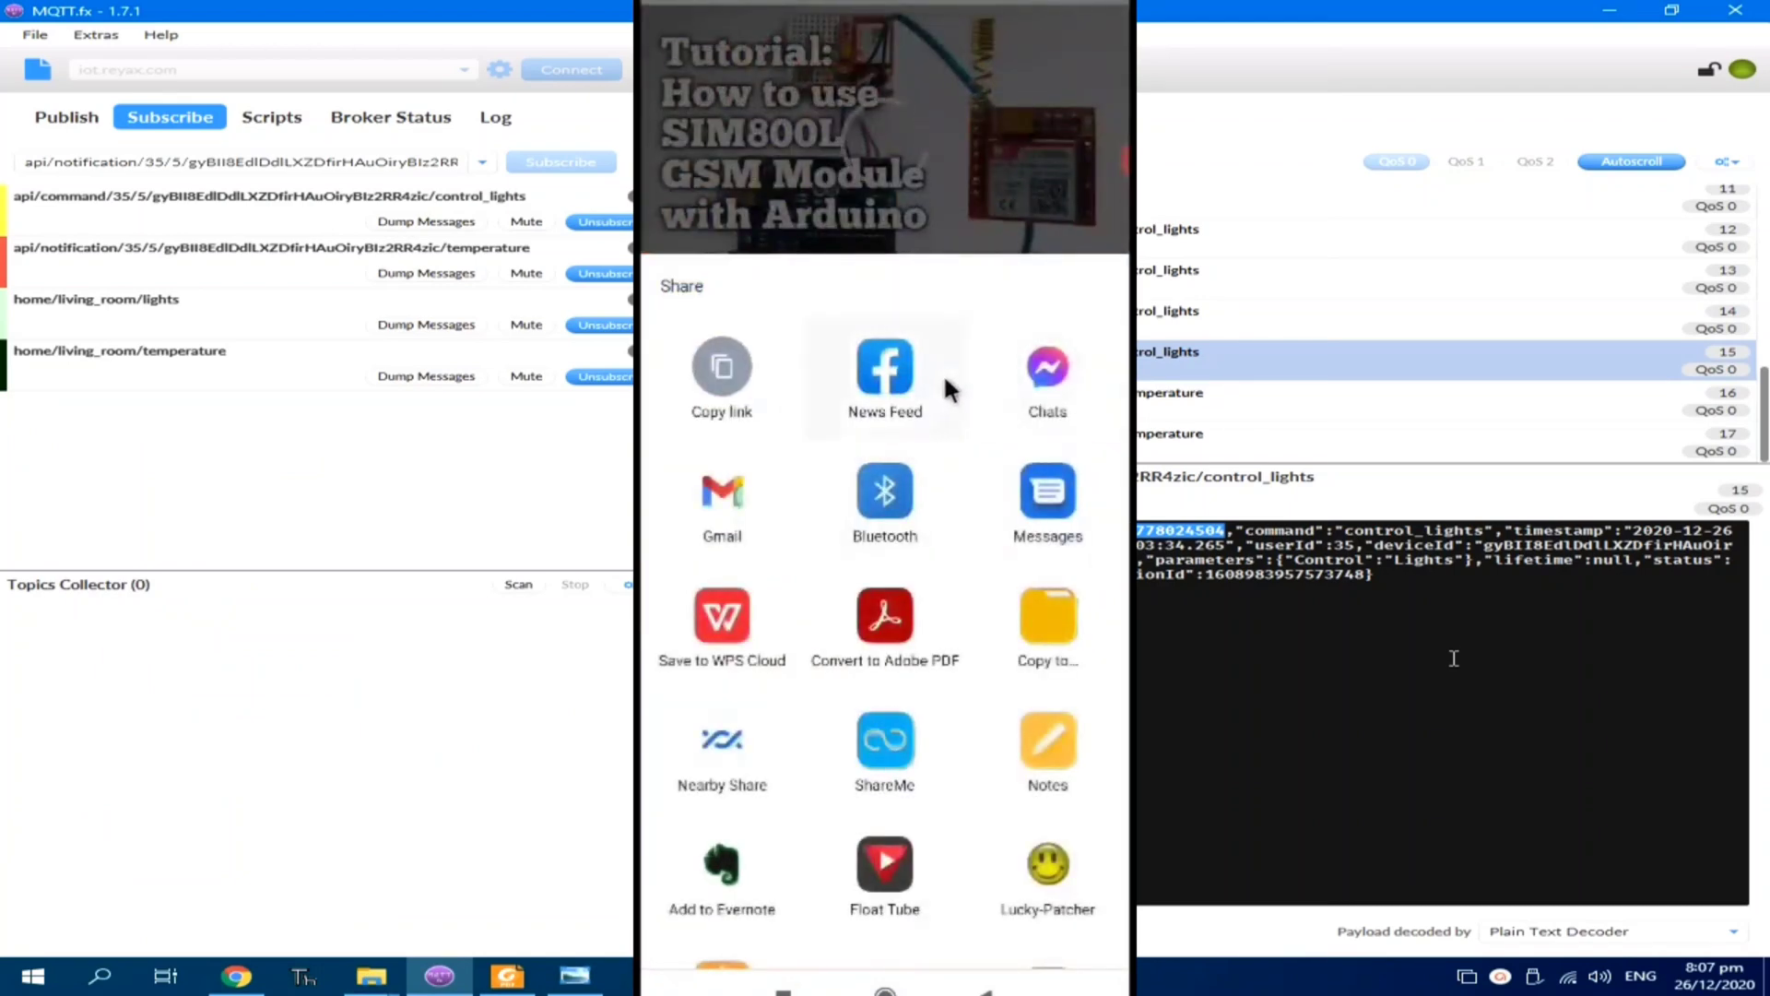
mouse_move(885, 395)
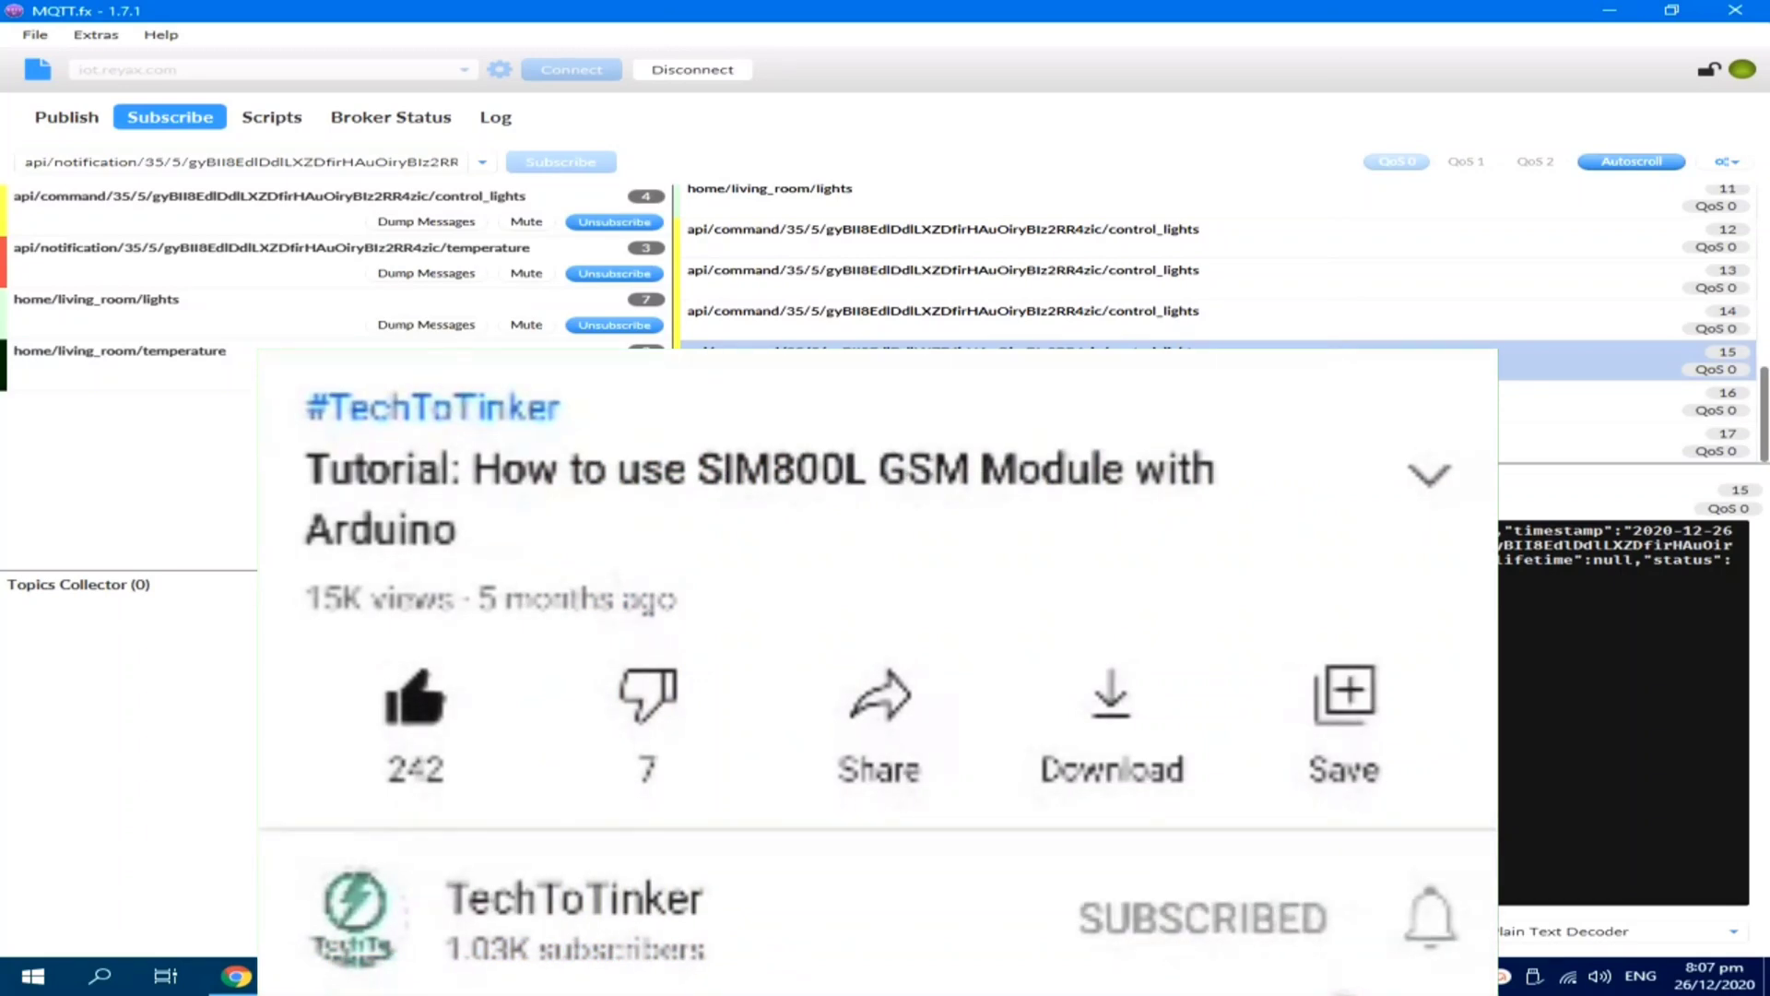
mouse_move(1445, 949)
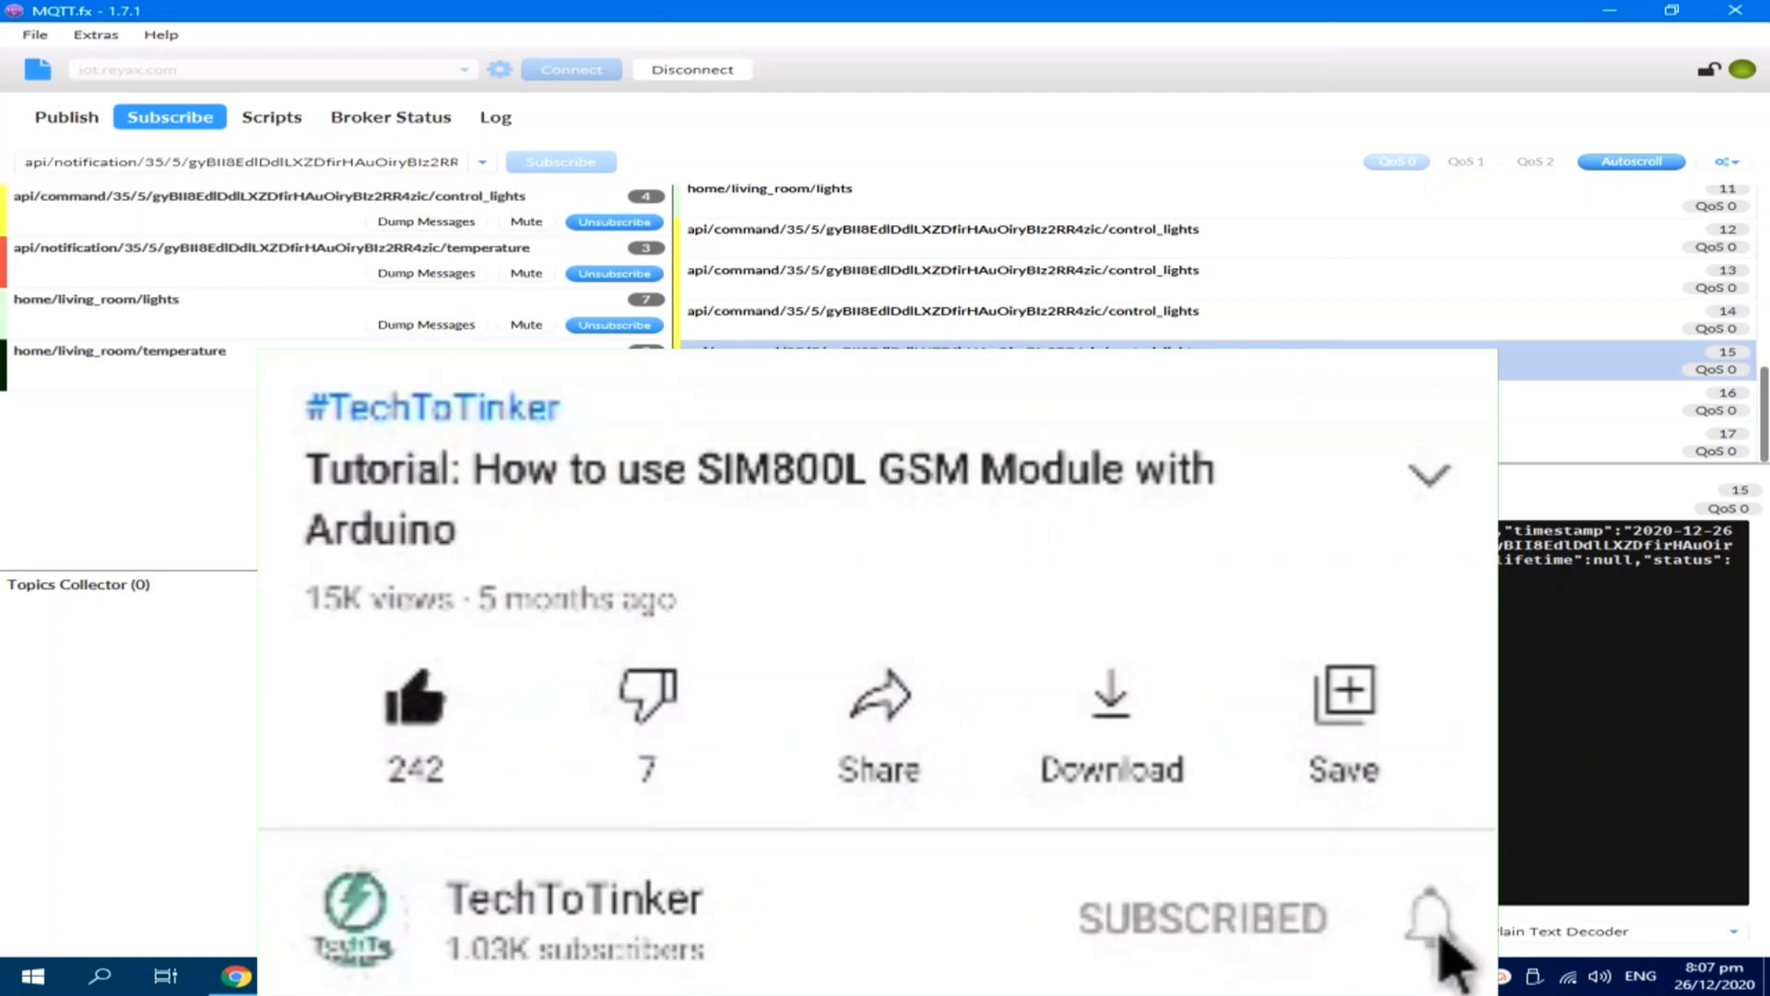
left_click(1430, 917)
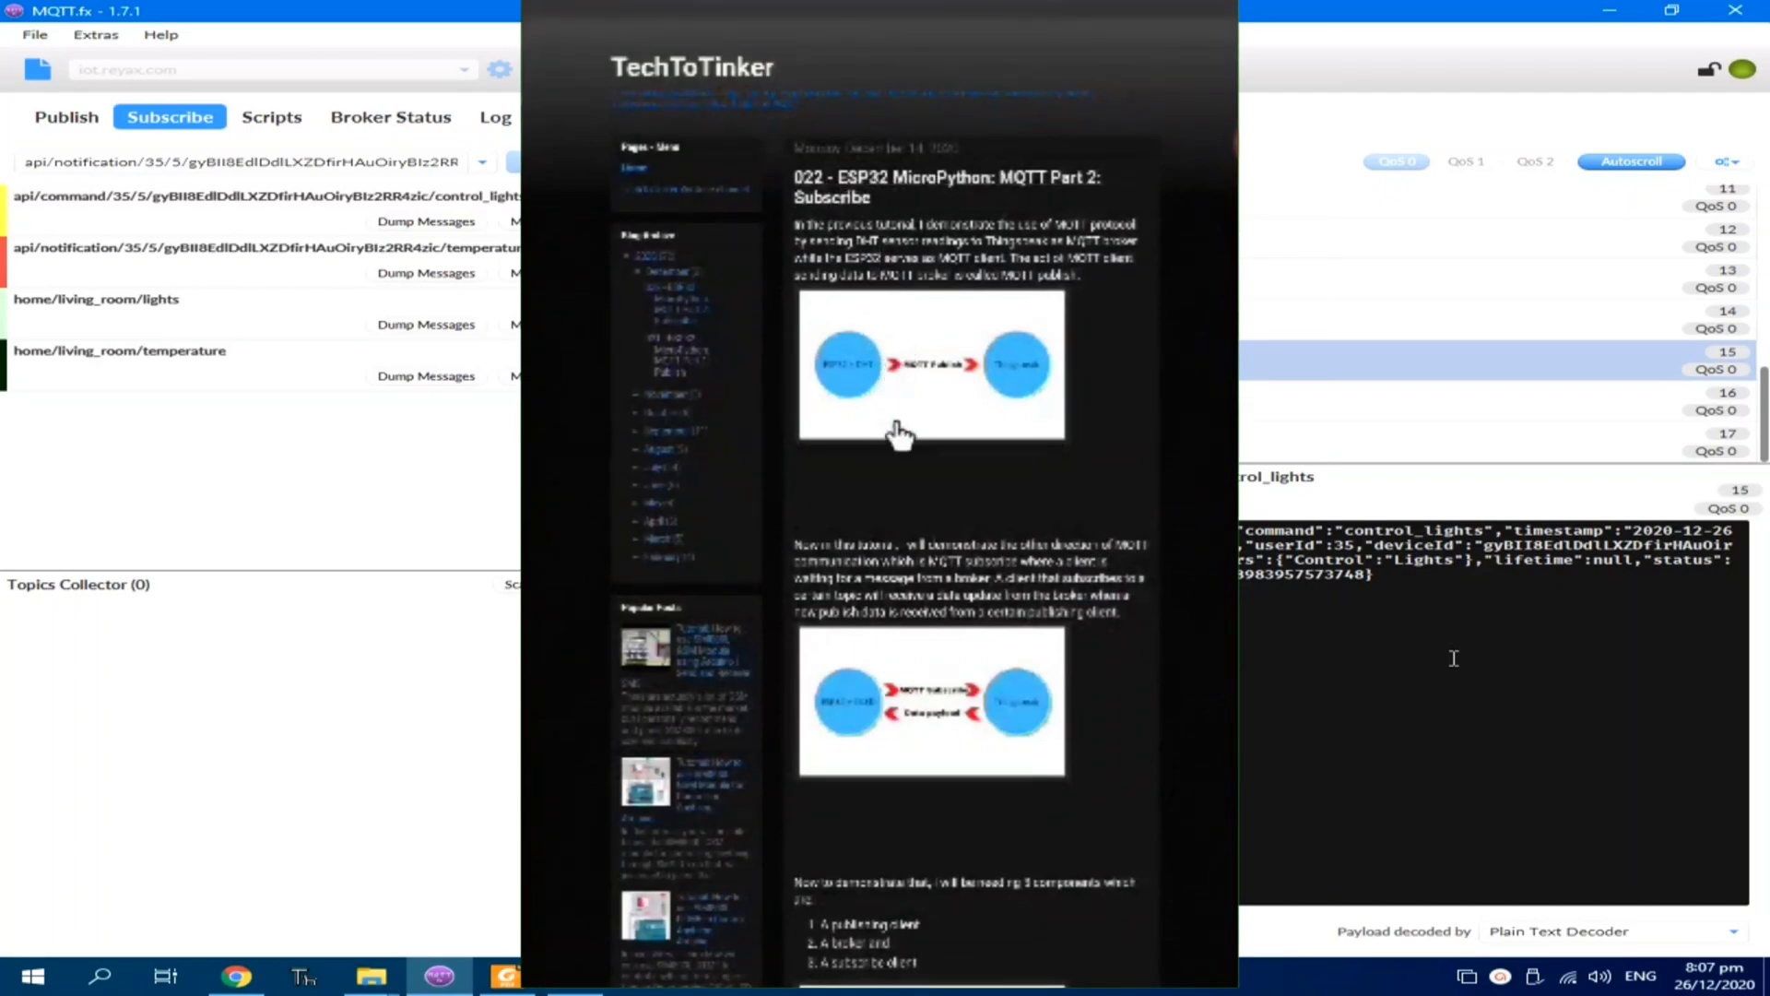
scroll("down", 3)
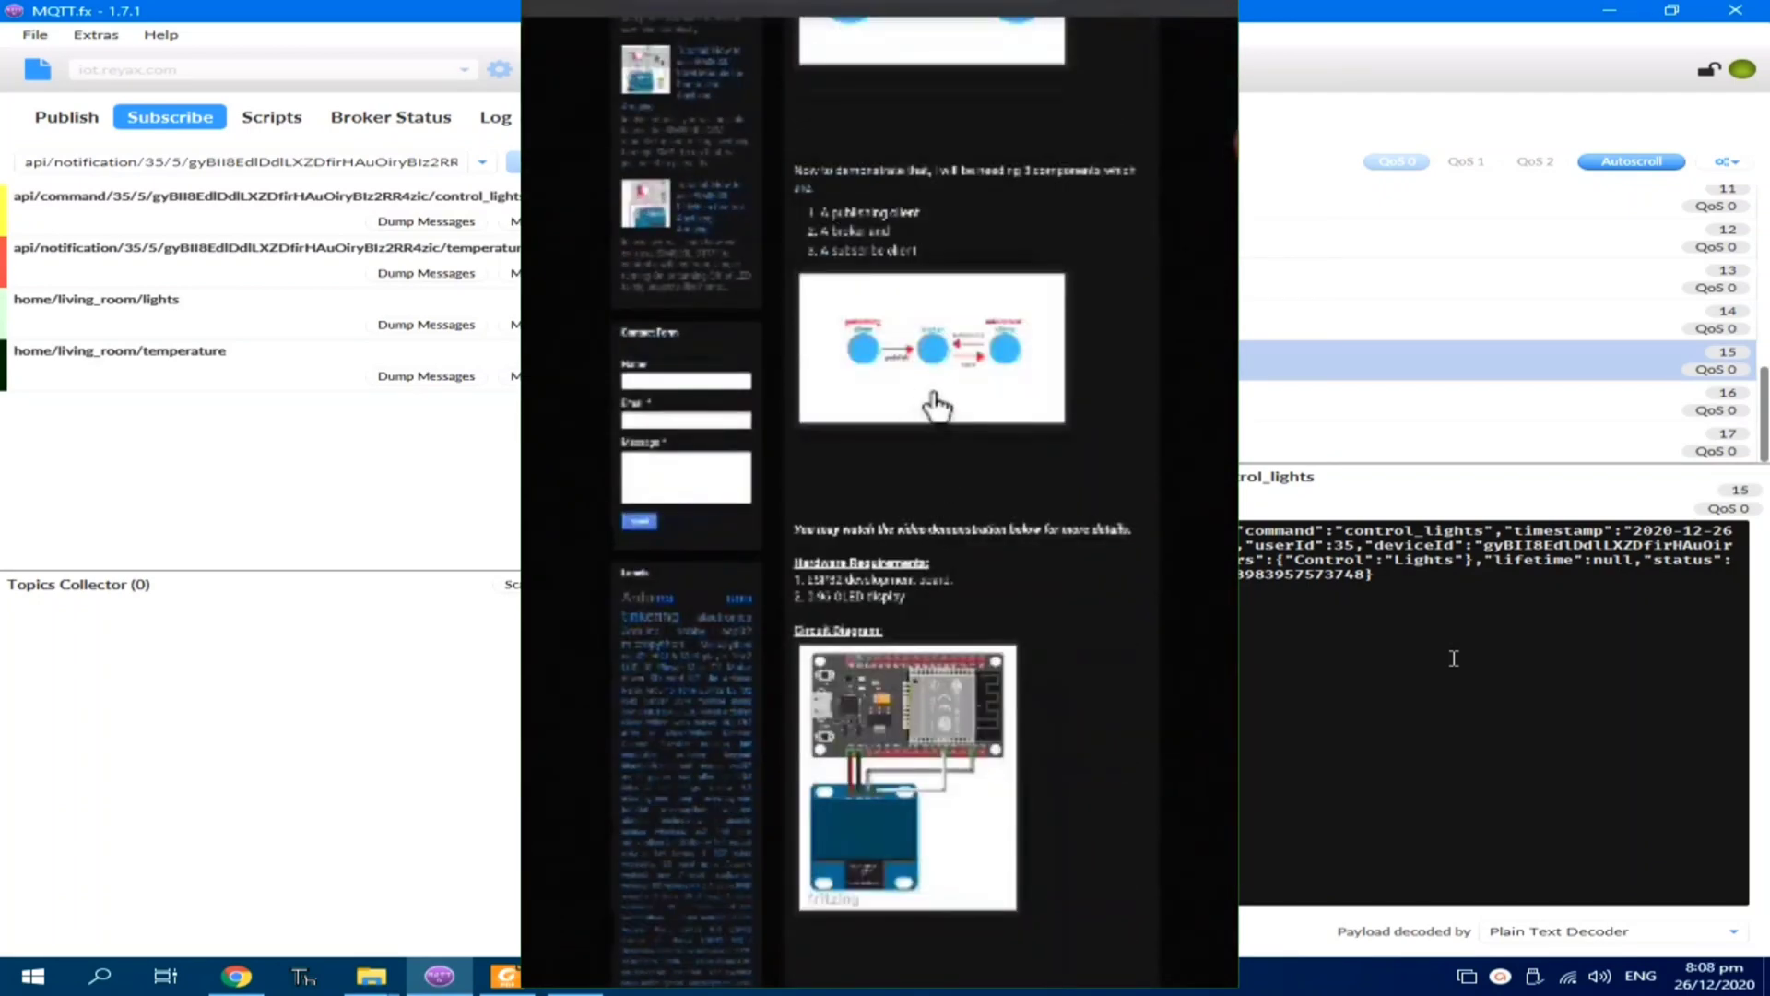
scroll("down", 3)
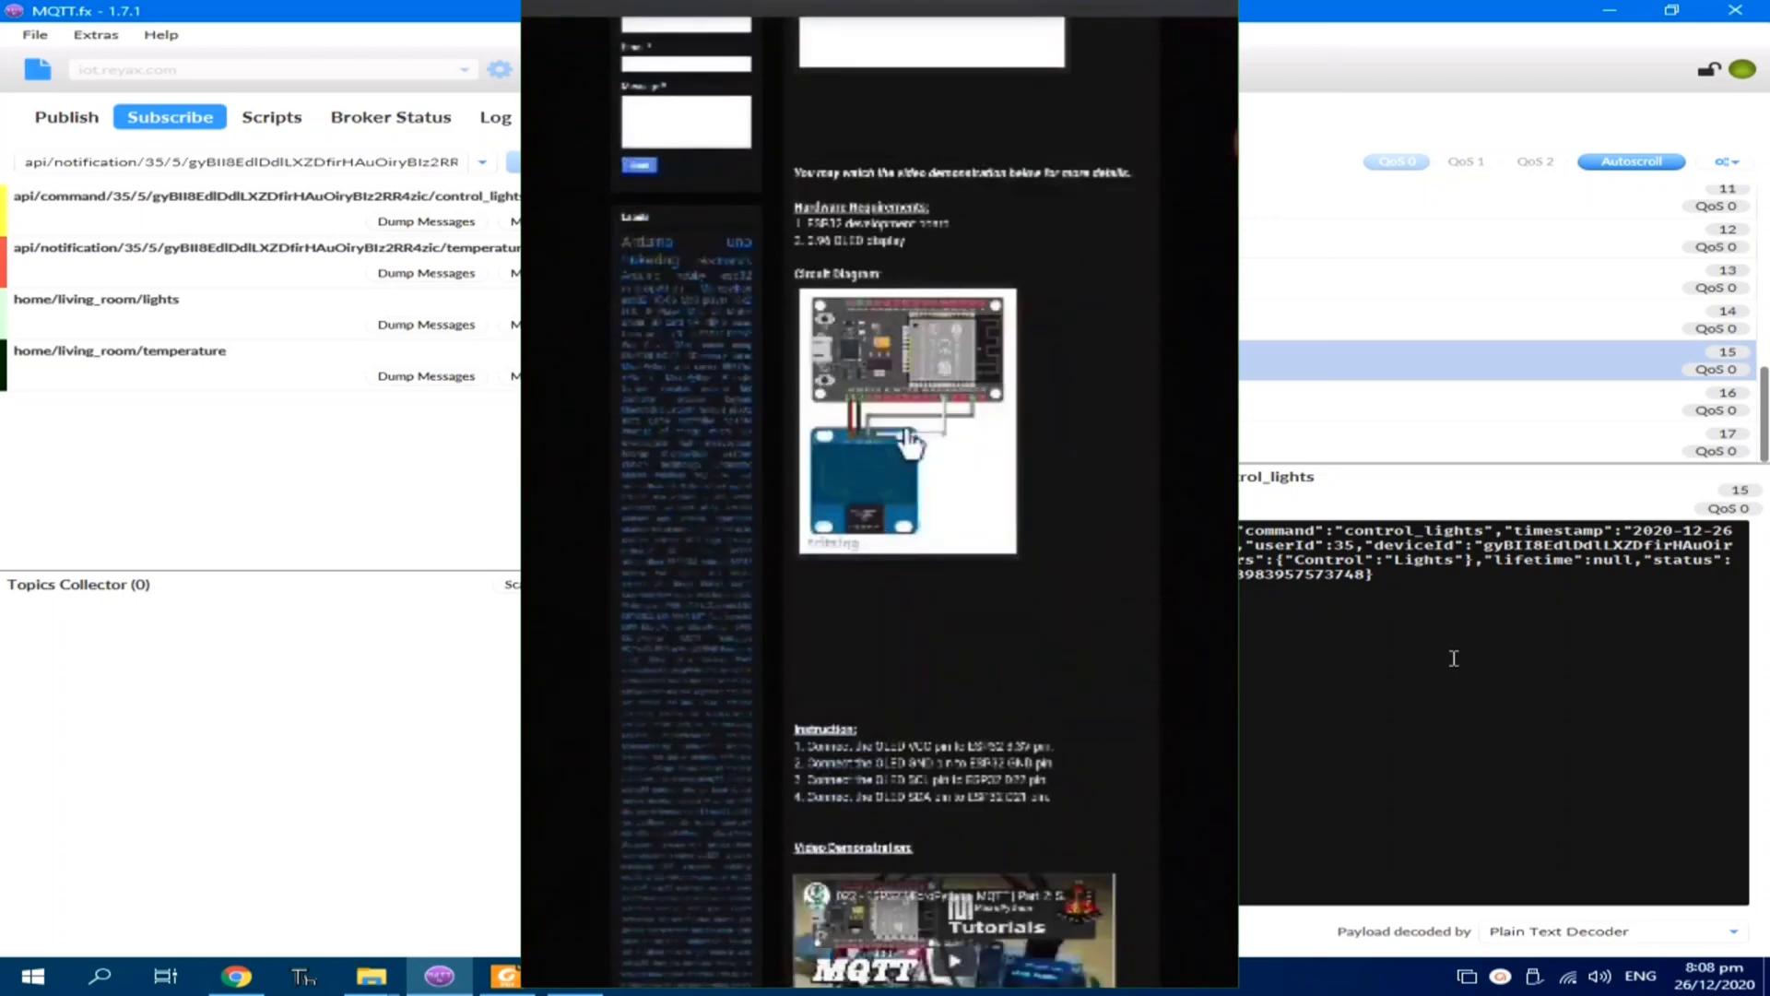